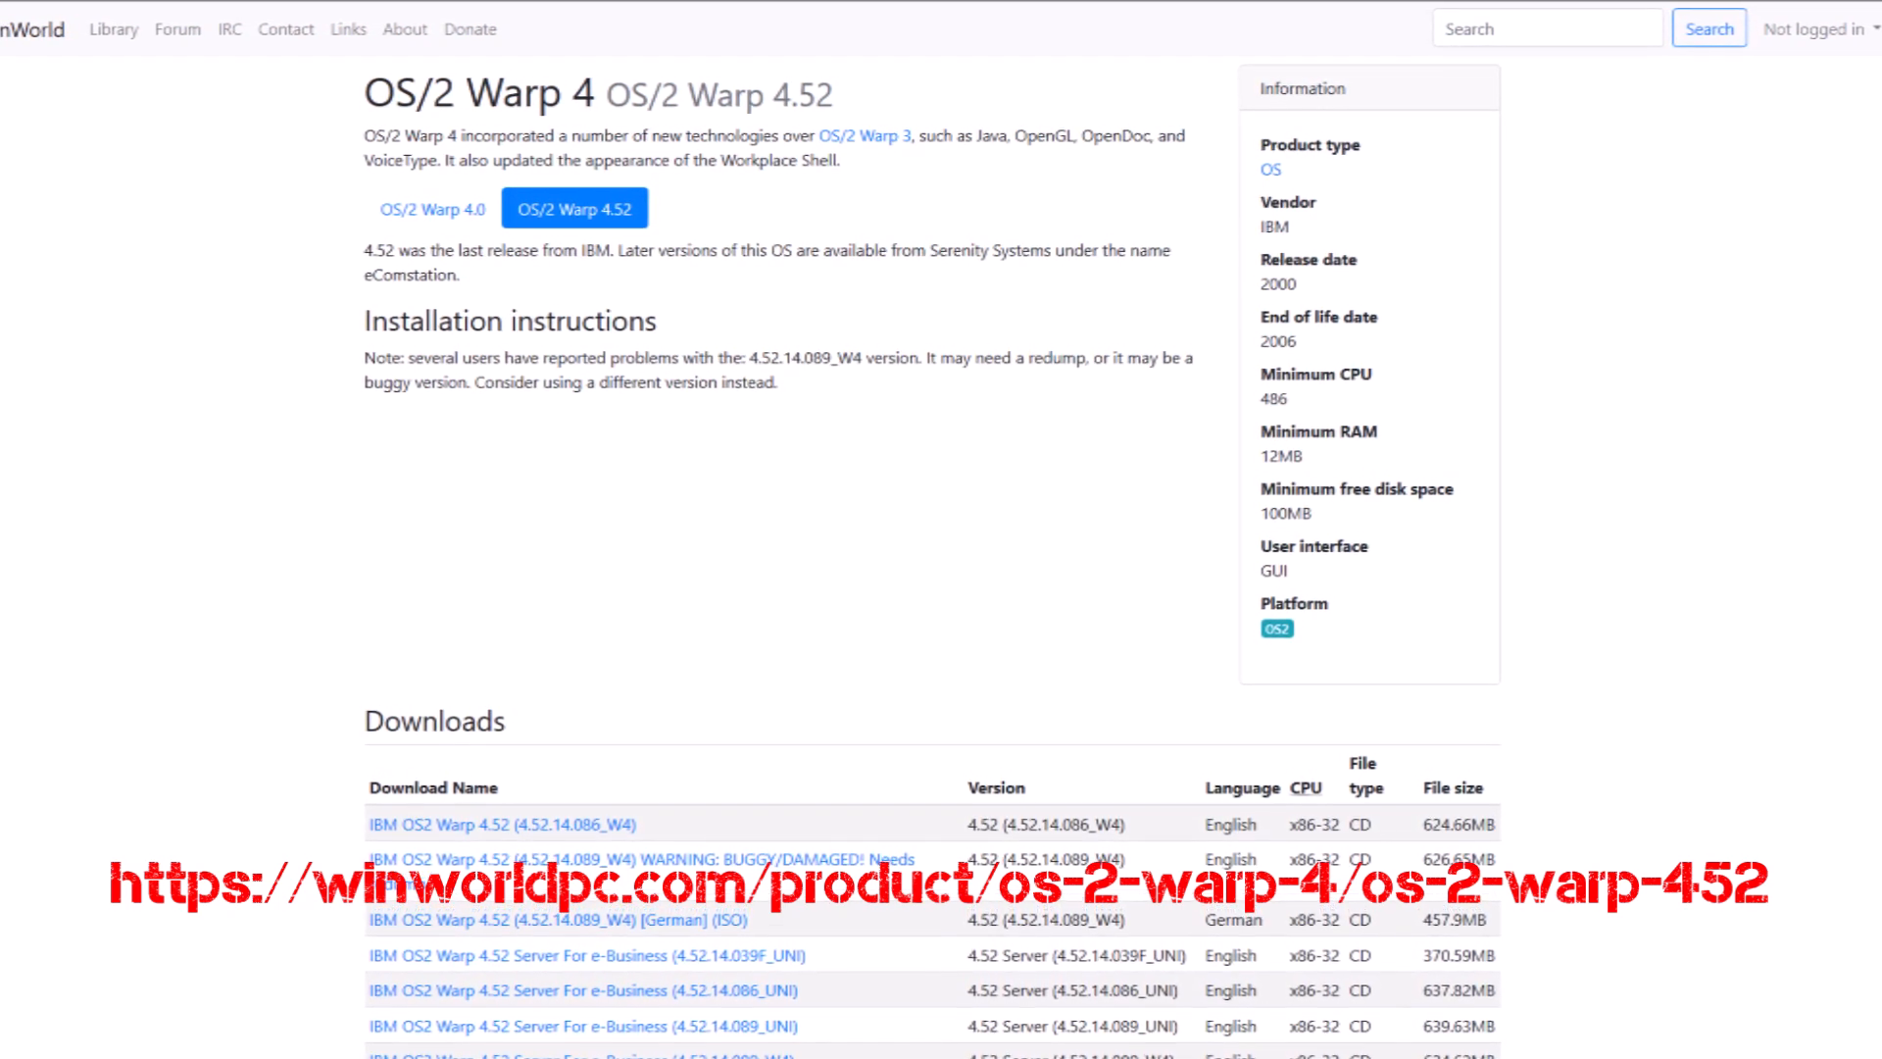
Step: Scroll the OS/2 Warp 4.52 page down to the Downloads table and bring up a download link's options
scroll("down", 3)
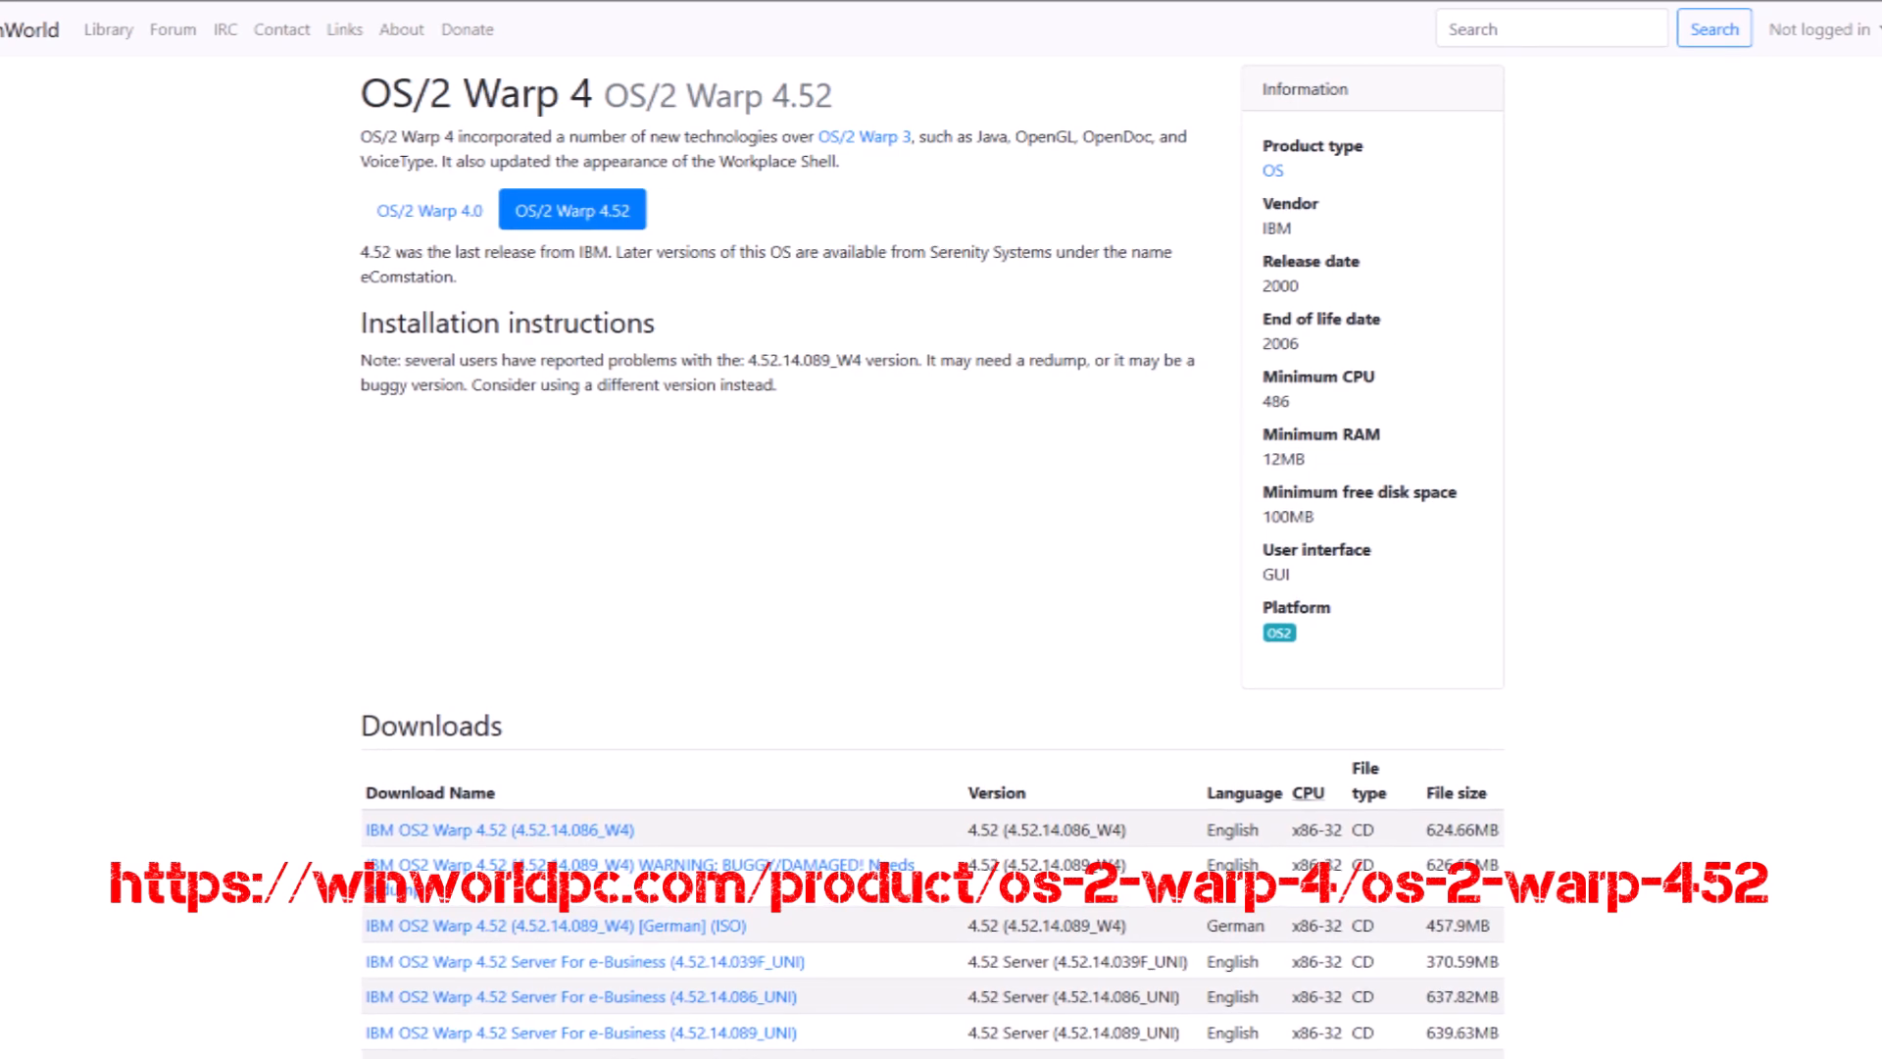
scroll("down", 3)
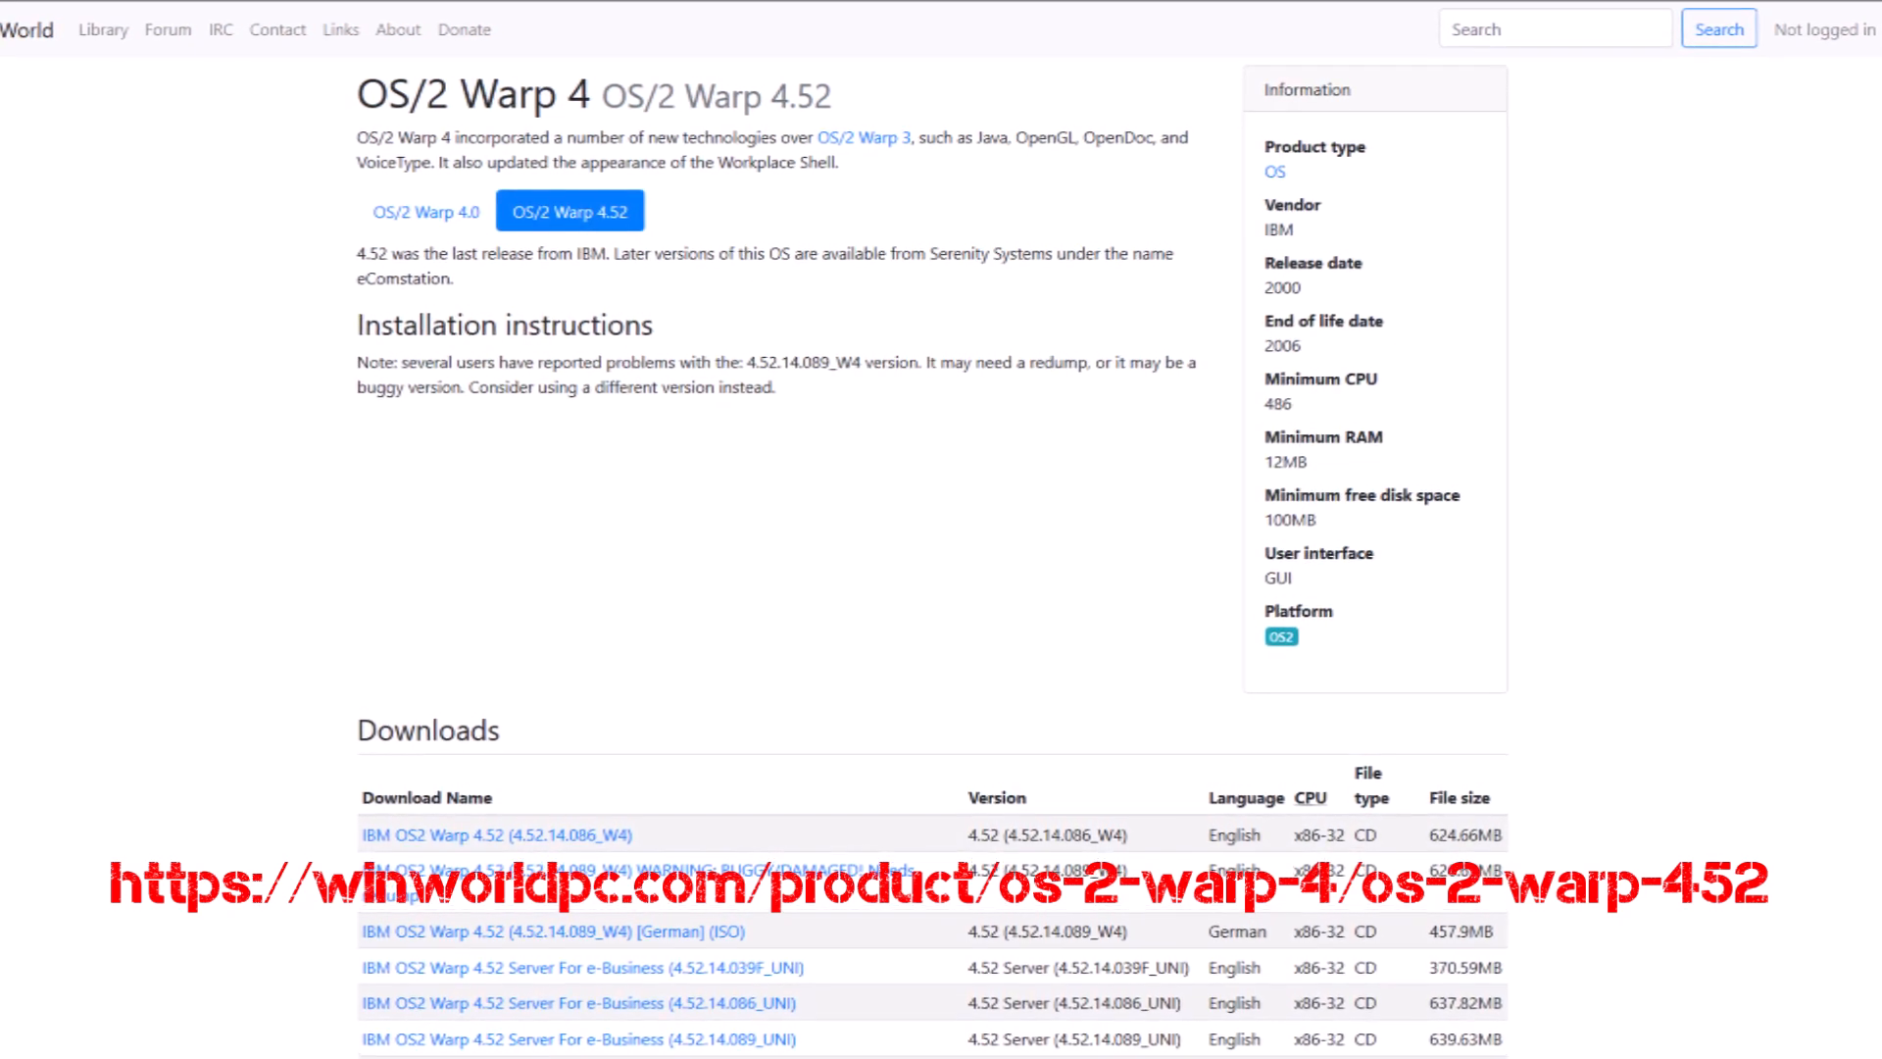
scroll("down", 3)
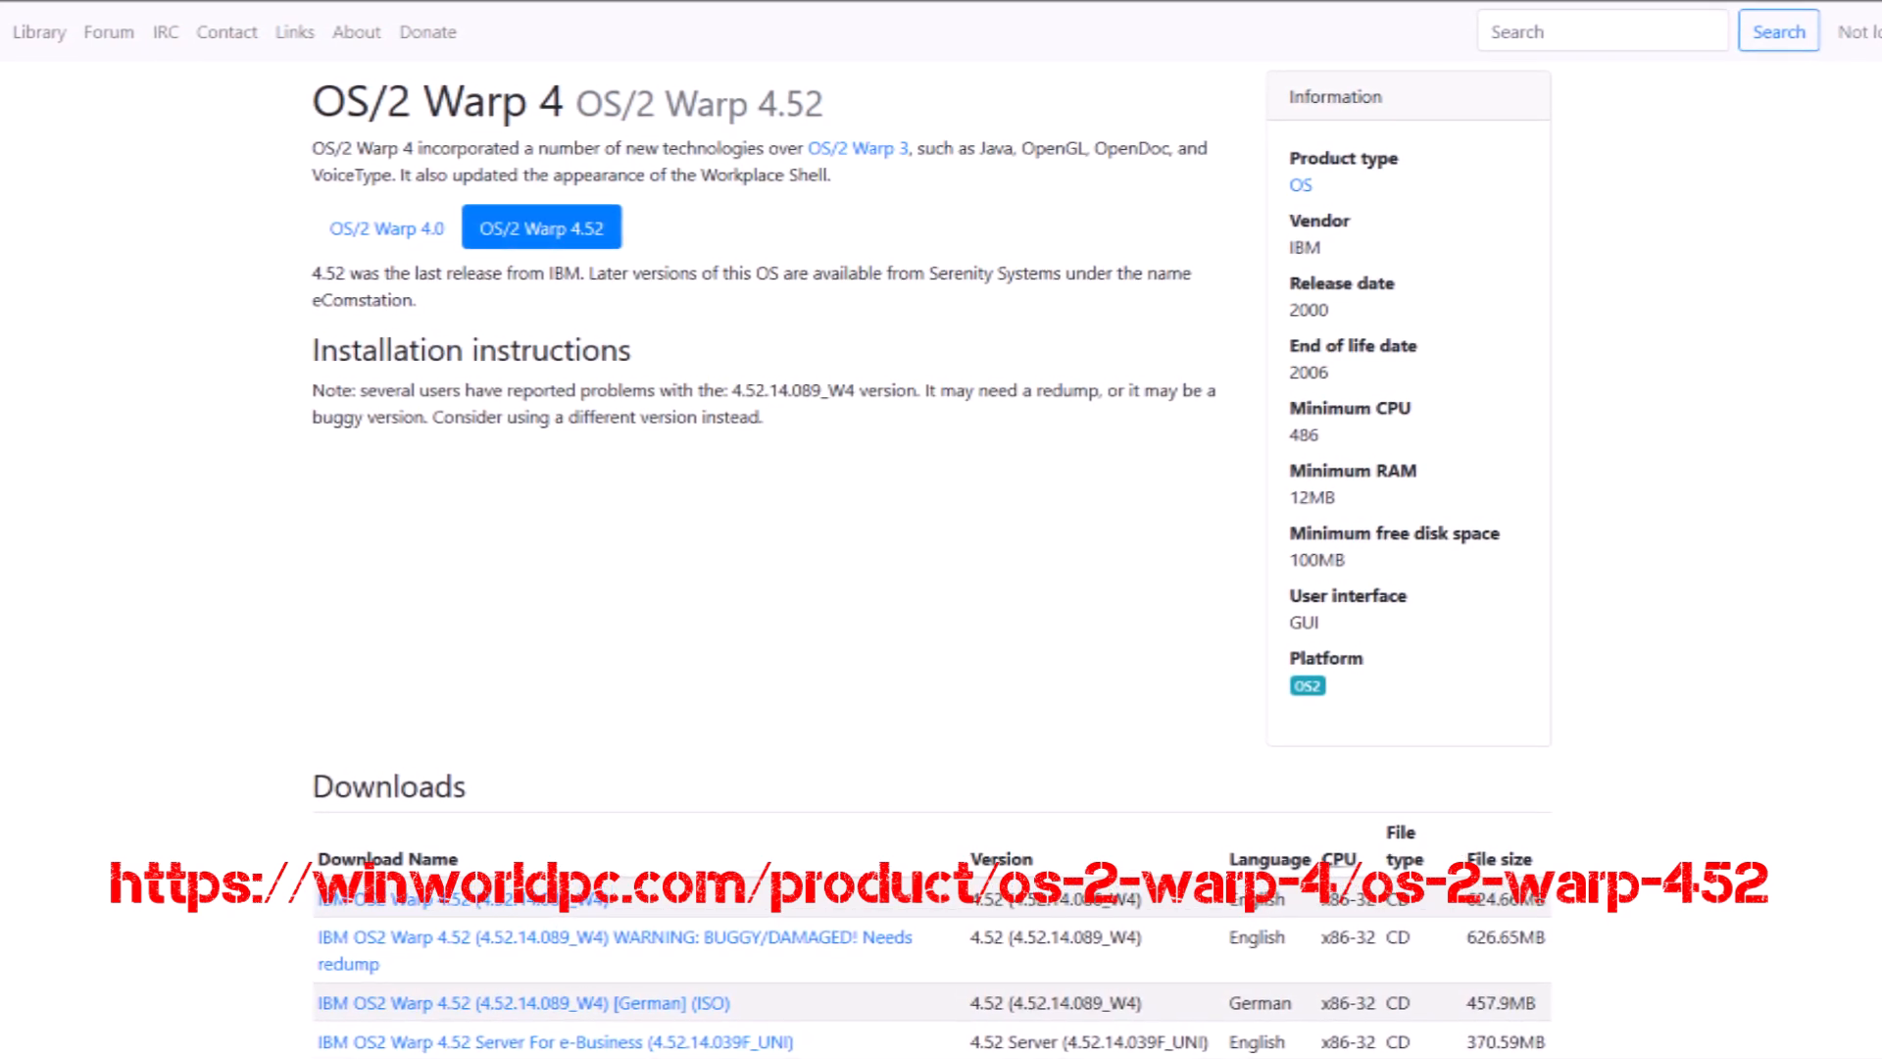
scroll("down", 3)
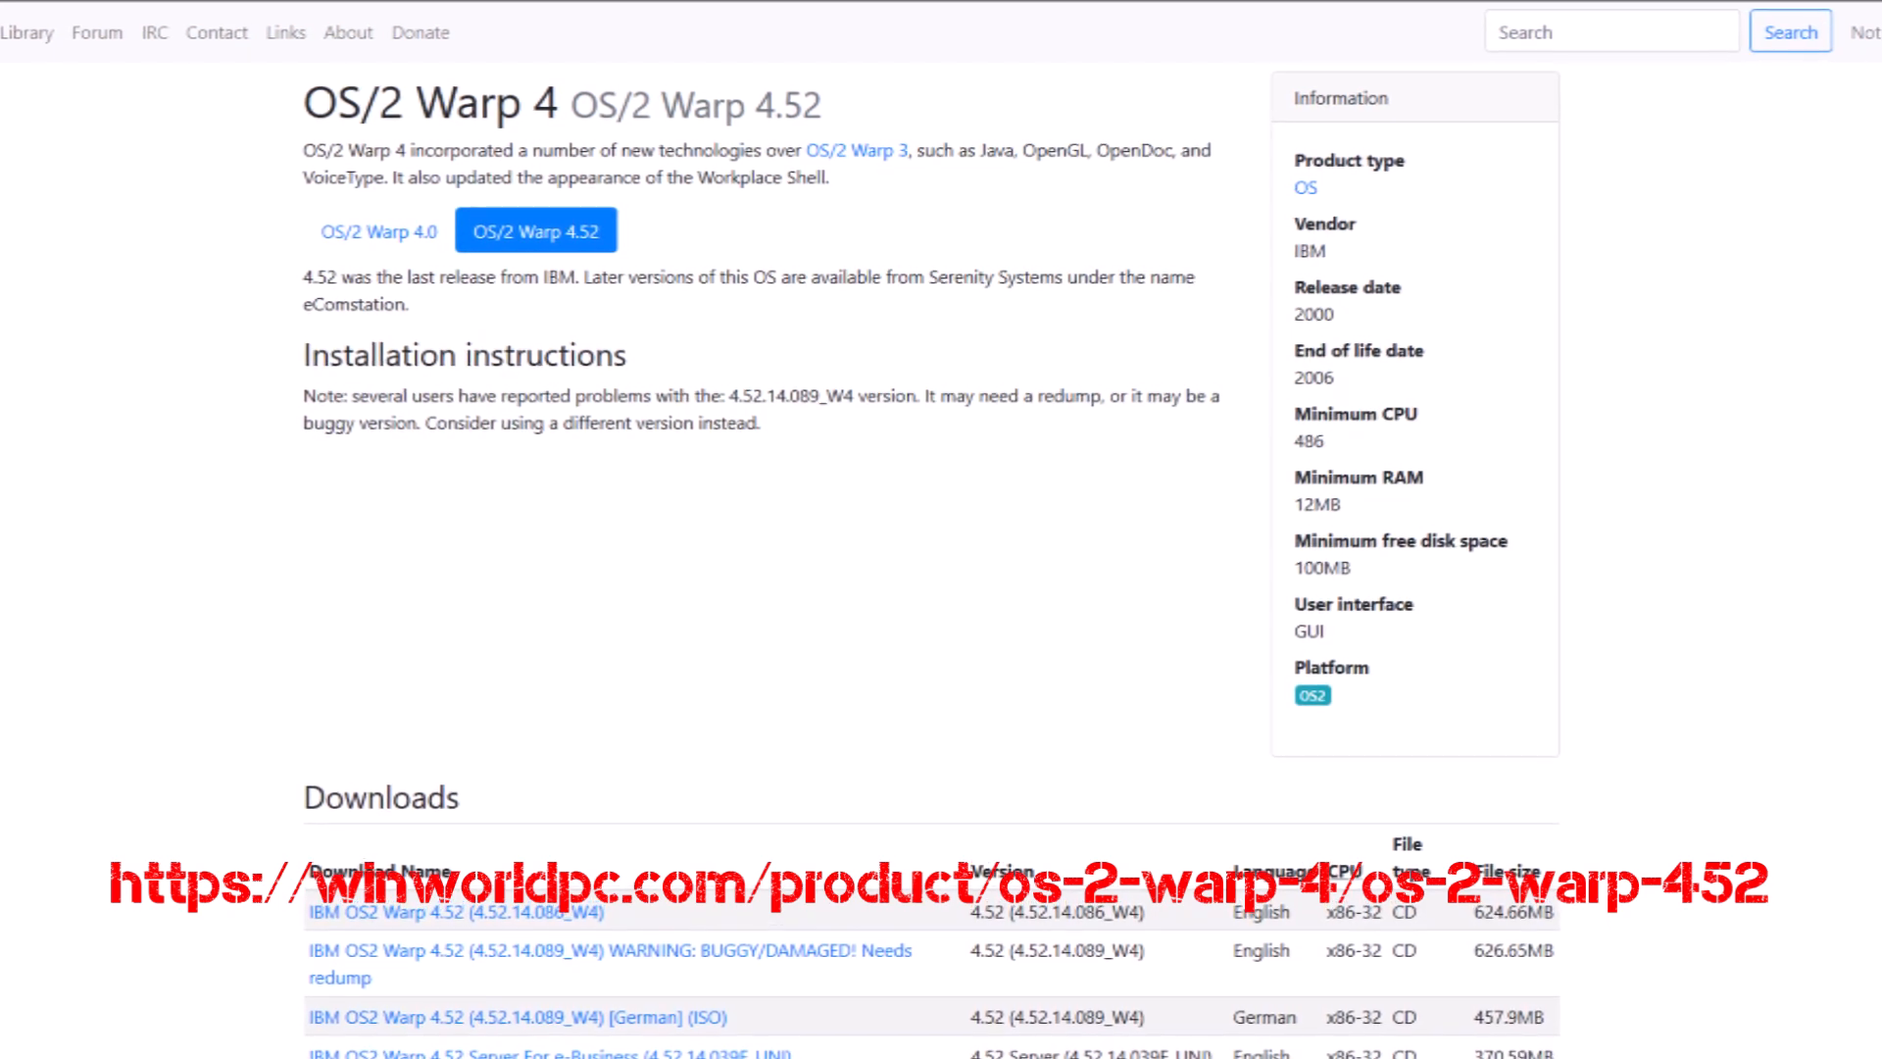
scroll("down", 3)
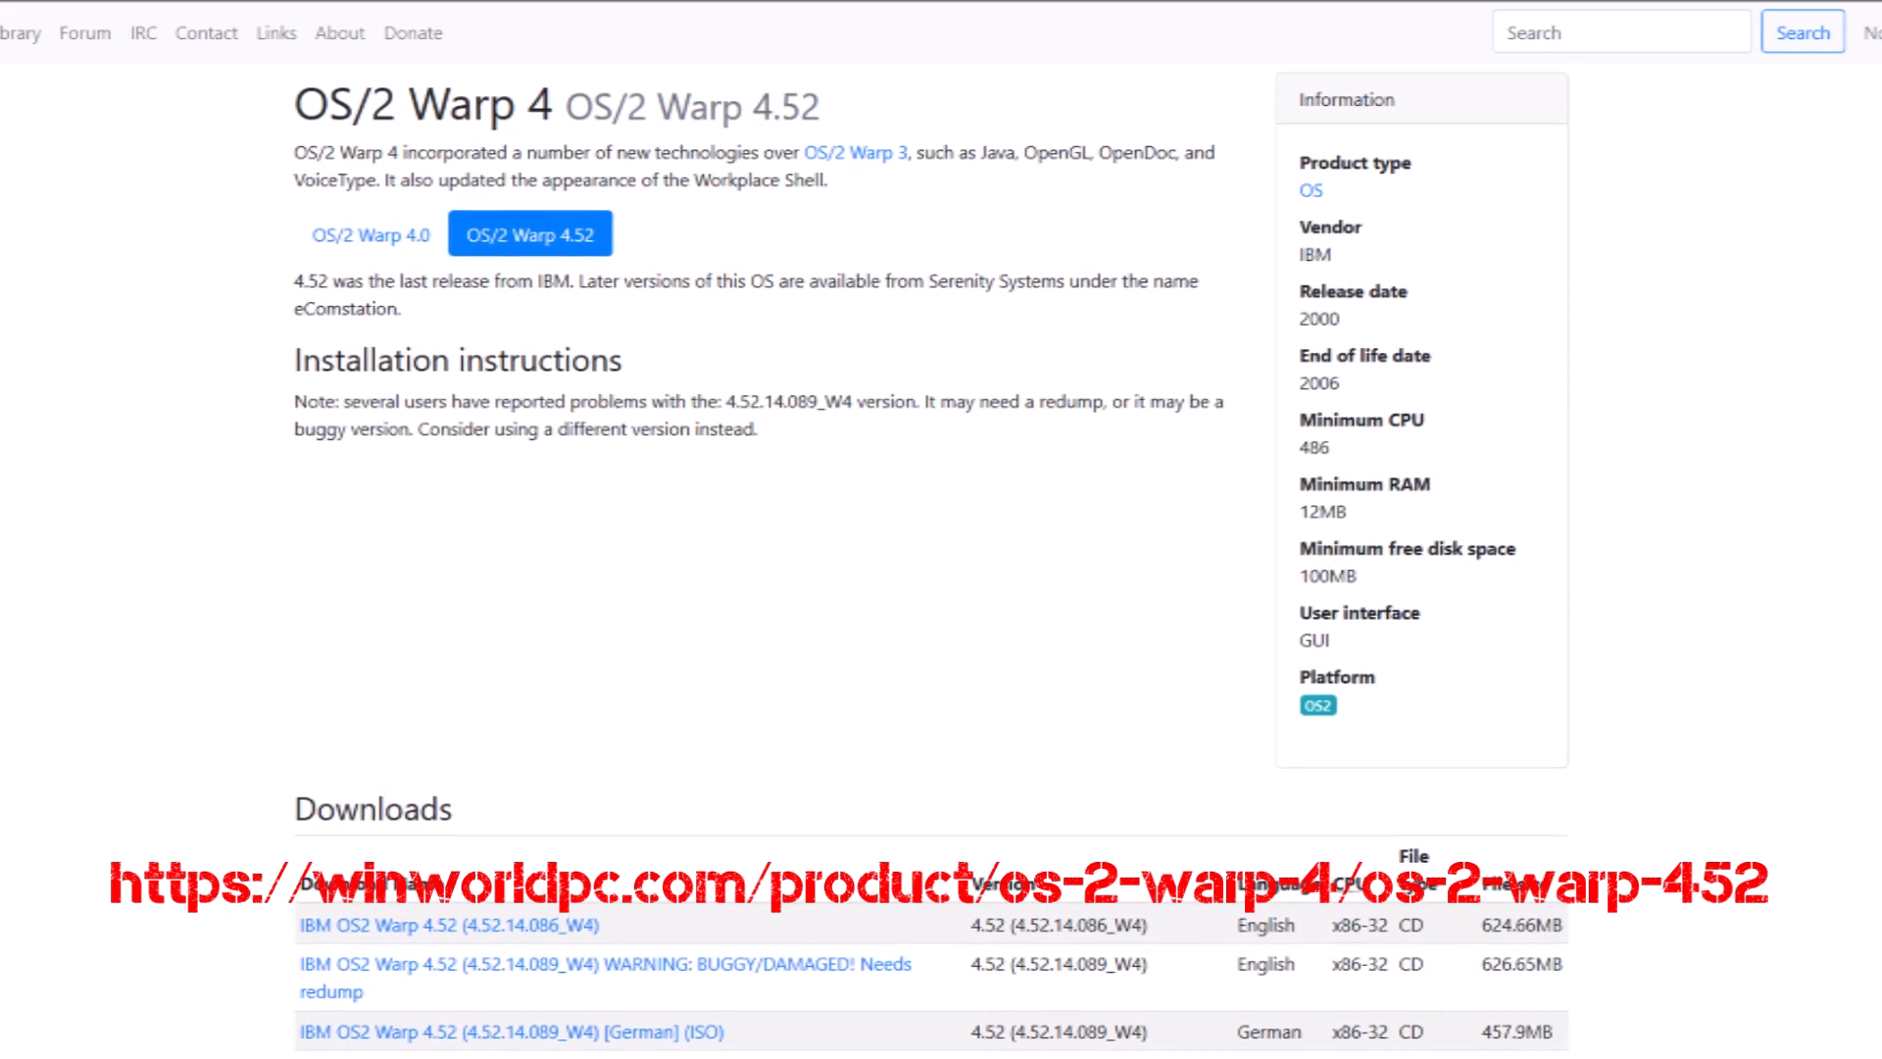
right_click(300, 104)
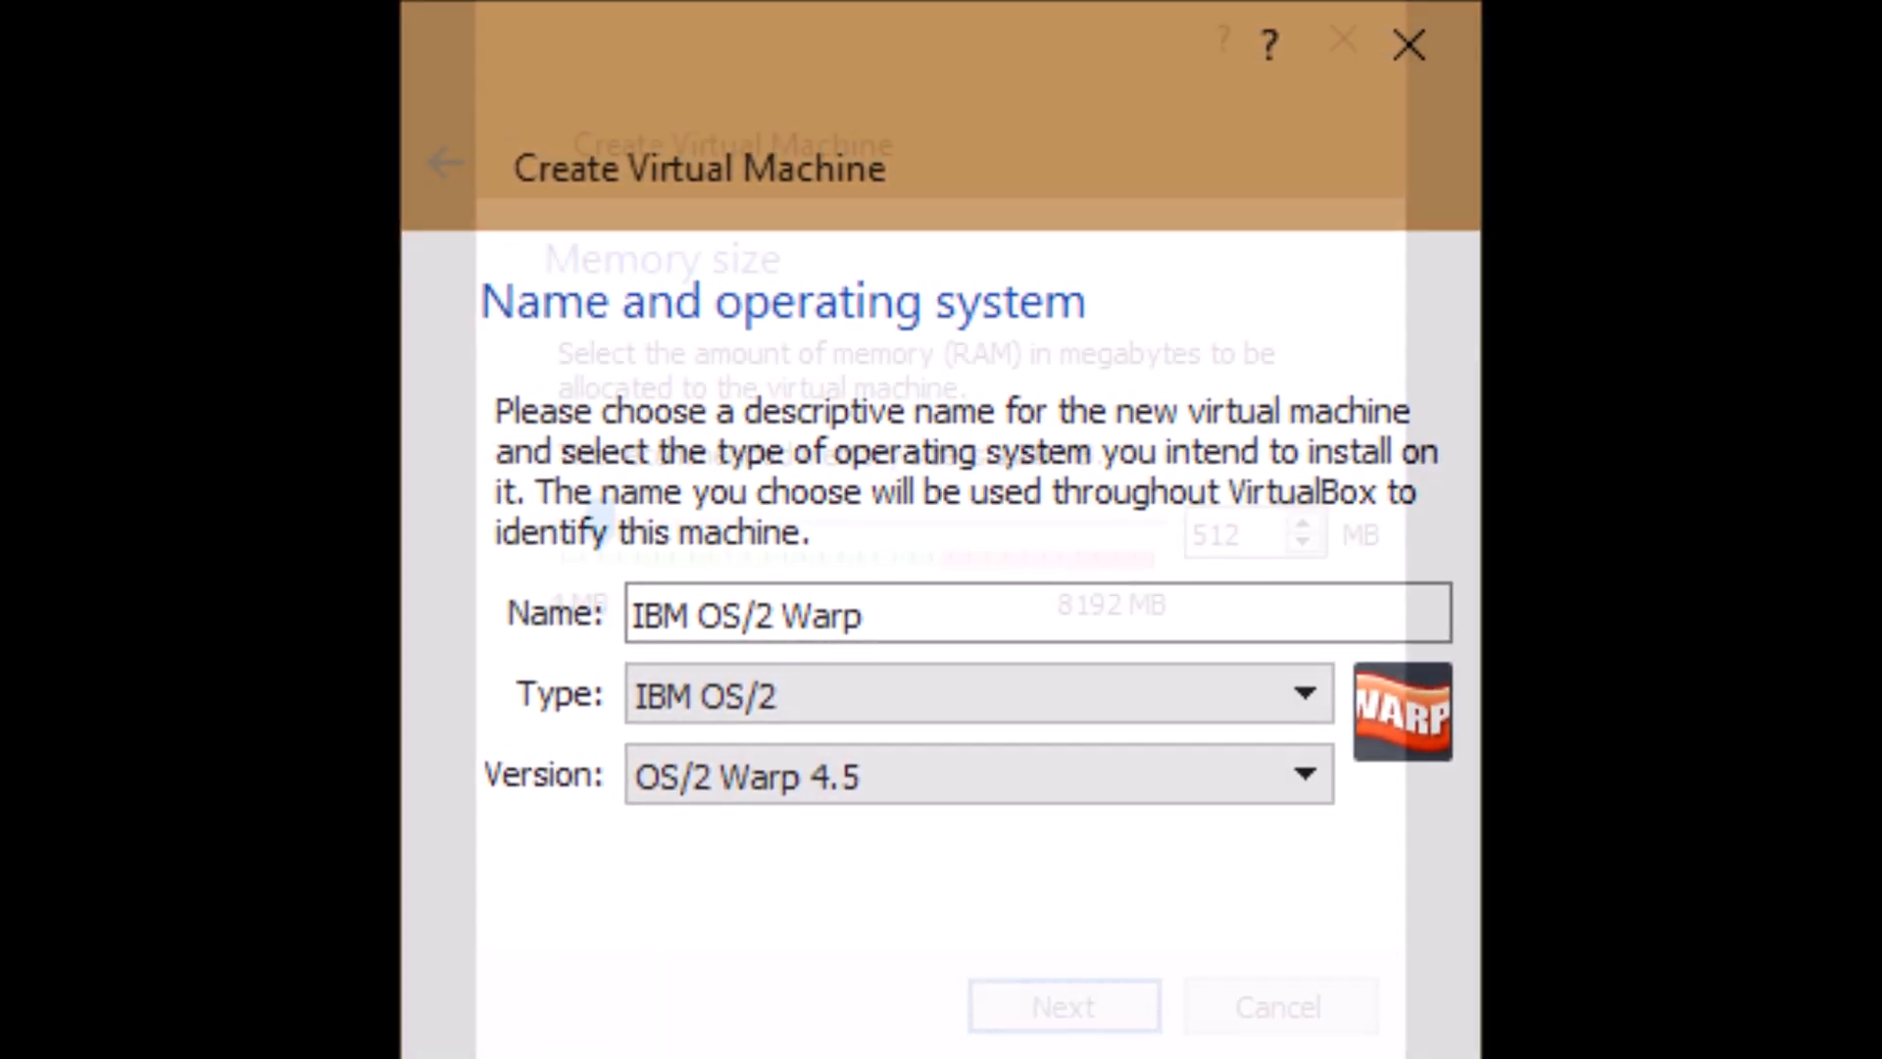
Step: Step through the New VM wizard creating a new VDI virtual hard disk for IBM OS/2 Warp
left_click(1060, 1004)
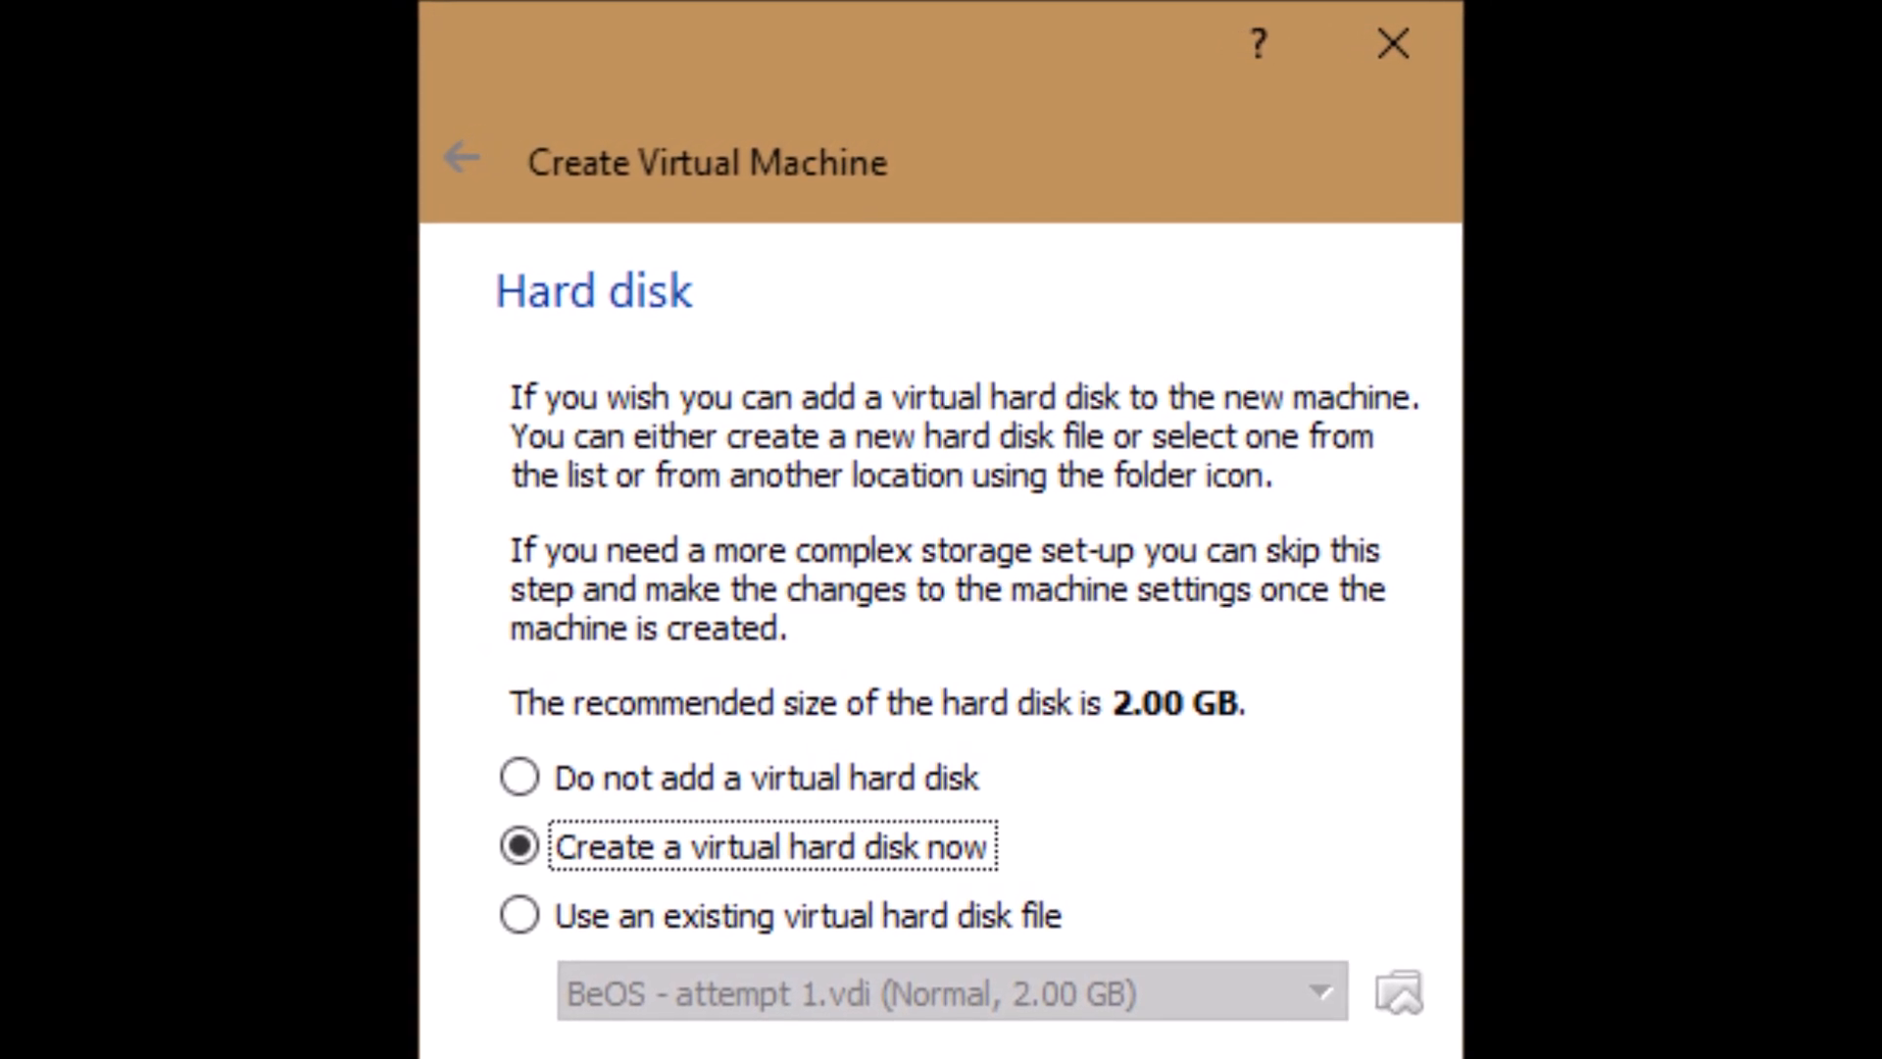
left_click(1149, 1055)
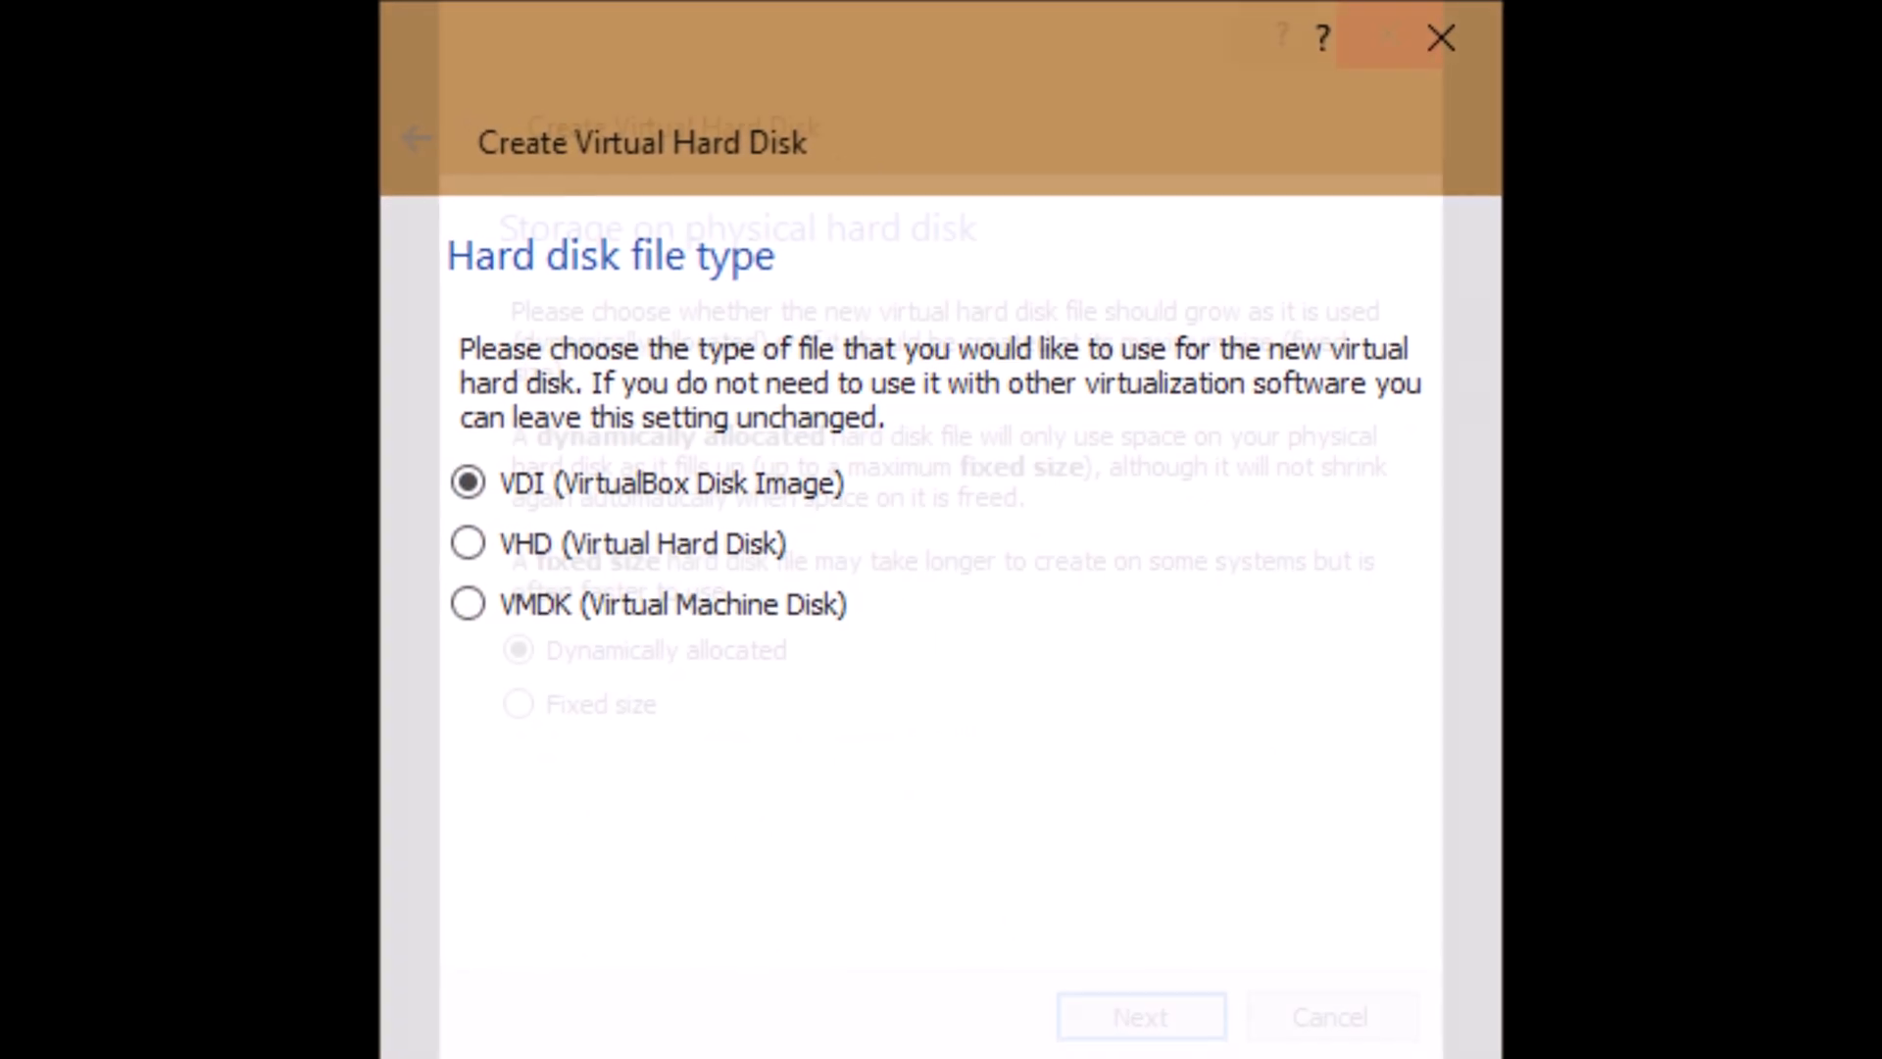
left_click(1139, 1016)
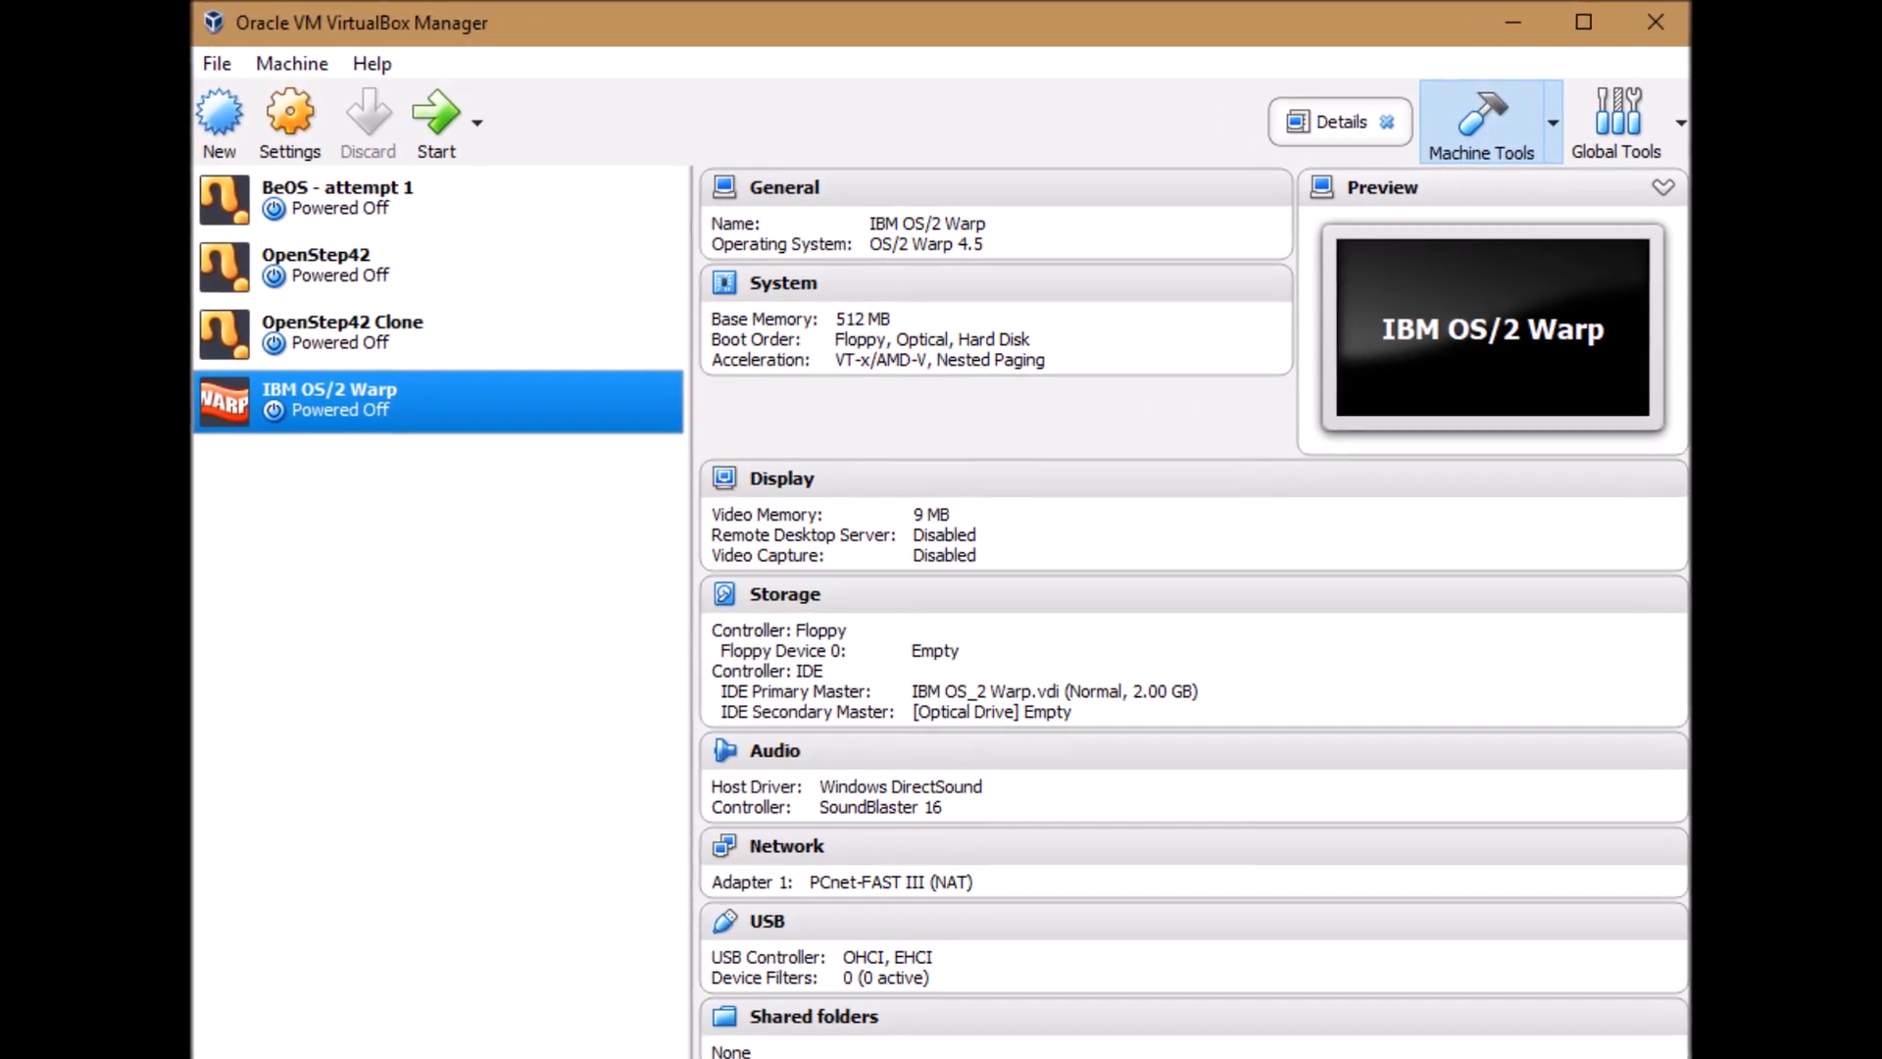
Step: In the machine's Storage settings, attach the Warp 4.52 boot ISO to the empty optical drive
left_click(290, 119)
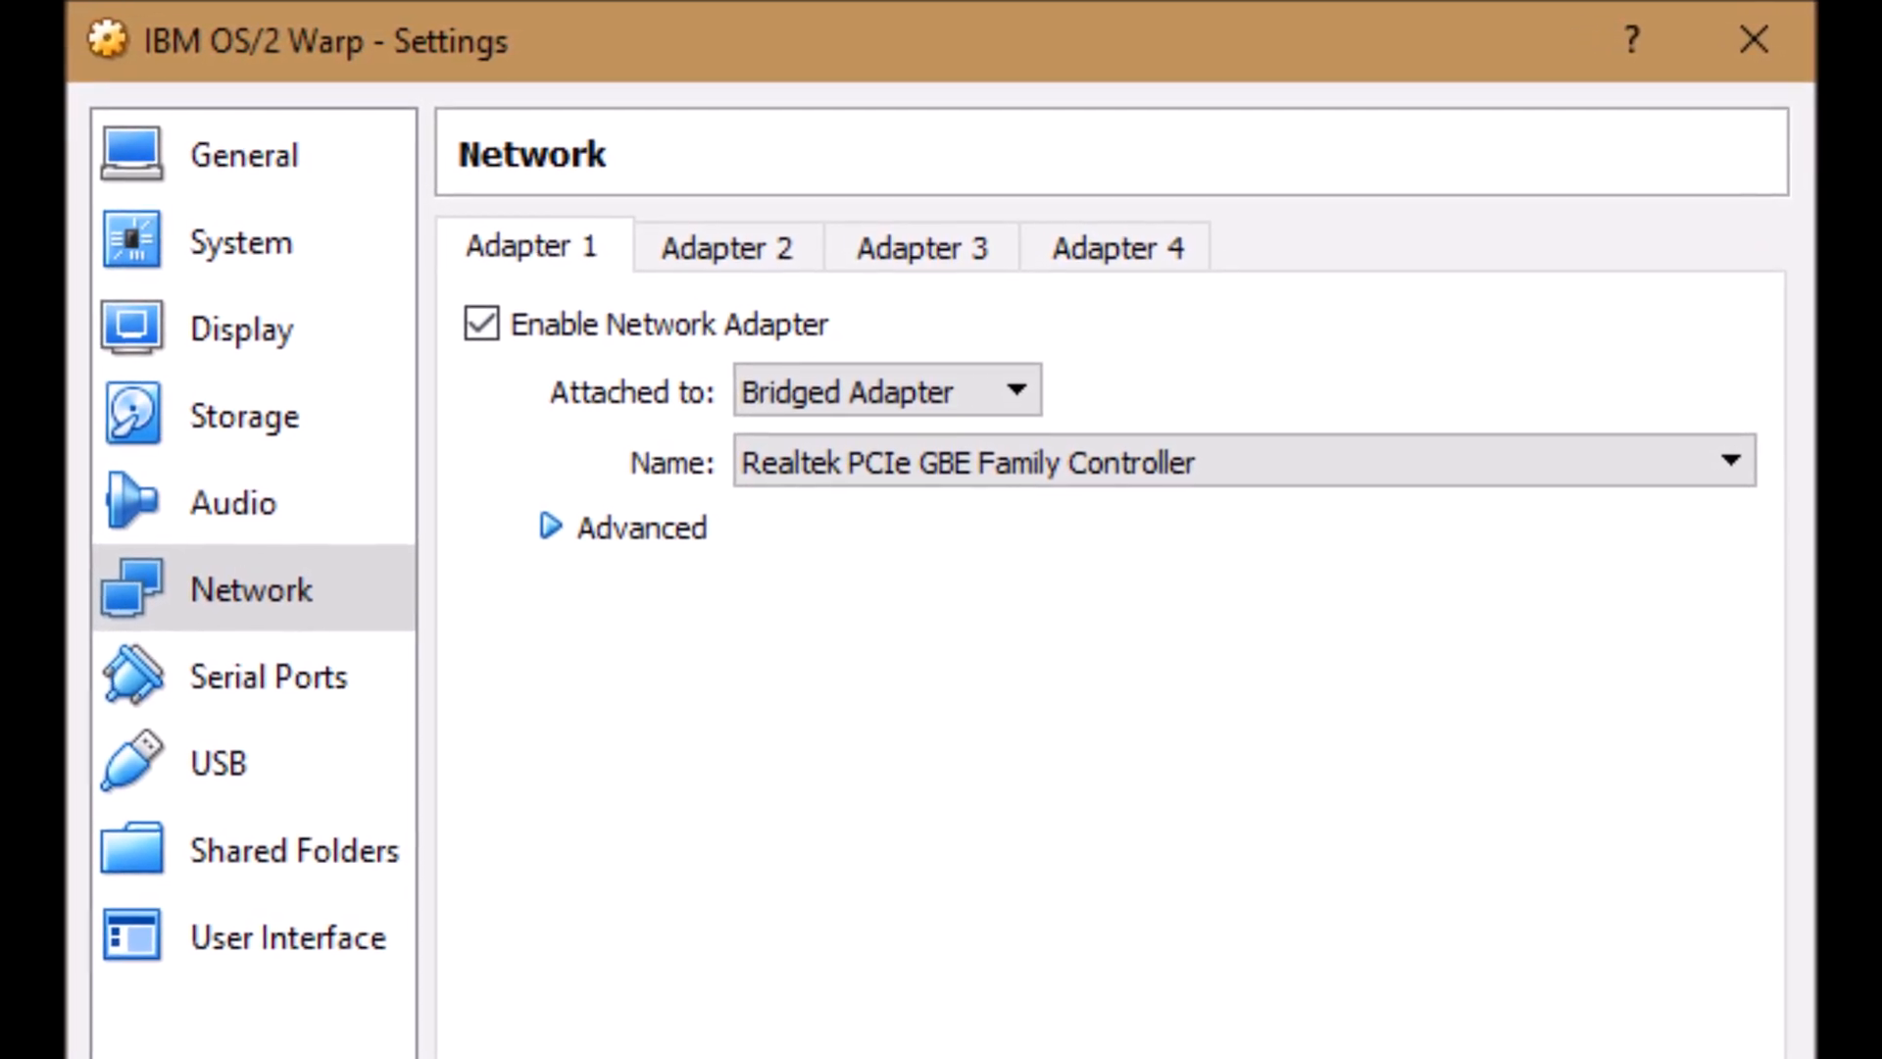
left_click(245, 416)
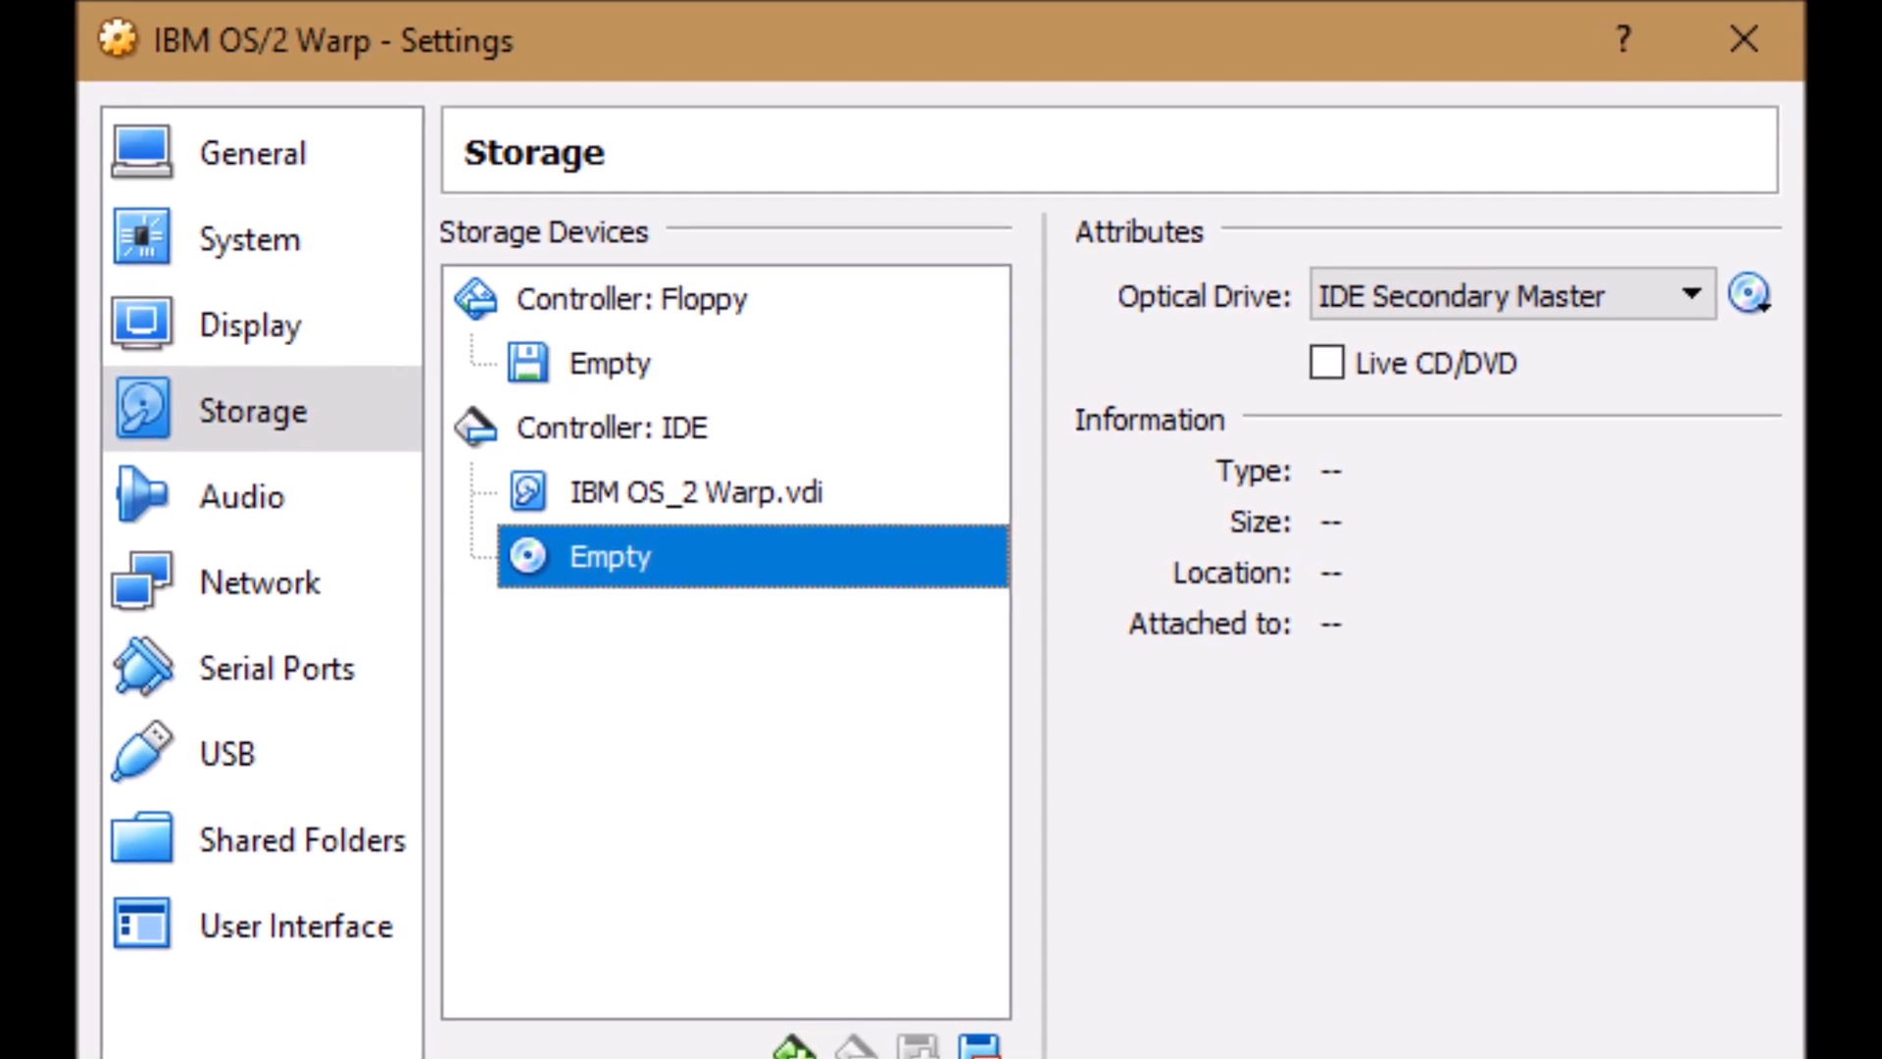
left_click(1747, 293)
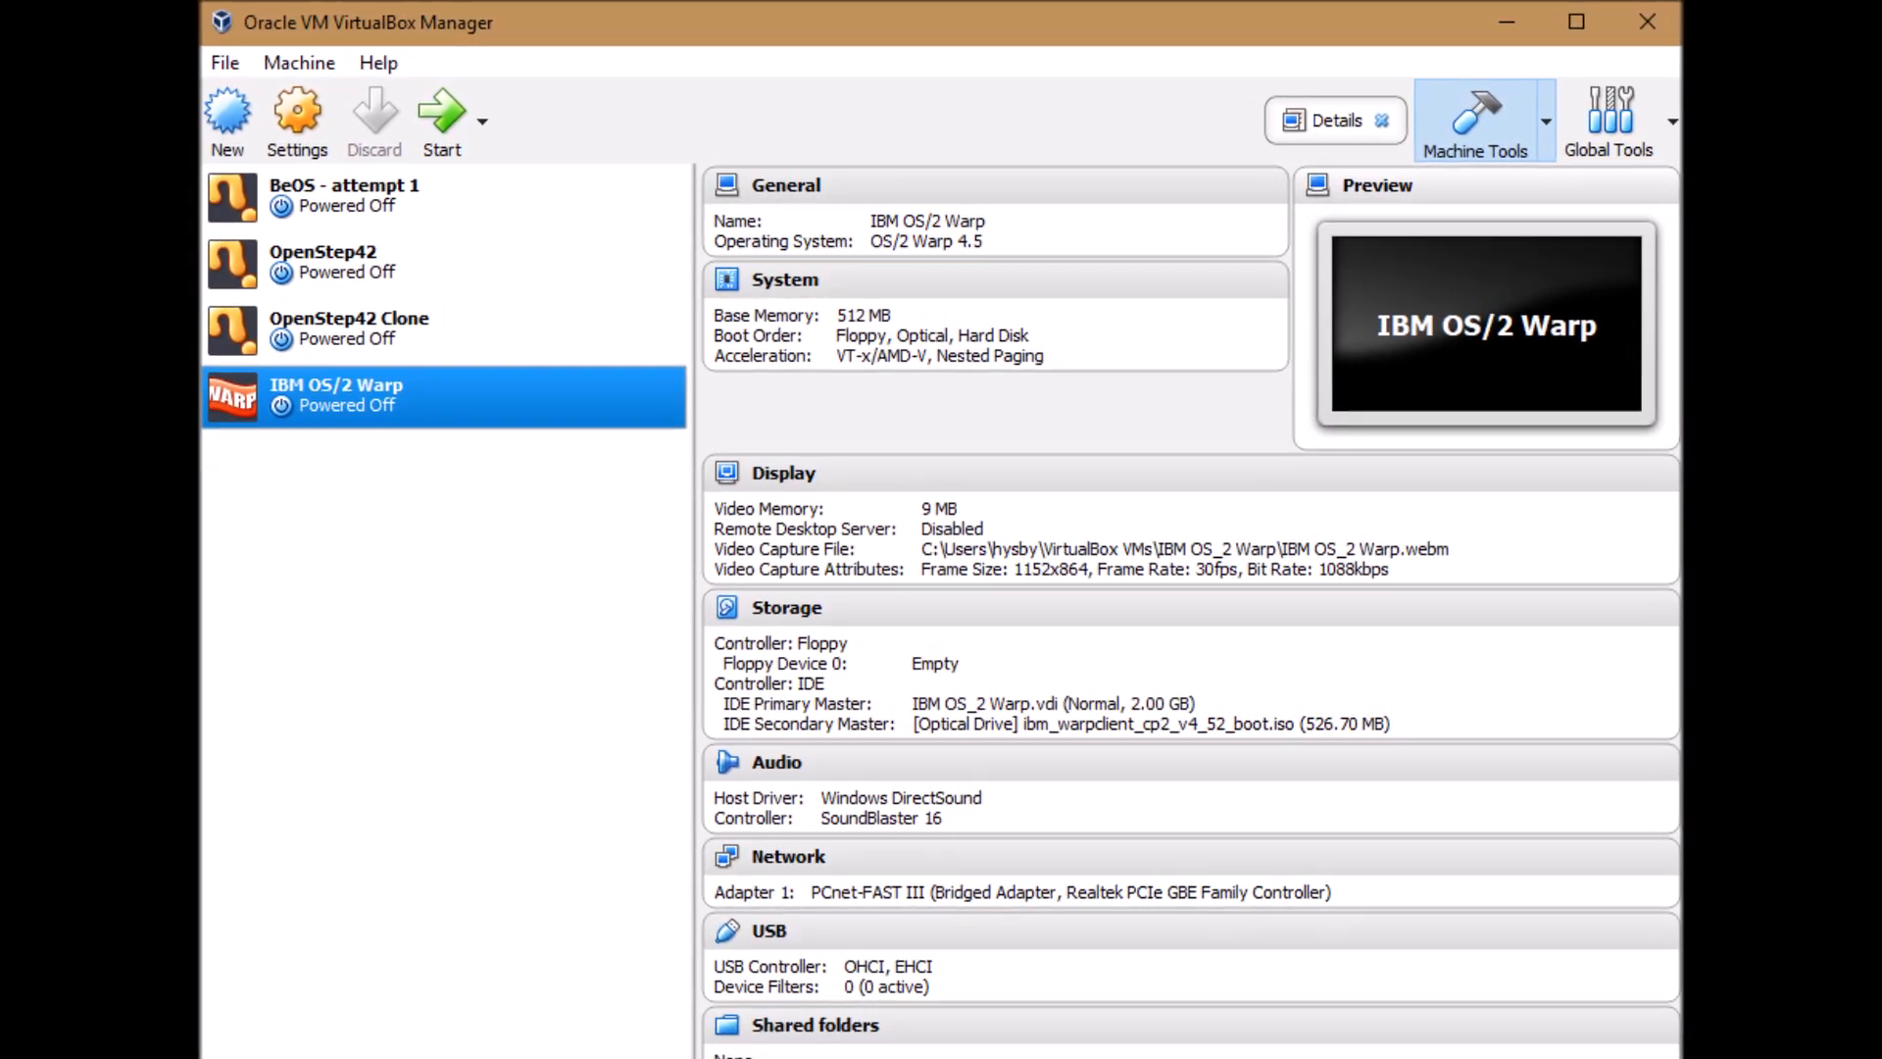
Step: Start the OS/2 Warp virtual machine so it boots from the Warp disc
left_click(432, 114)
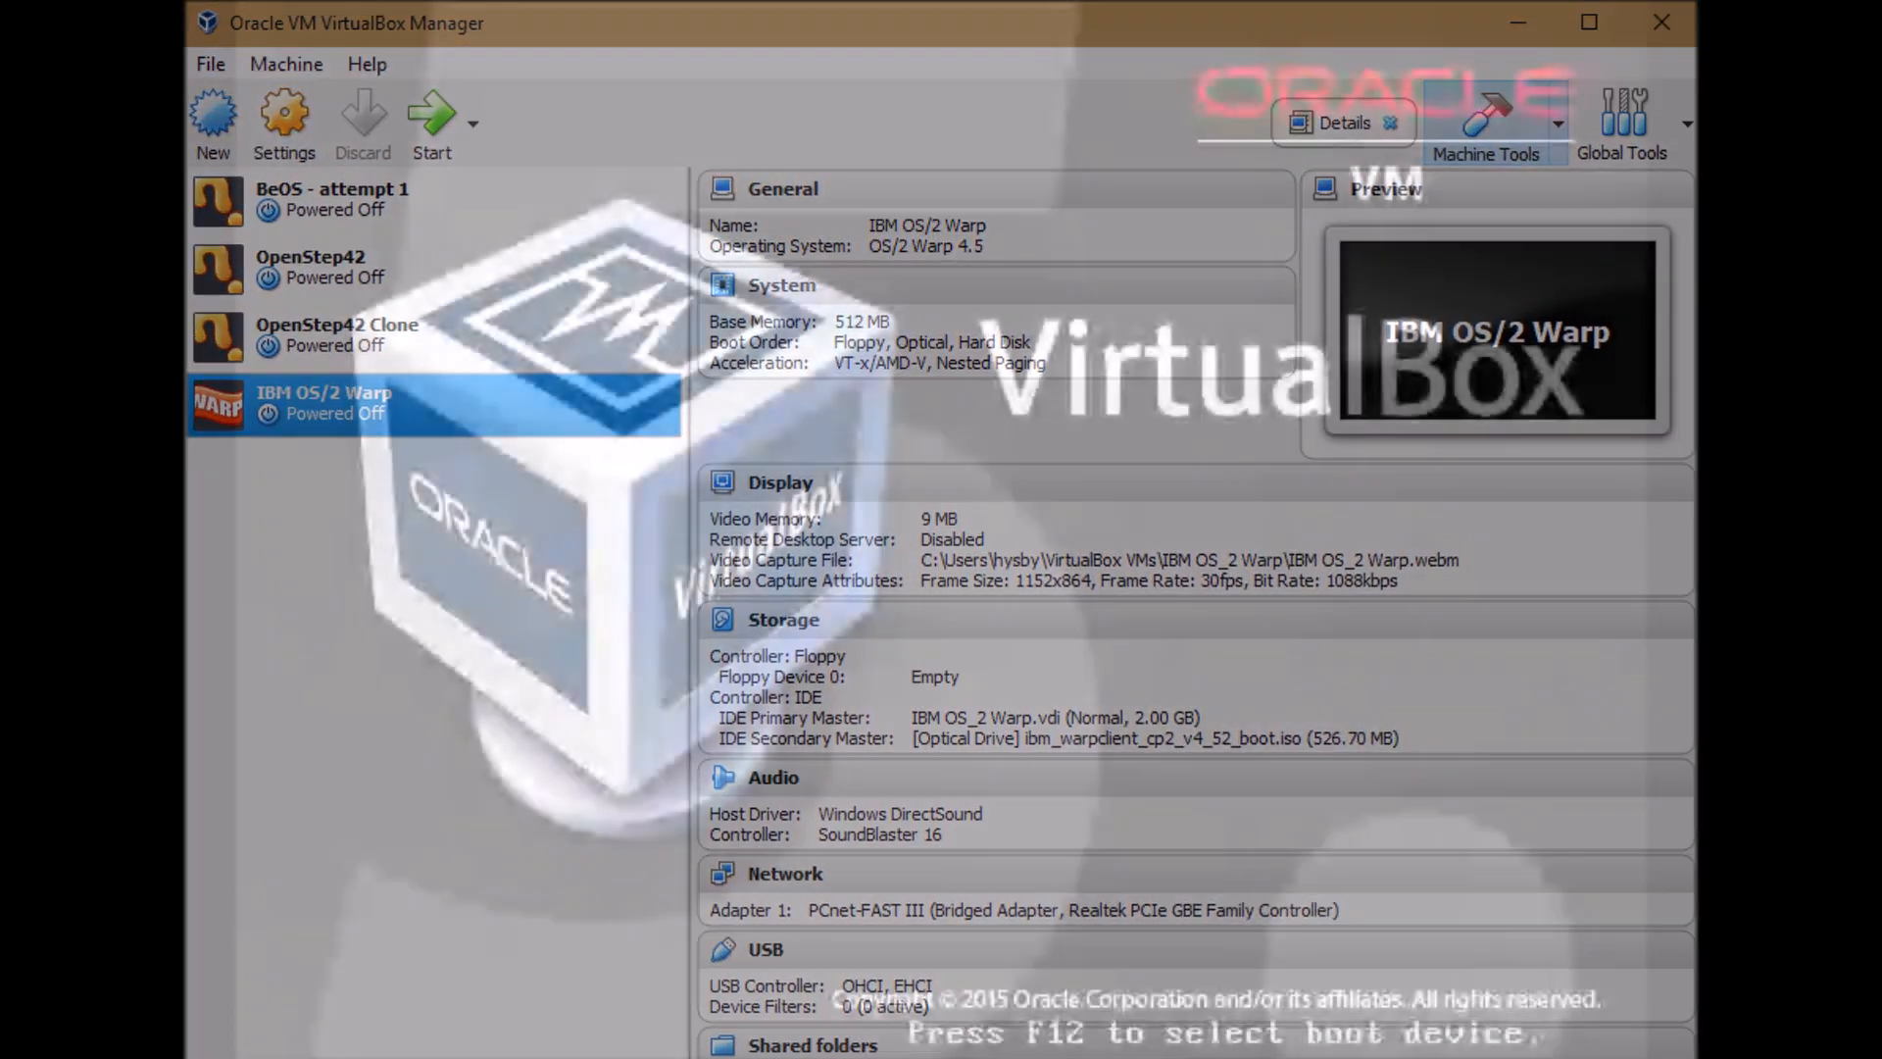
left_click(431, 120)
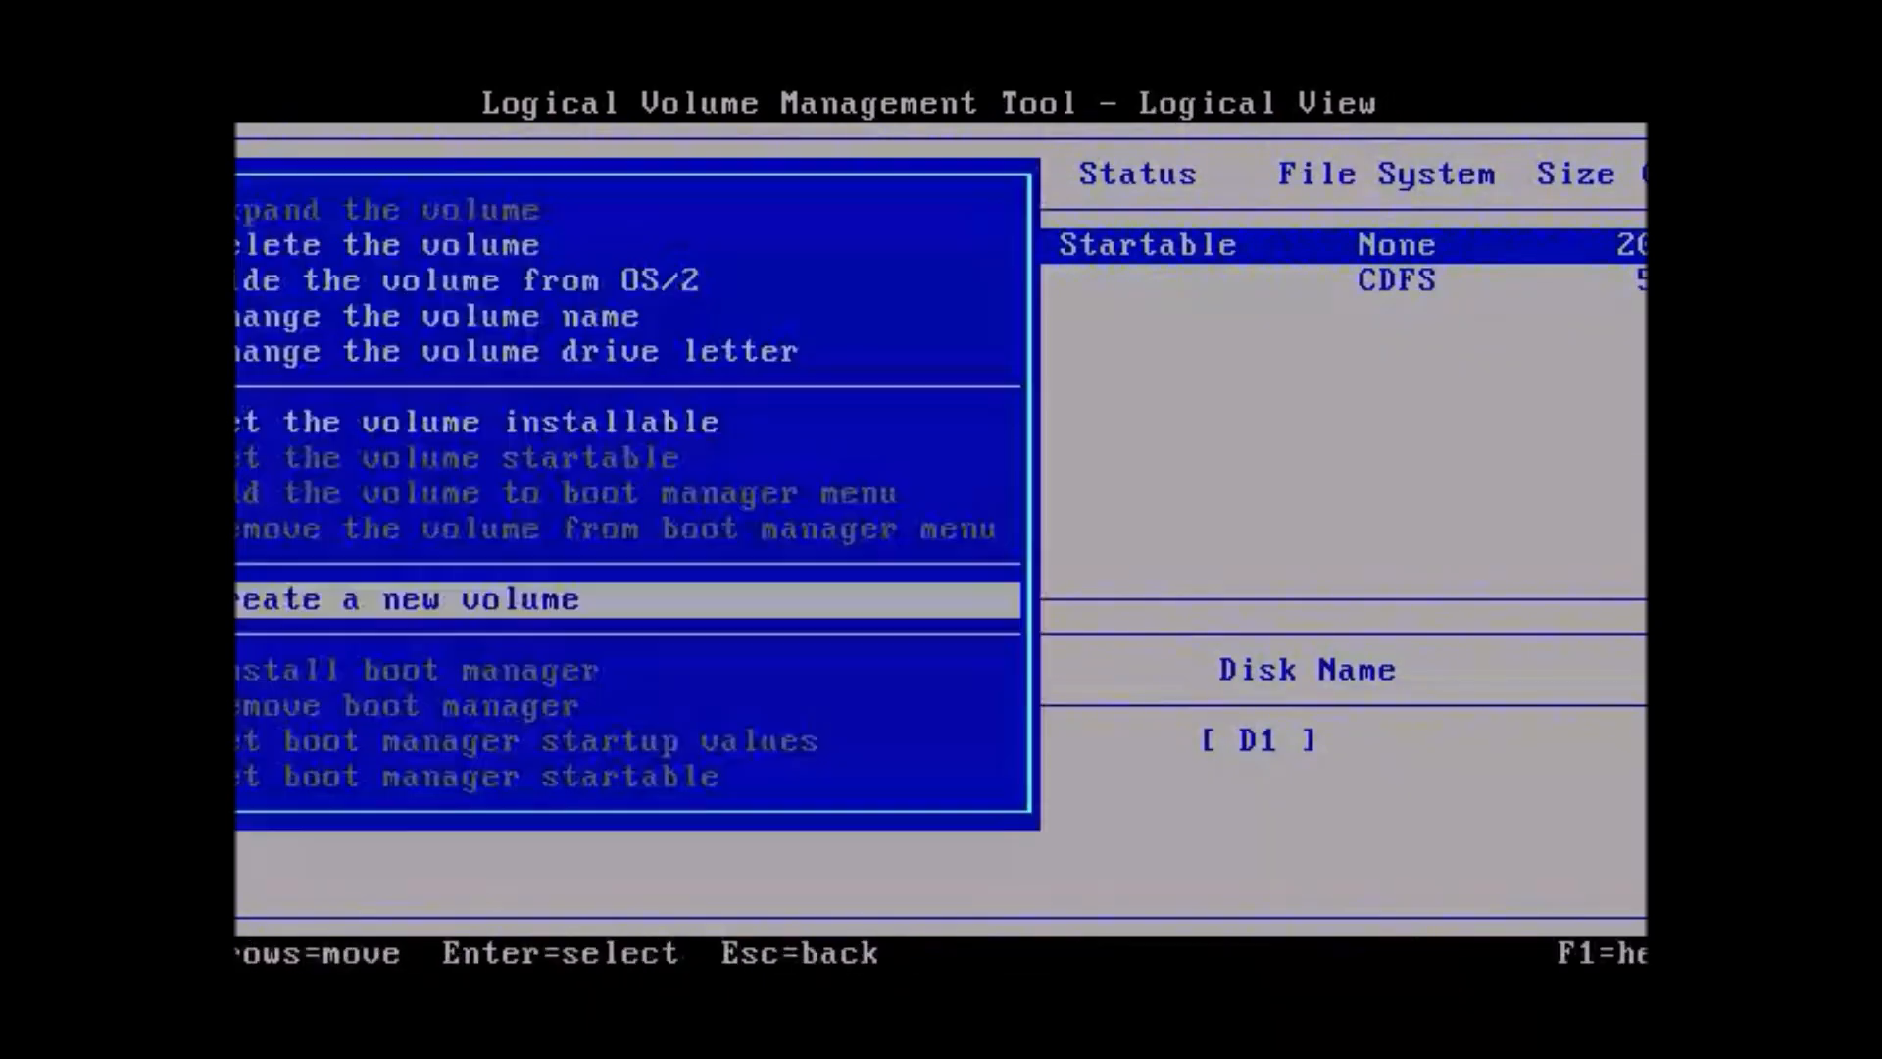
Step: Mark the new C volume installable, then save the LVM changes and exit
key("up")
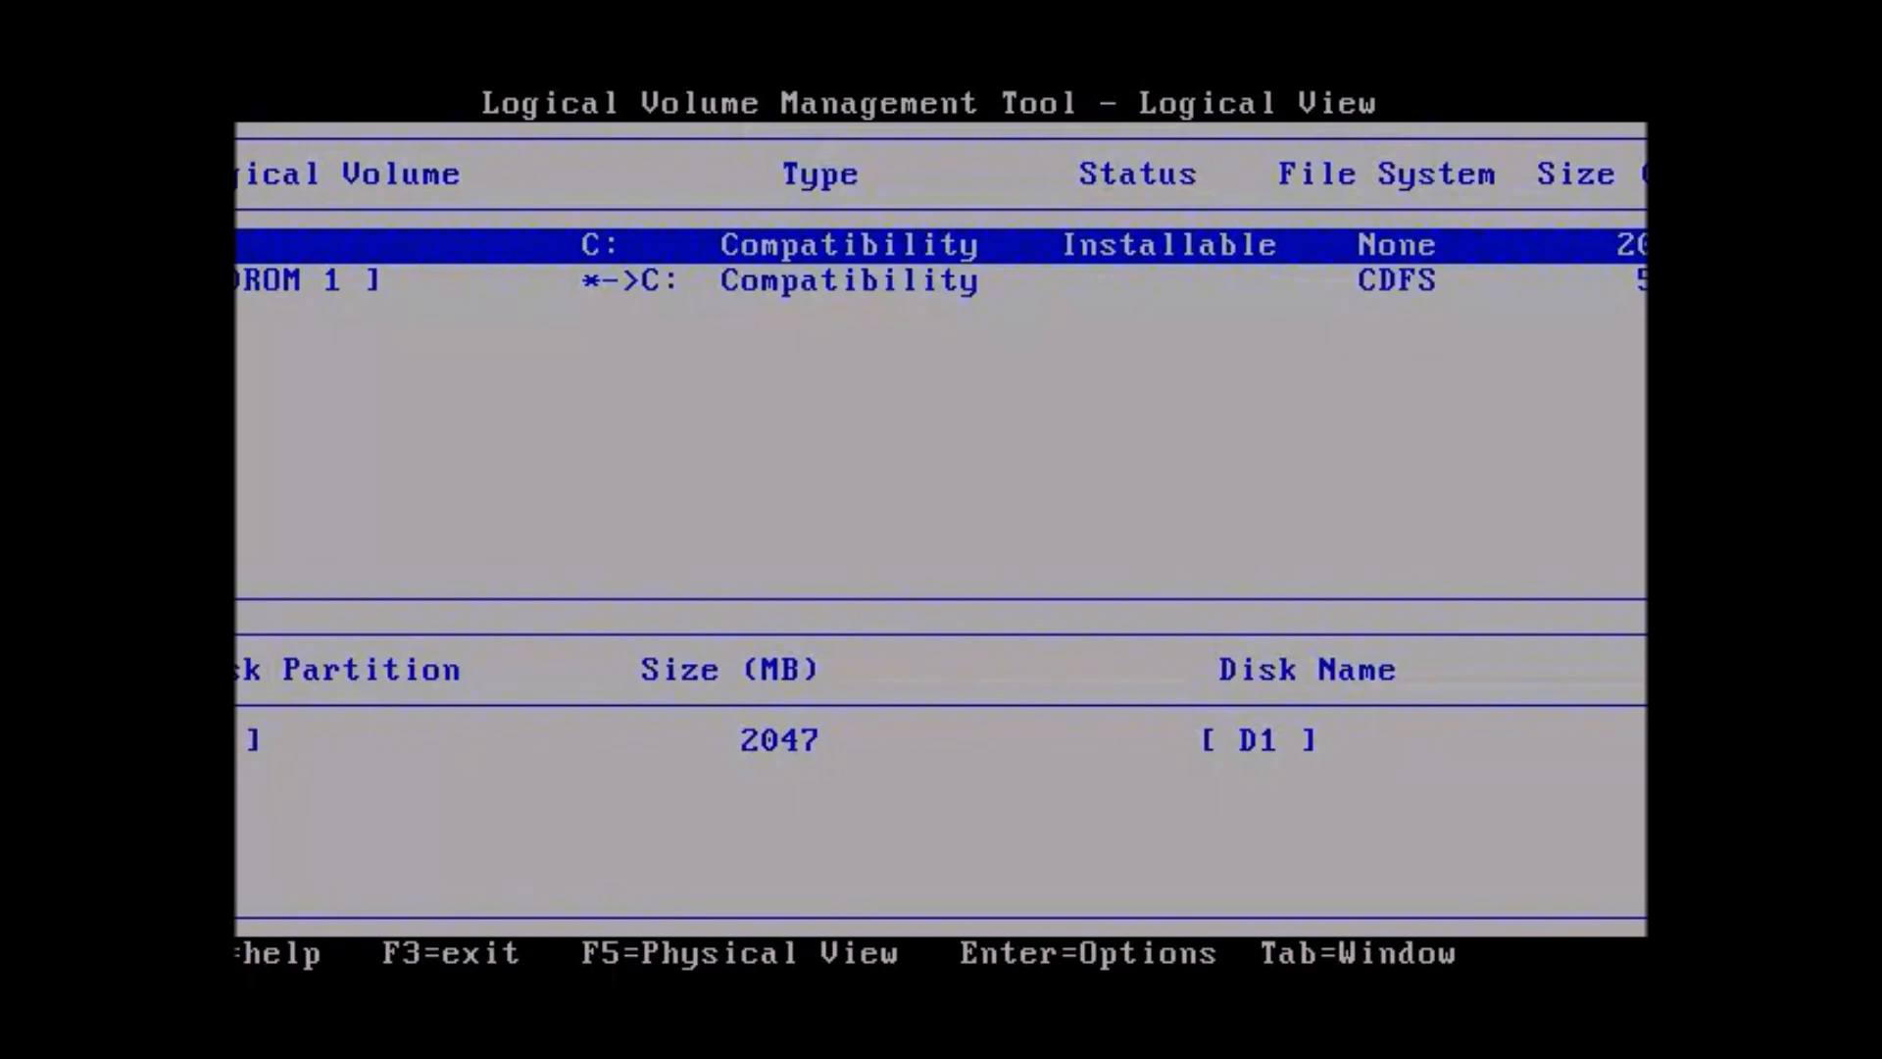
key("f3")
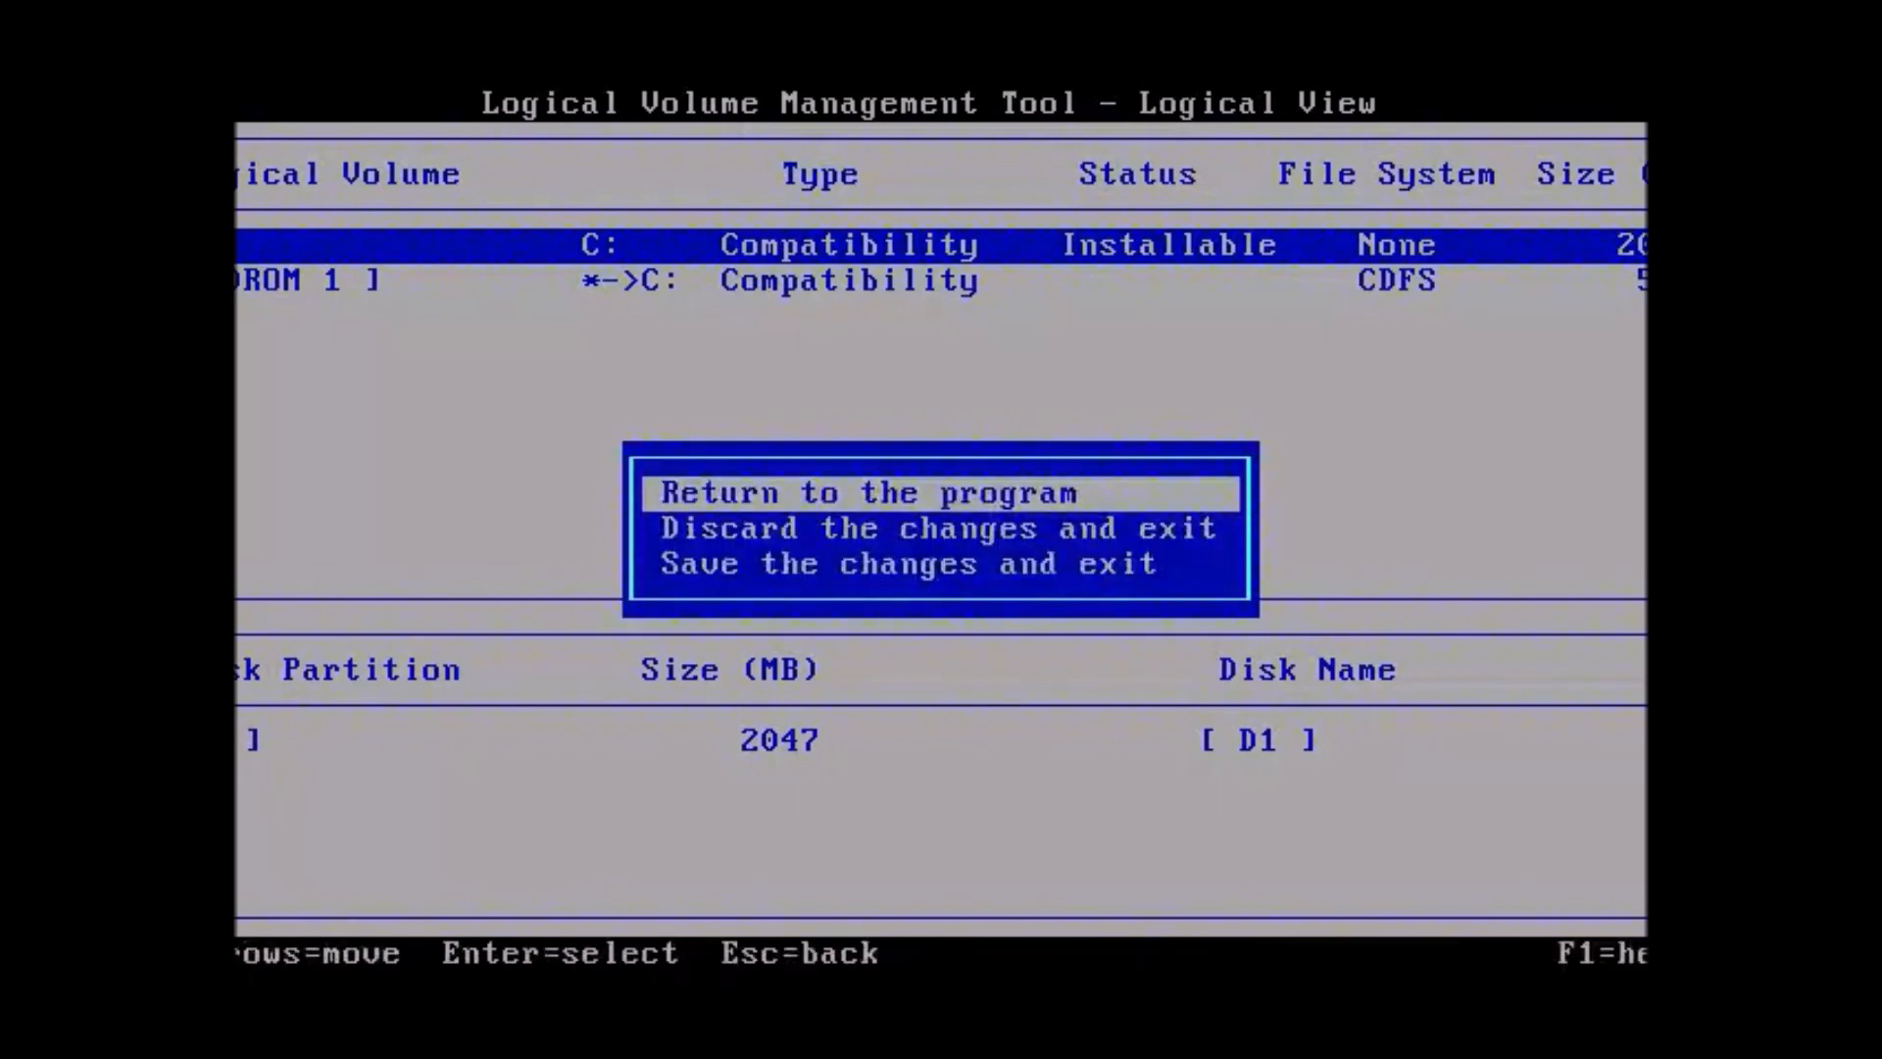
key("Down")
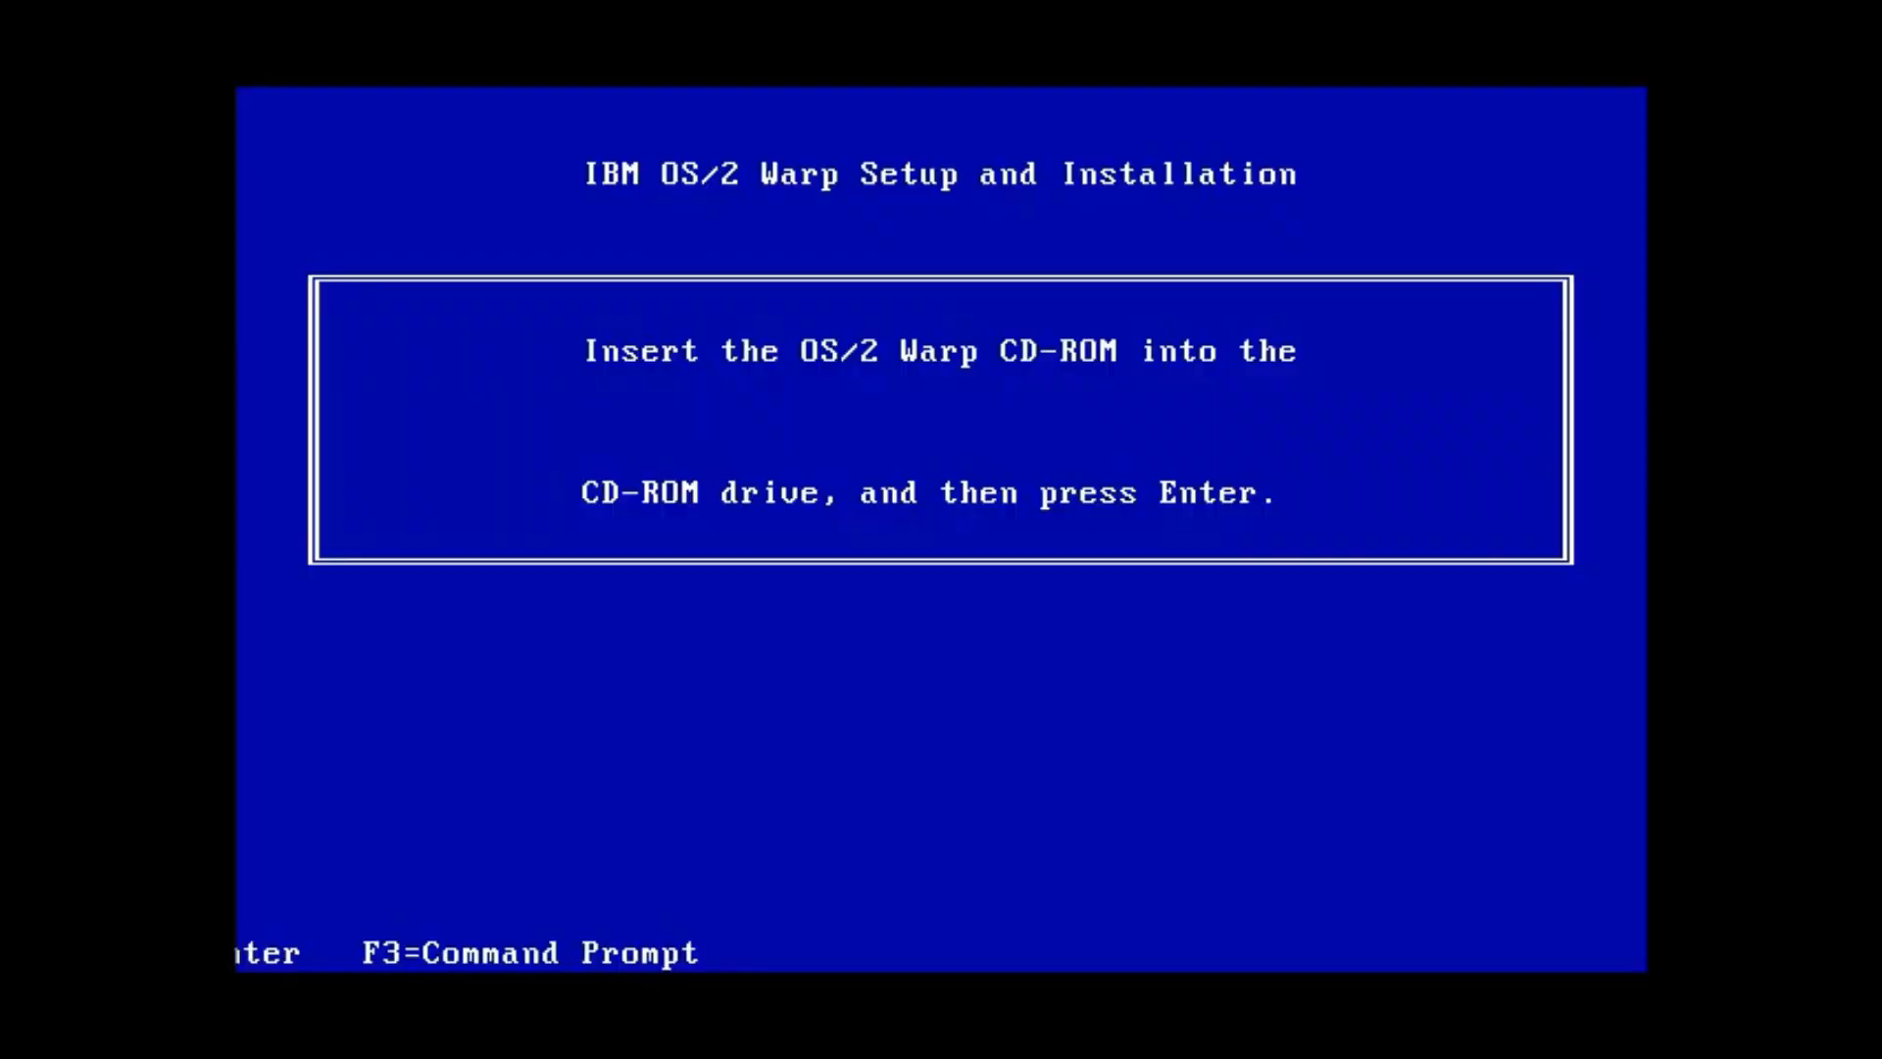
Step: Continue past the CD prompt, accept volume C for installation and format it
key("Return")
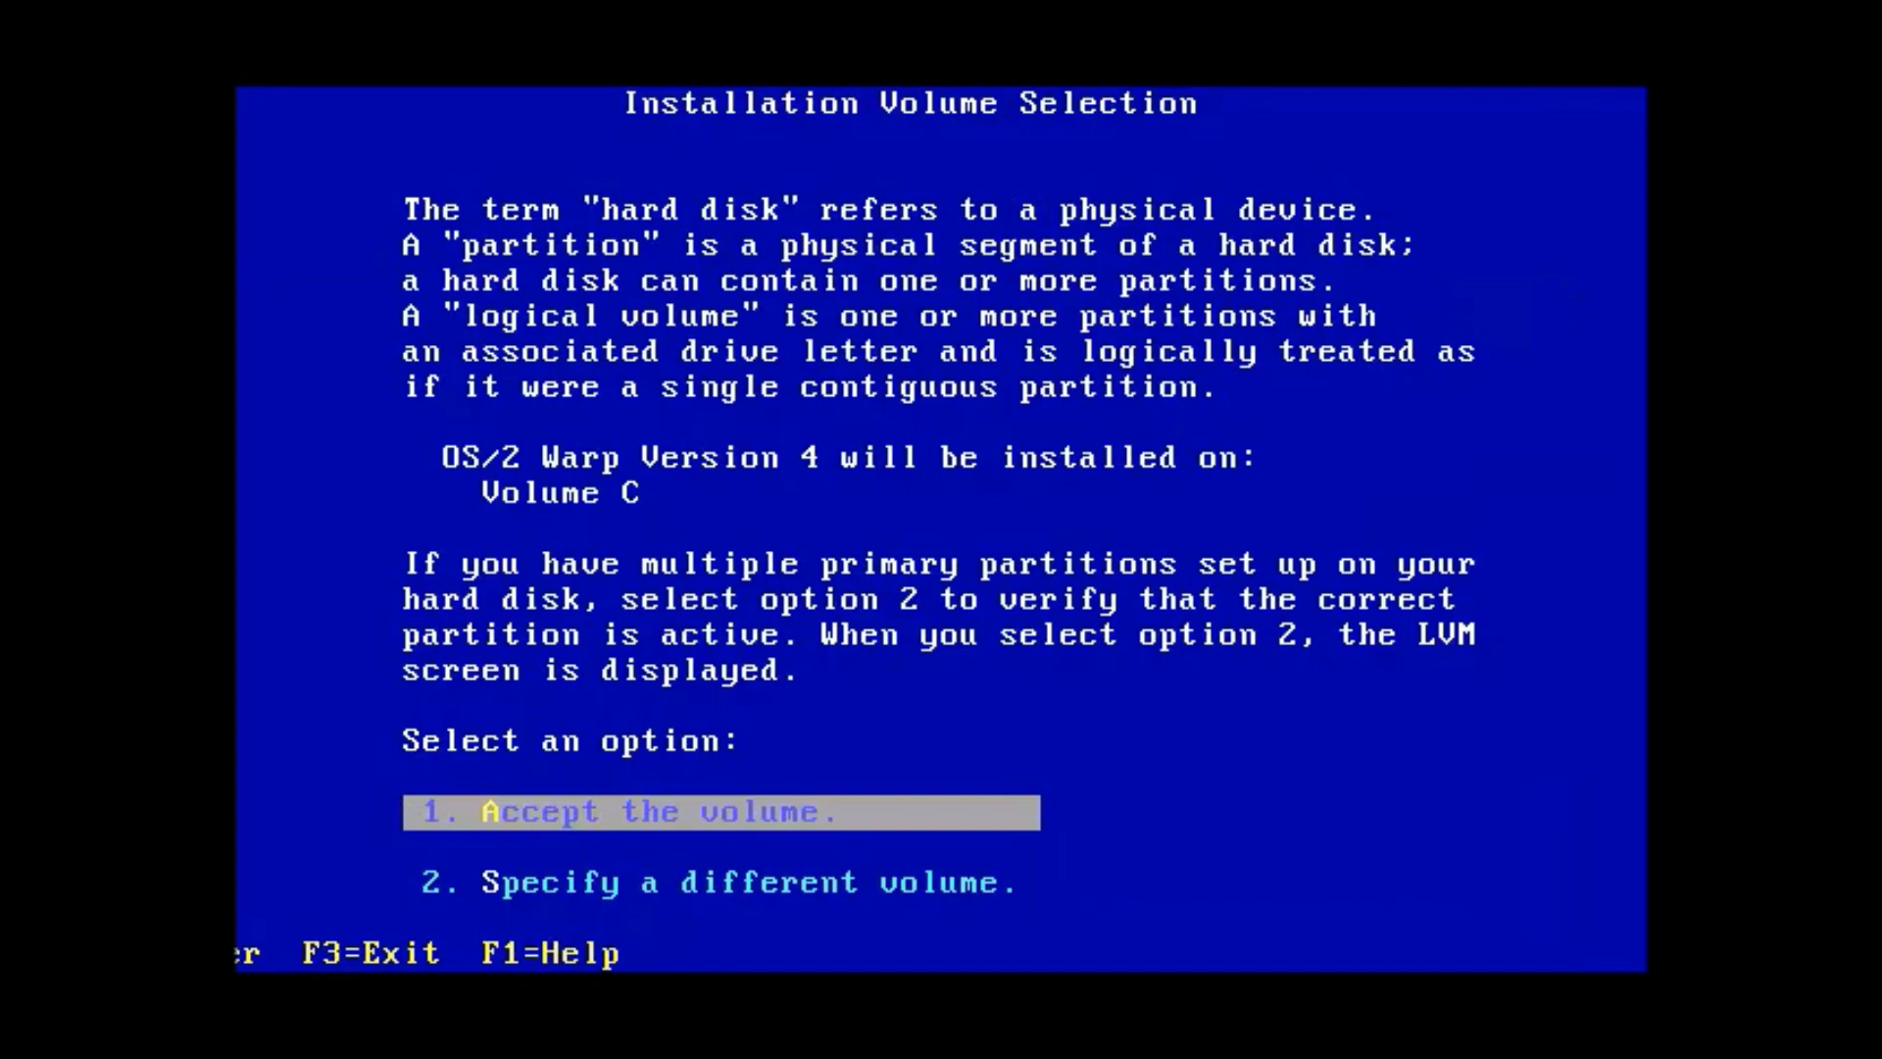
key("Return")
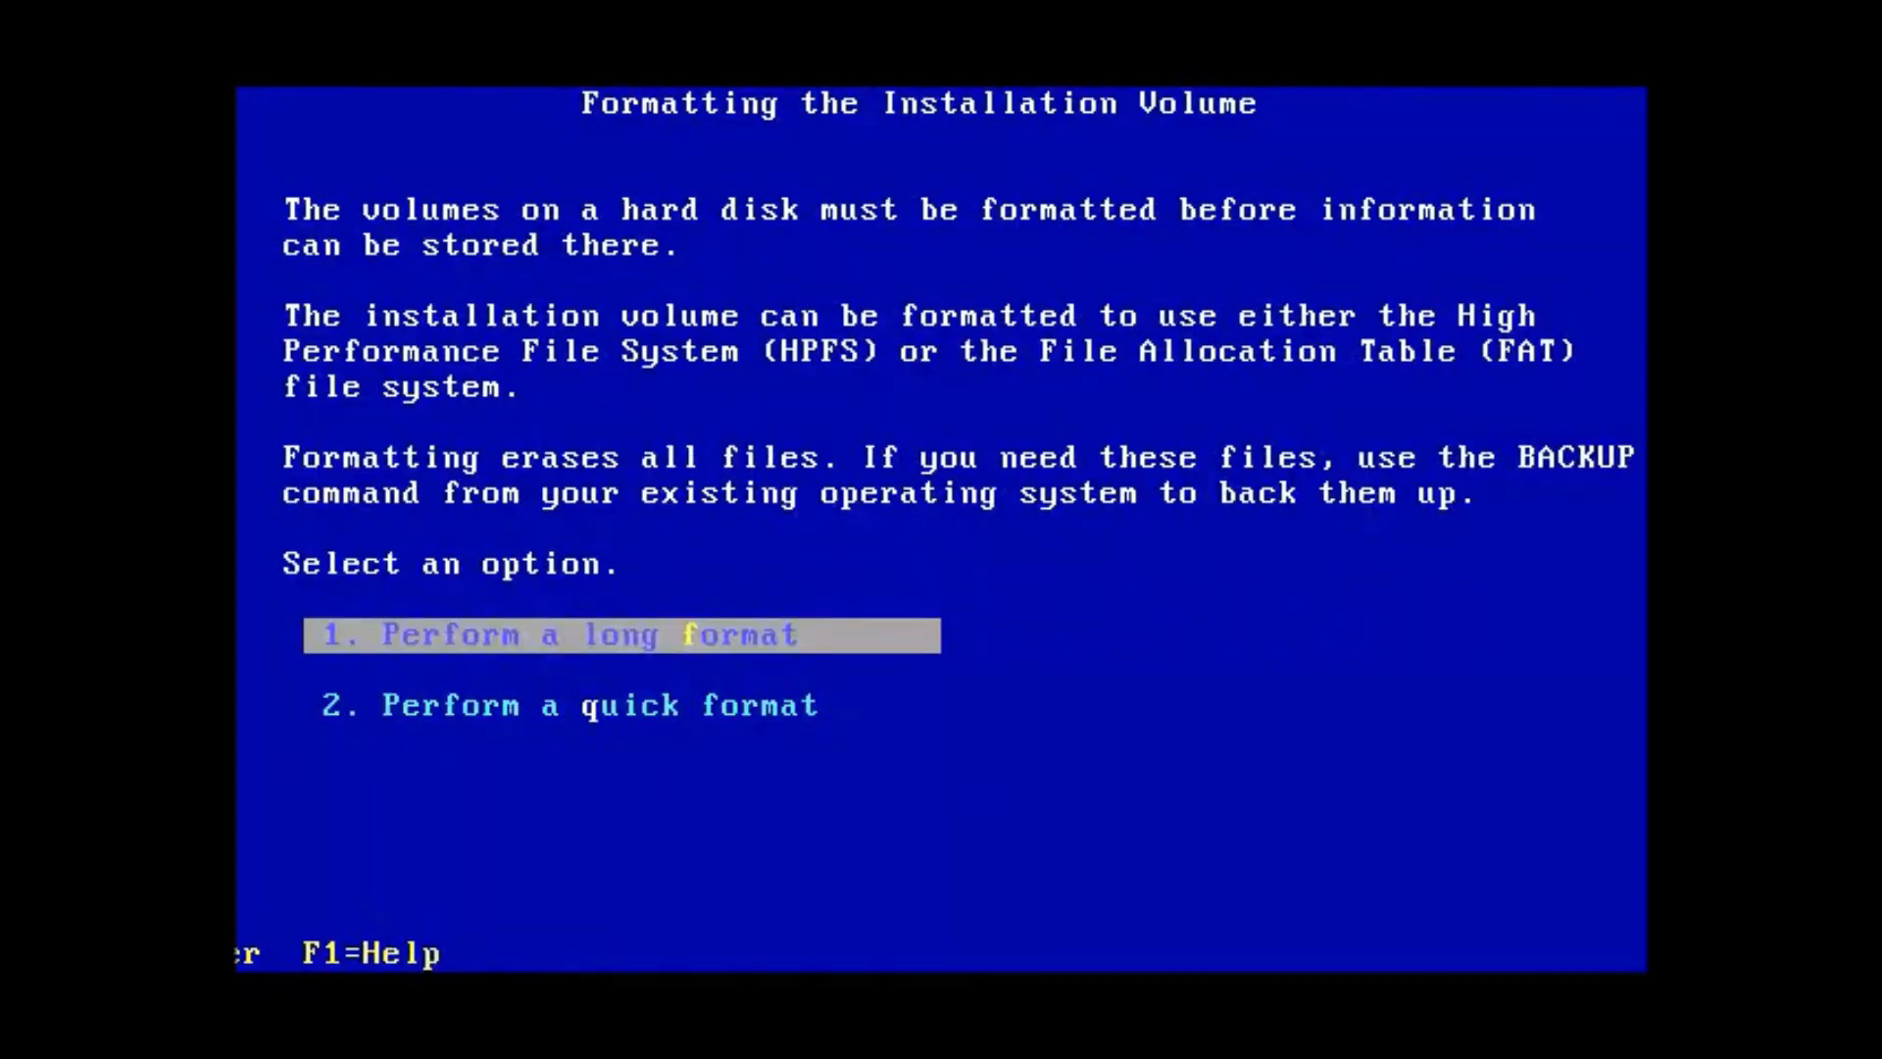
key("Return")
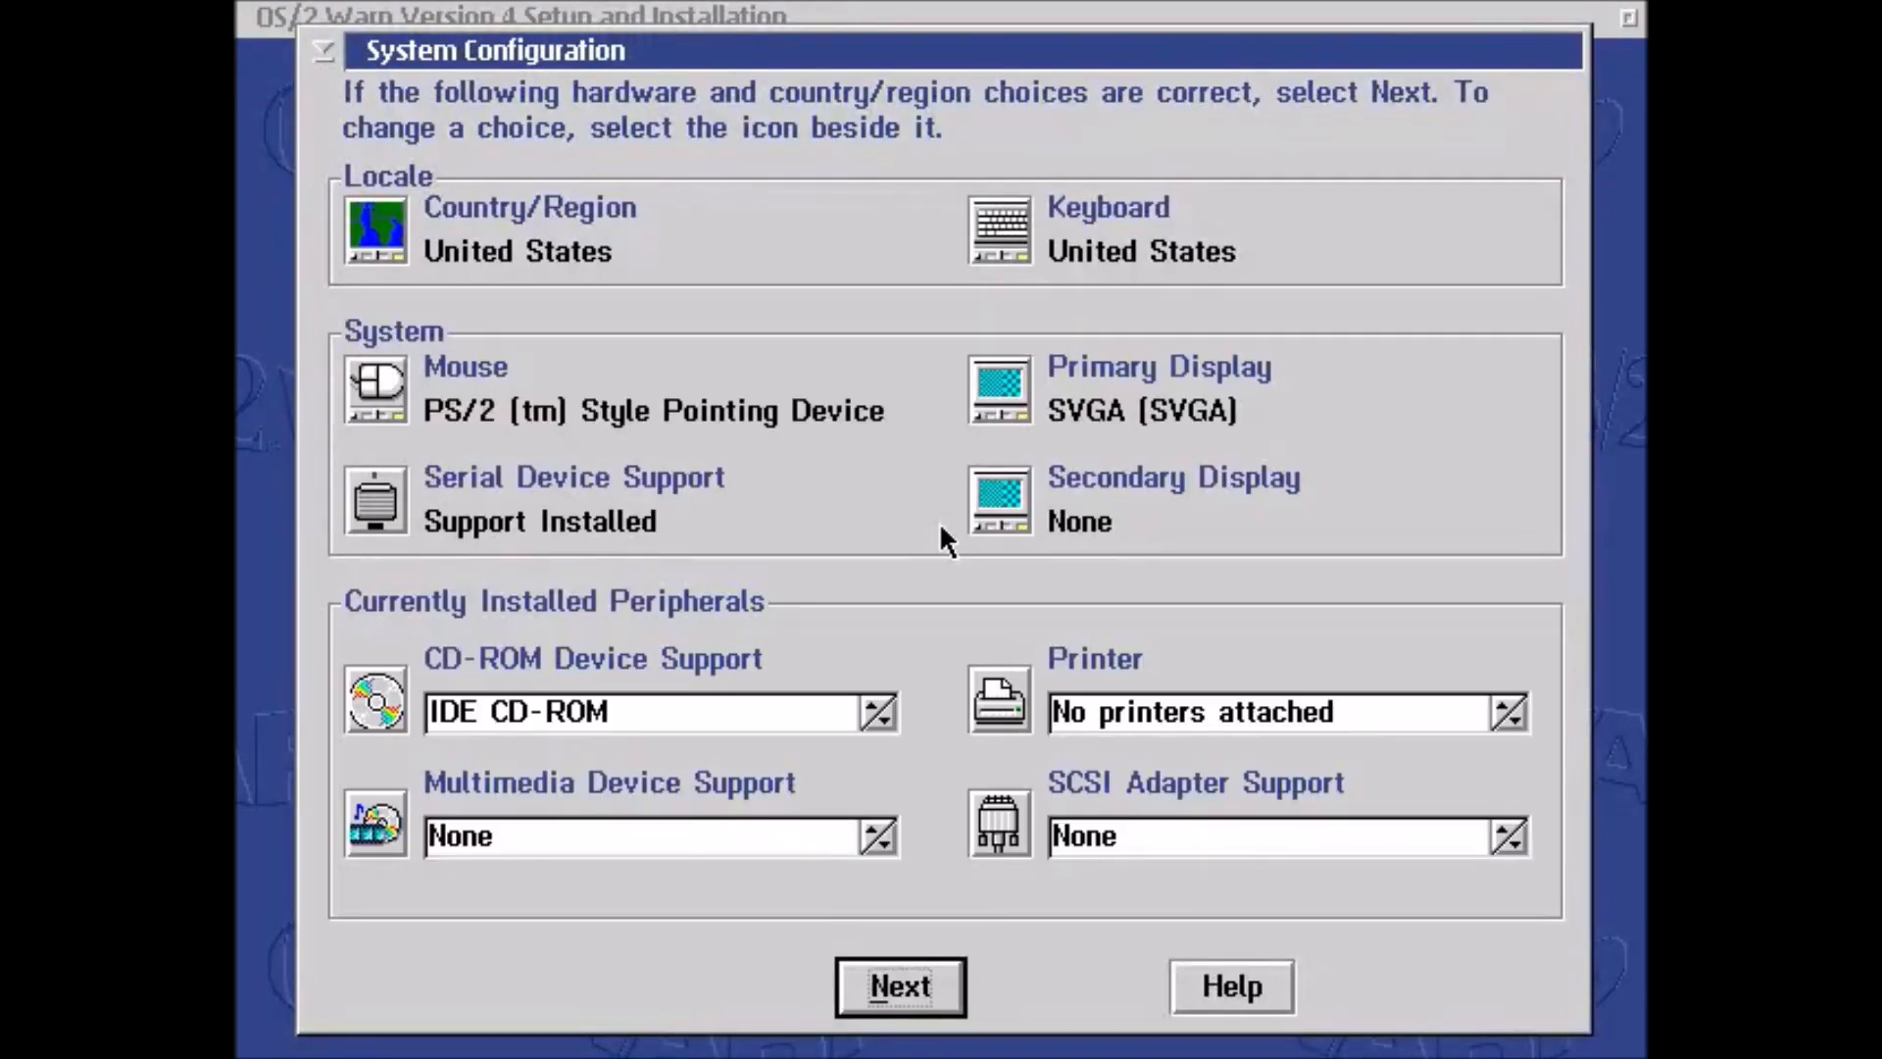
mouse_move(600, 239)
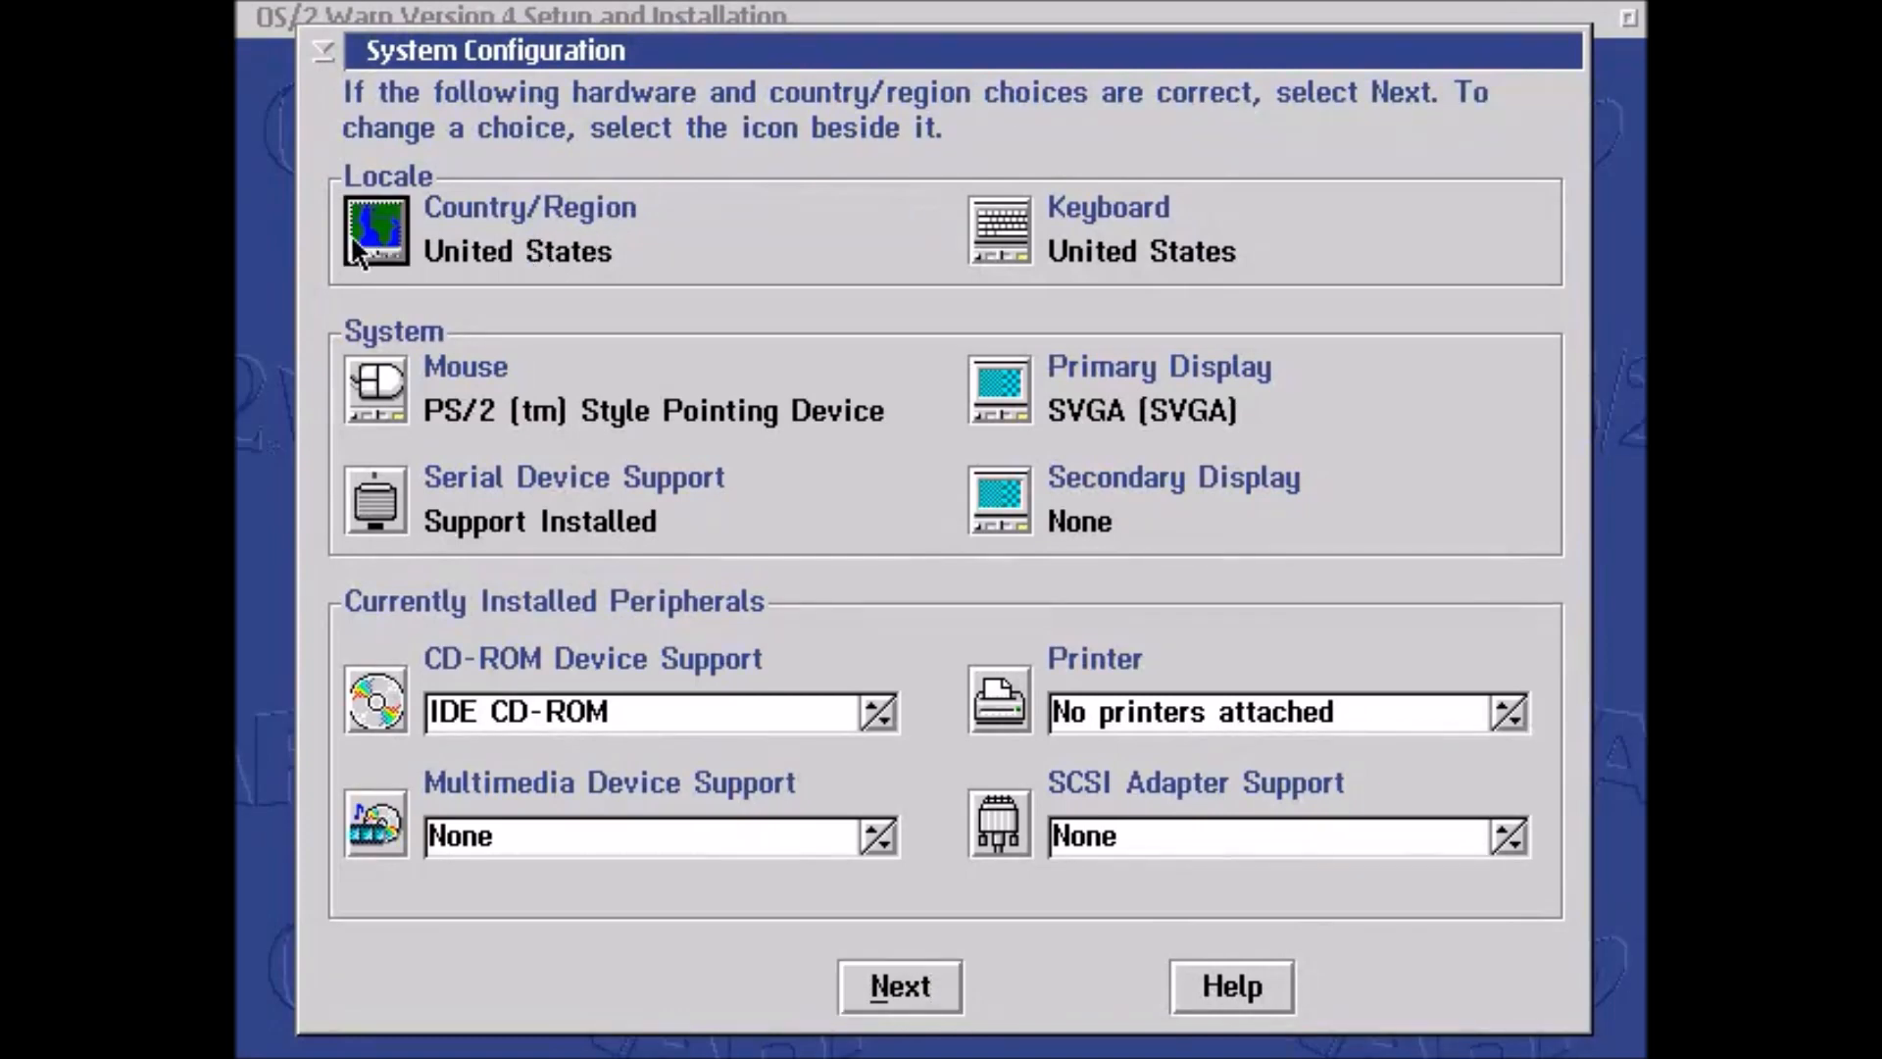
Step: Change the country to Canada (English) and accept the hardware and region settings
left_click(373, 230)
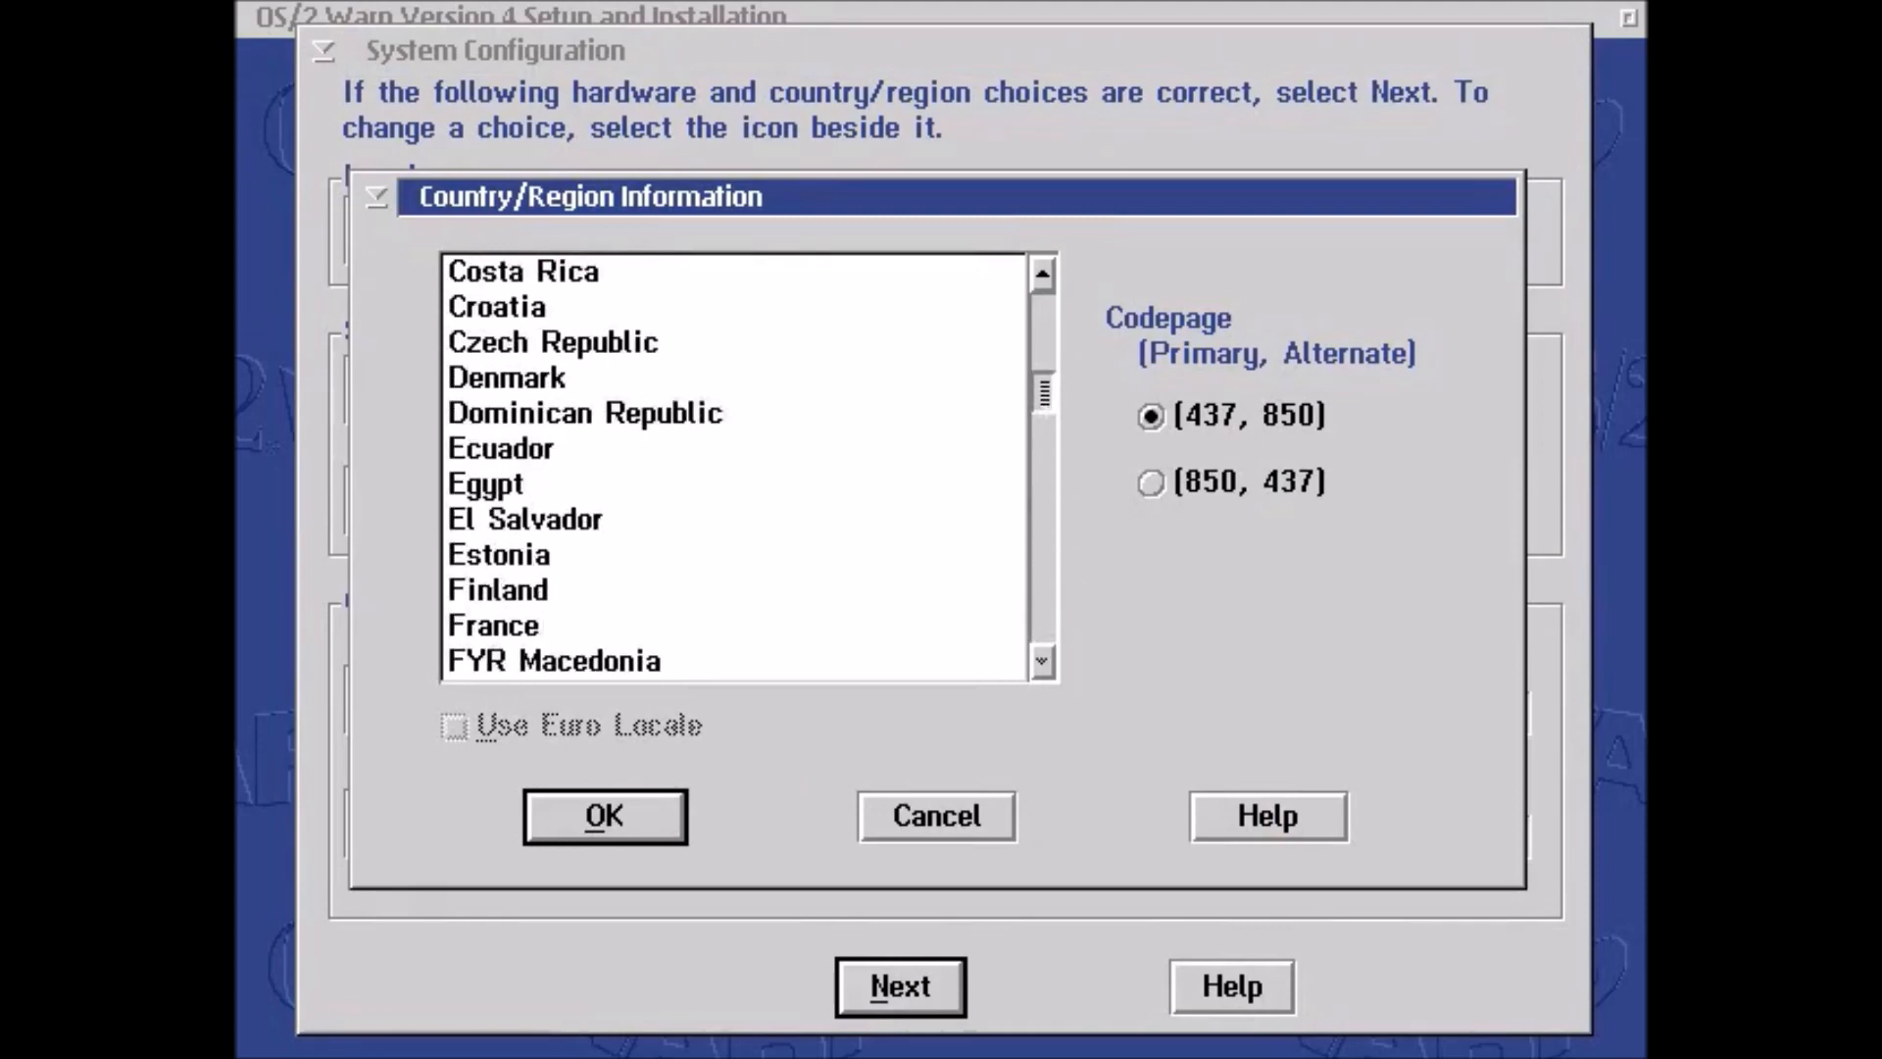
scroll("up", 3)
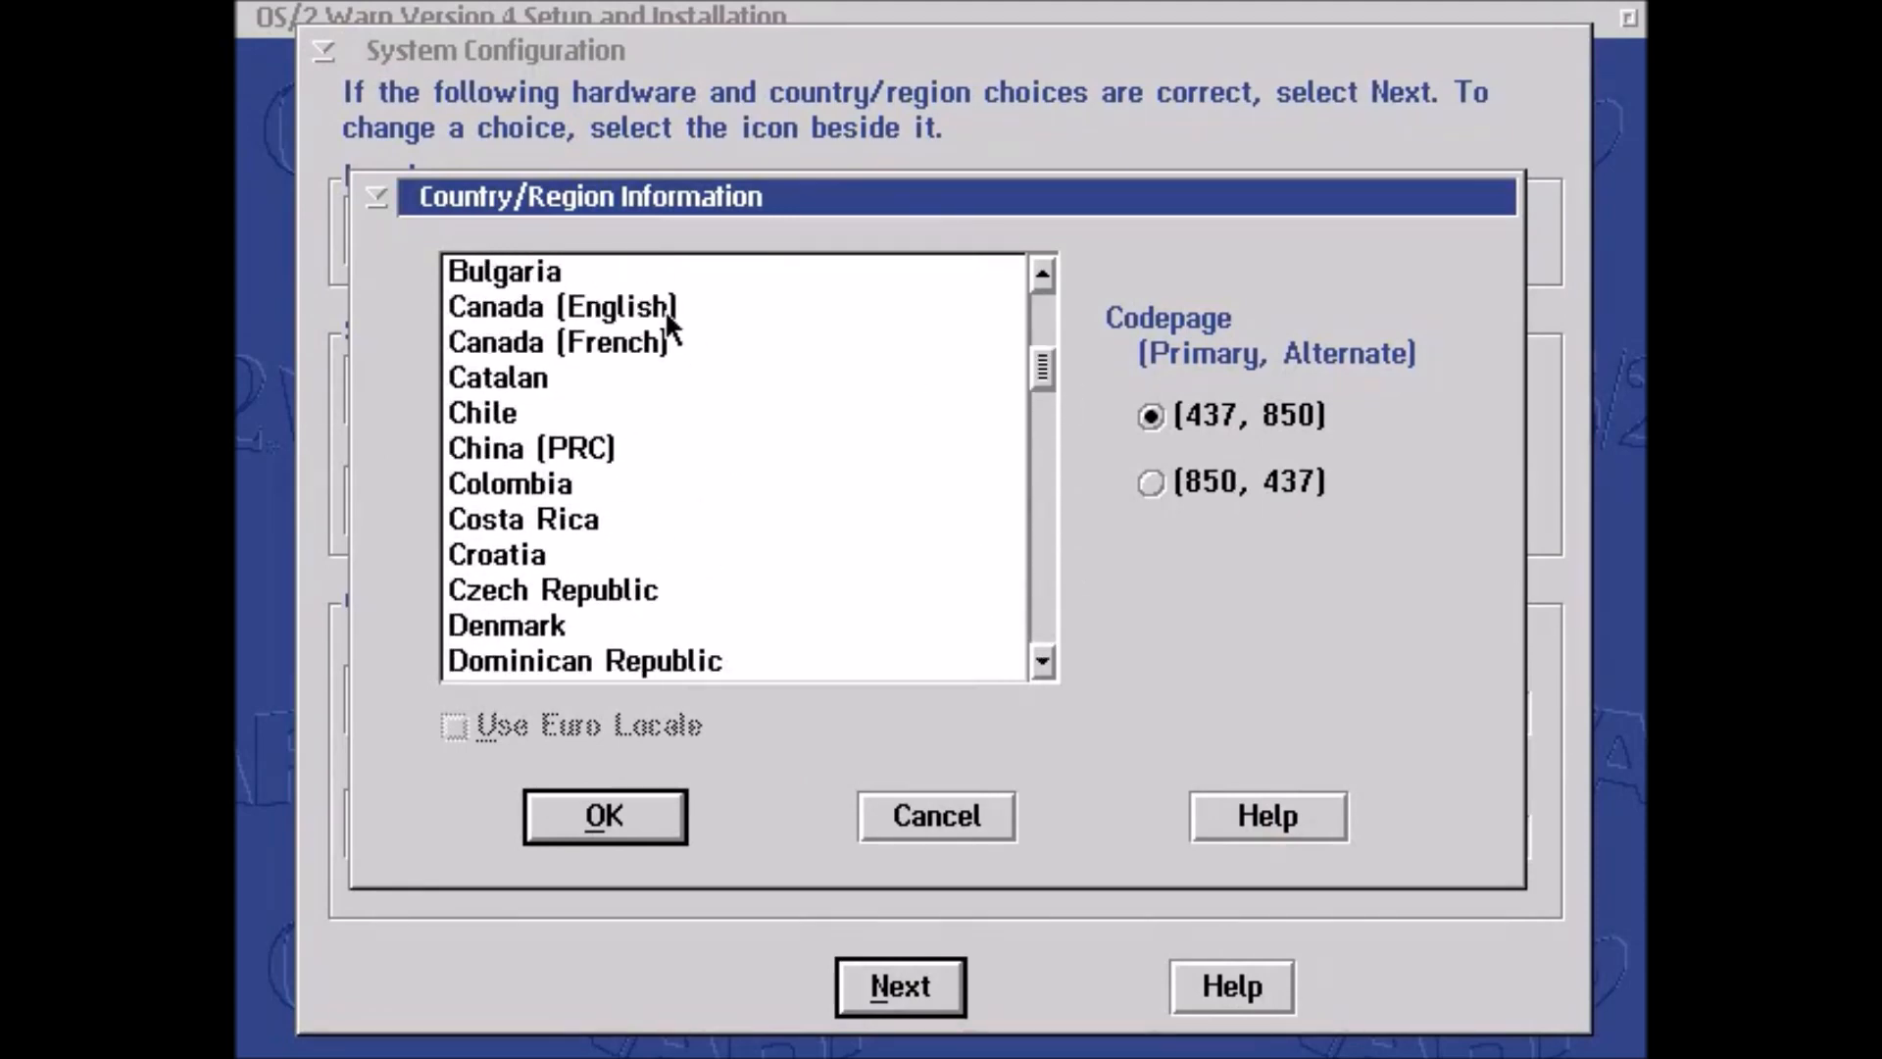
left_click(603, 816)
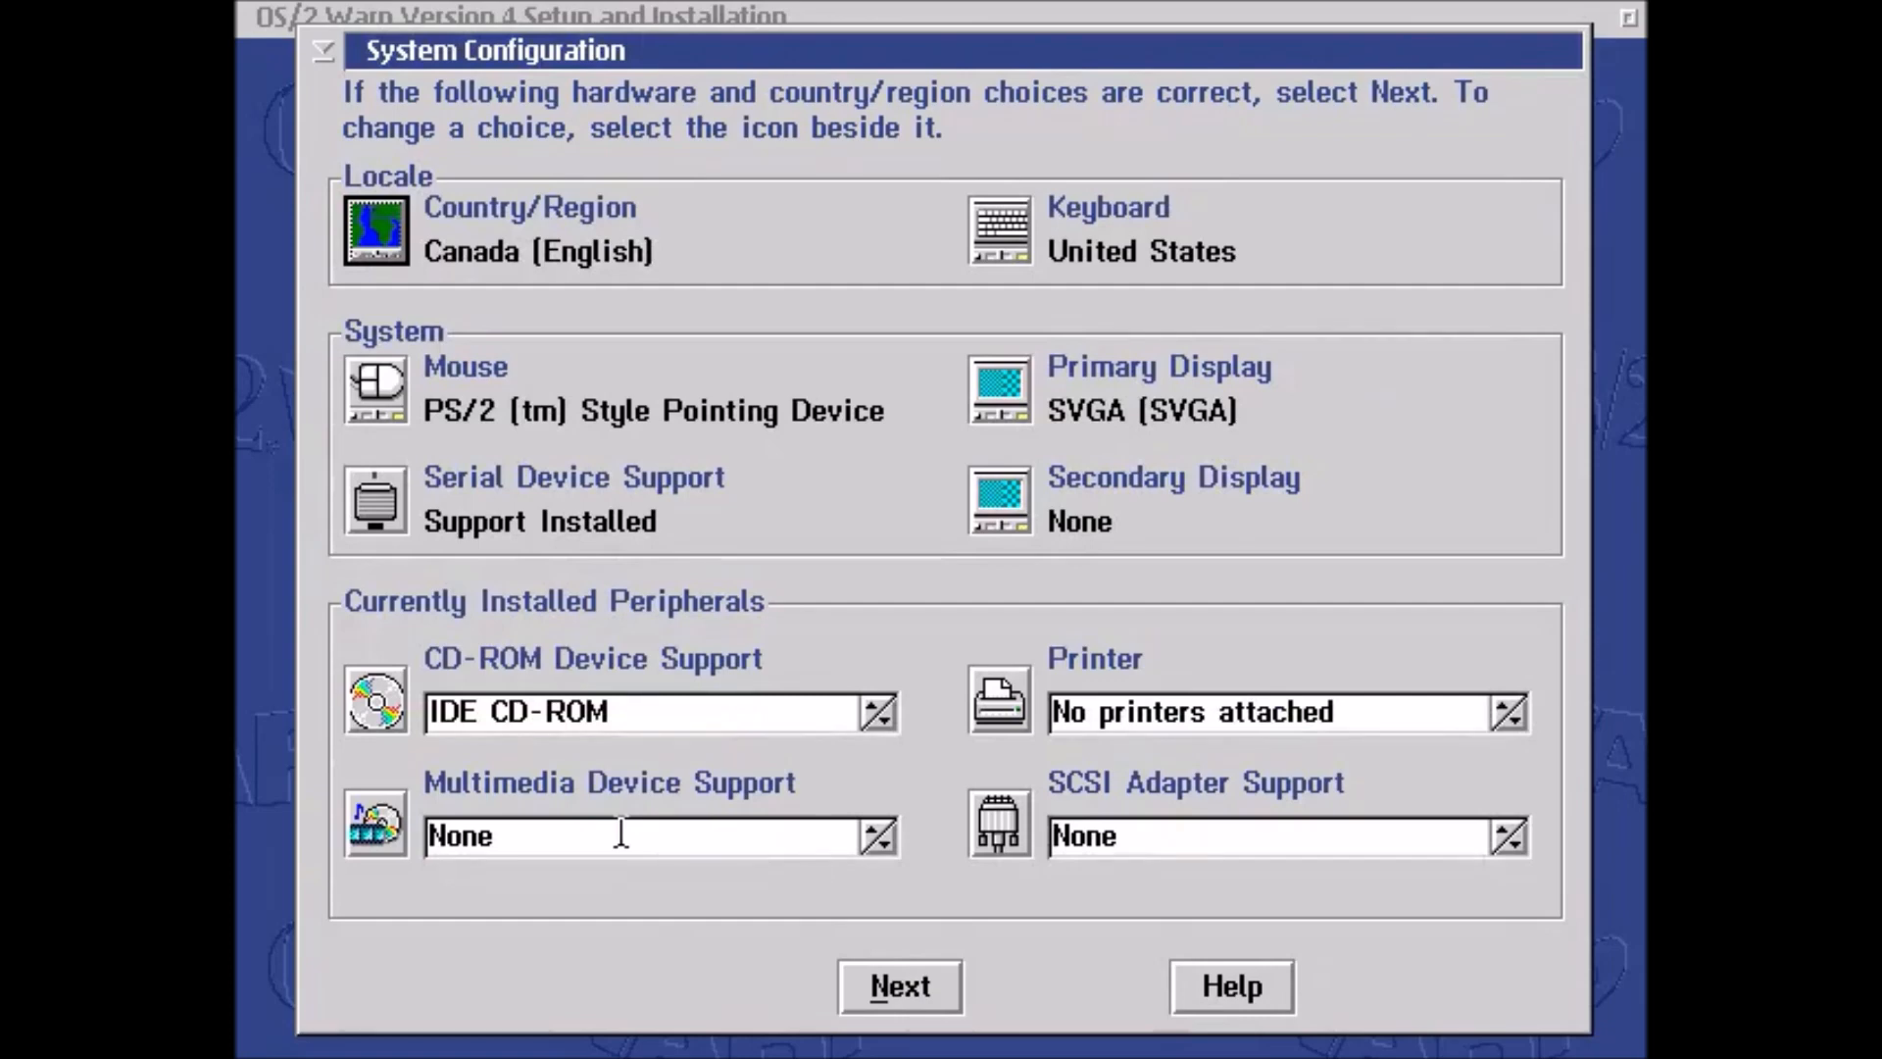
mouse_move(815, 804)
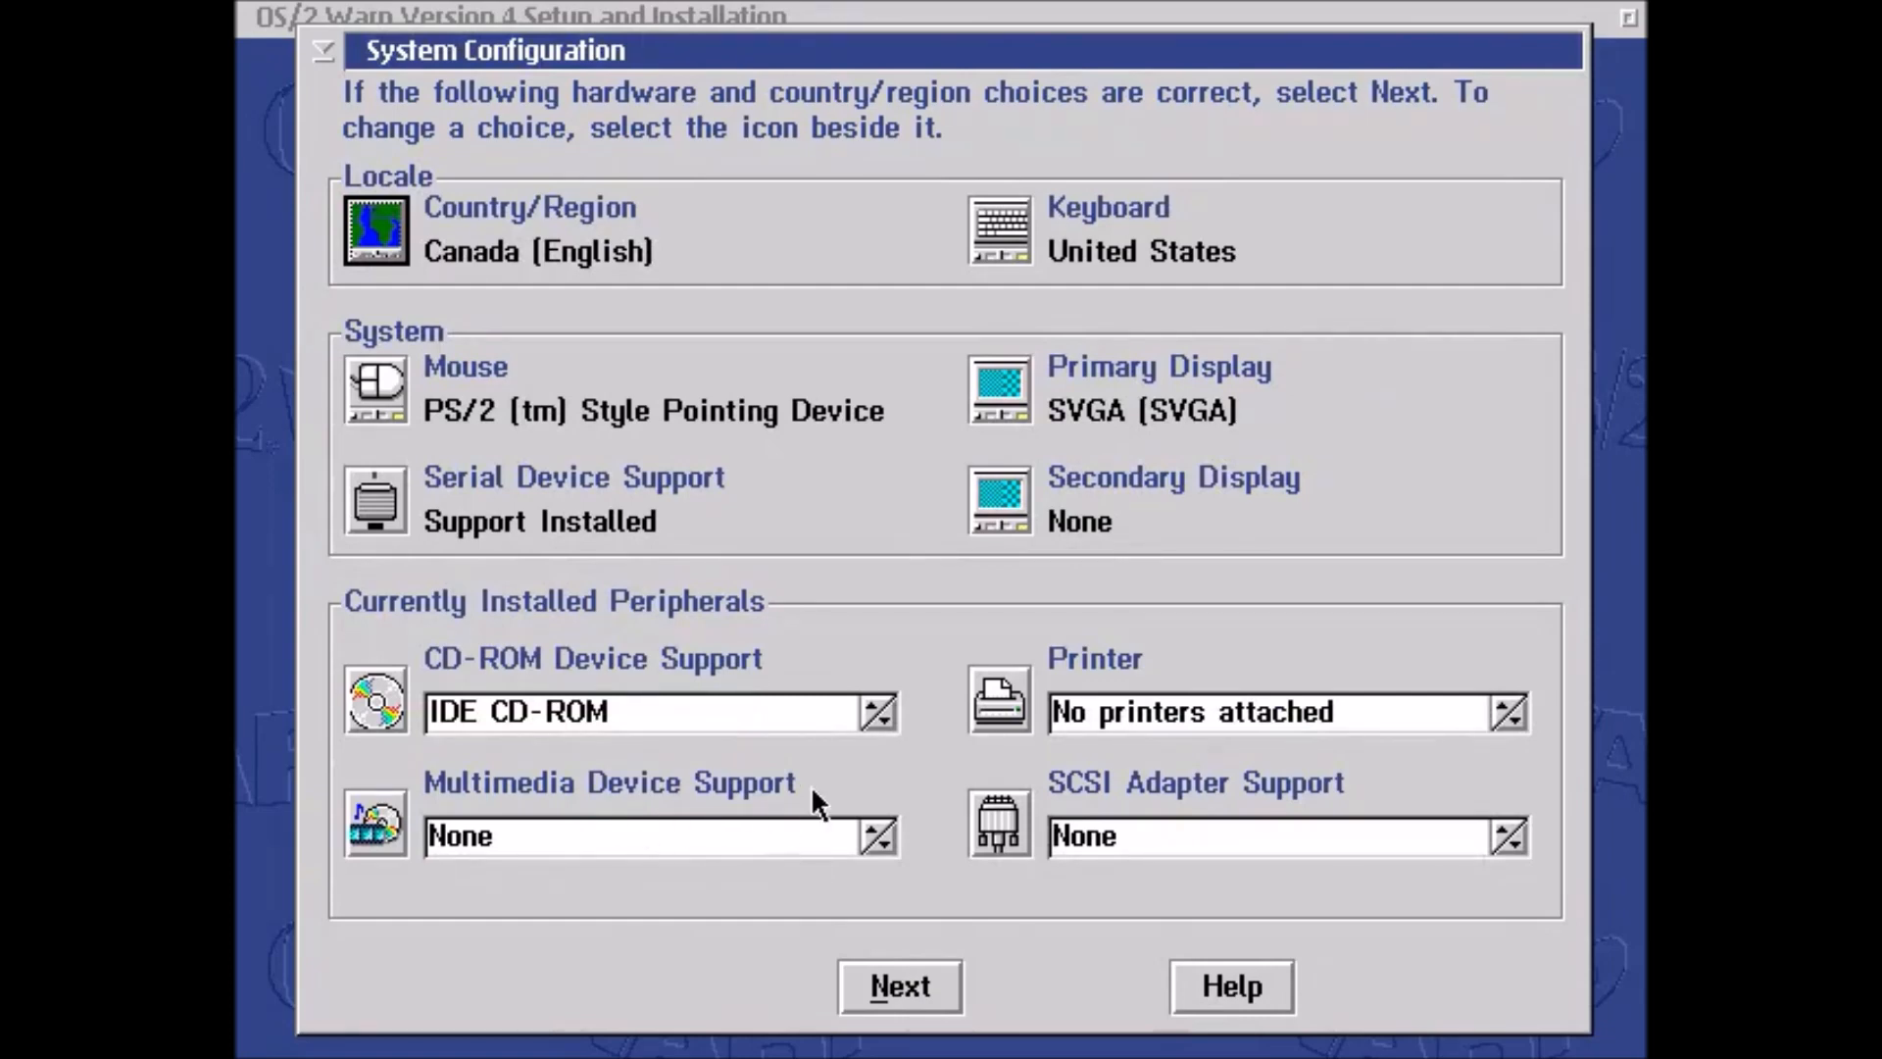
mouse_move(908, 939)
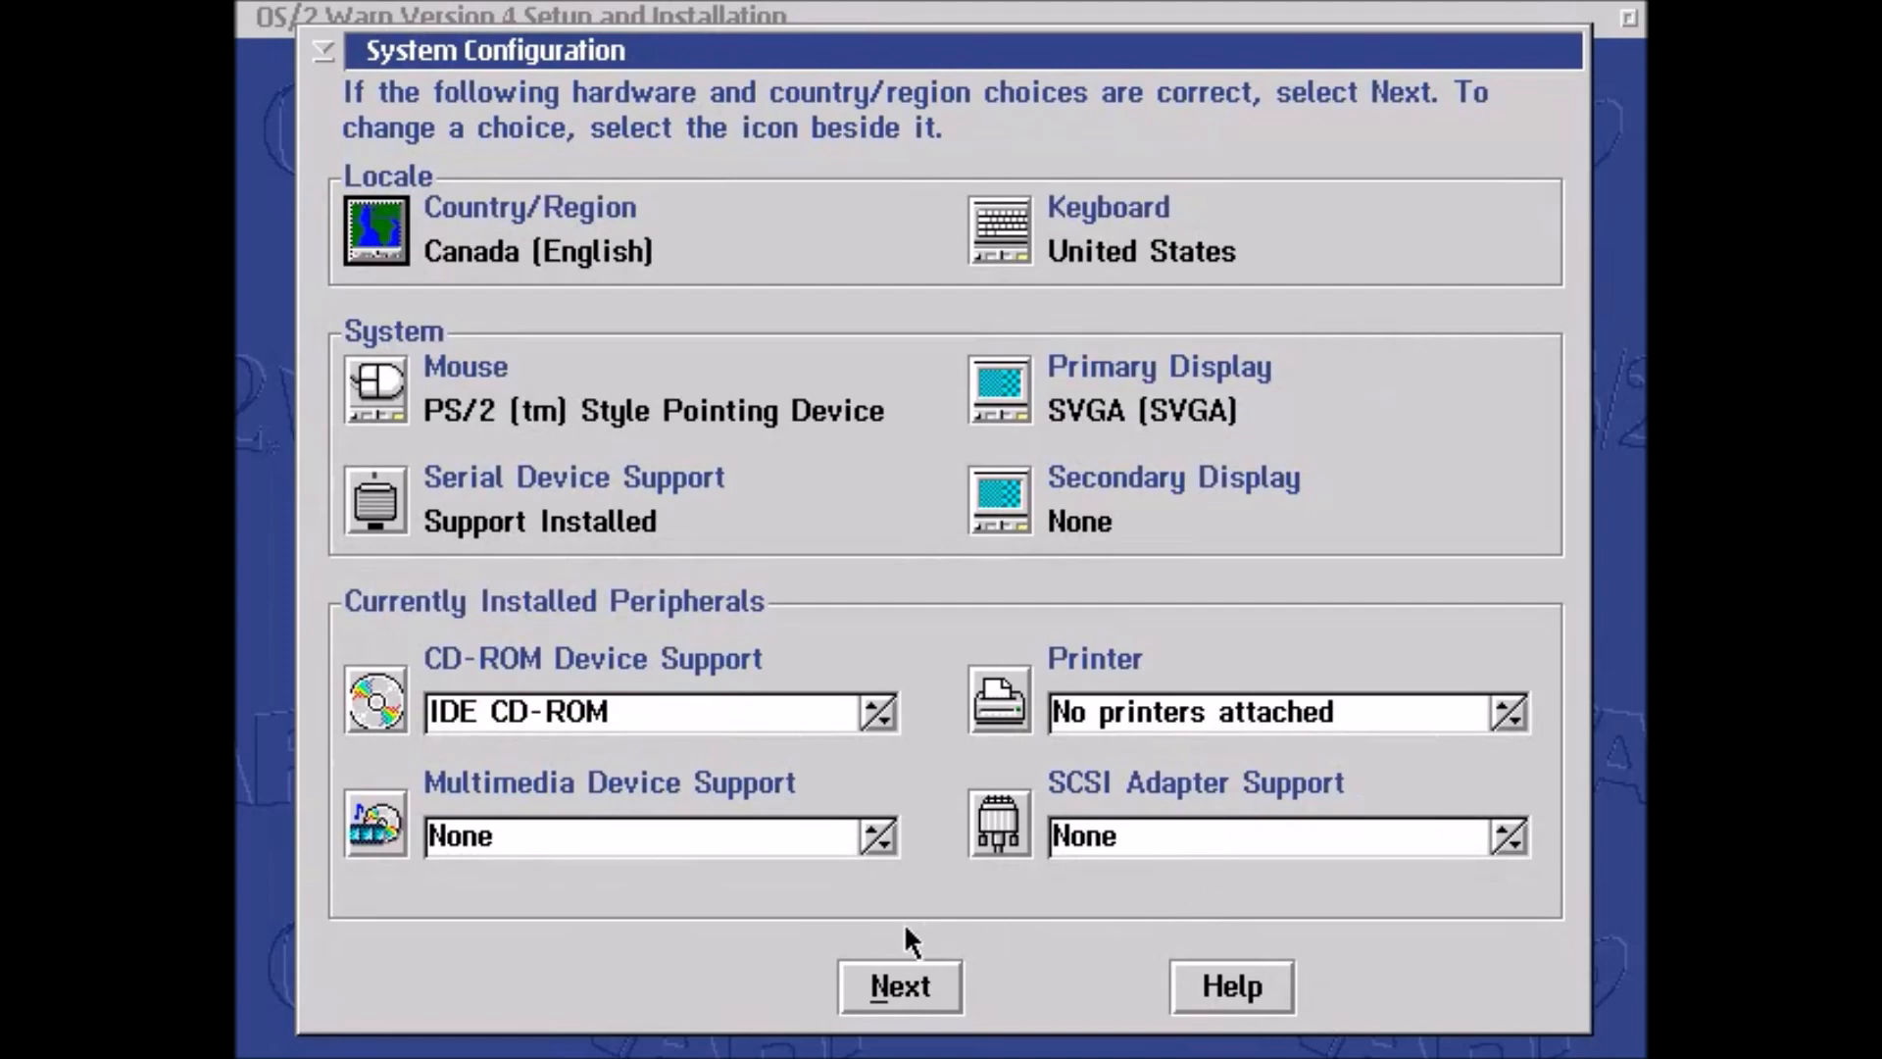
left_click(900, 986)
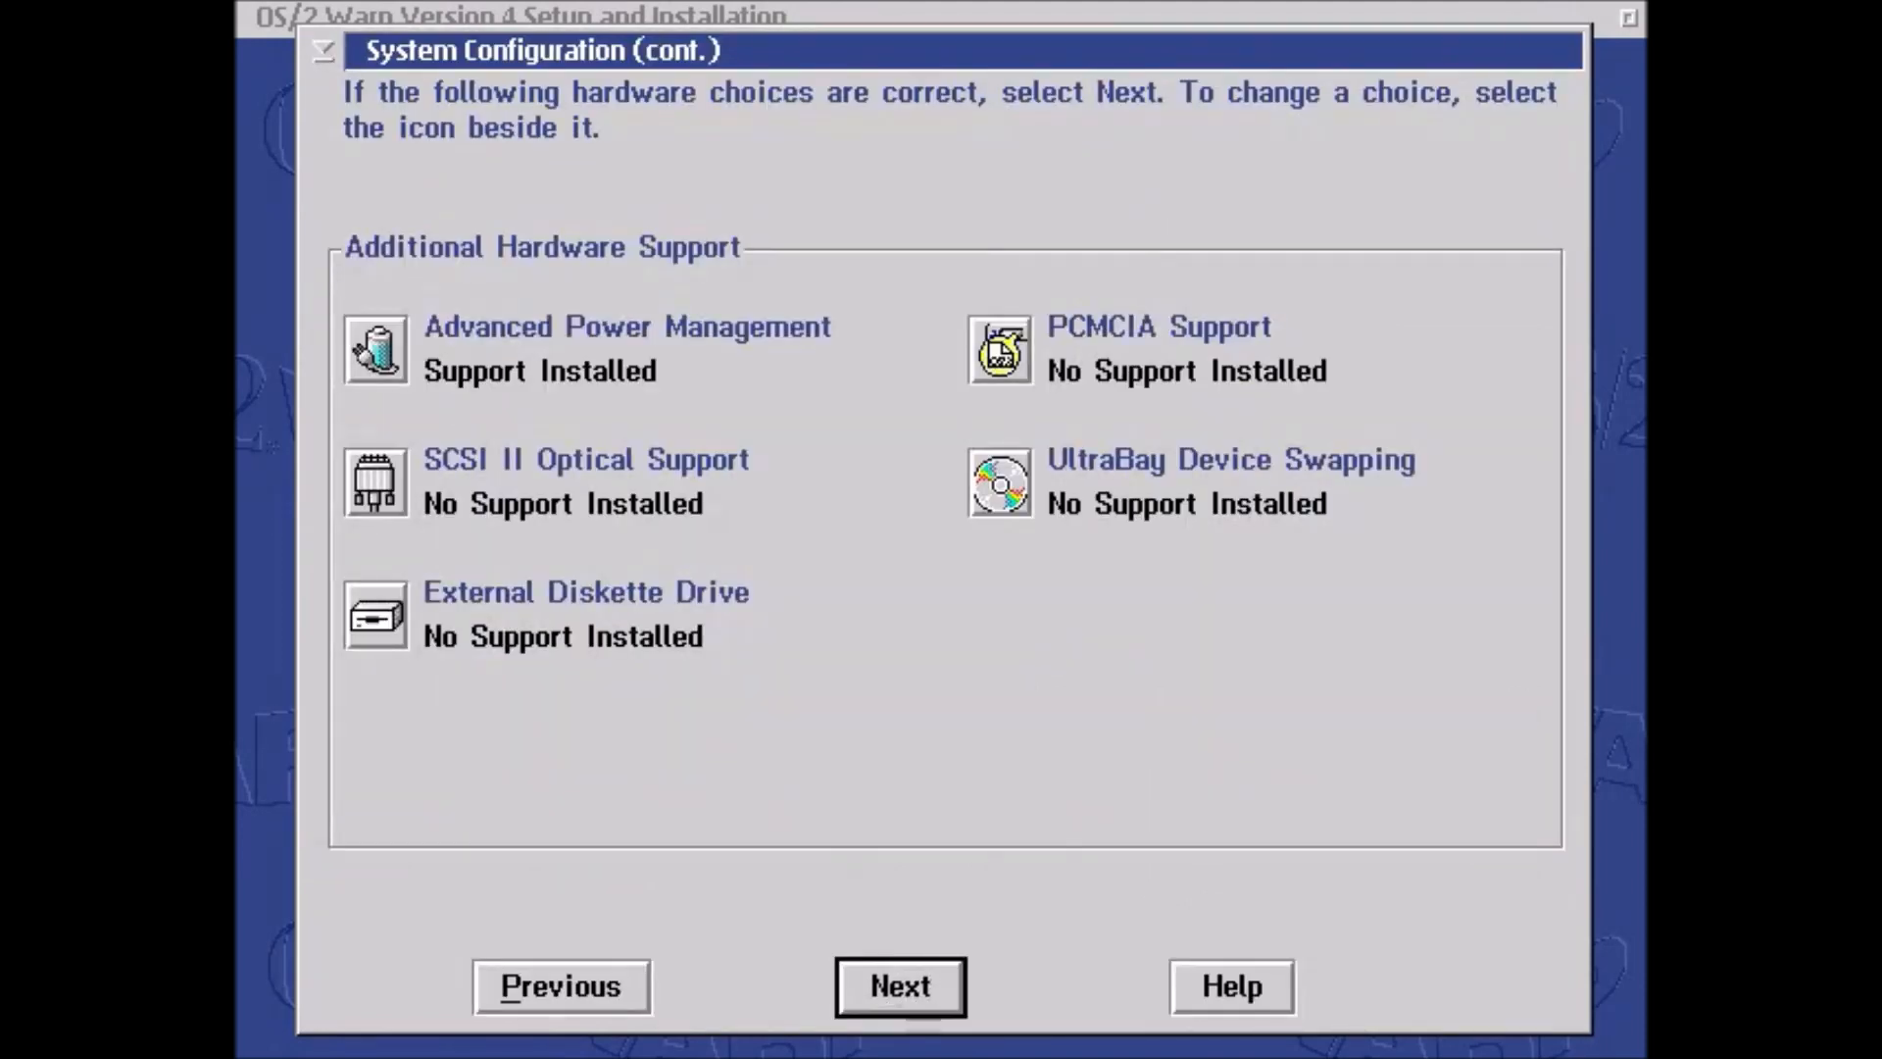
Step: Accept additional hardware with no default printer and install the Generic VESA display driver
left_click(900, 986)
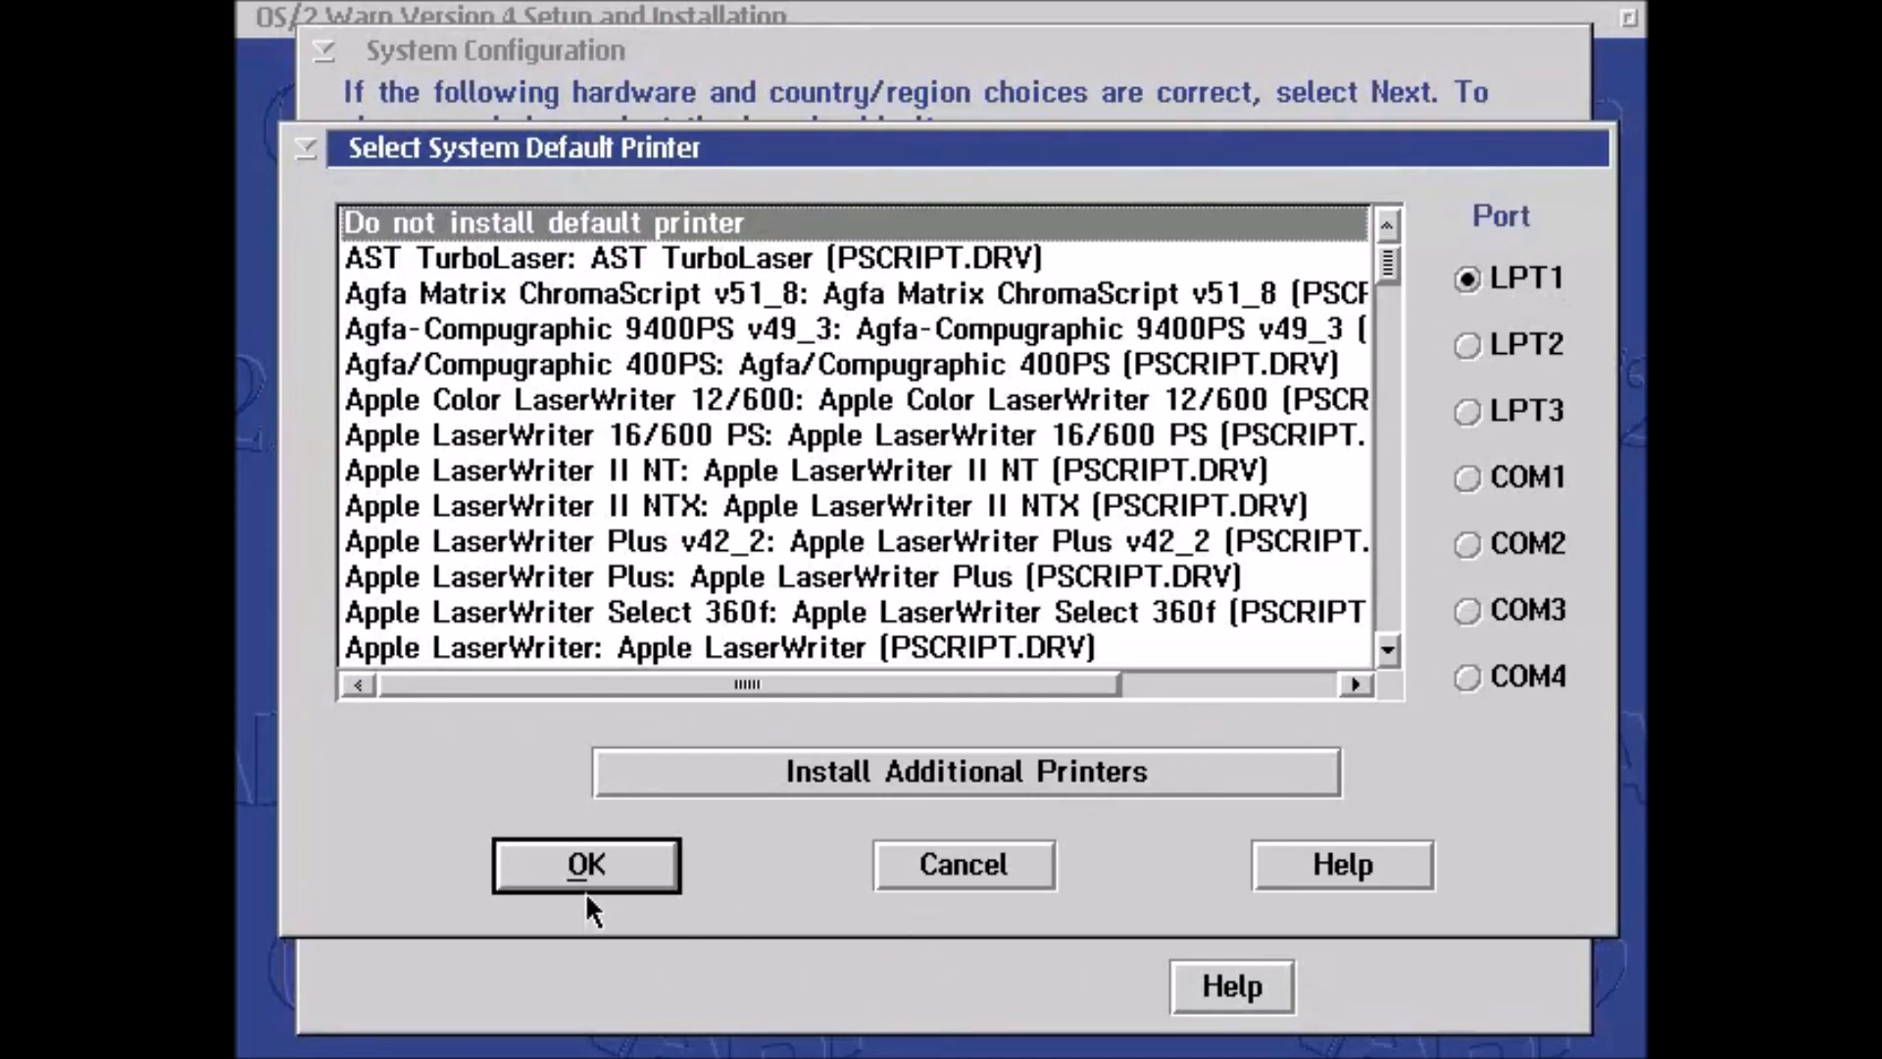
left_click(584, 864)
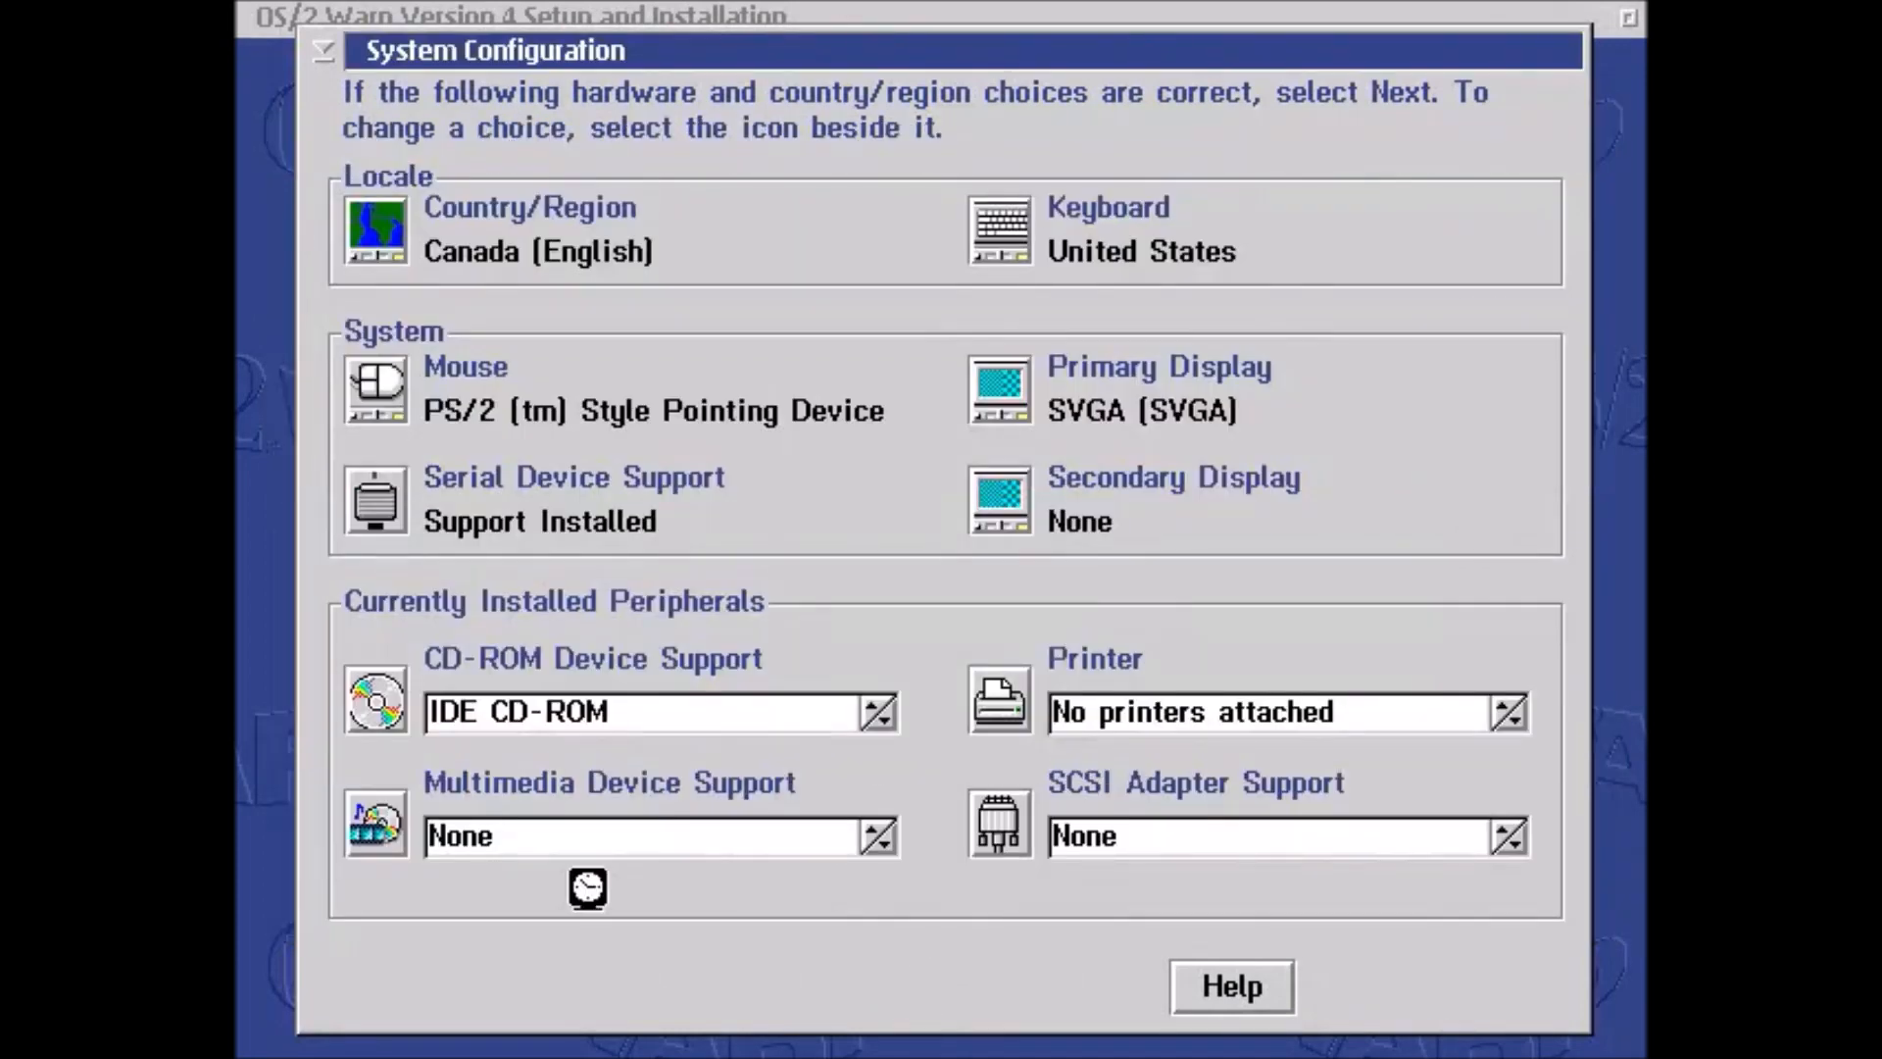
left_click(998, 388)
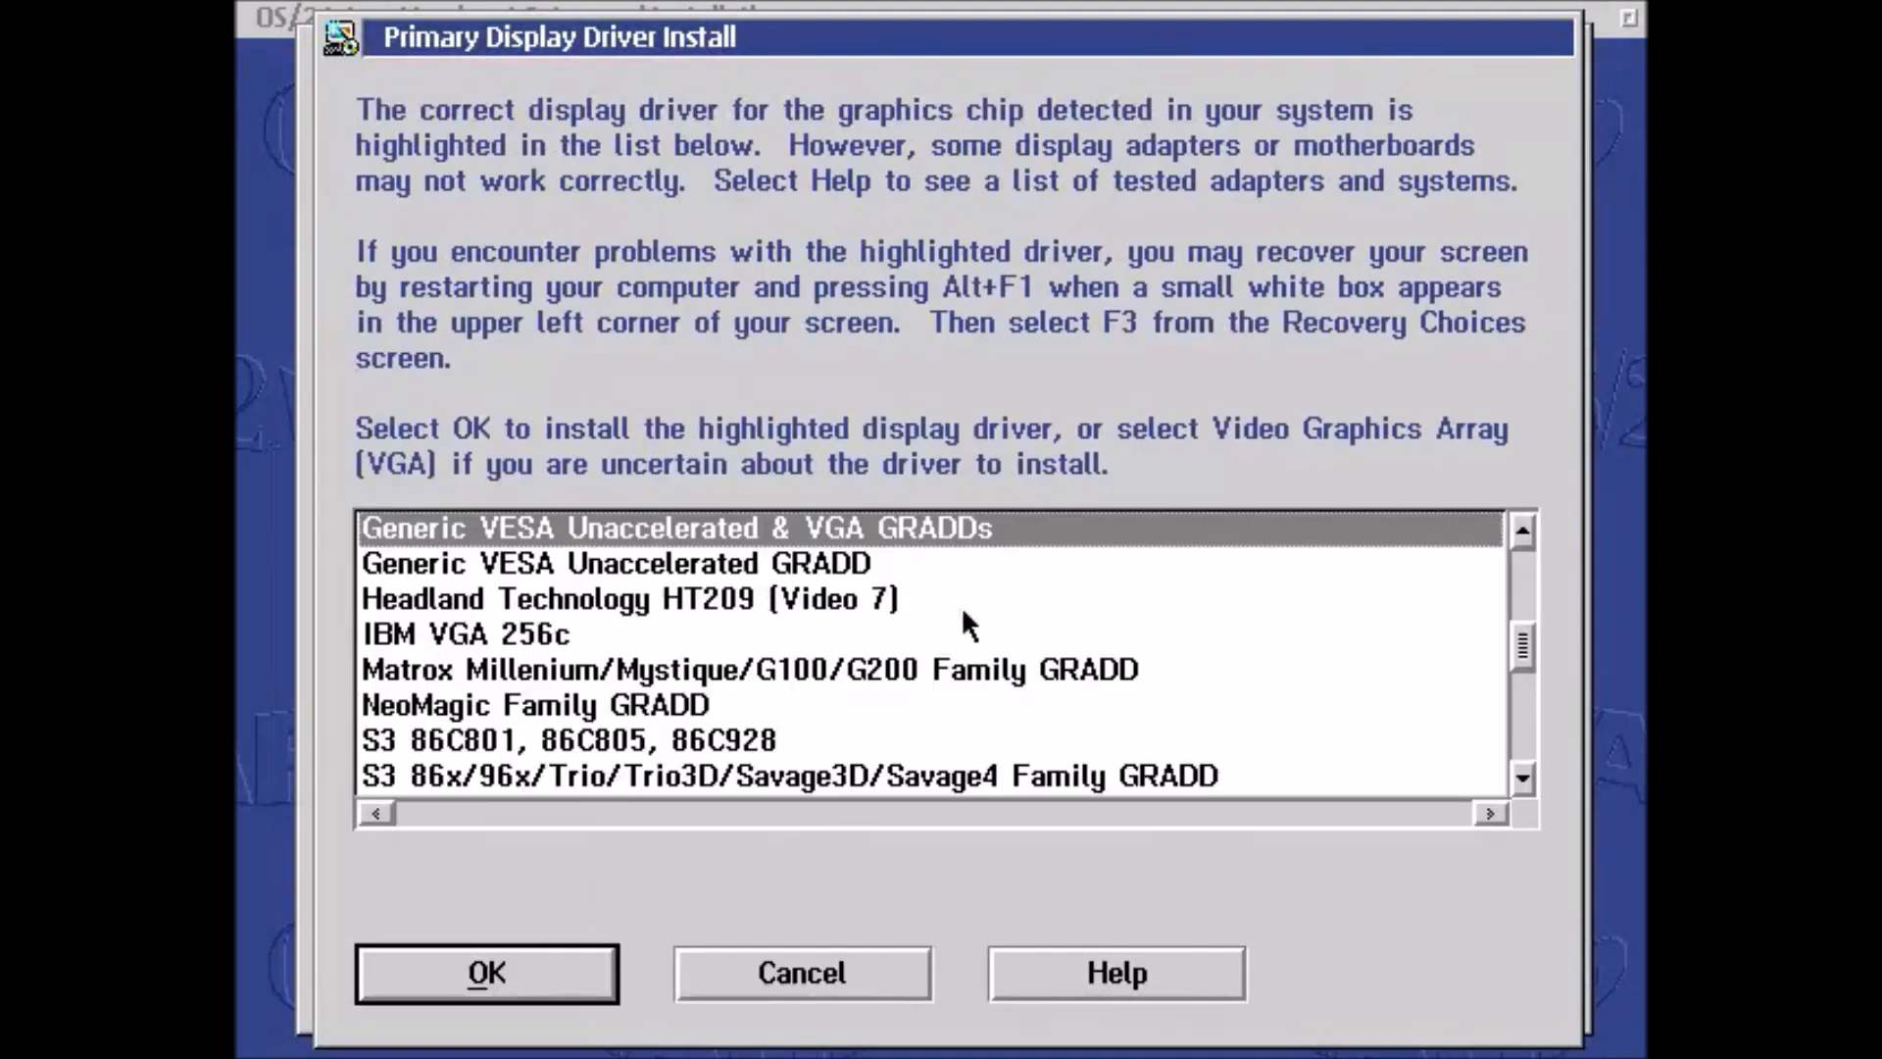
mouse_move(555, 911)
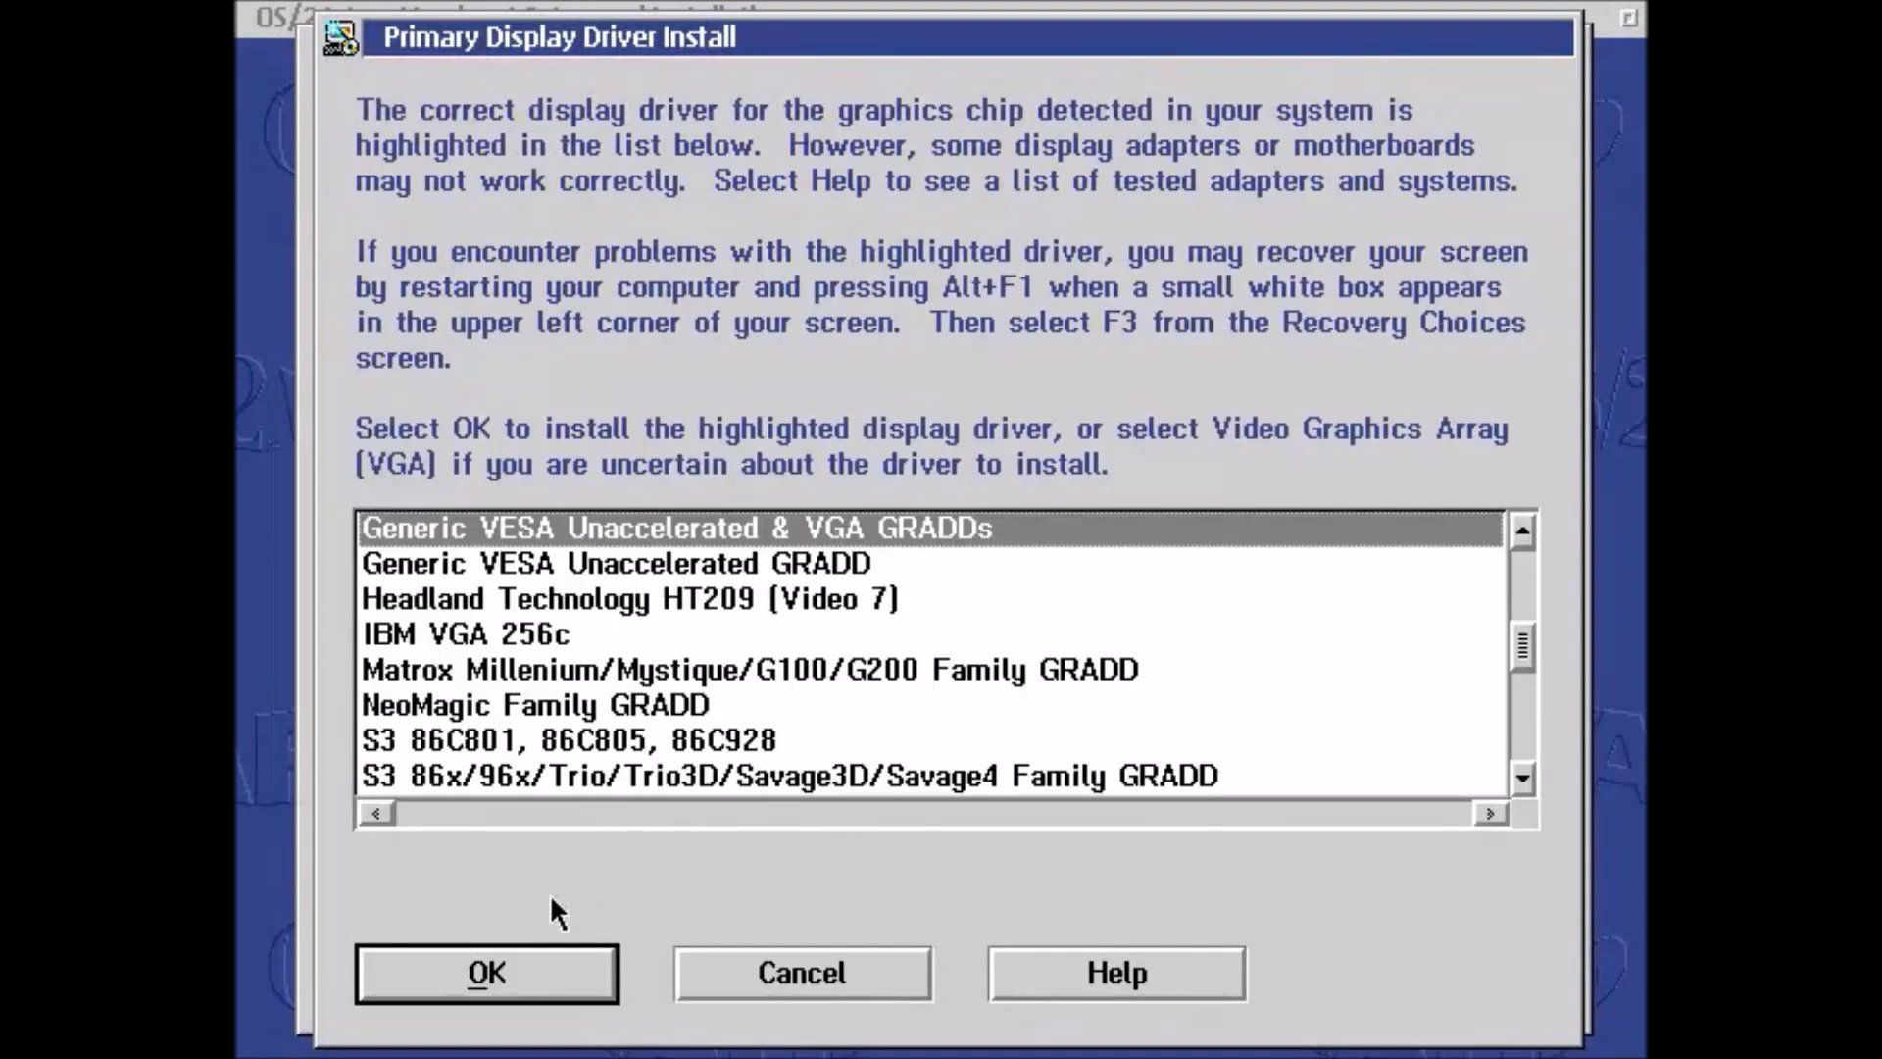
left_click(484, 972)
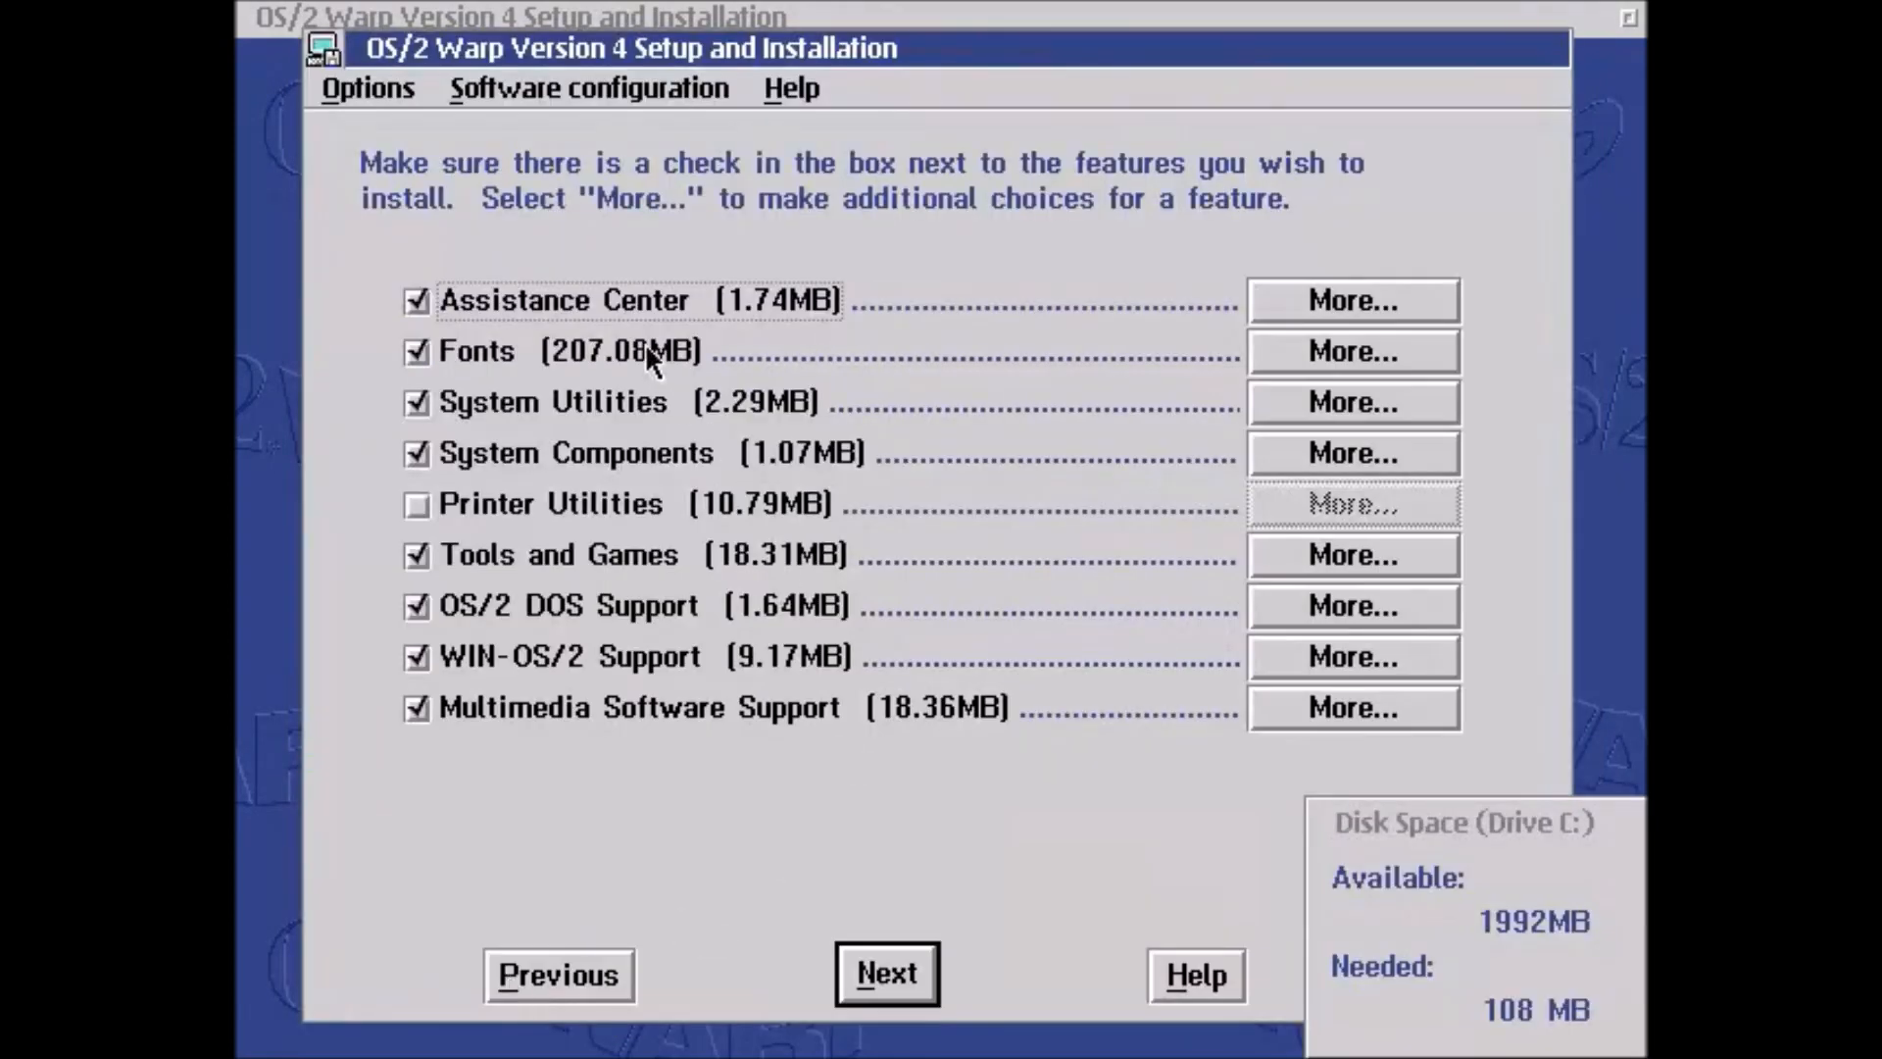
mouse_move(949, 957)
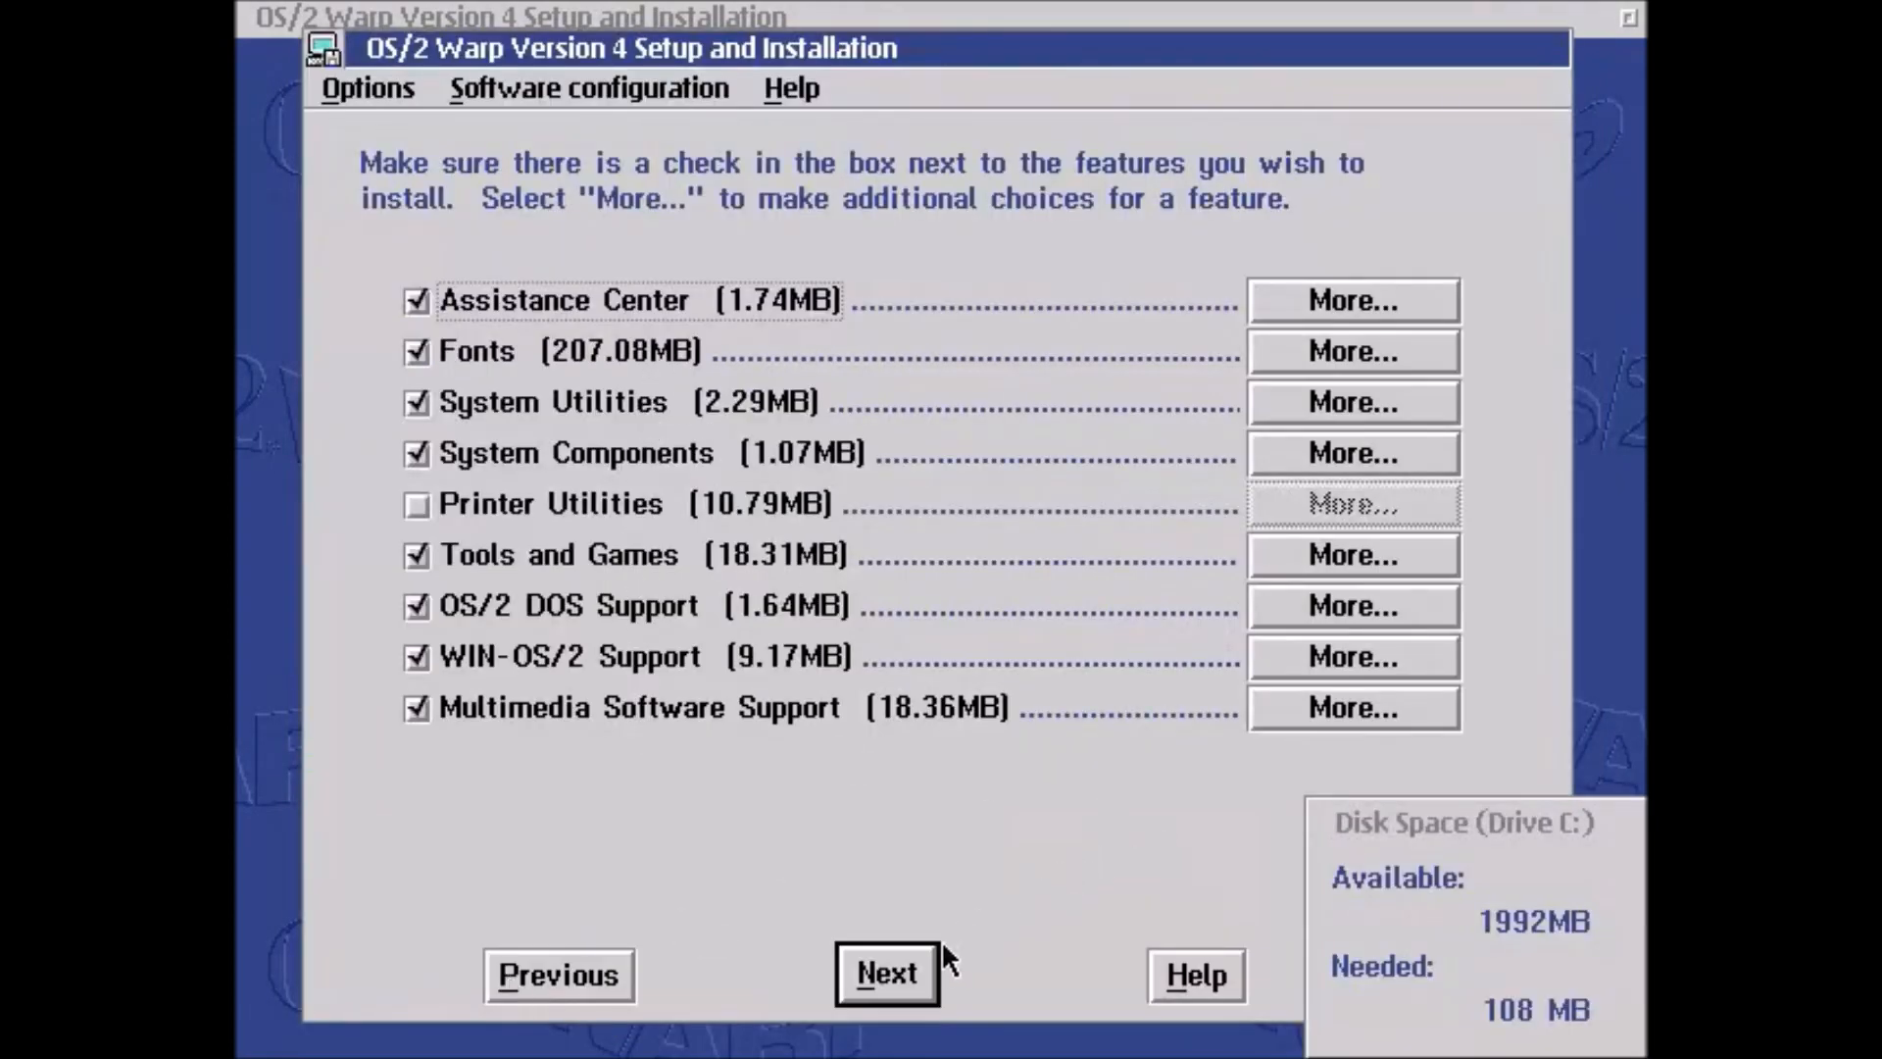
Step: Accept the checked features, begin client installation and enter first name Tim
left_click(887, 975)
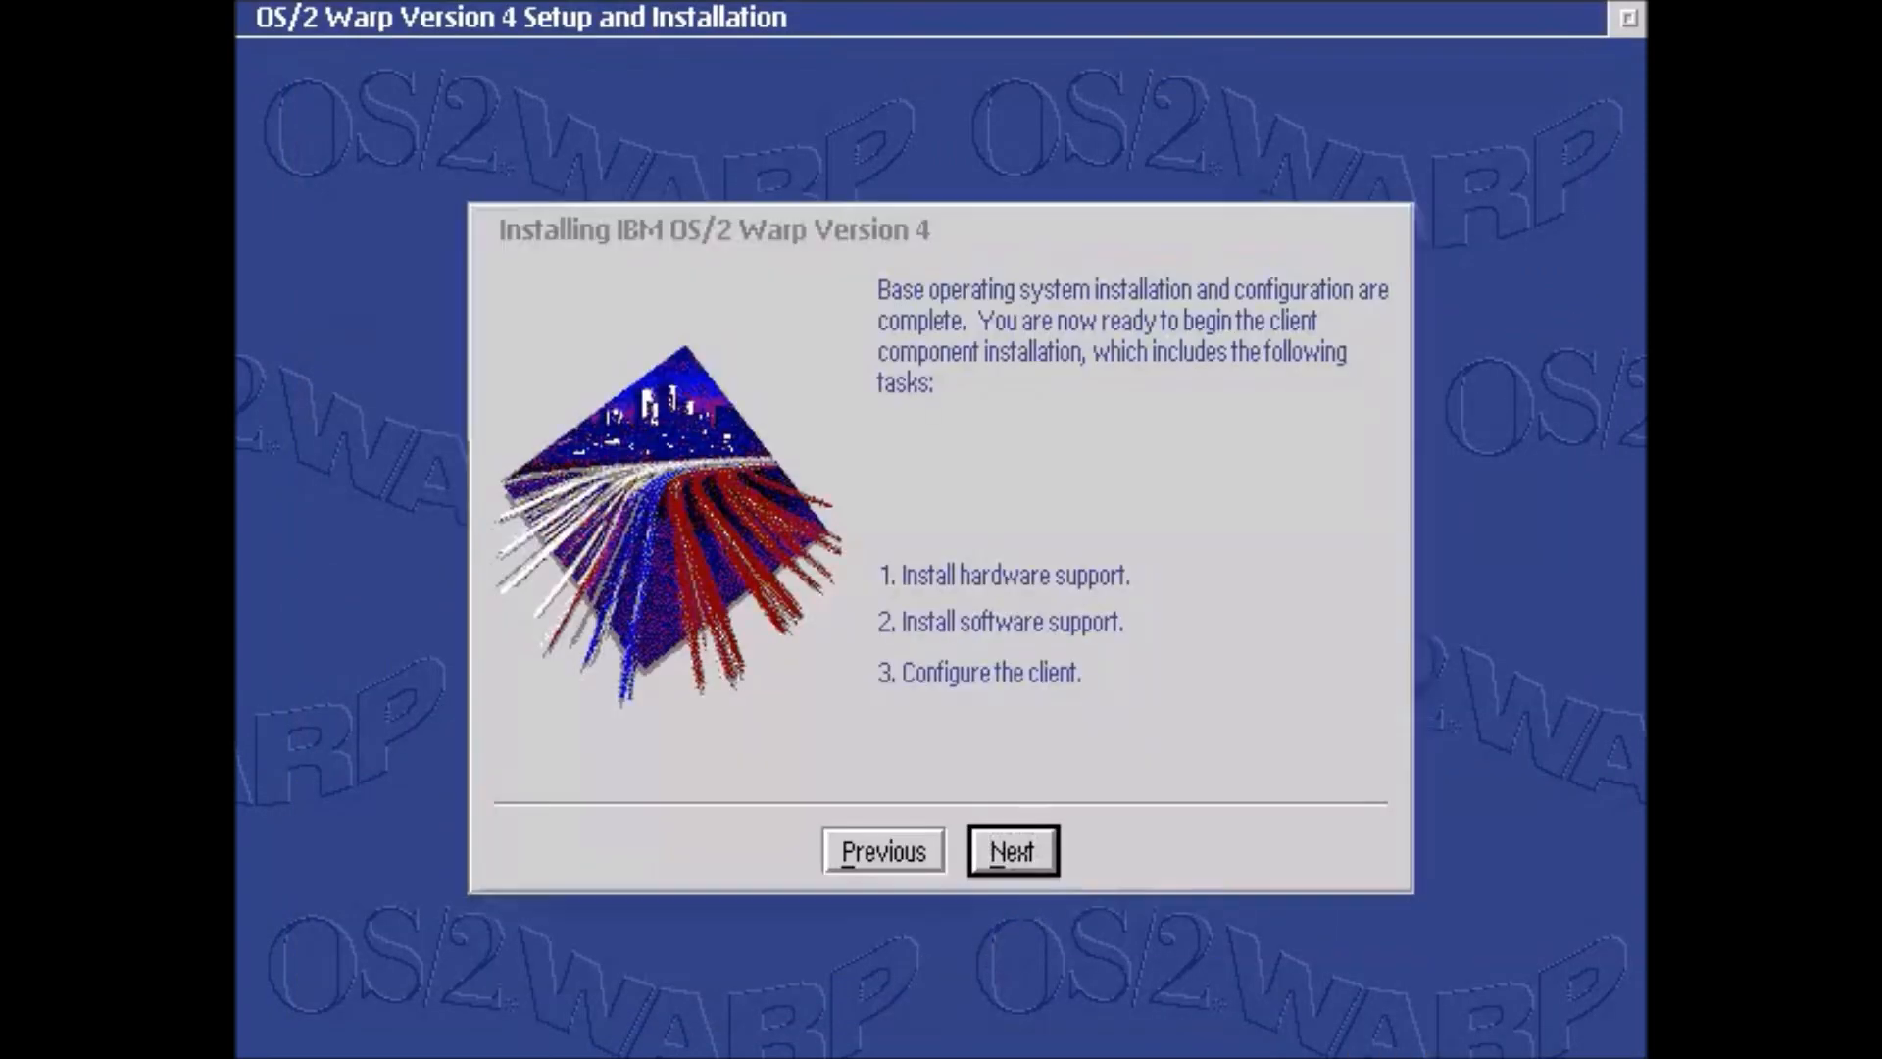
left_click(1010, 849)
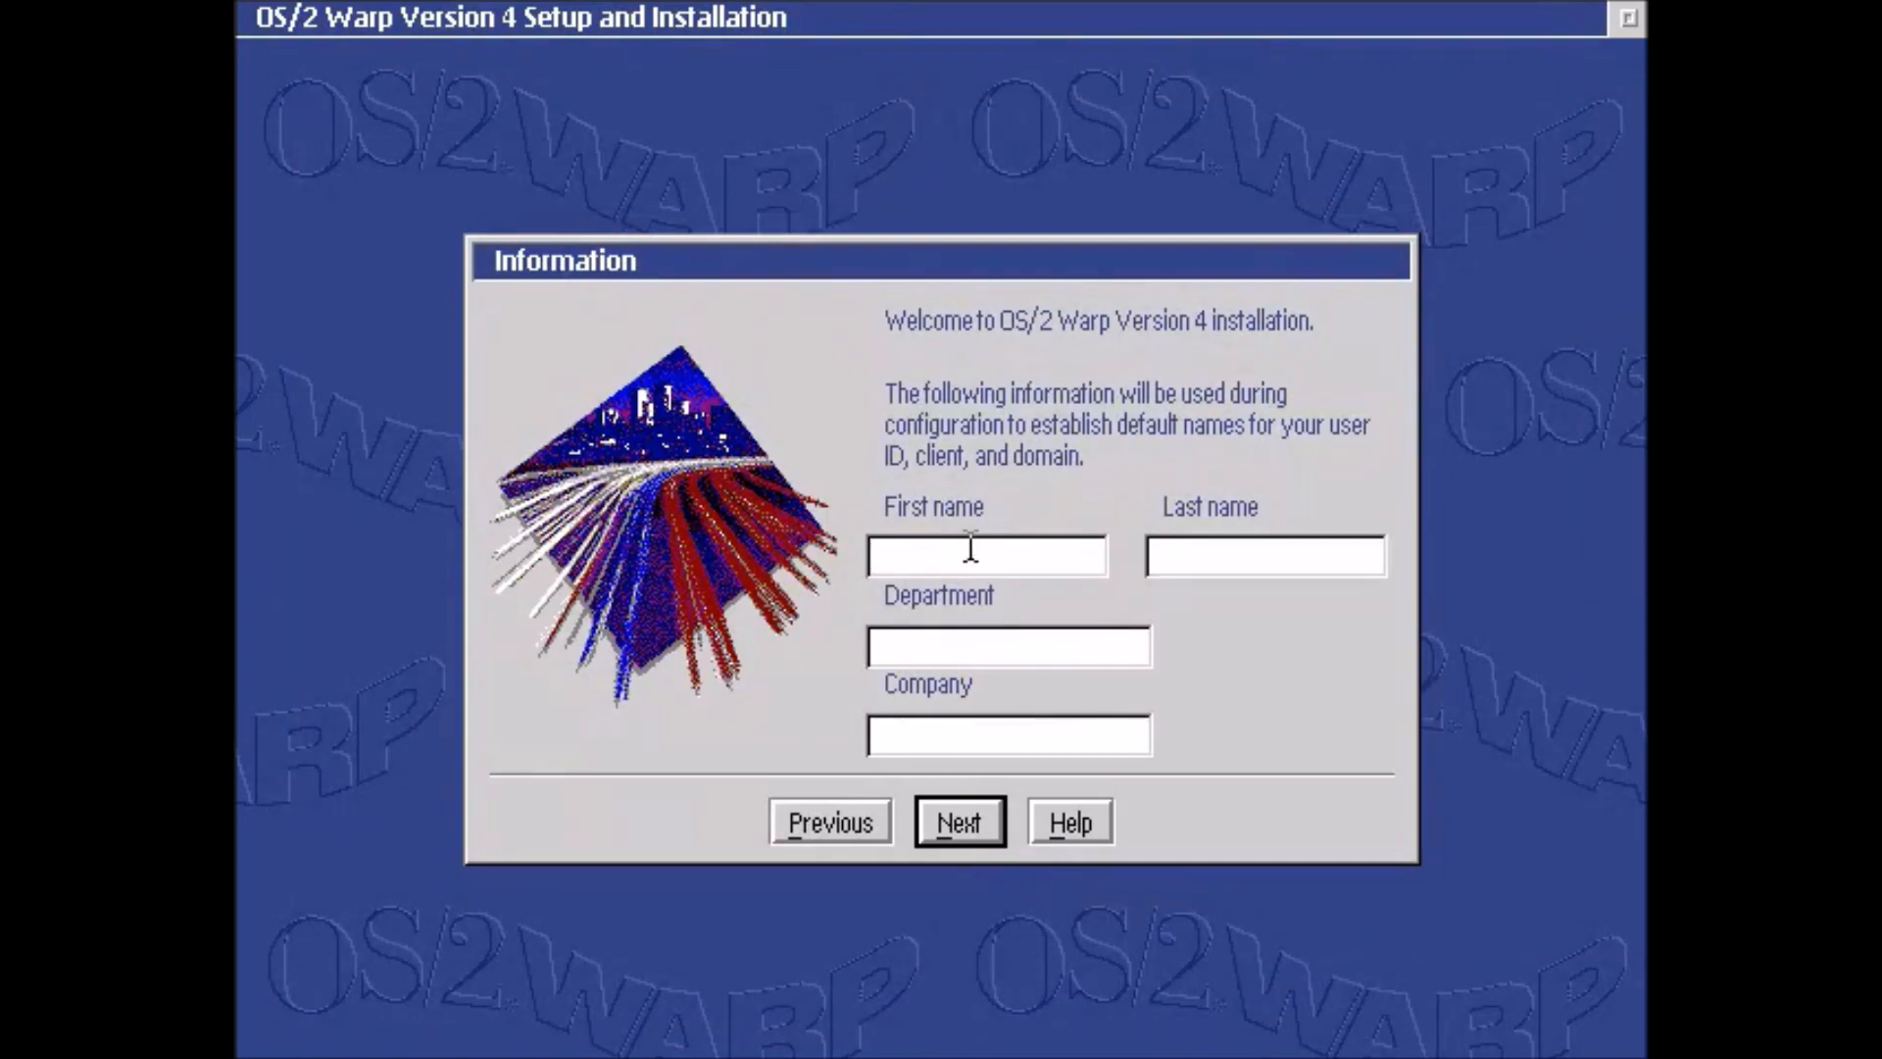
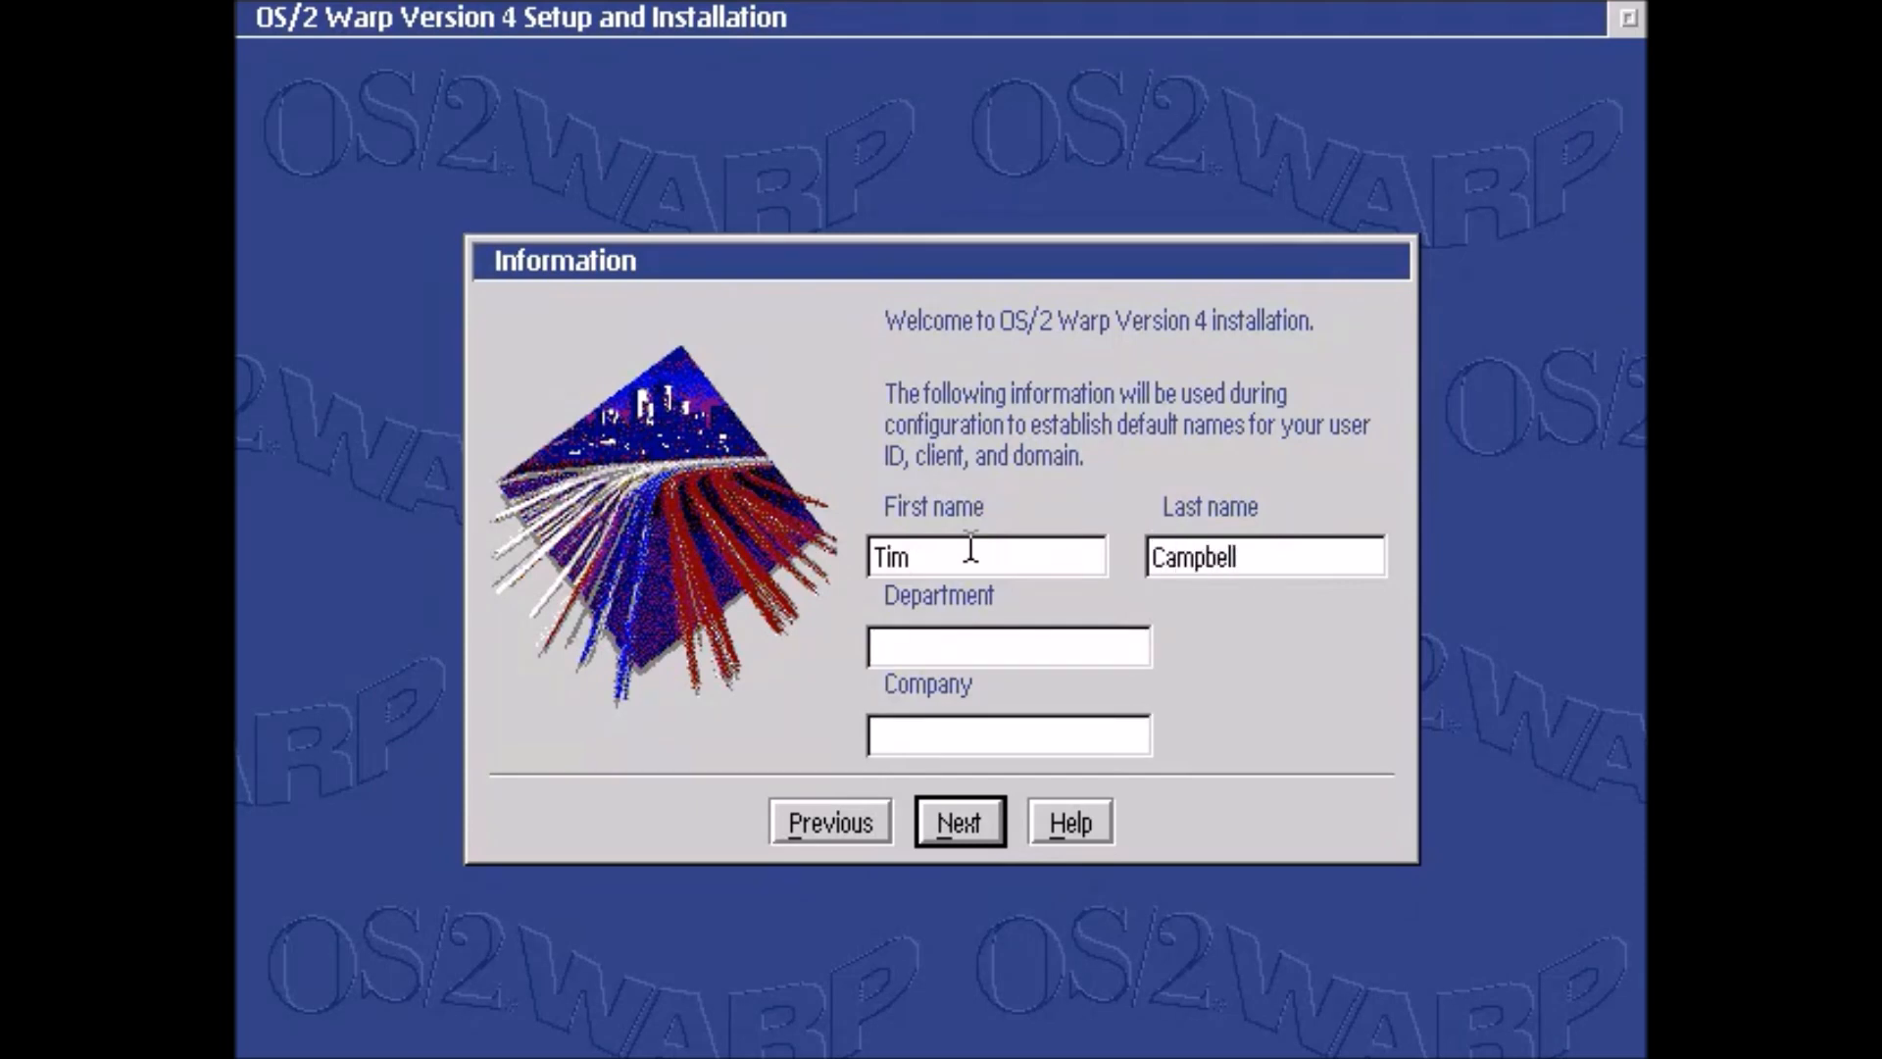
Step: Enter last name Campbell, department Head Office and company Earth, then confirm the checked services
type("Head Office")
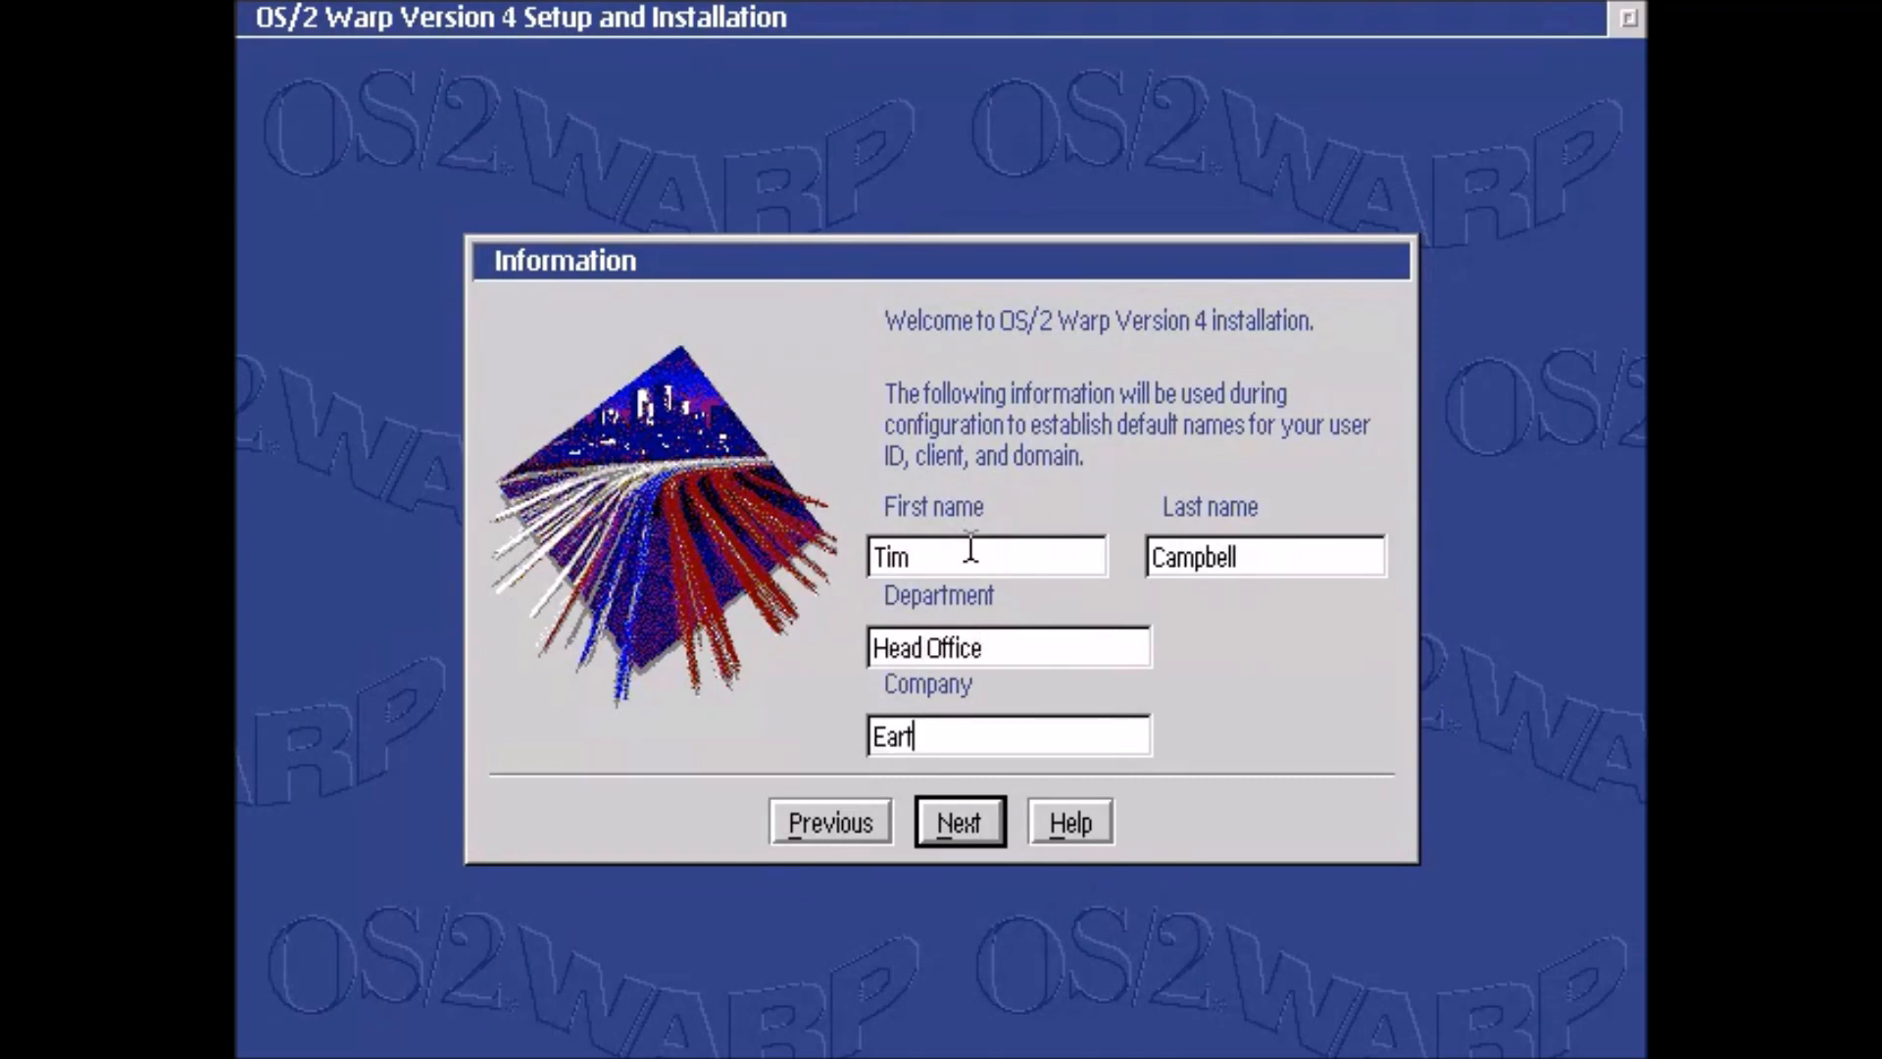
type("h")
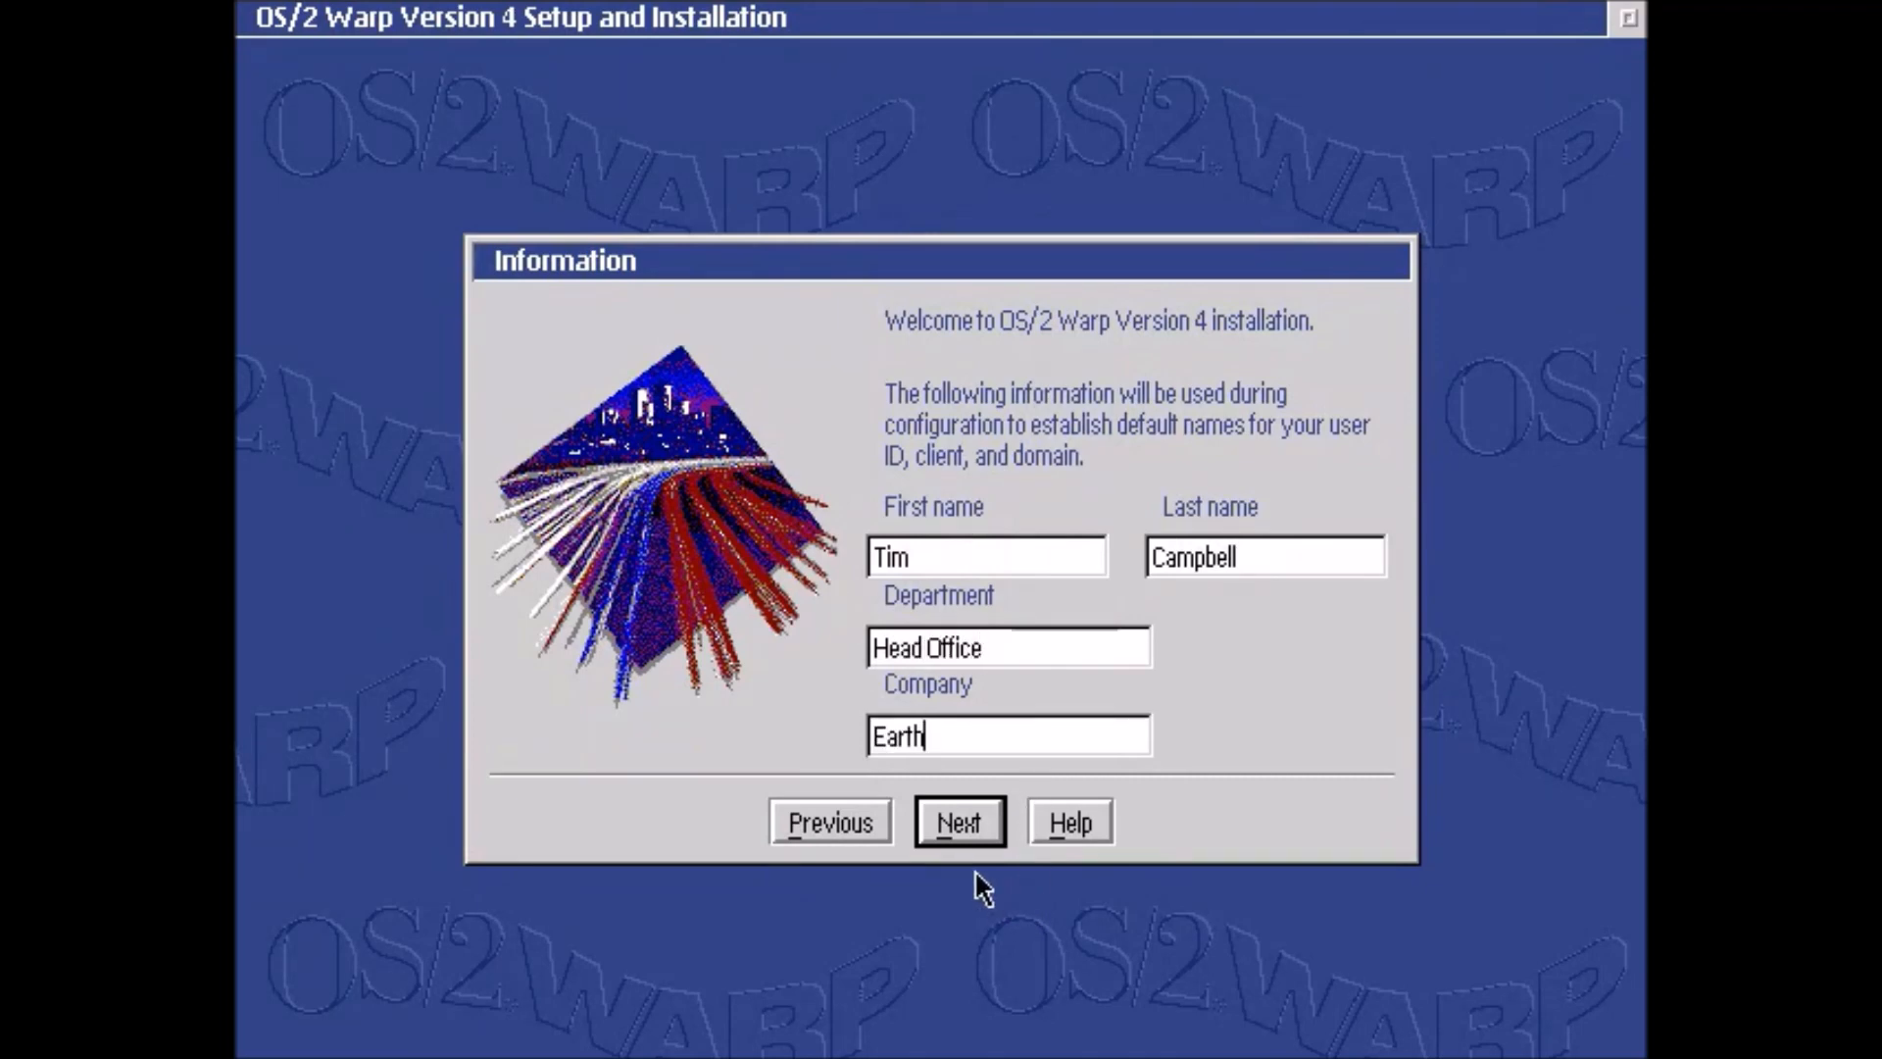
left_click(959, 821)
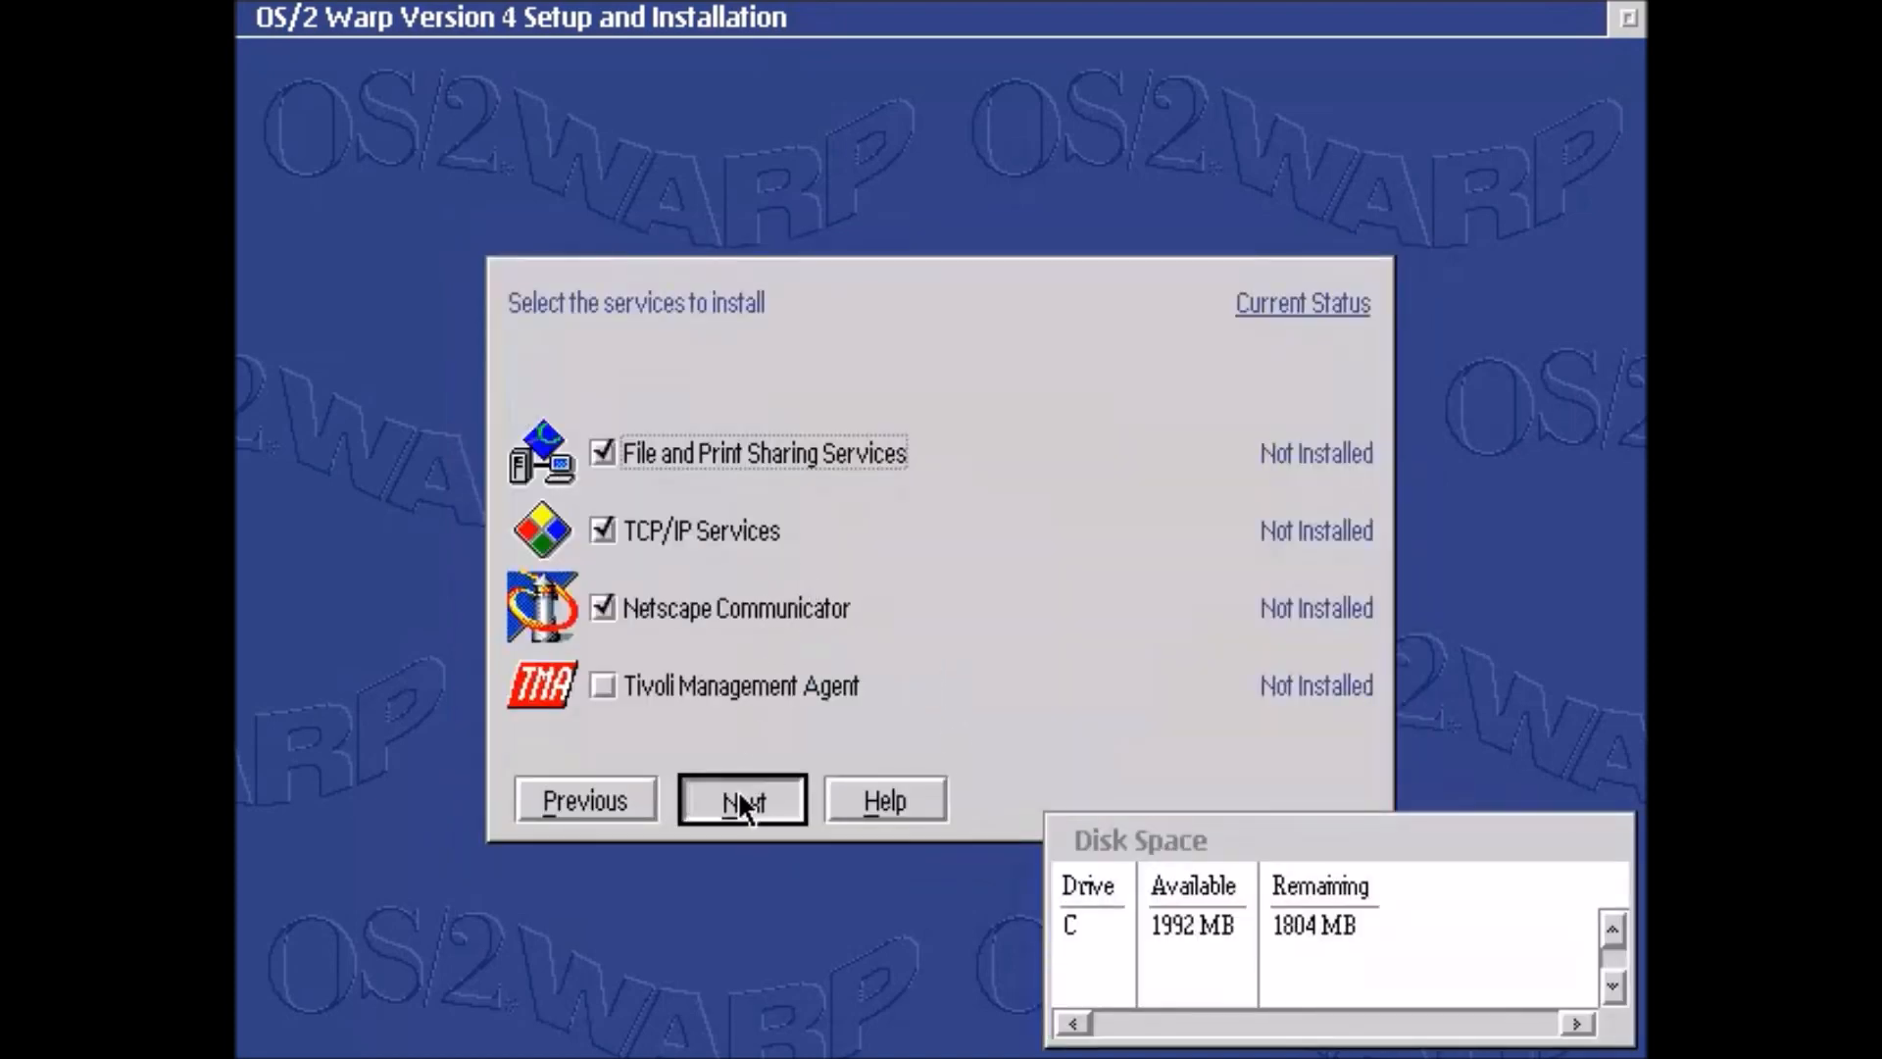
left_click(741, 800)
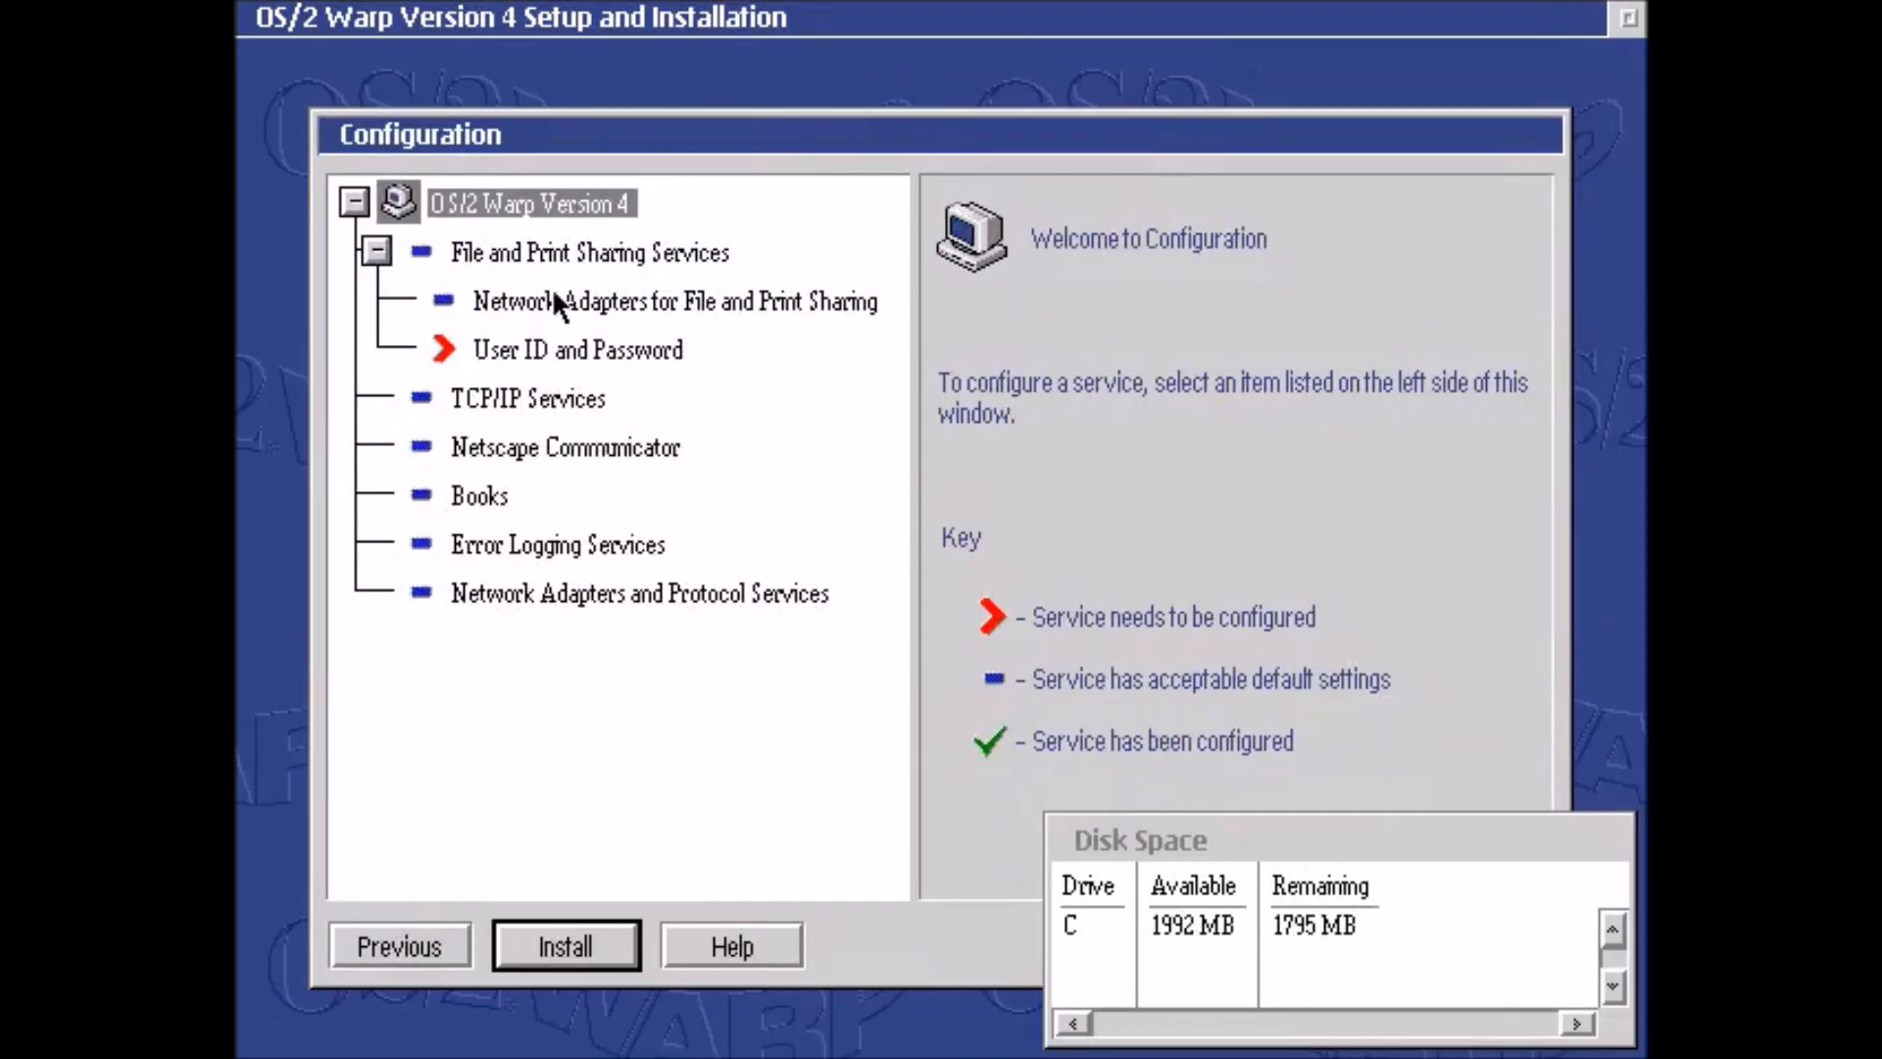
Step: Review file and print sharing and set the administrator user ID and password
left_click(674, 302)
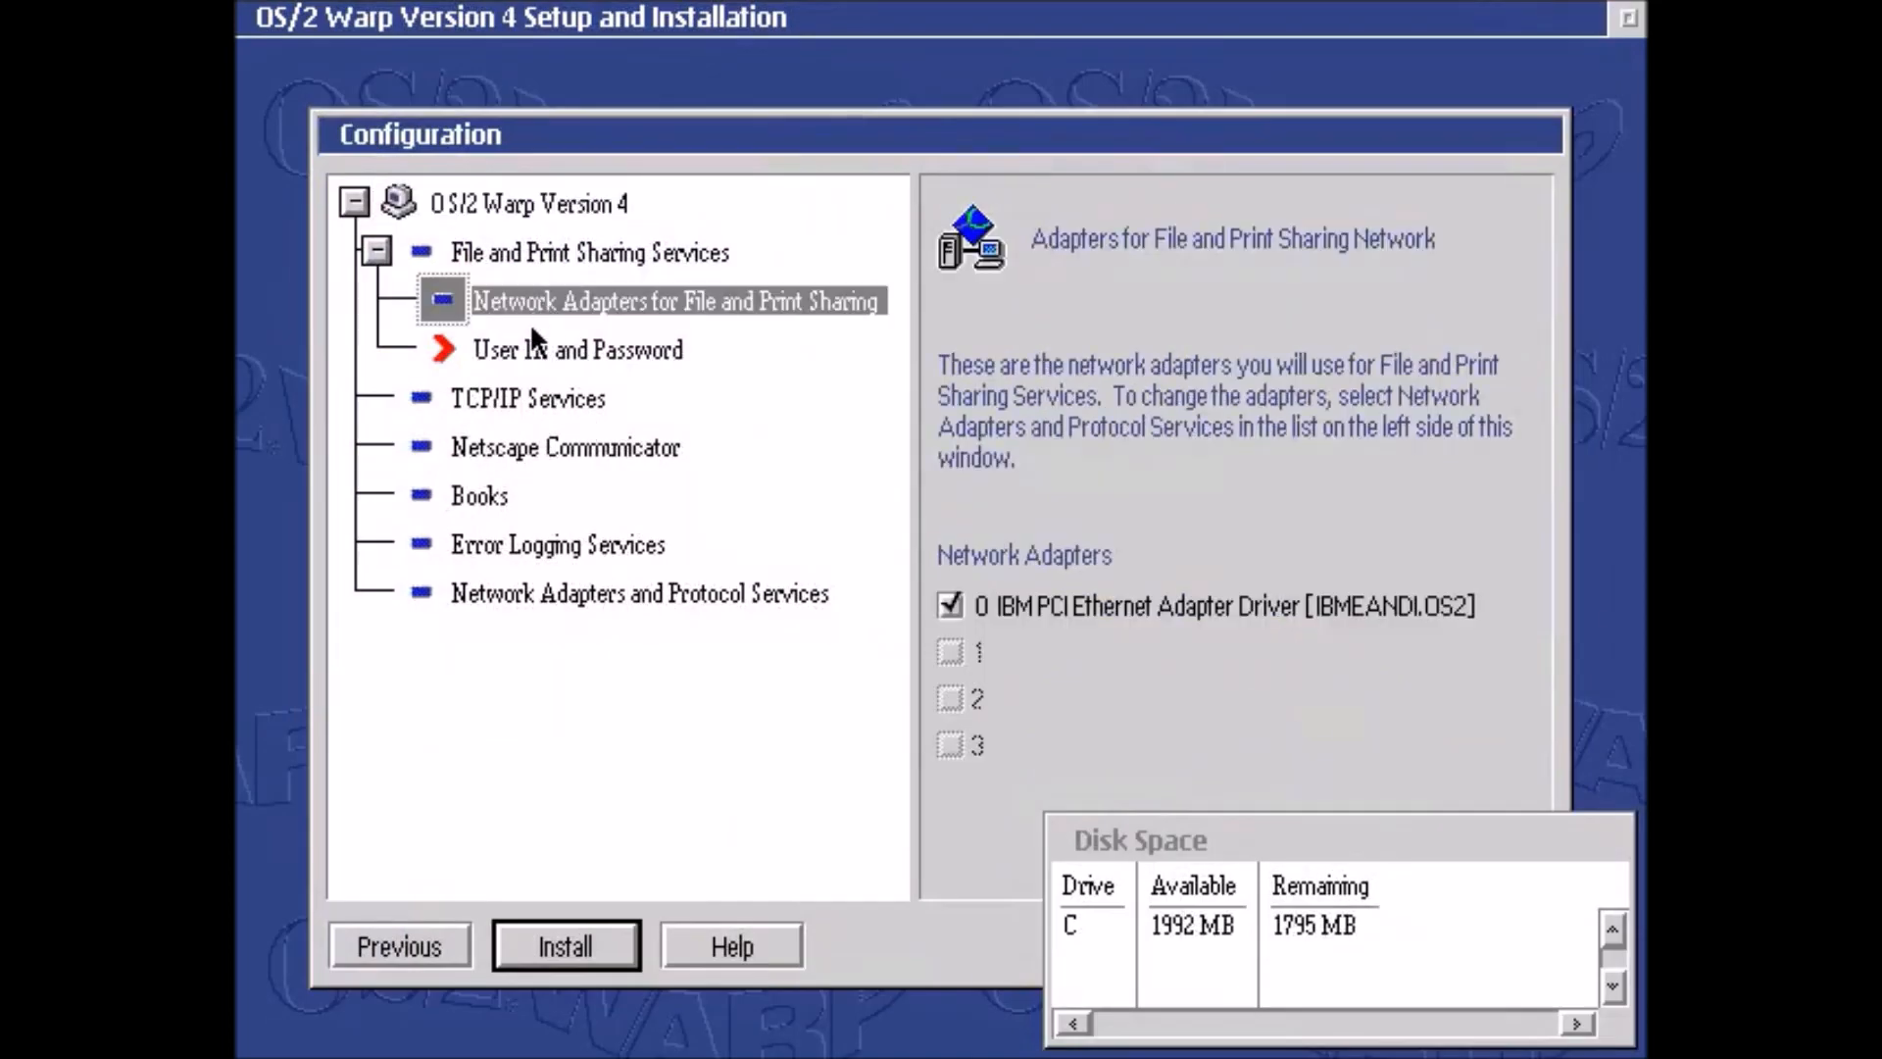
left_click(577, 349)
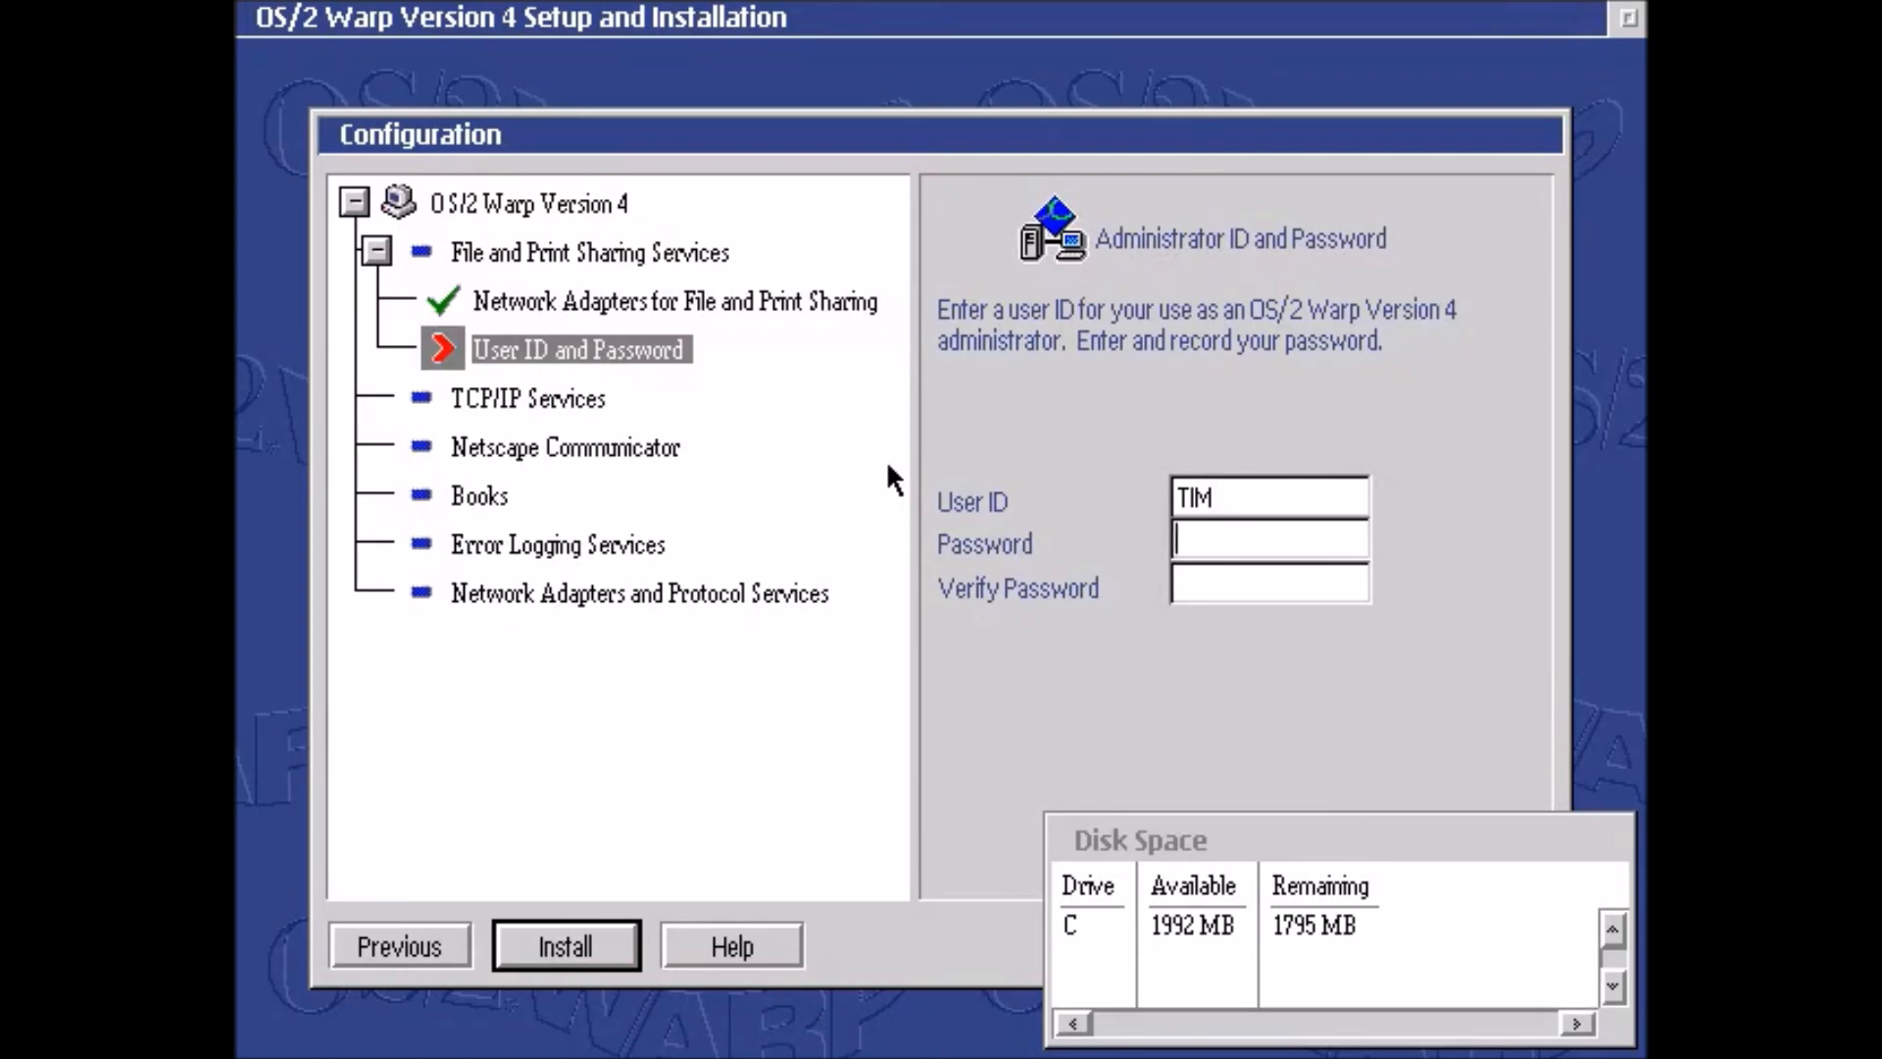
type("****")
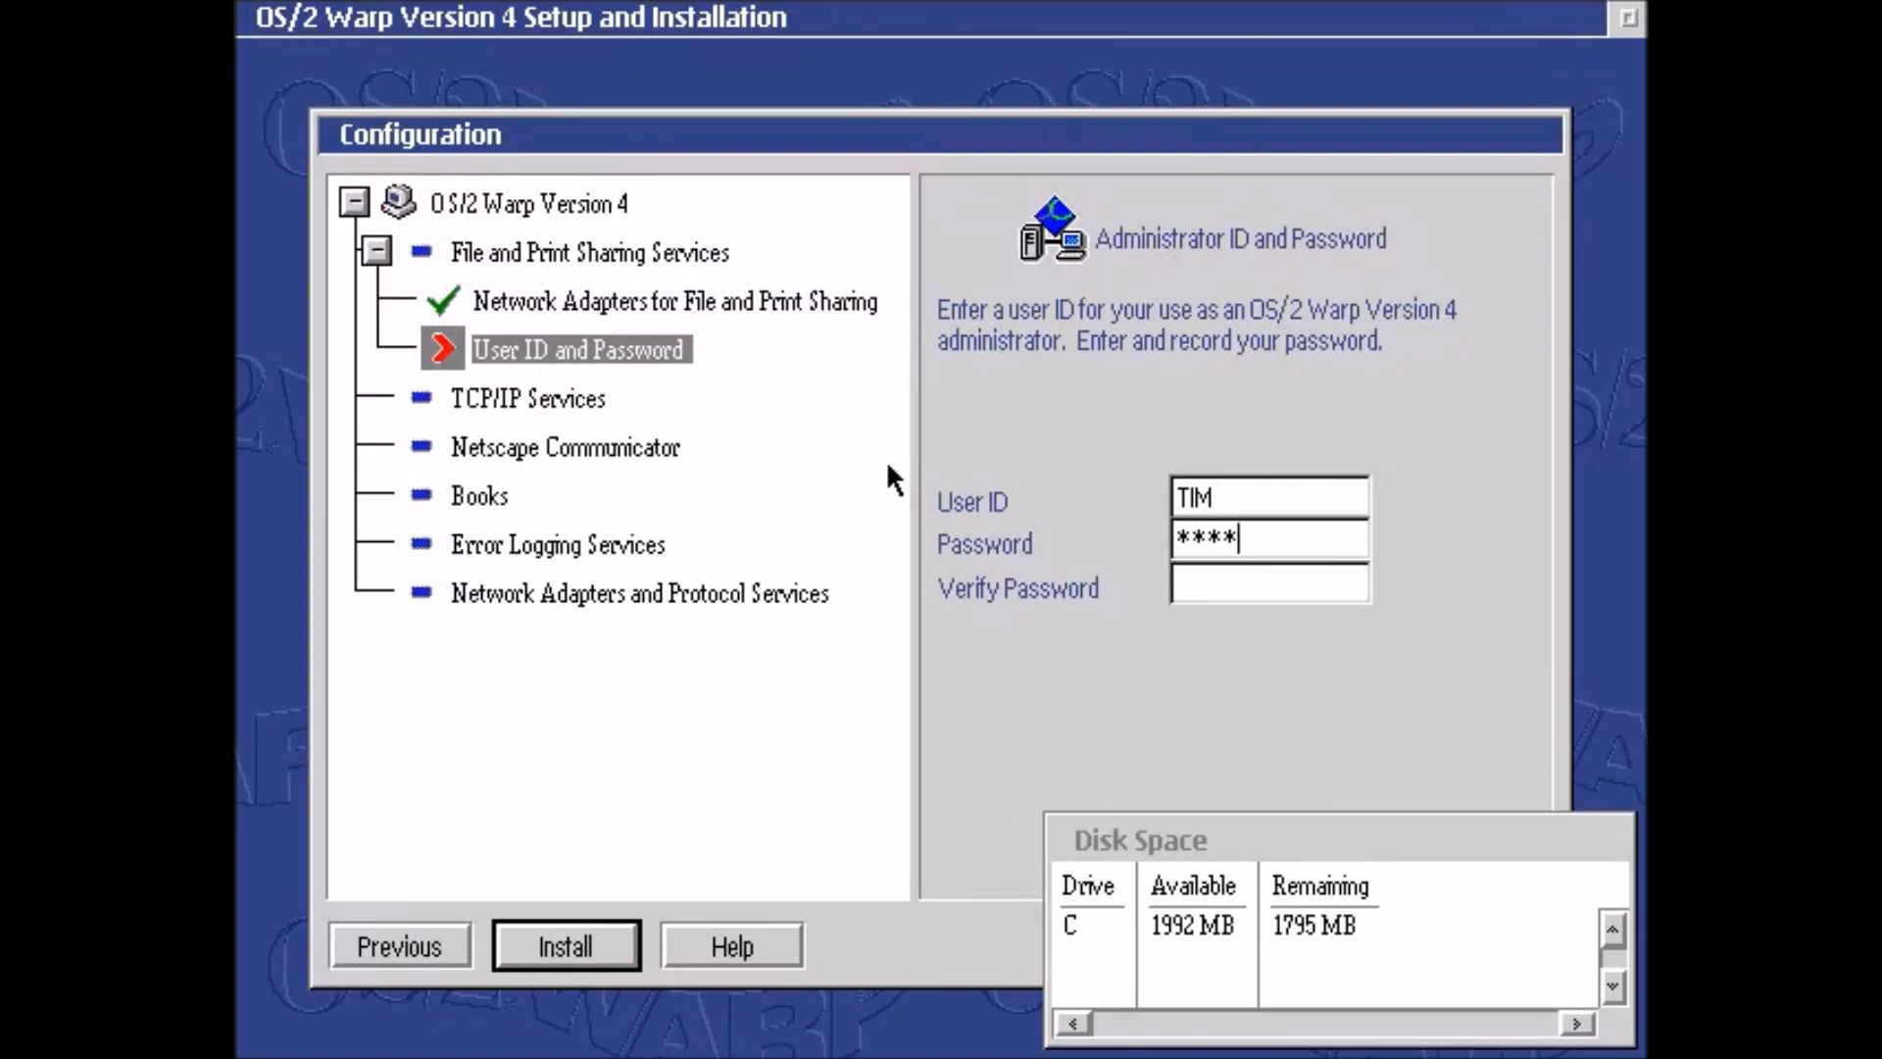
type("****")
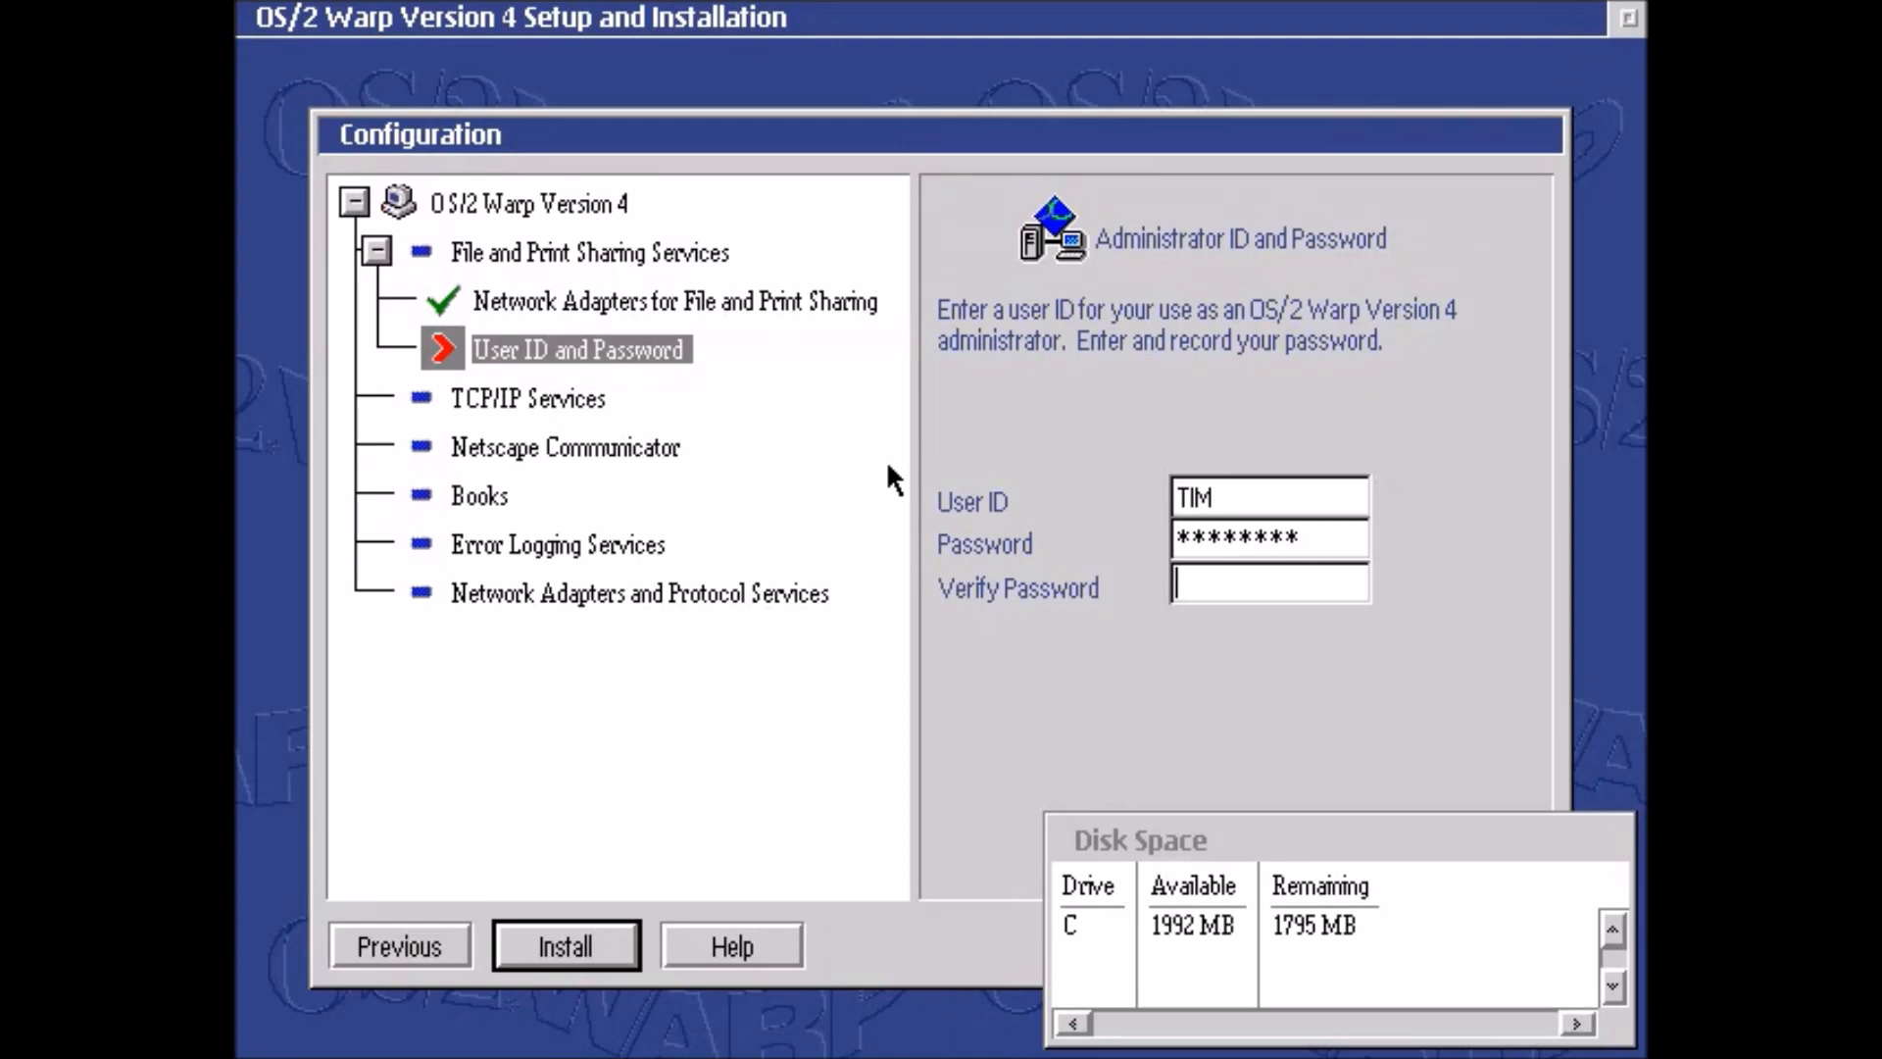
type("******")
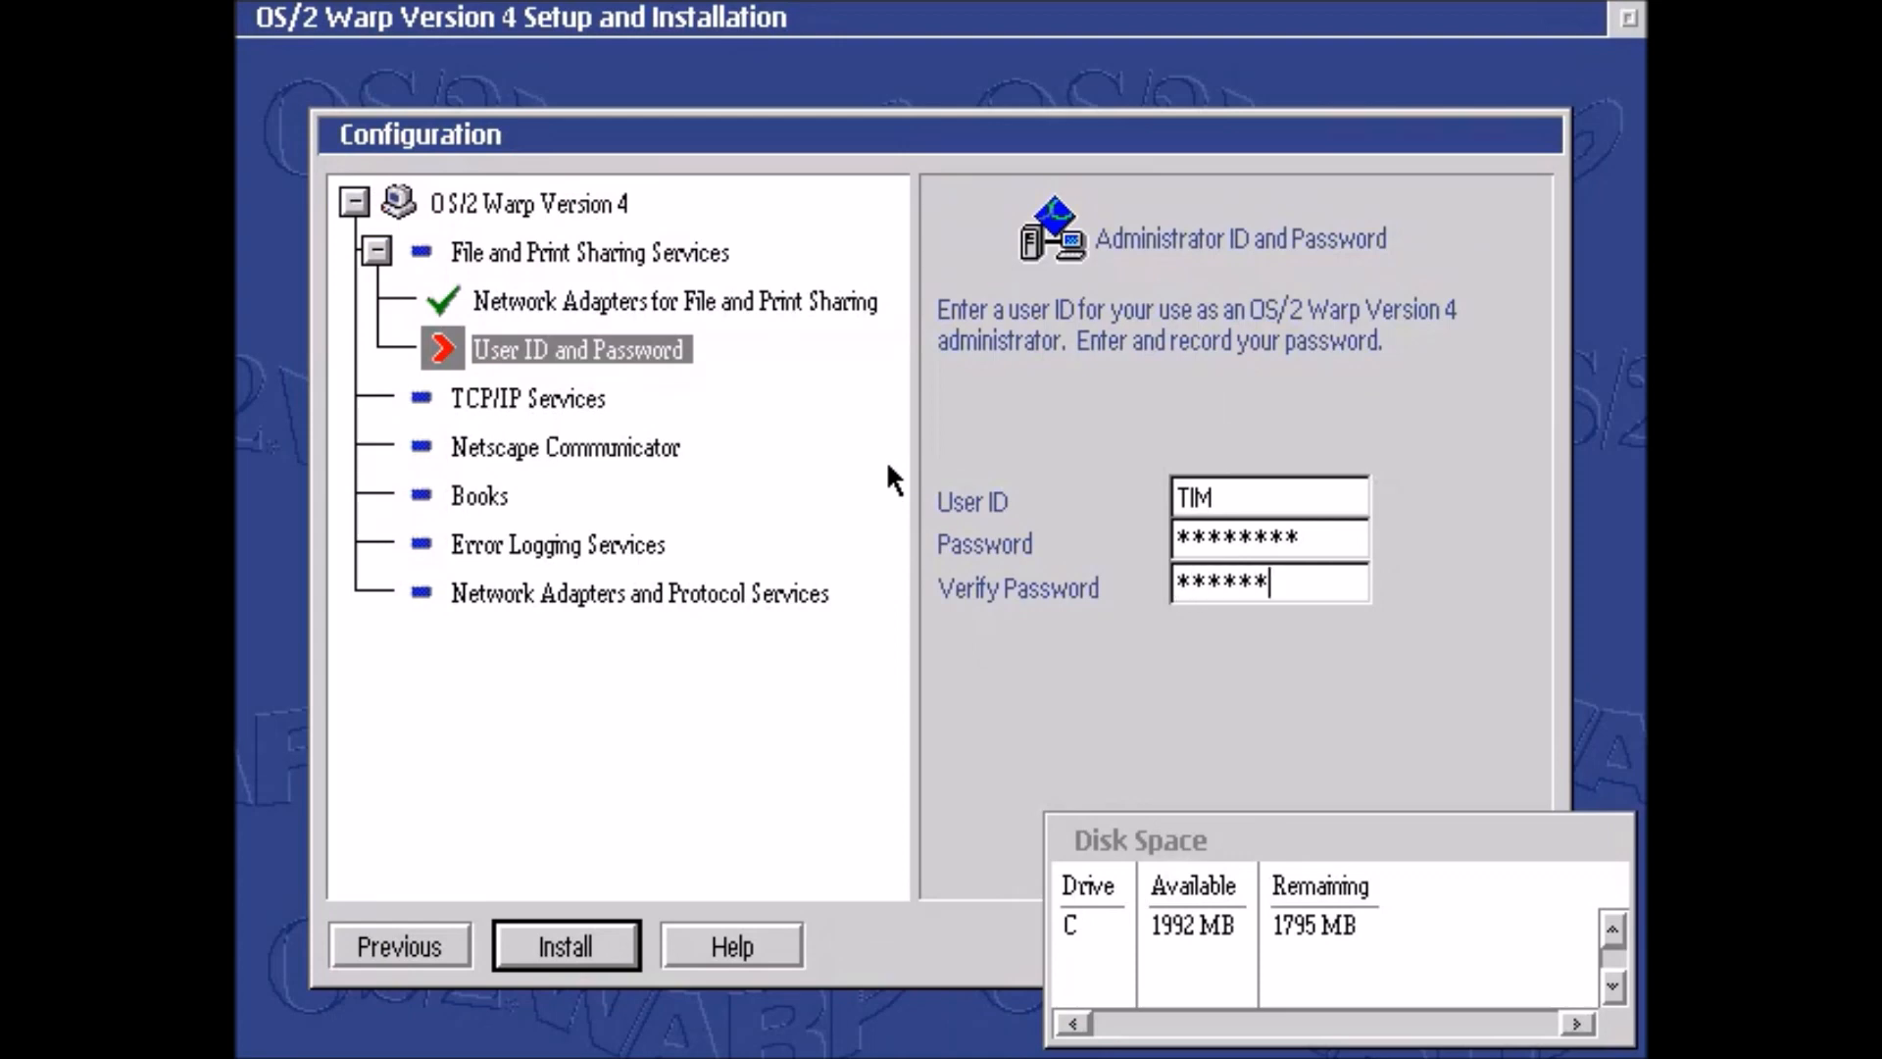
type("**")
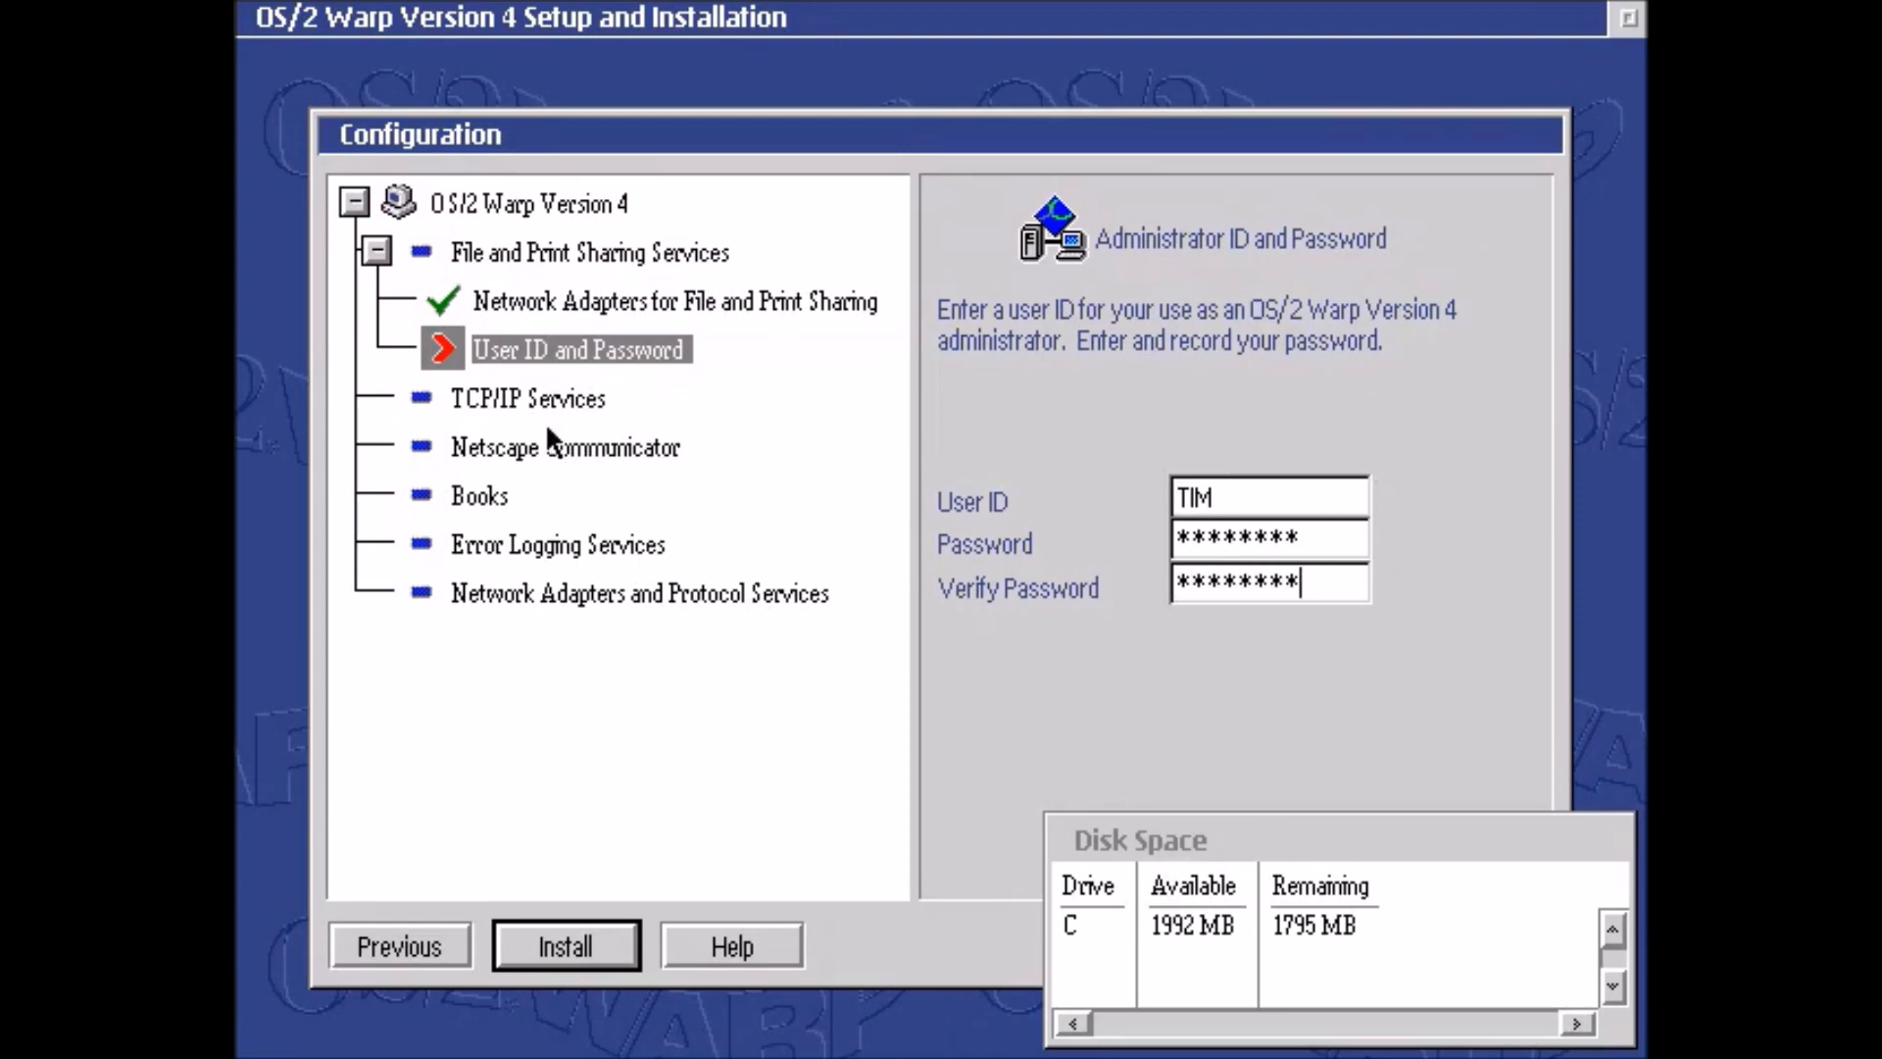
Step: Enable DHCP for TCP/IP, review the remaining services and network adapters, then start installing OS/2 Warp
left_click(527, 398)
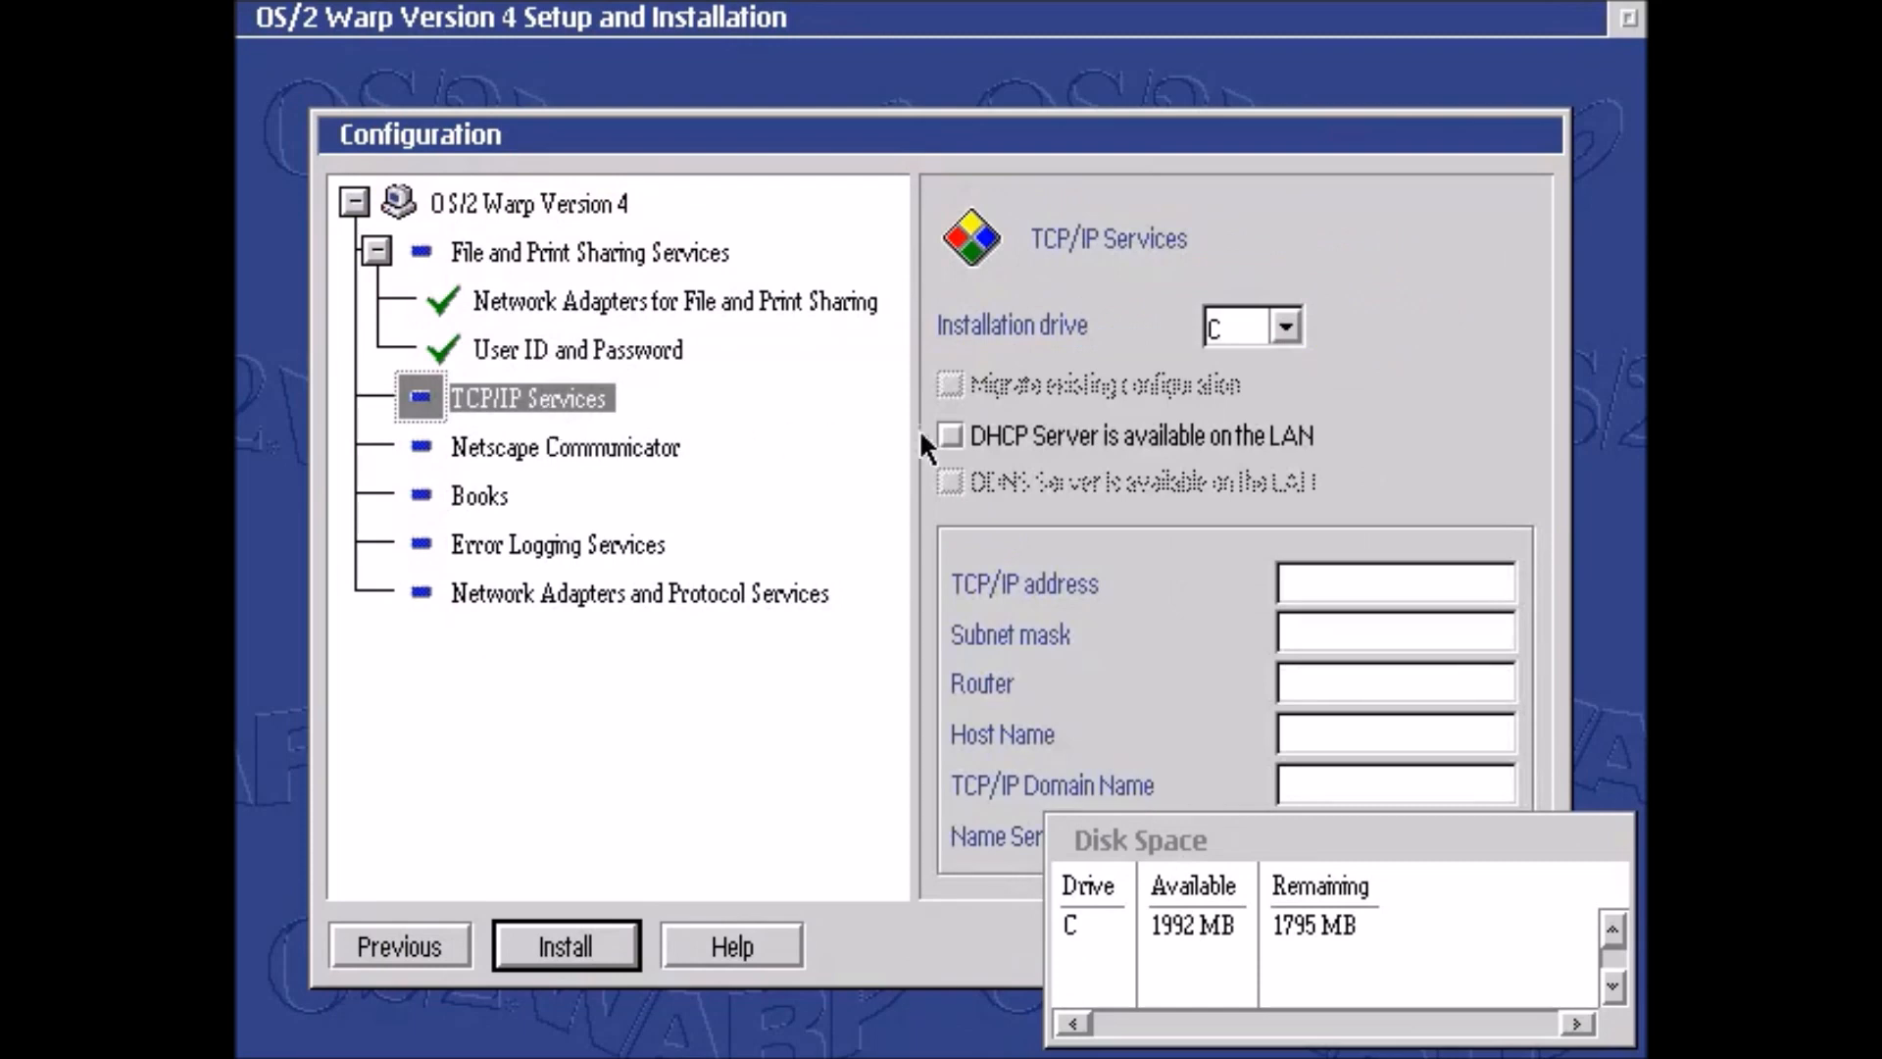
left_click(951, 436)
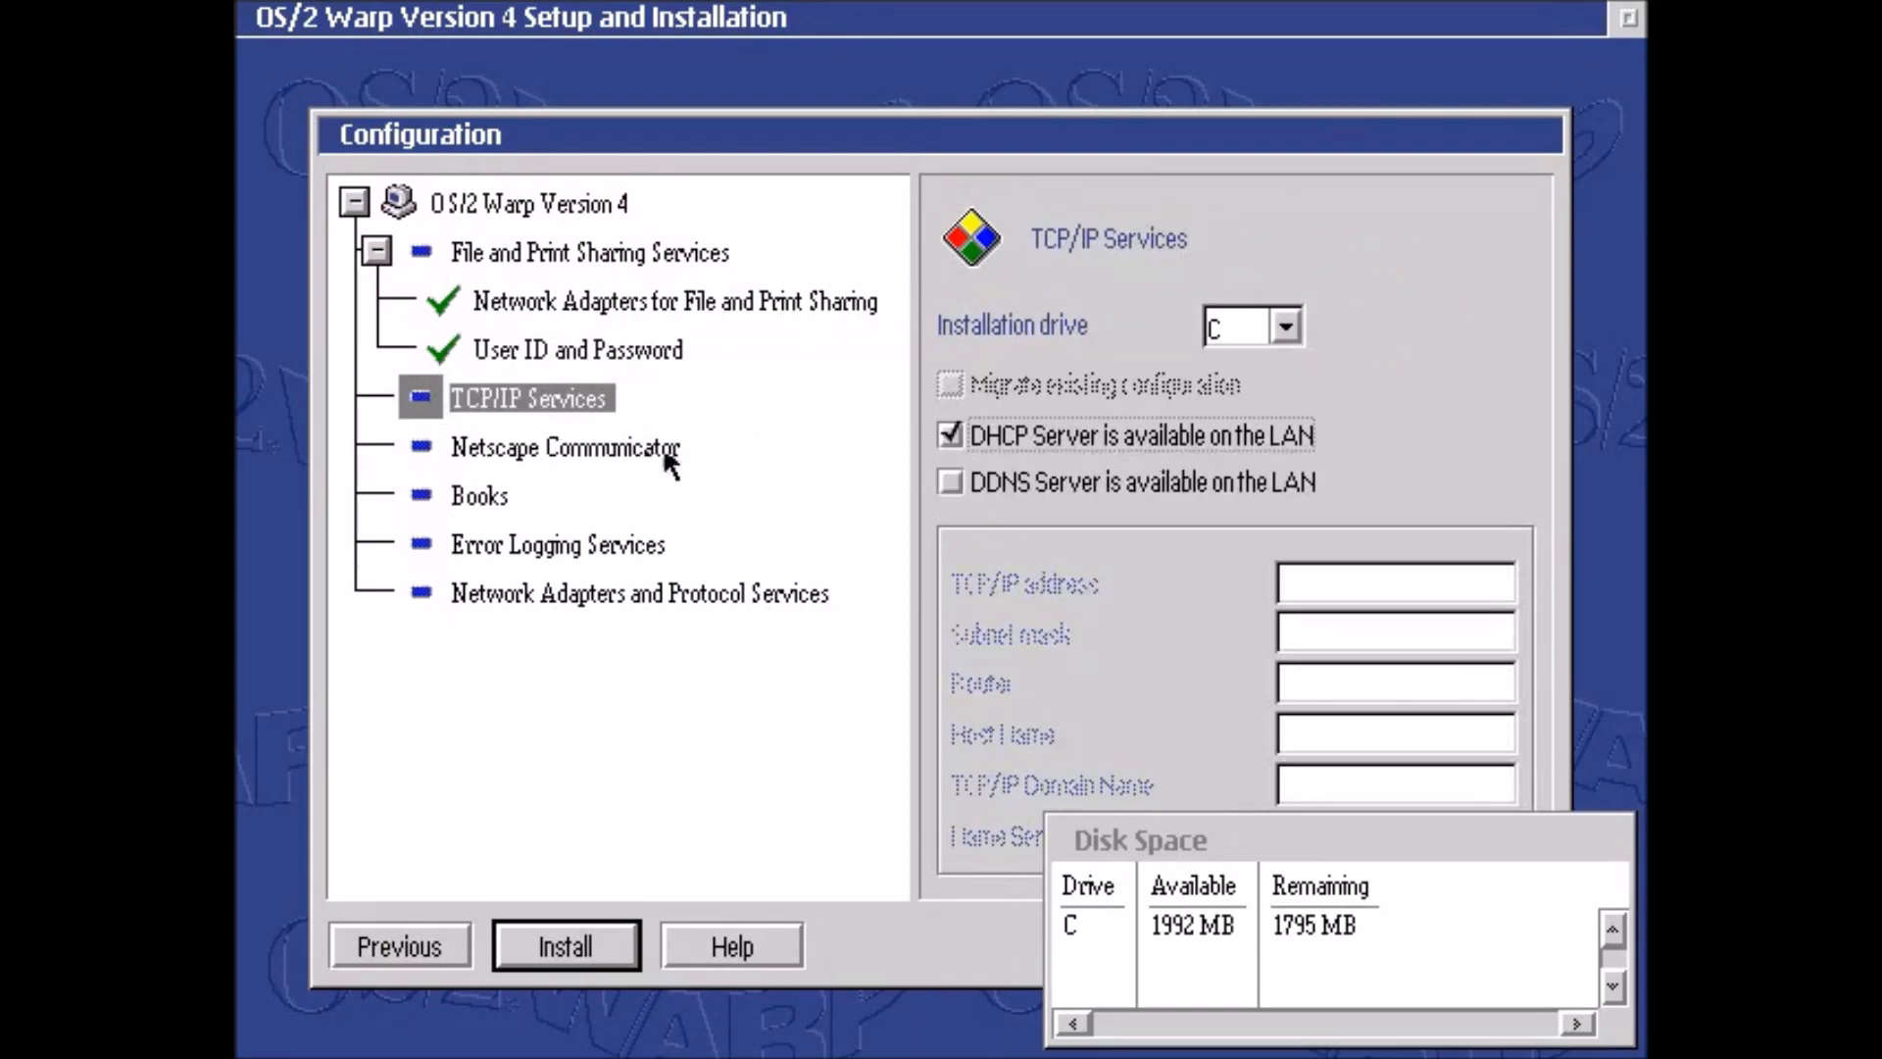
left_click(565, 447)
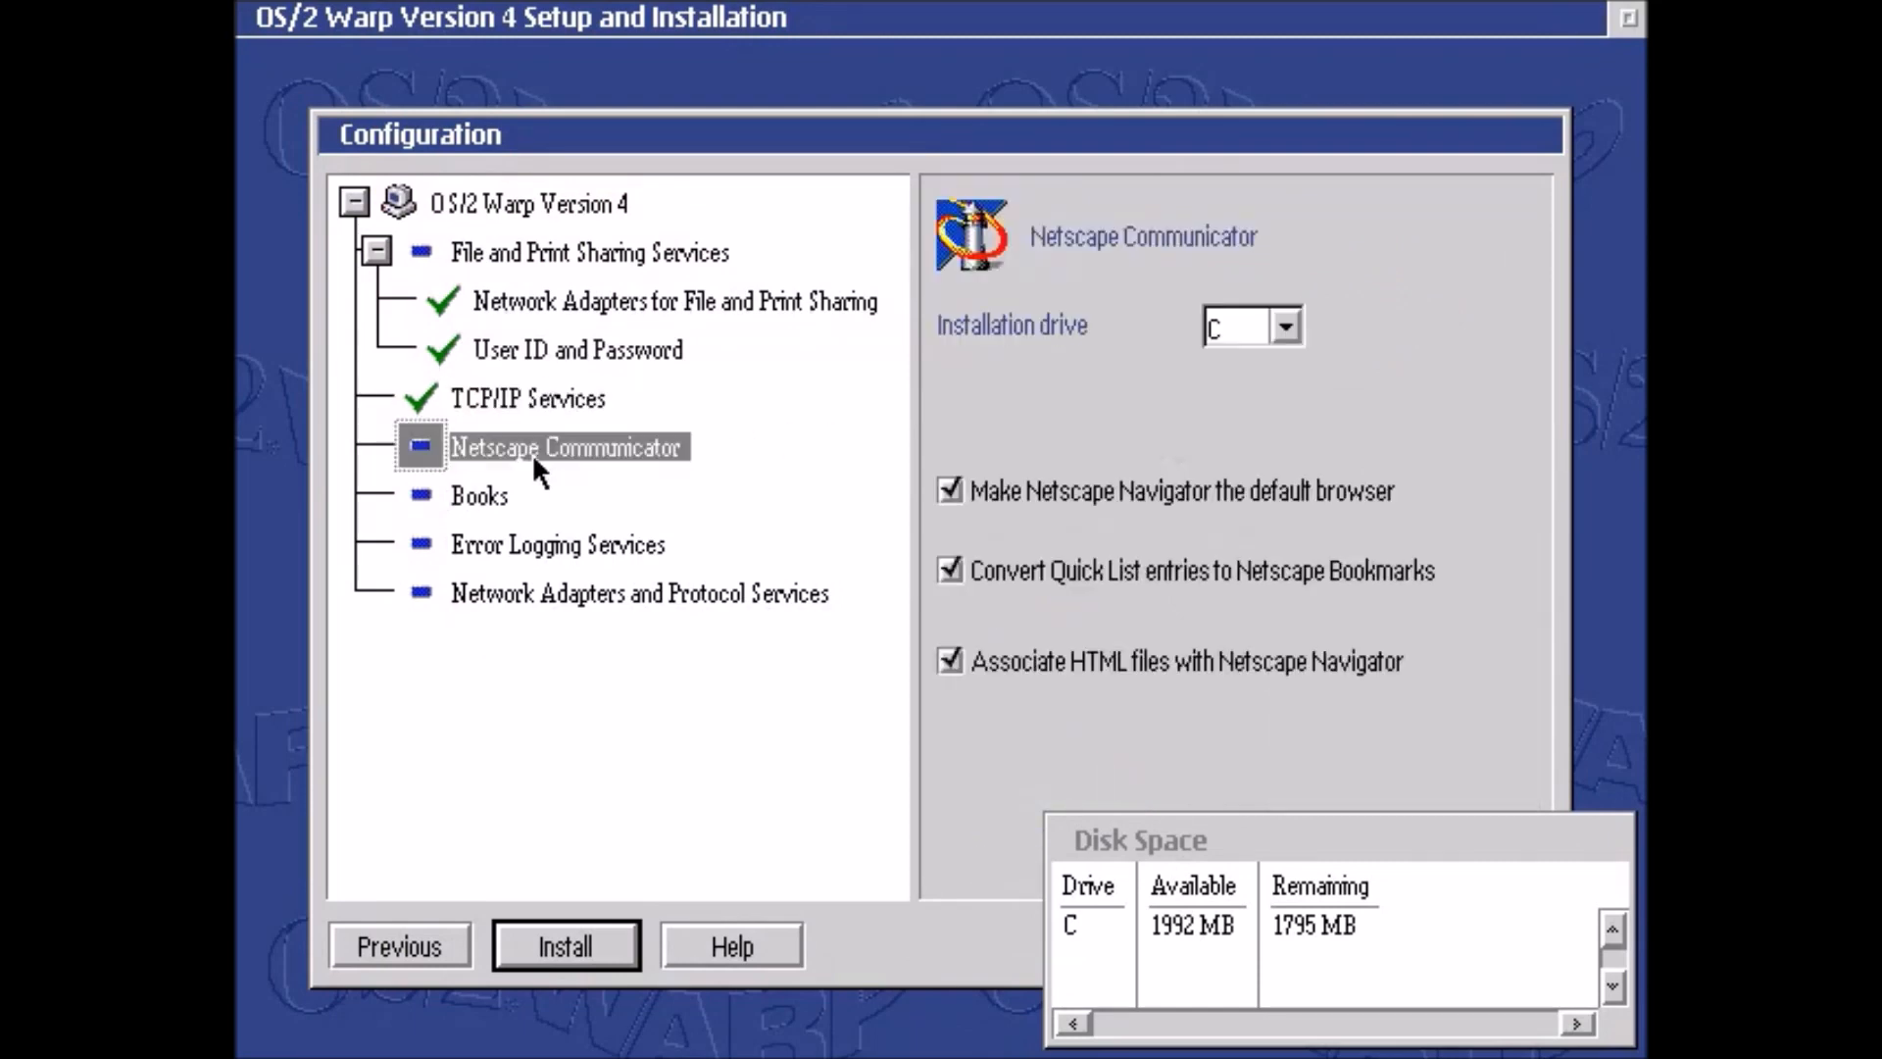
left_click(480, 494)
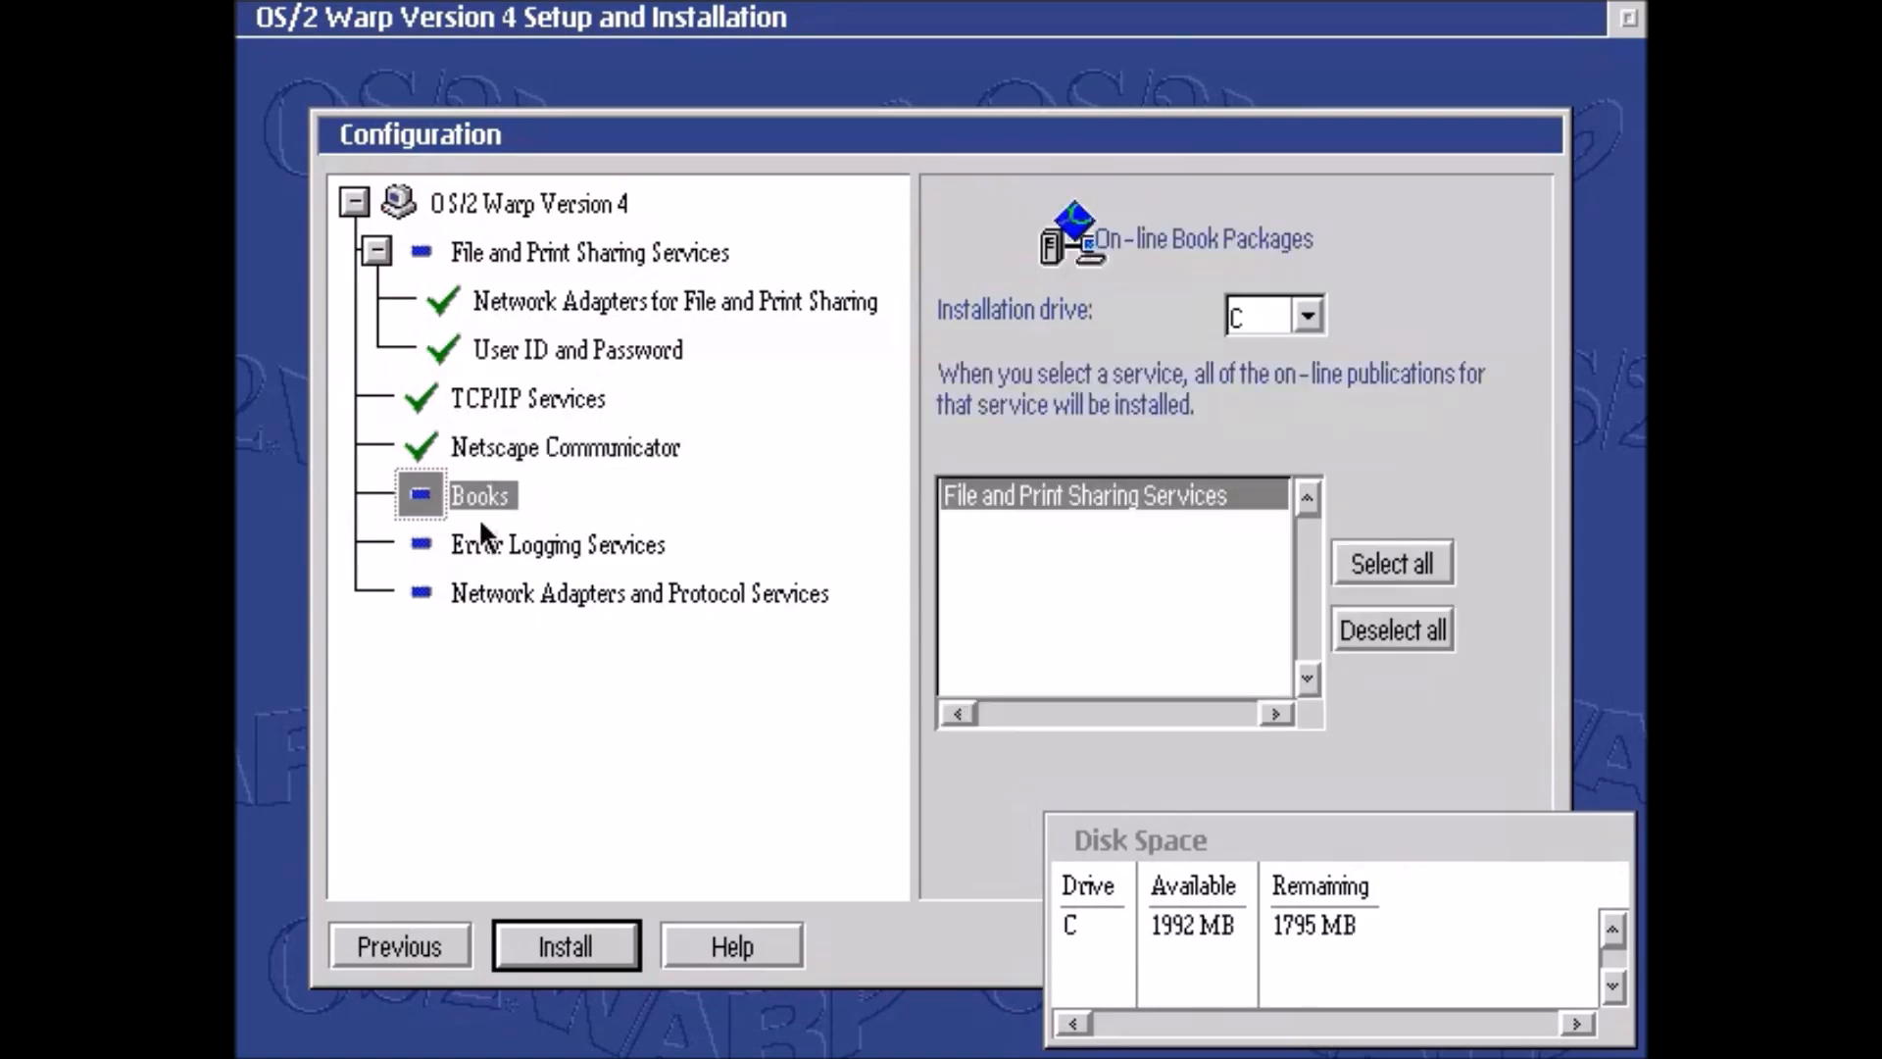
left_click(555, 544)
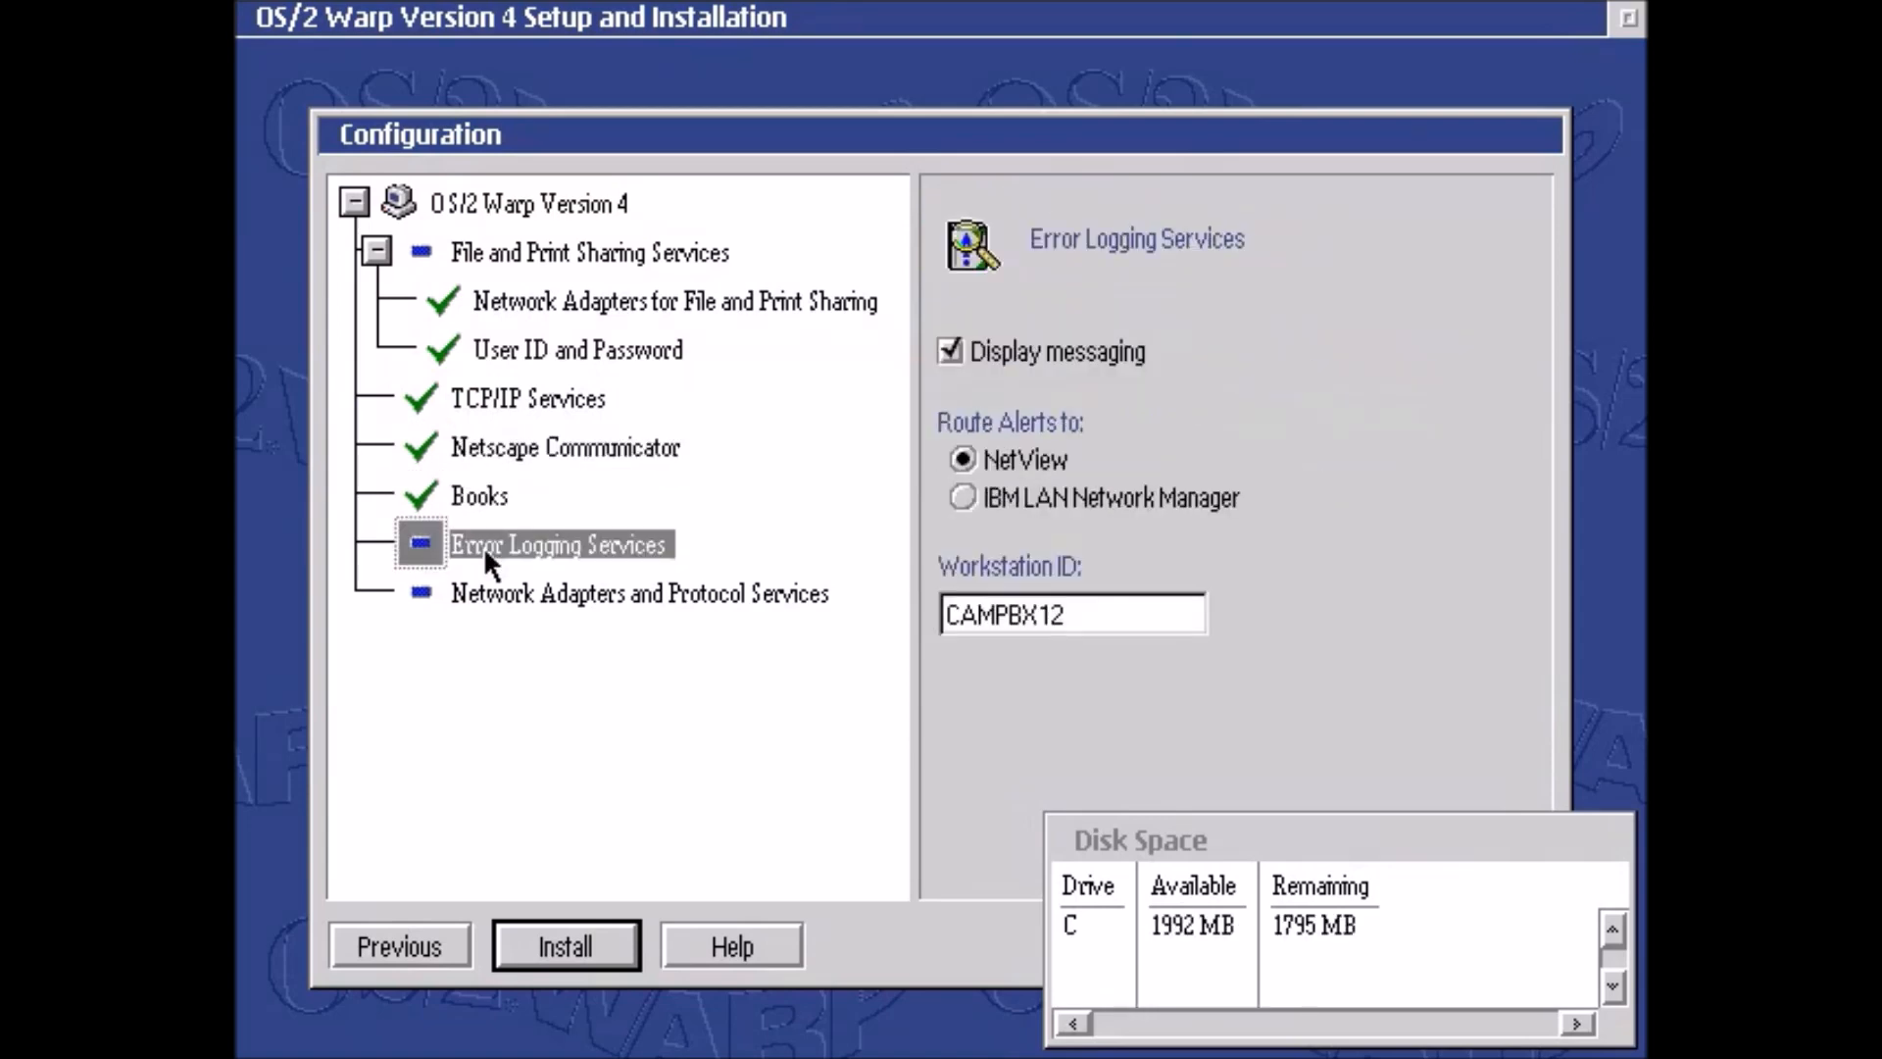
mouse_move(480, 604)
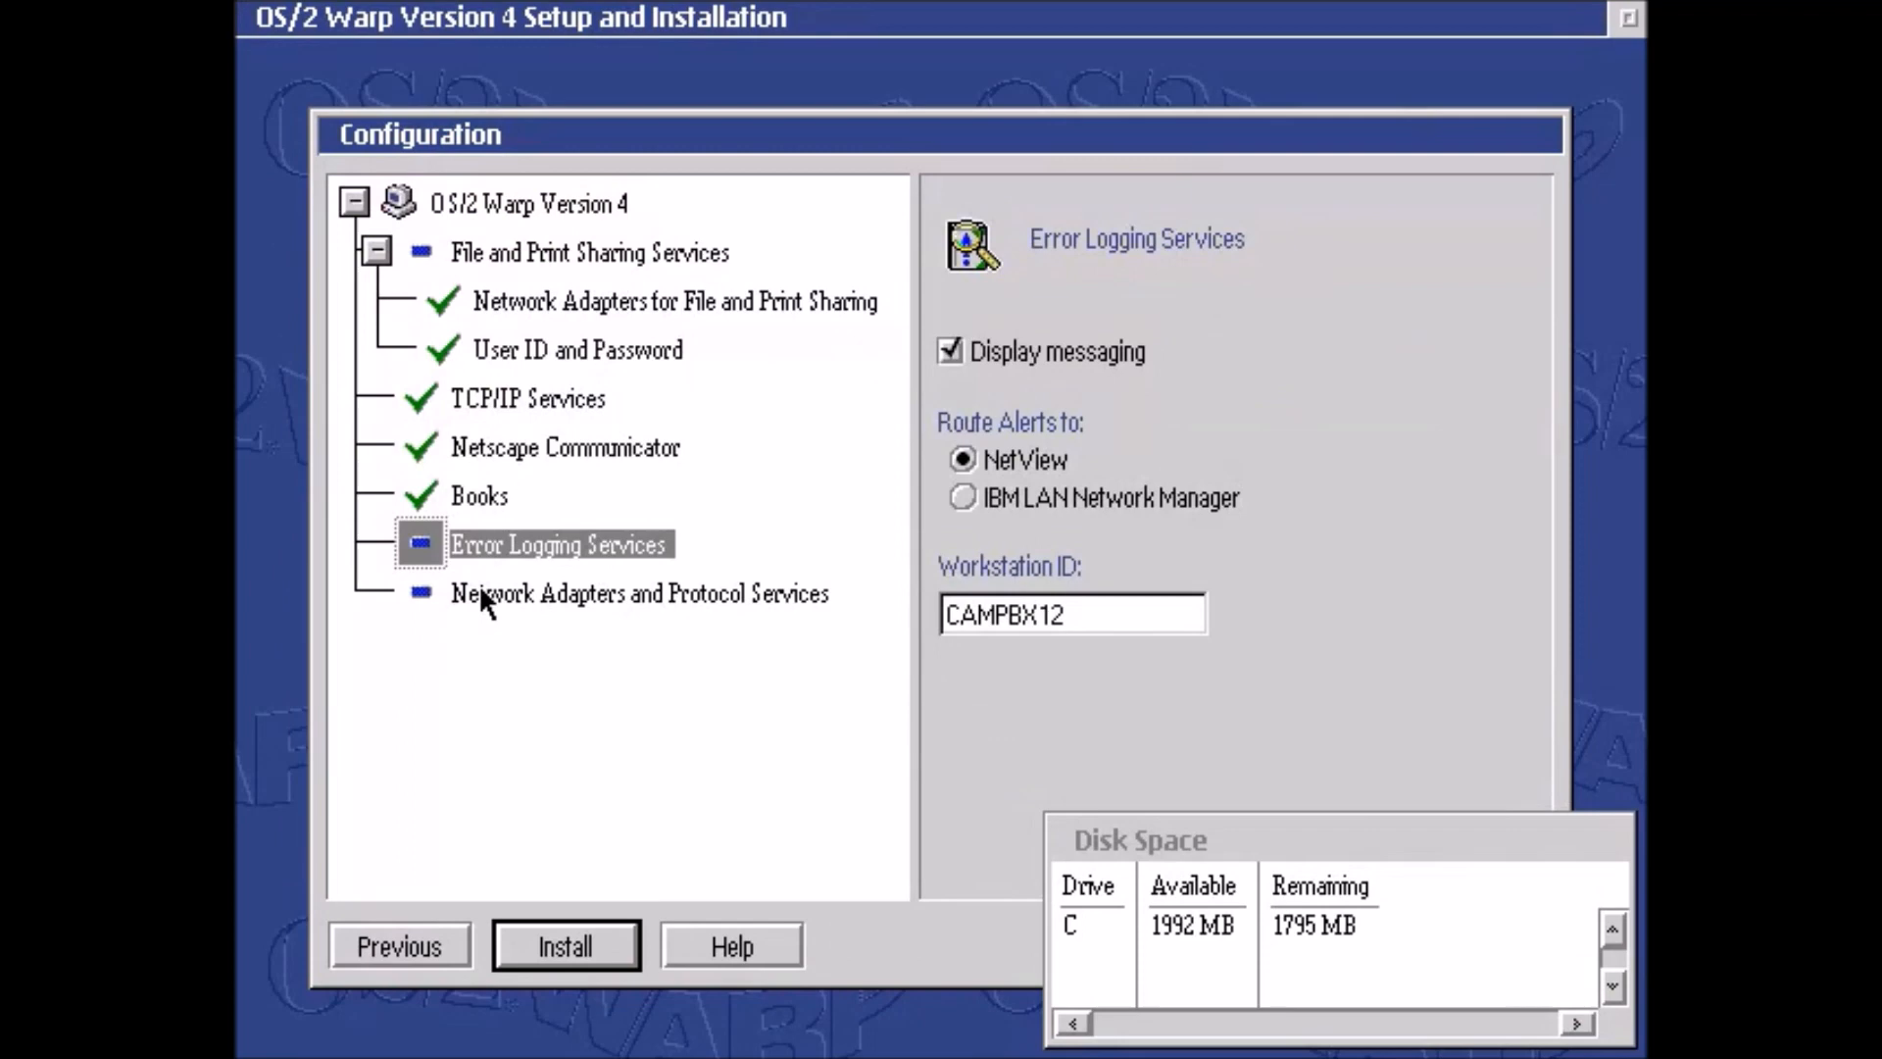
left_click(639, 592)
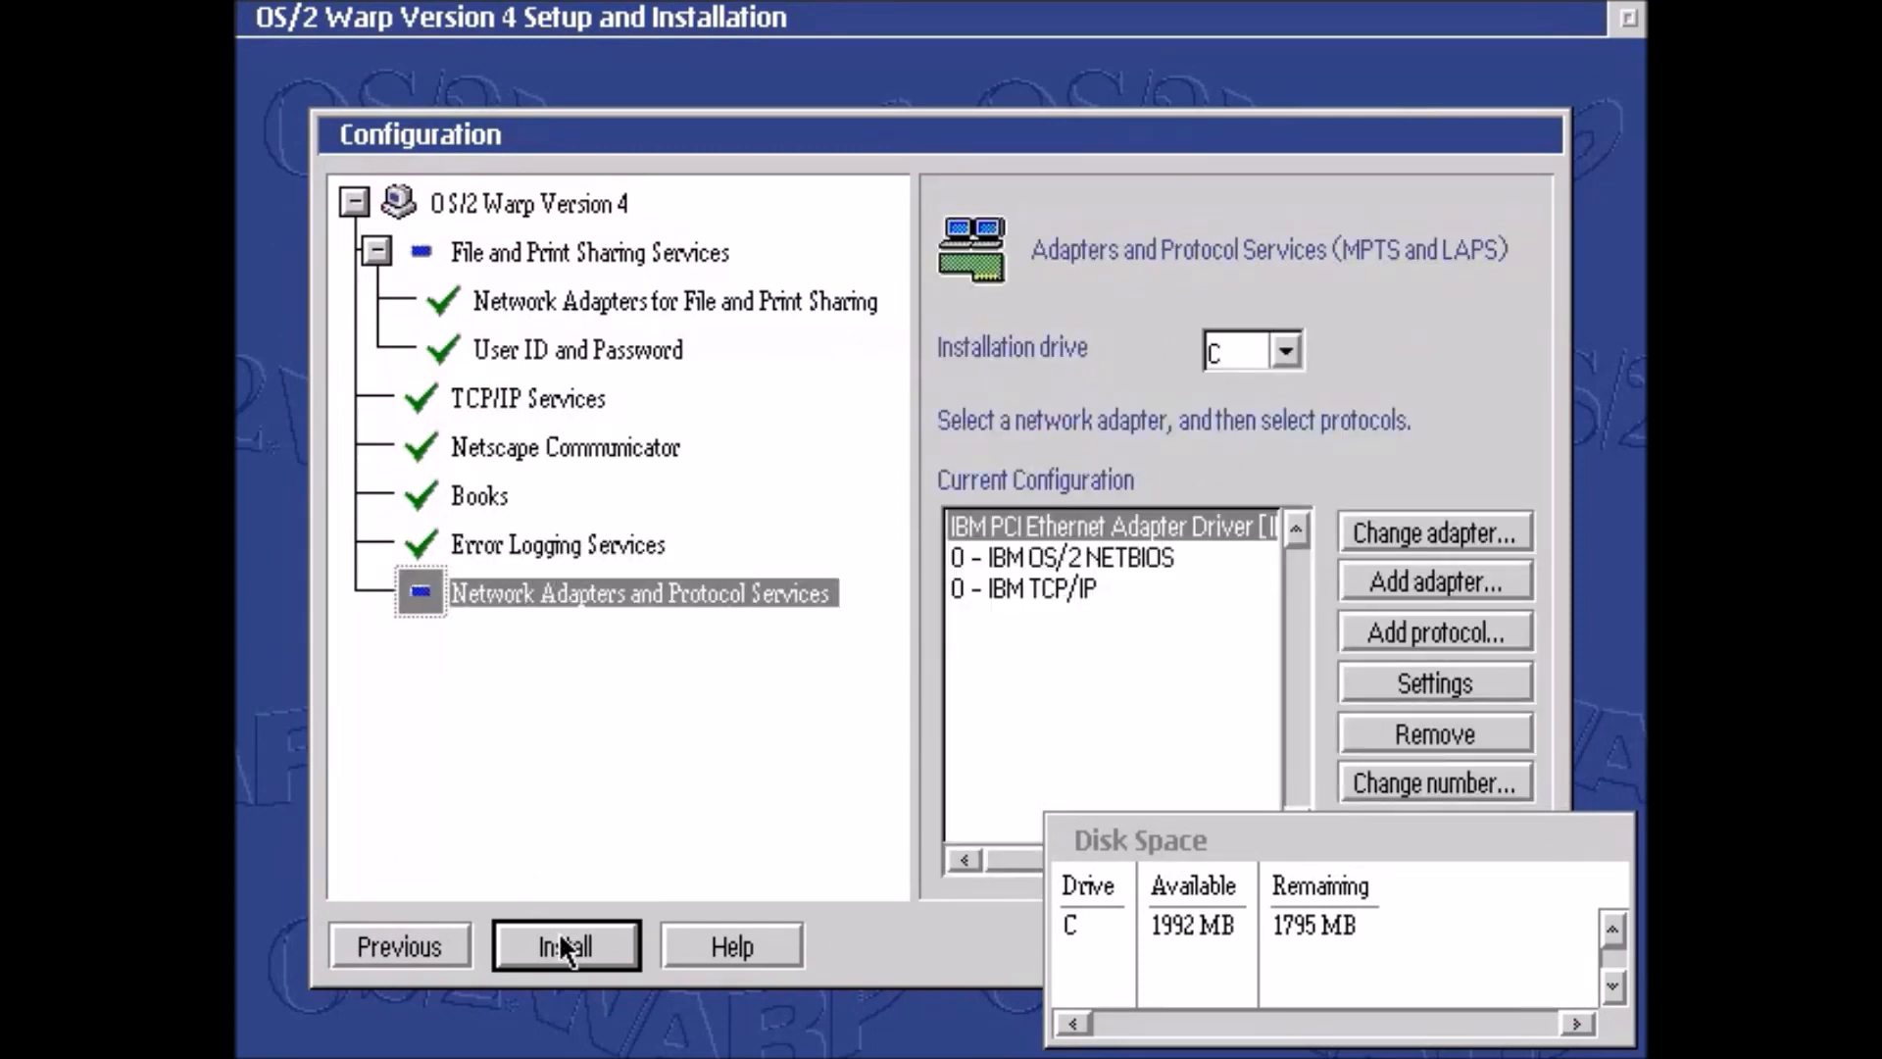
left_click(564, 945)
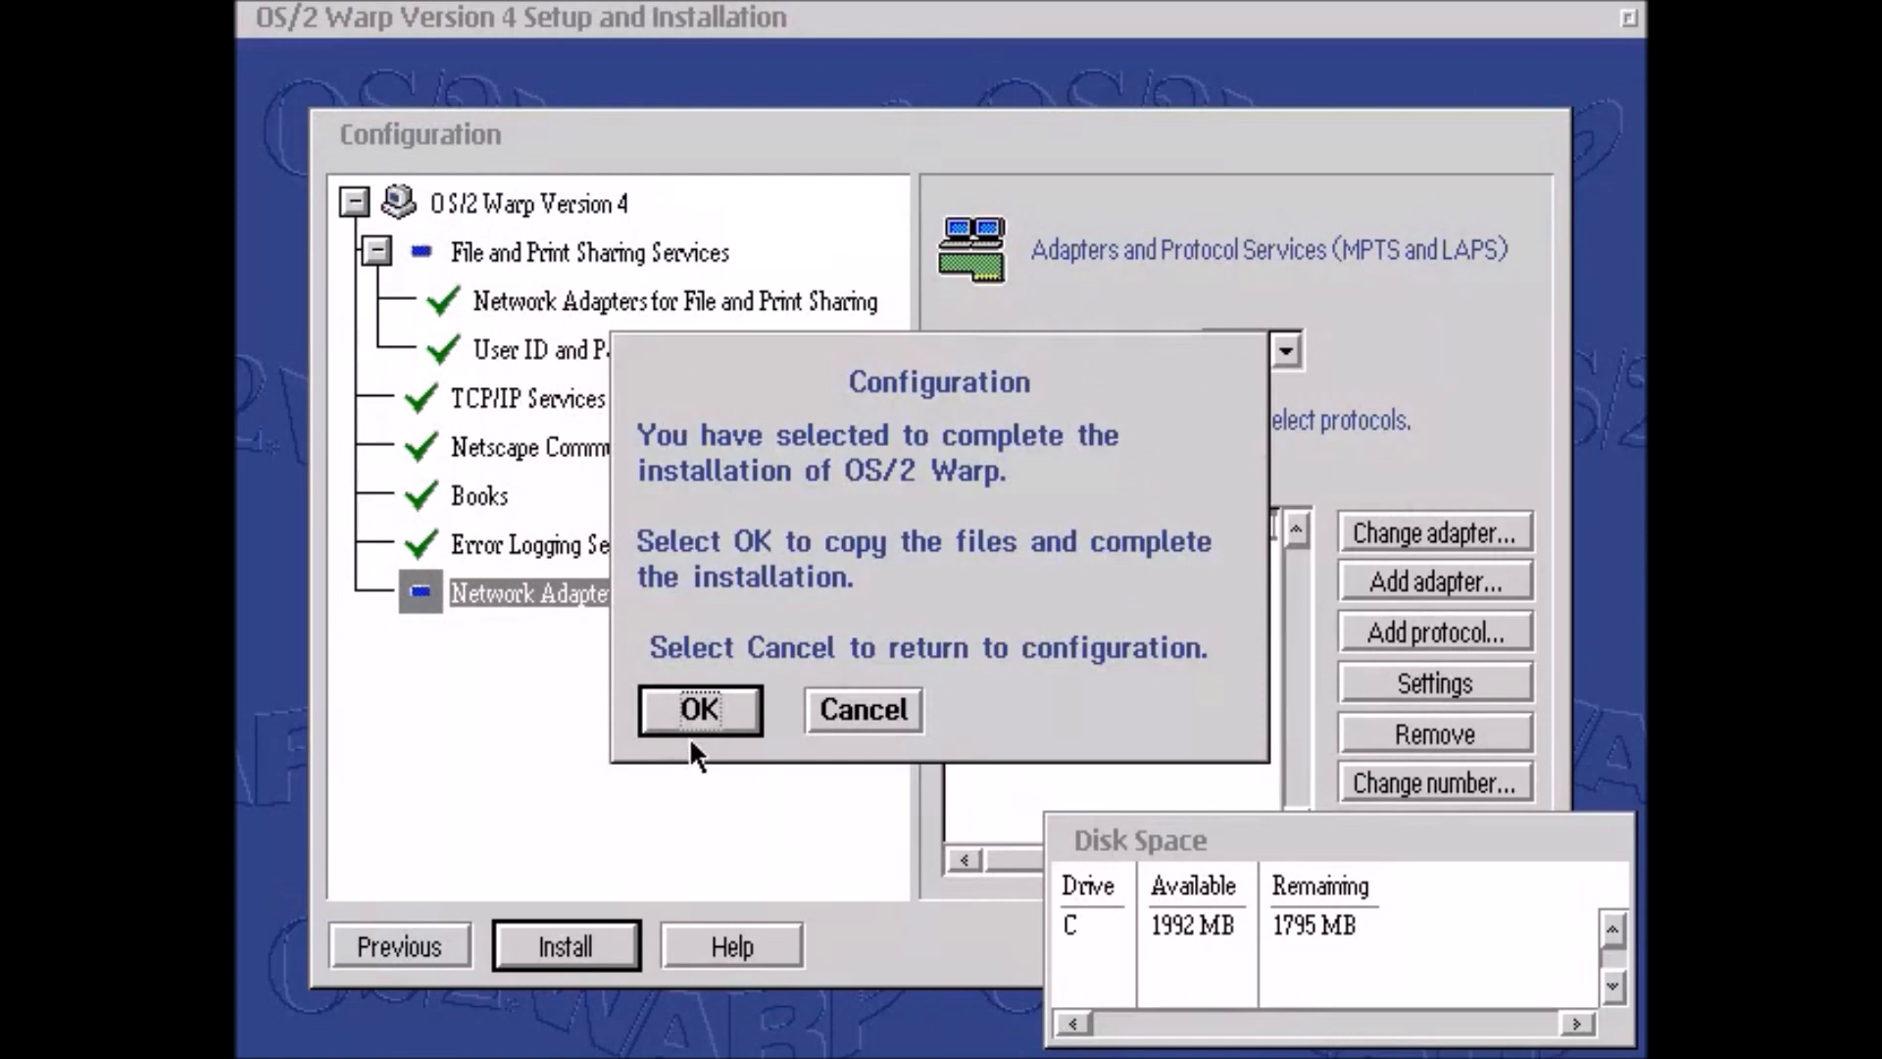
Step: Confirm the file copy, let OS/2 install and reboot, then exit Install Additional Options
left_click(698, 710)
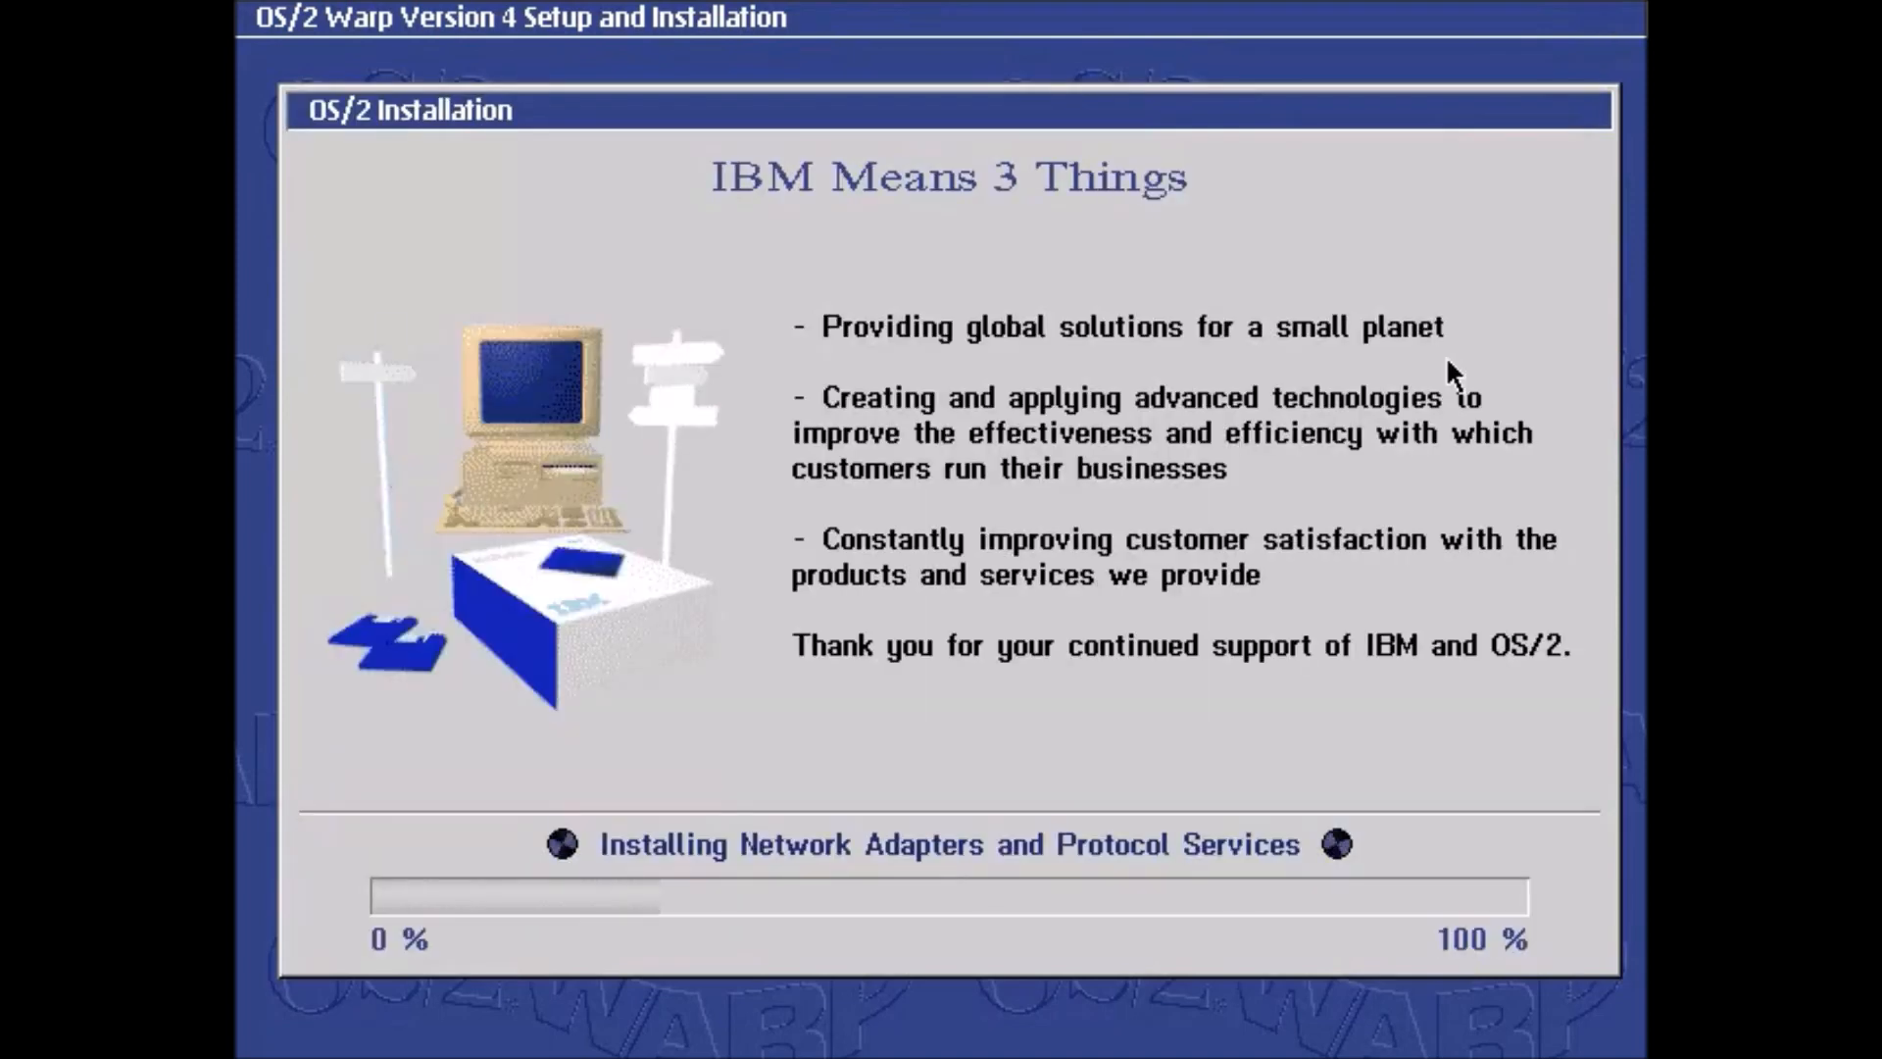
mouse_move(1494, 345)
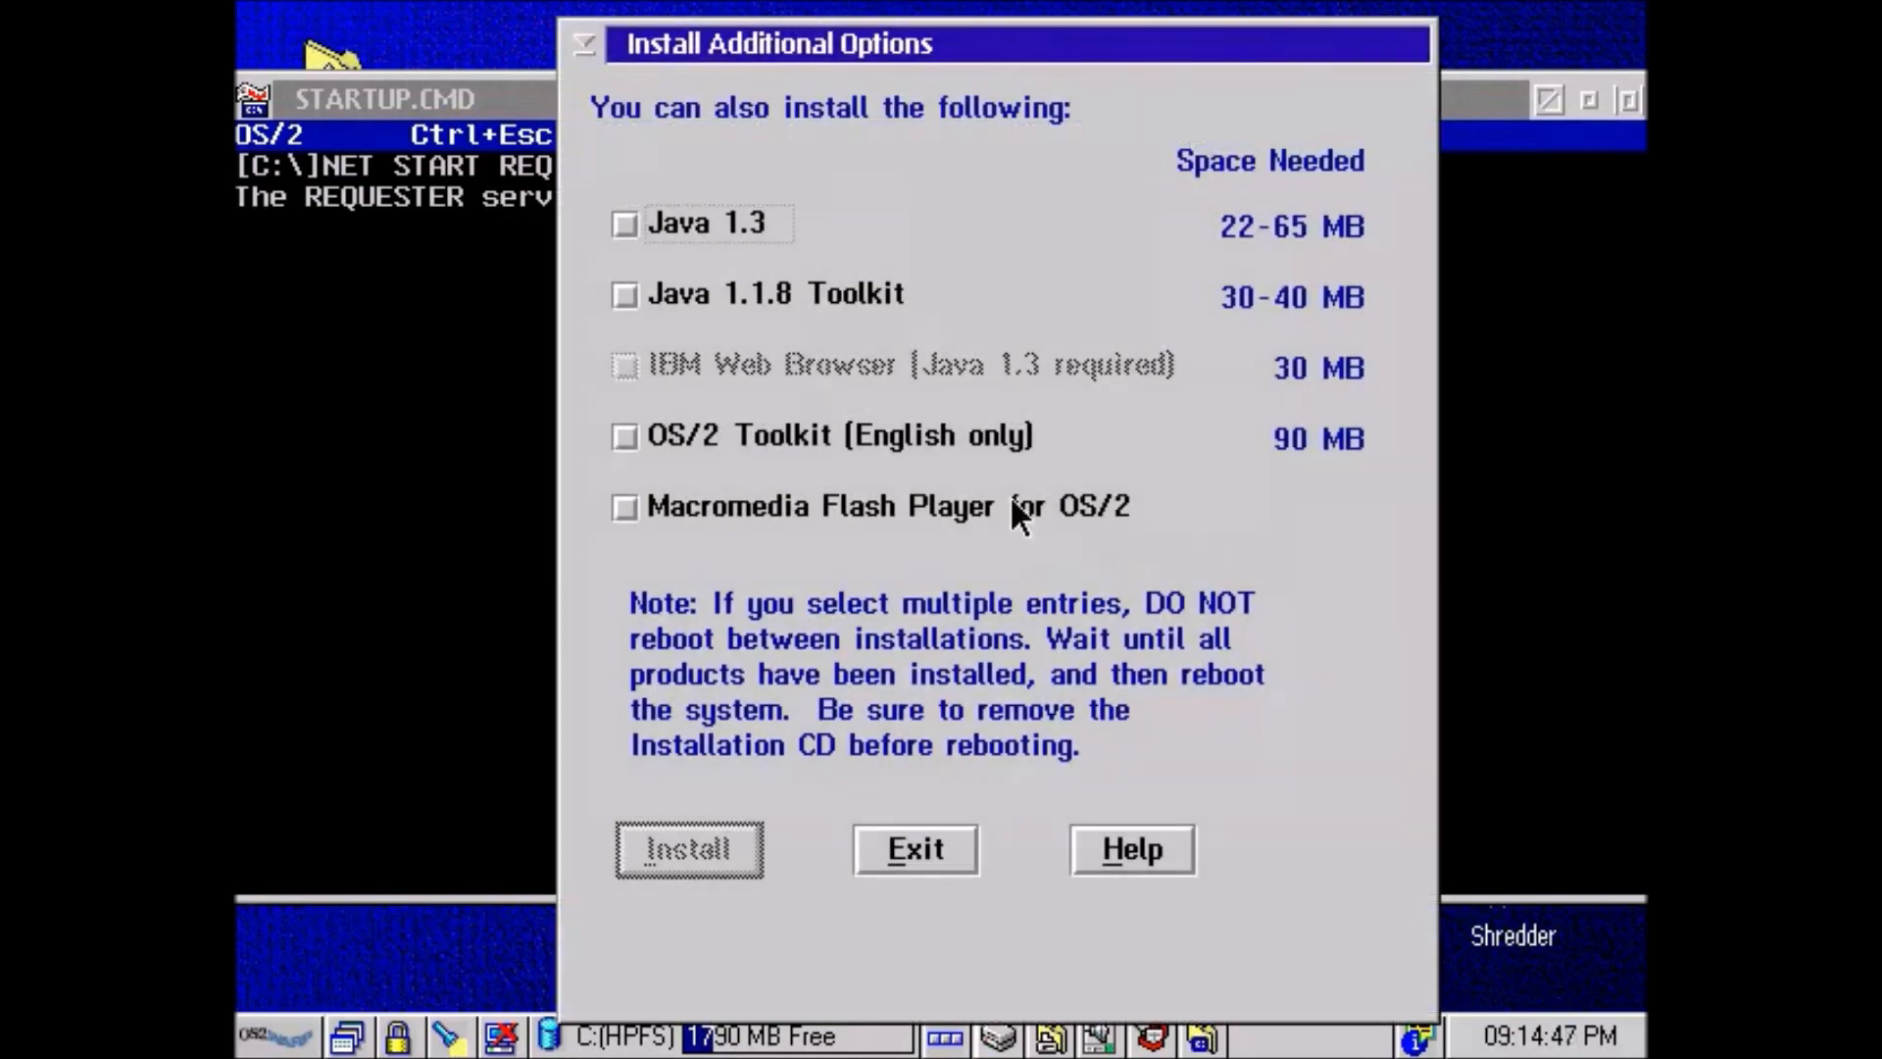
mouse_move(804, 676)
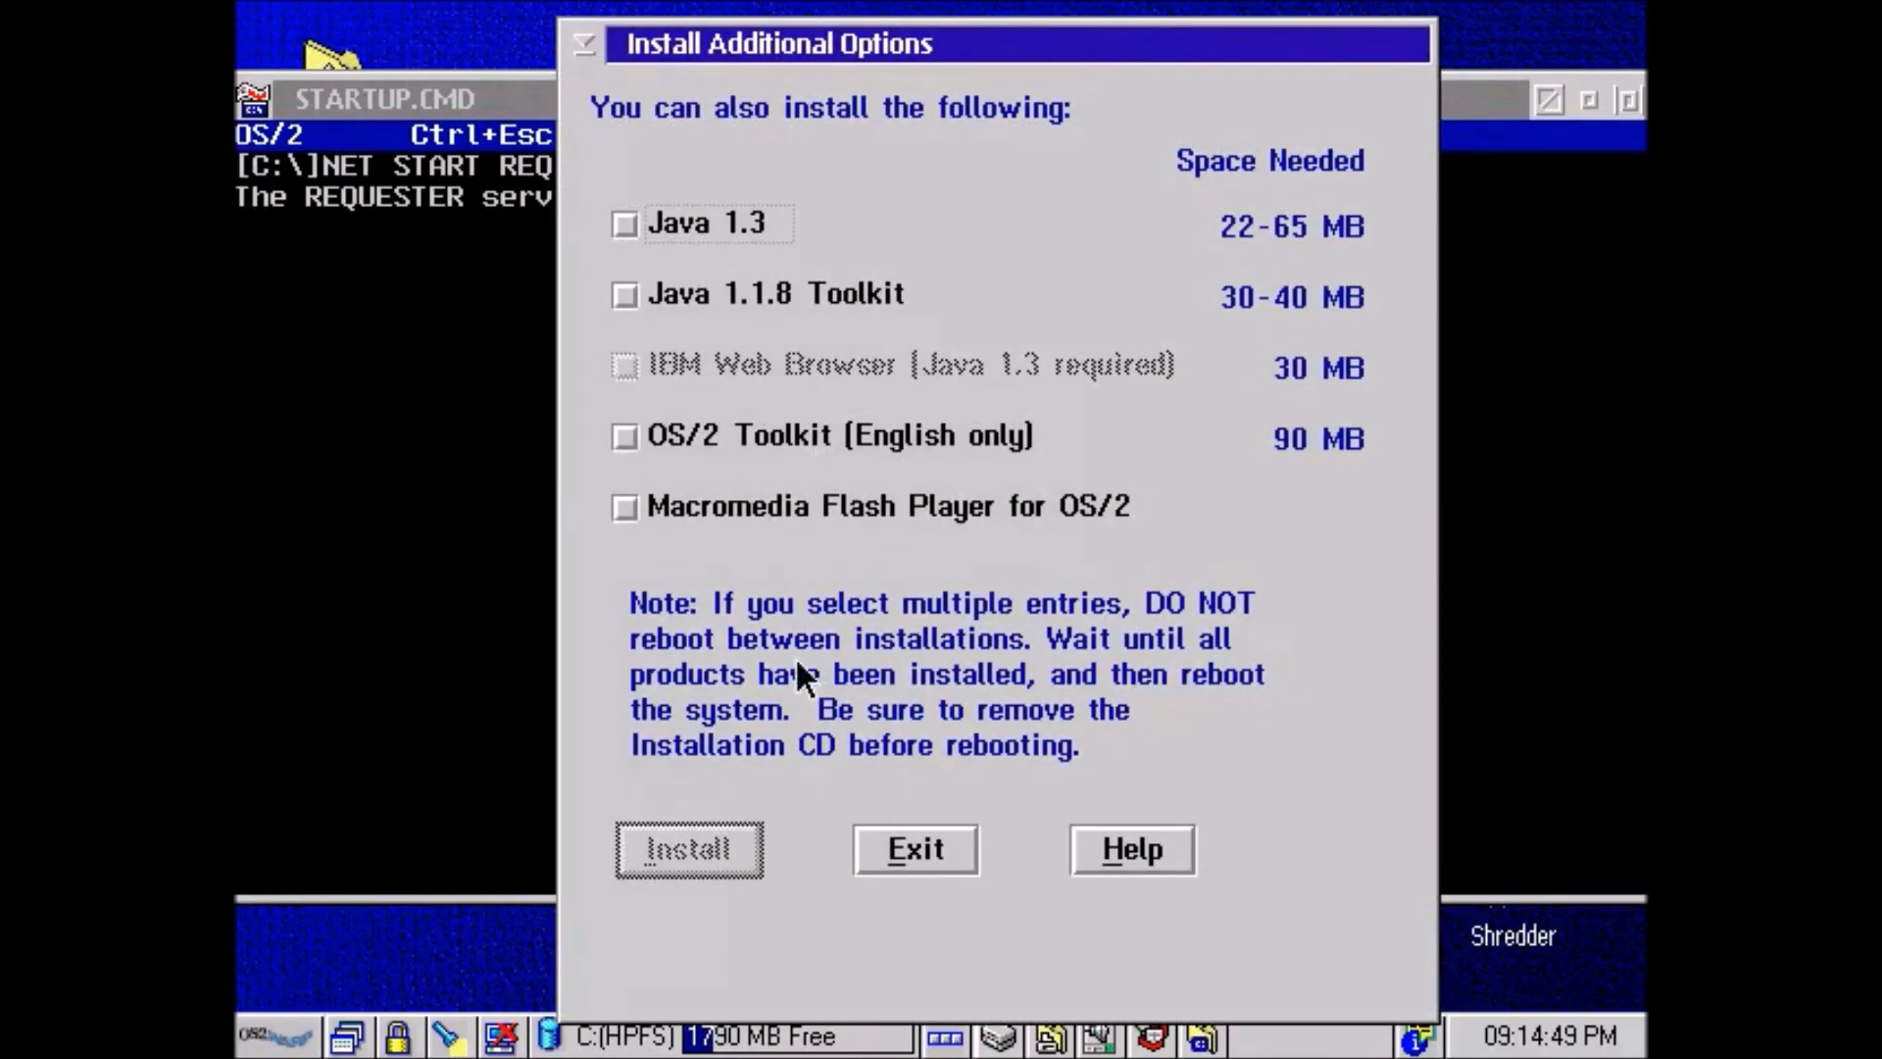
left_click(915, 849)
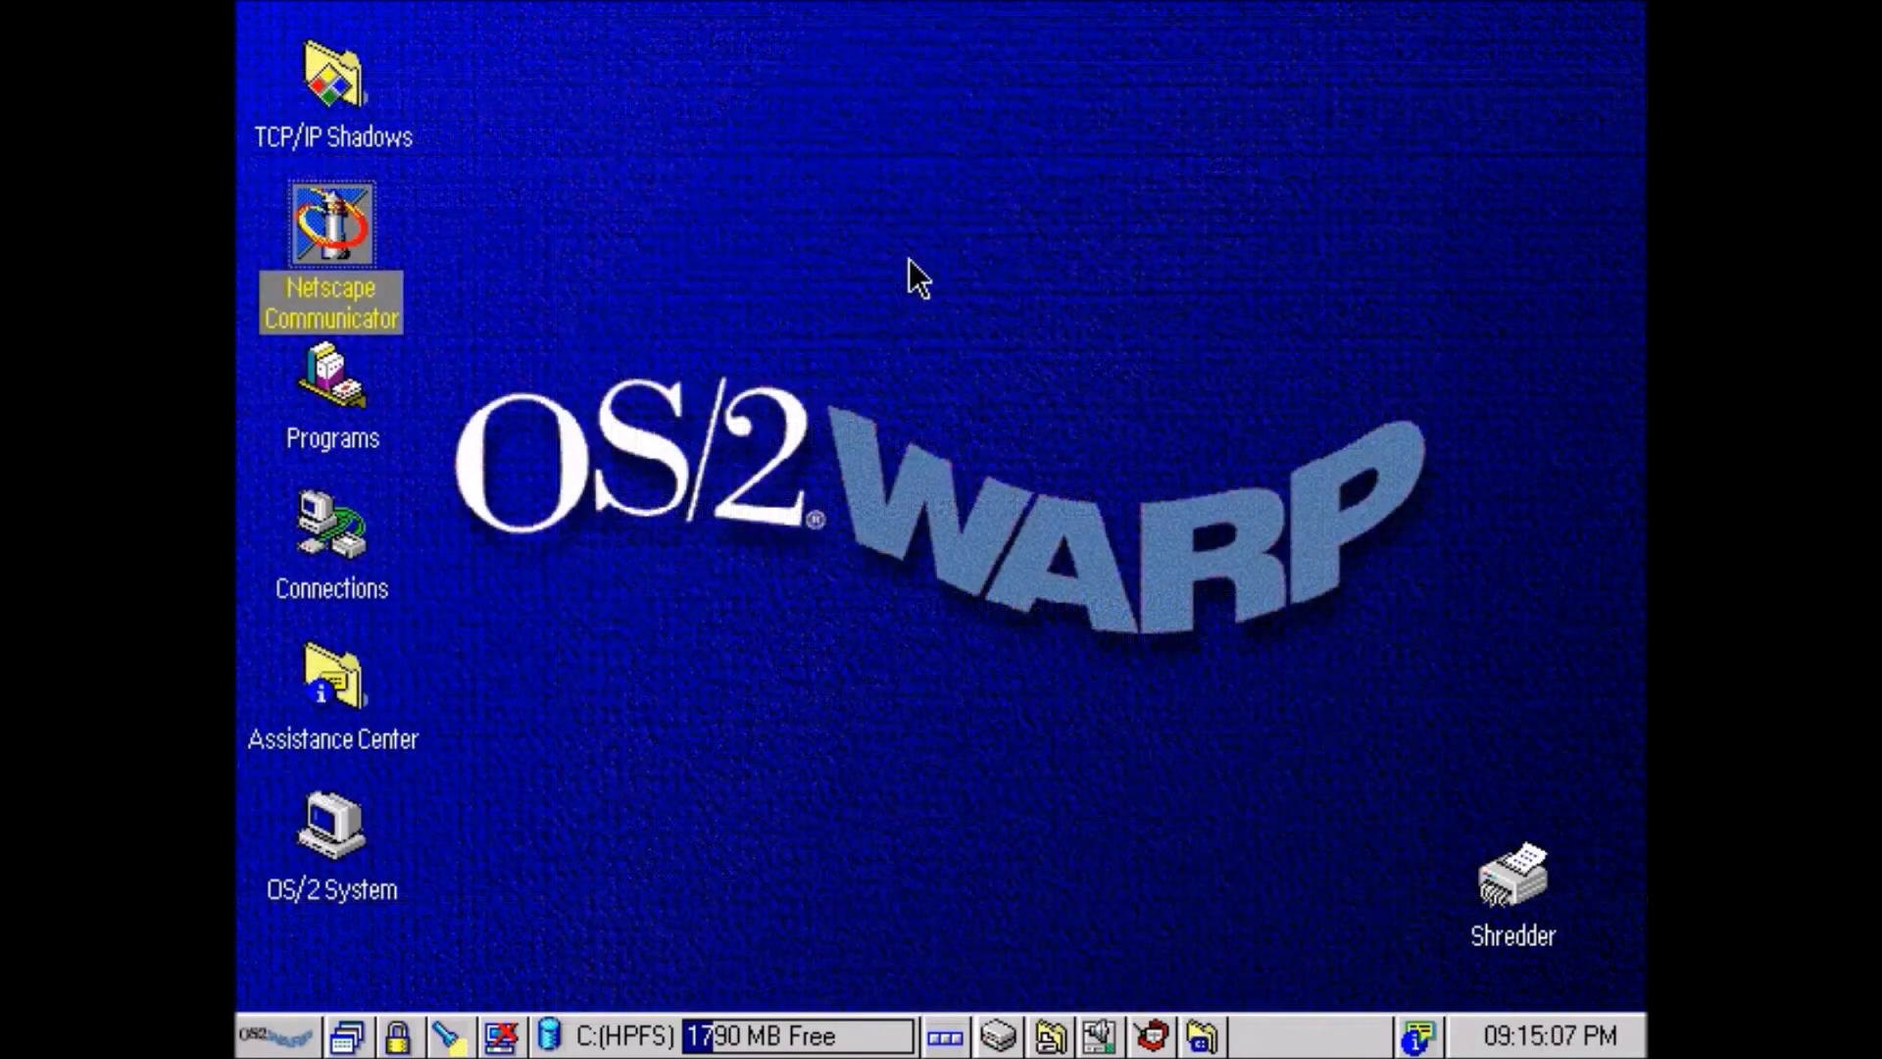
Step: In System Setup's System object, choose 1024 x 768 x 16777216 on the Screen page and close the folder
right_click(912, 276)
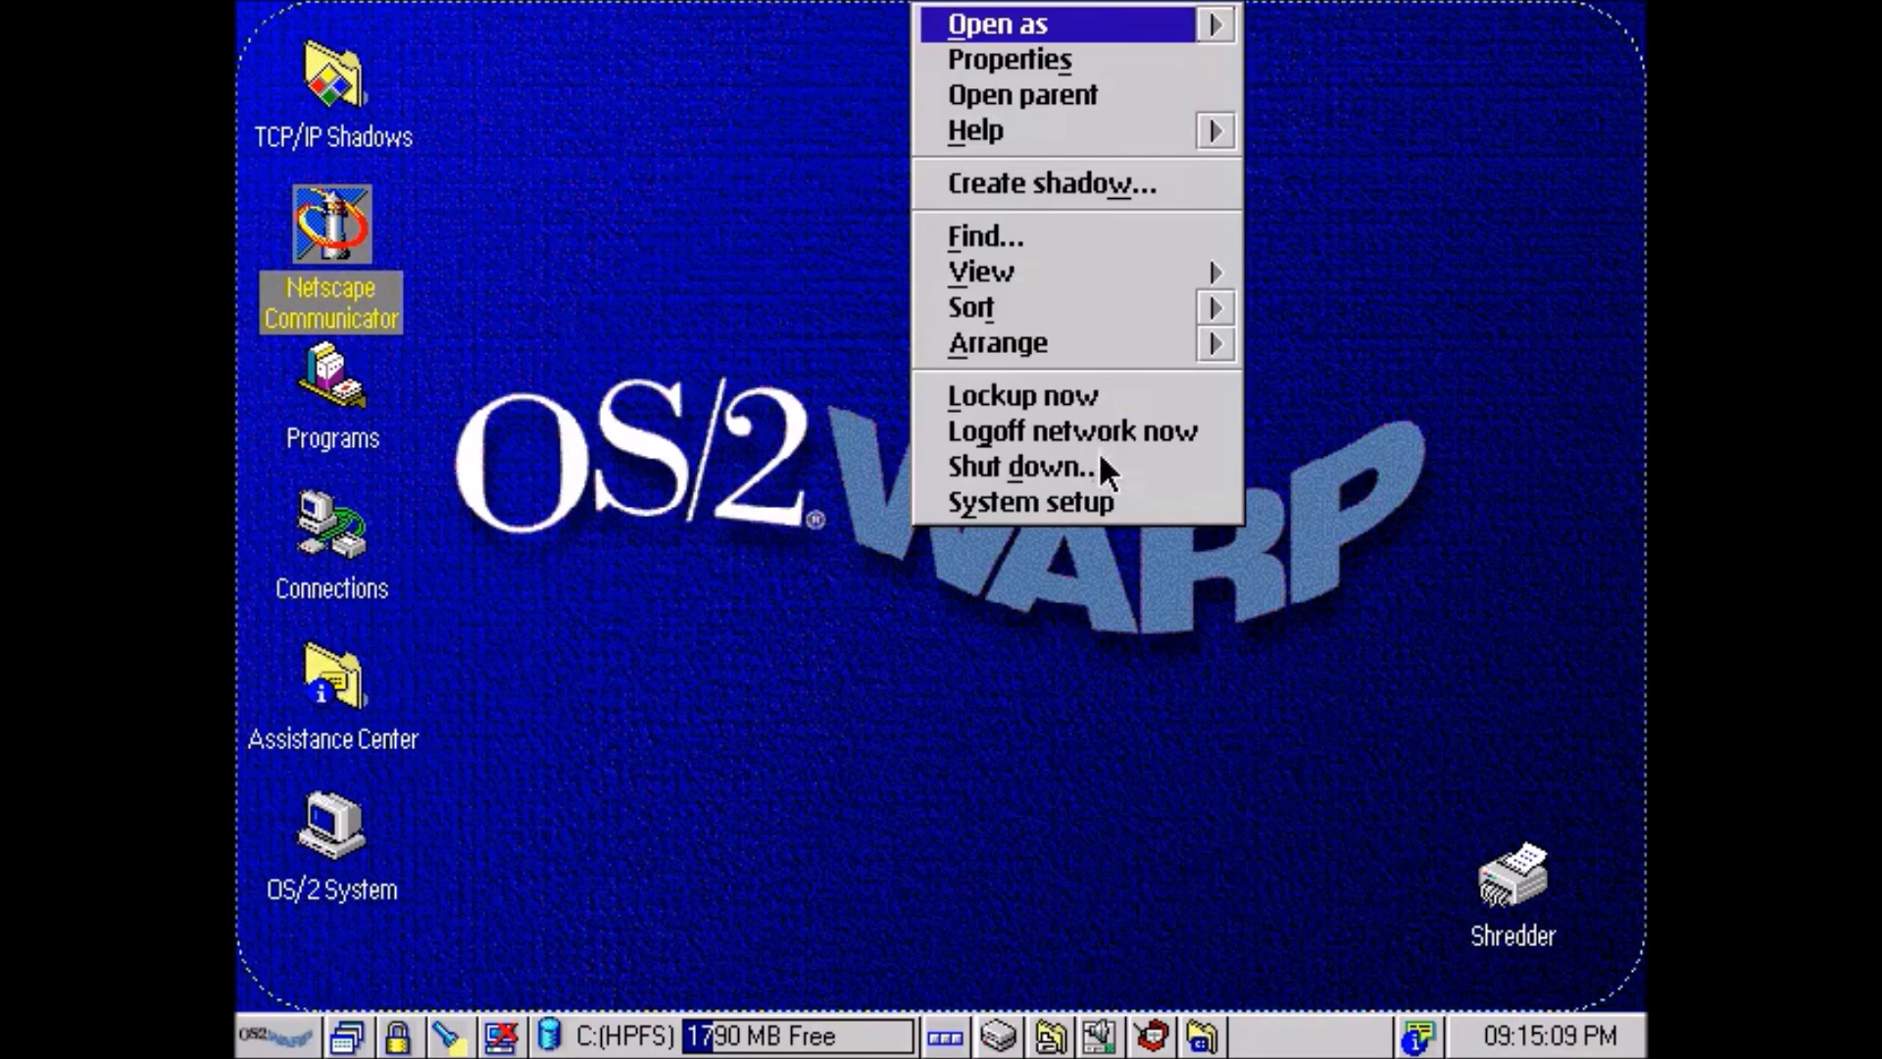
mouse_move(1086, 509)
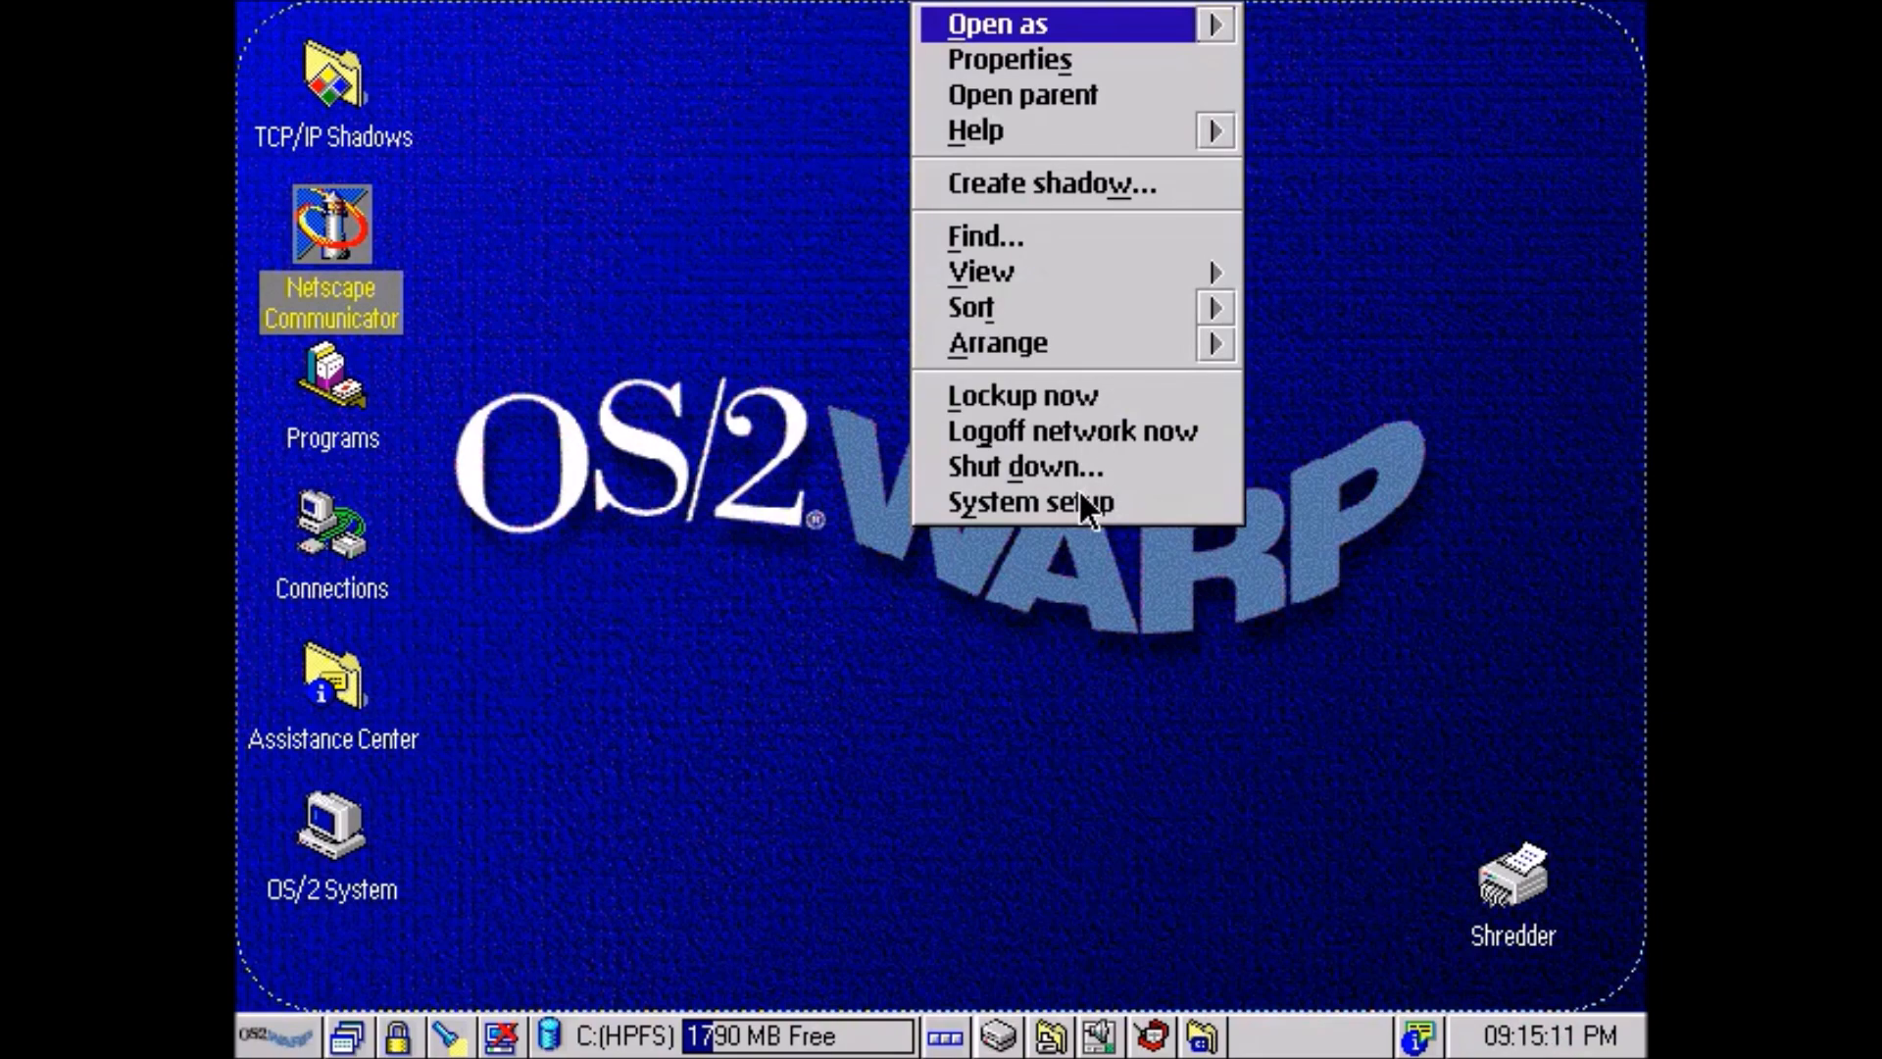
left_click(1029, 502)
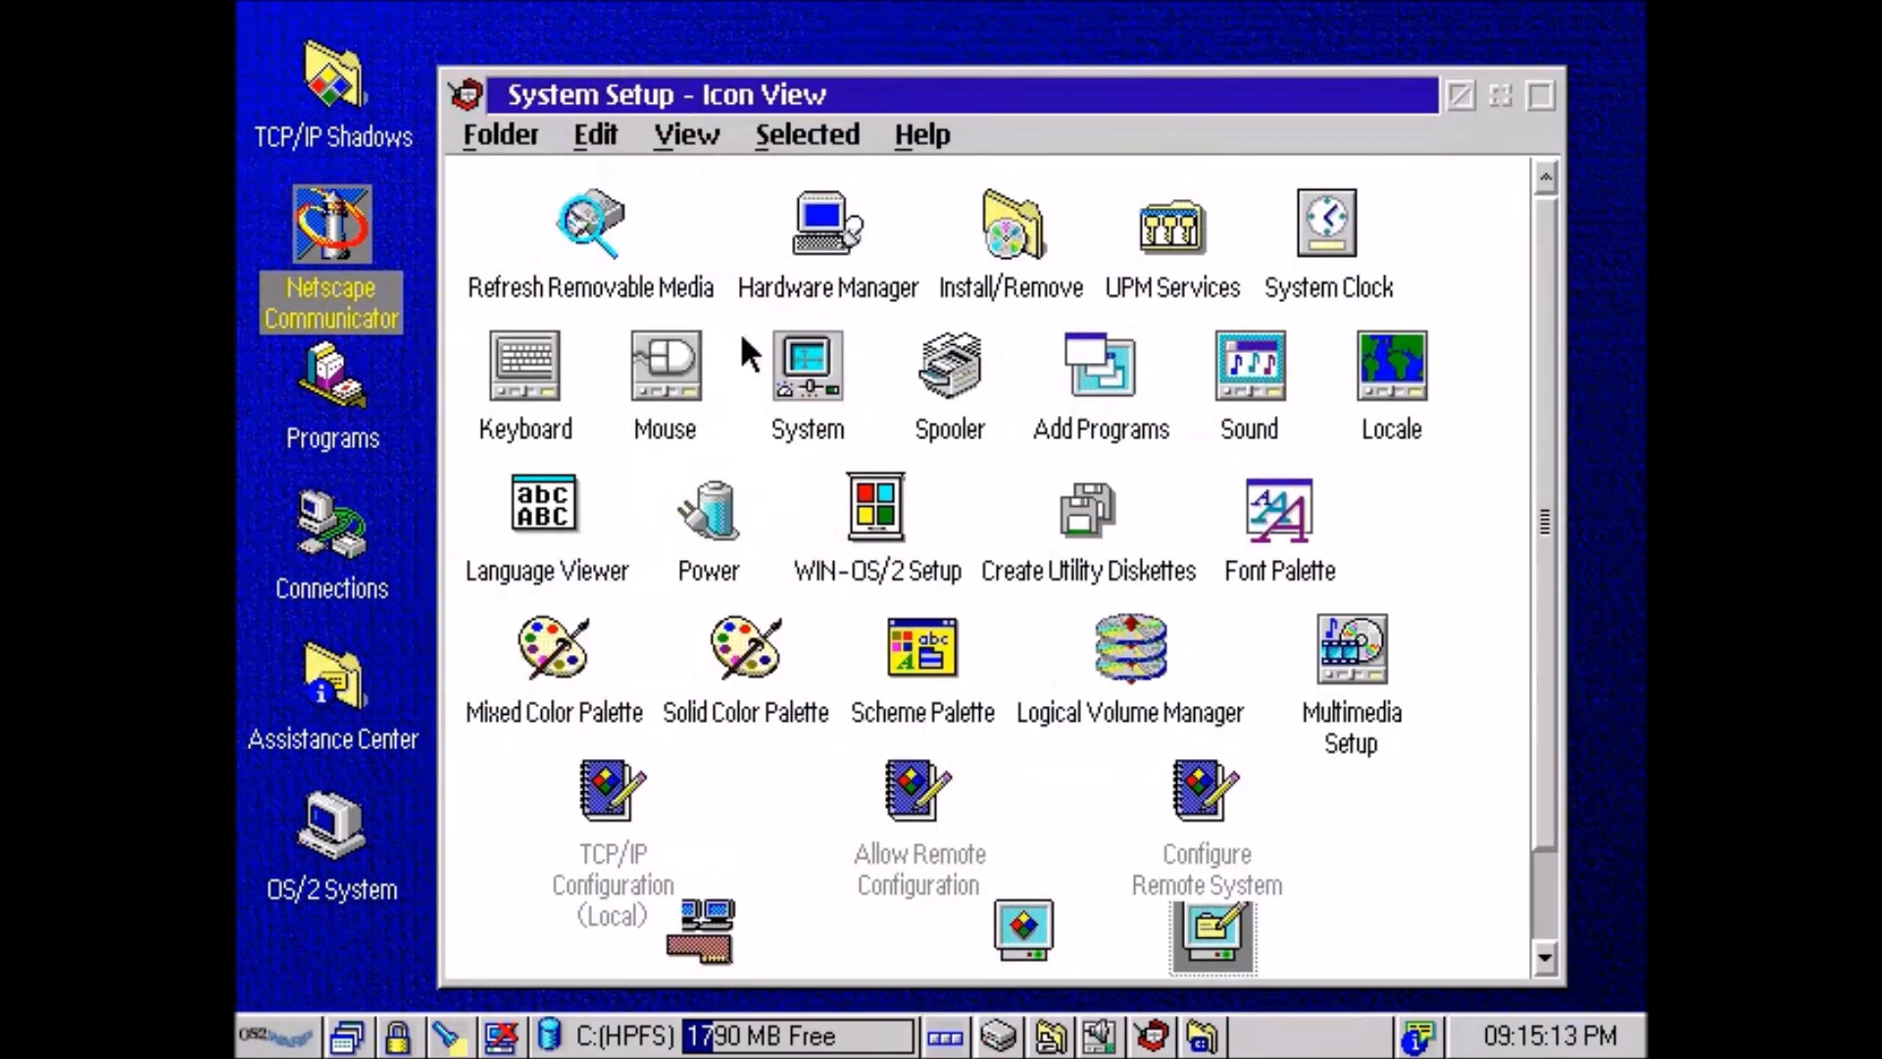
left_click(806, 366)
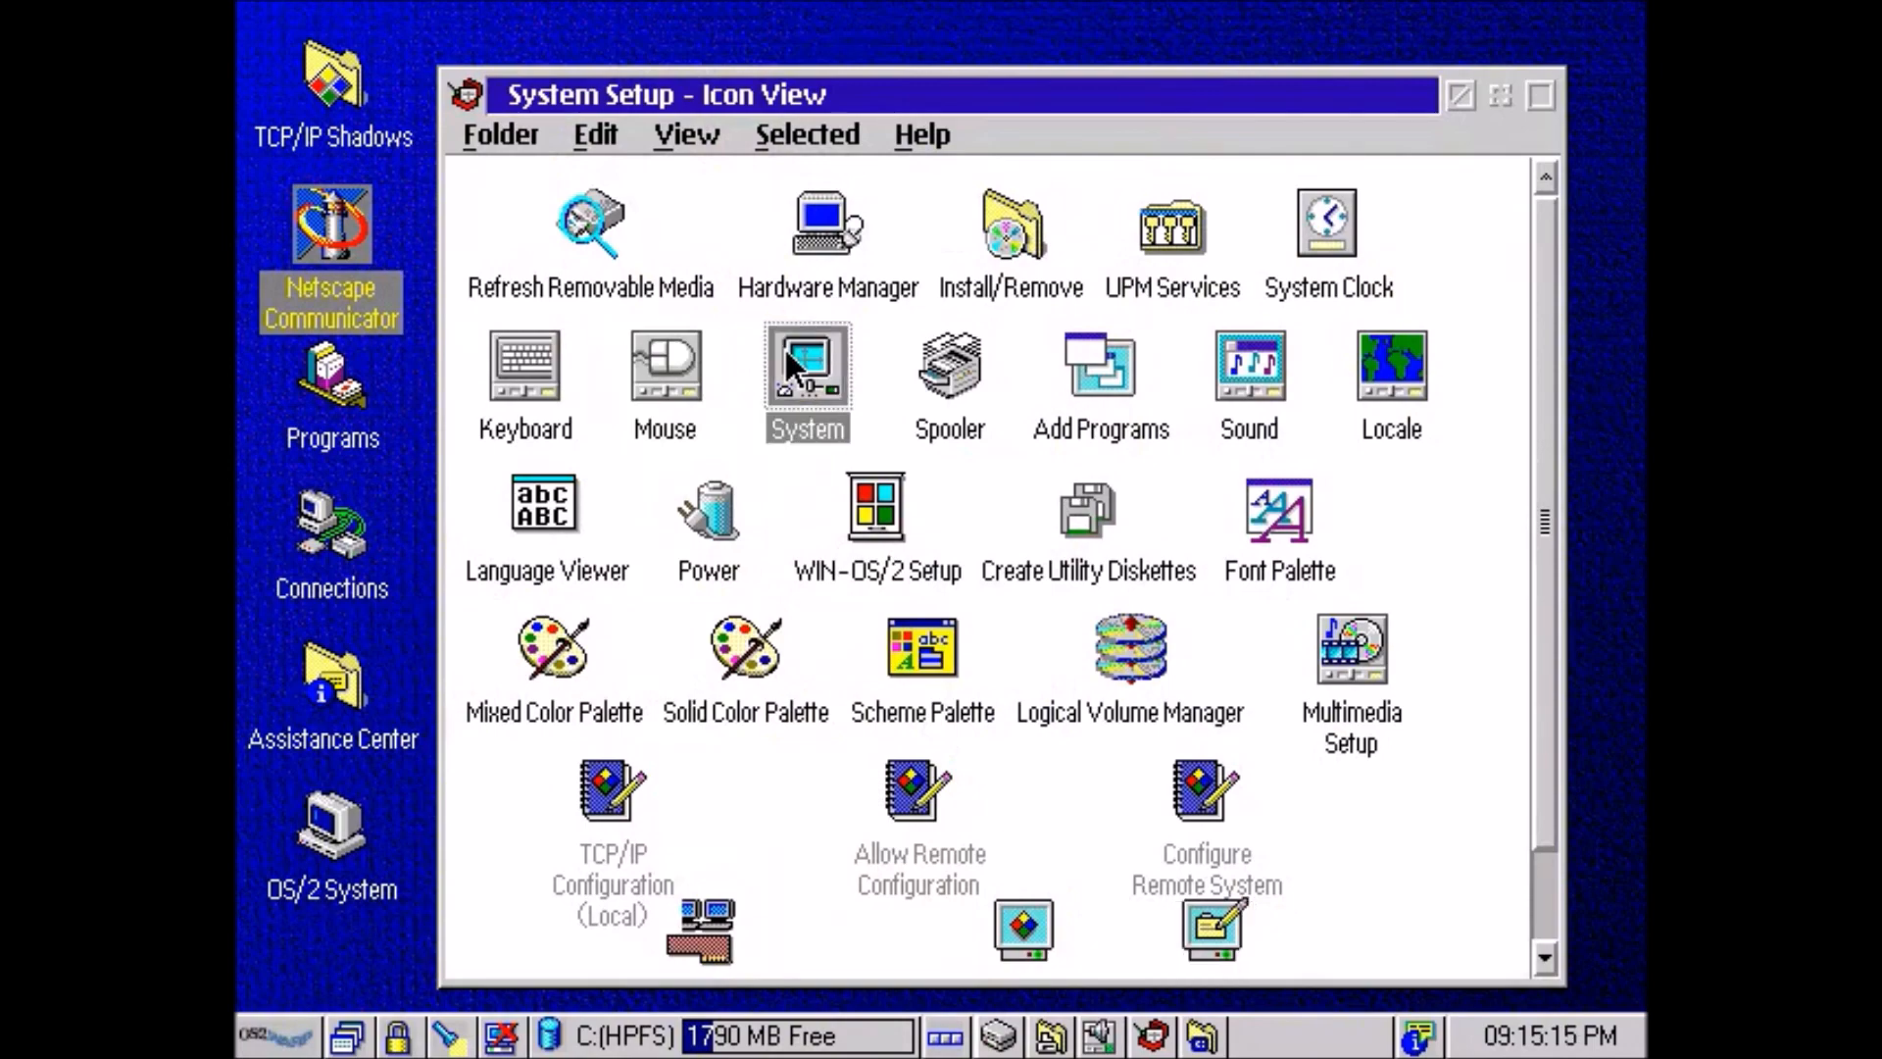
double_click(805, 367)
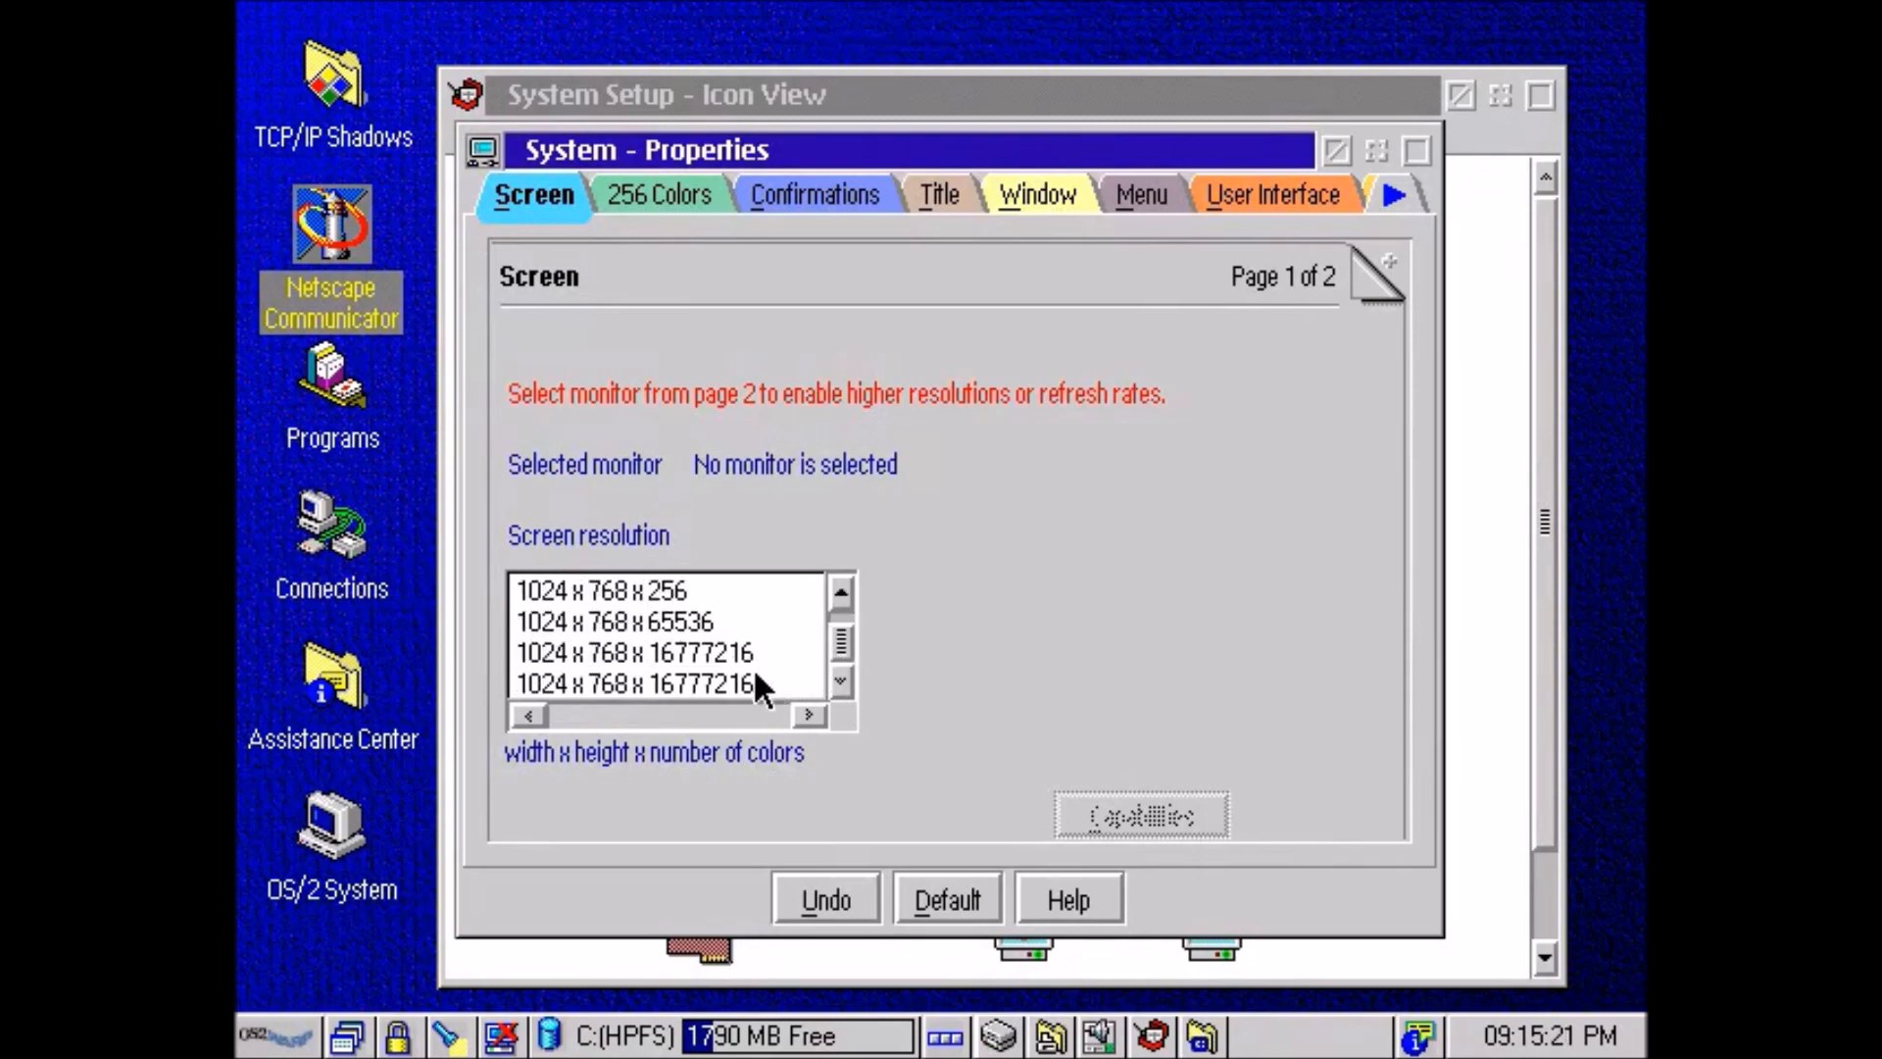
left_click(635, 682)
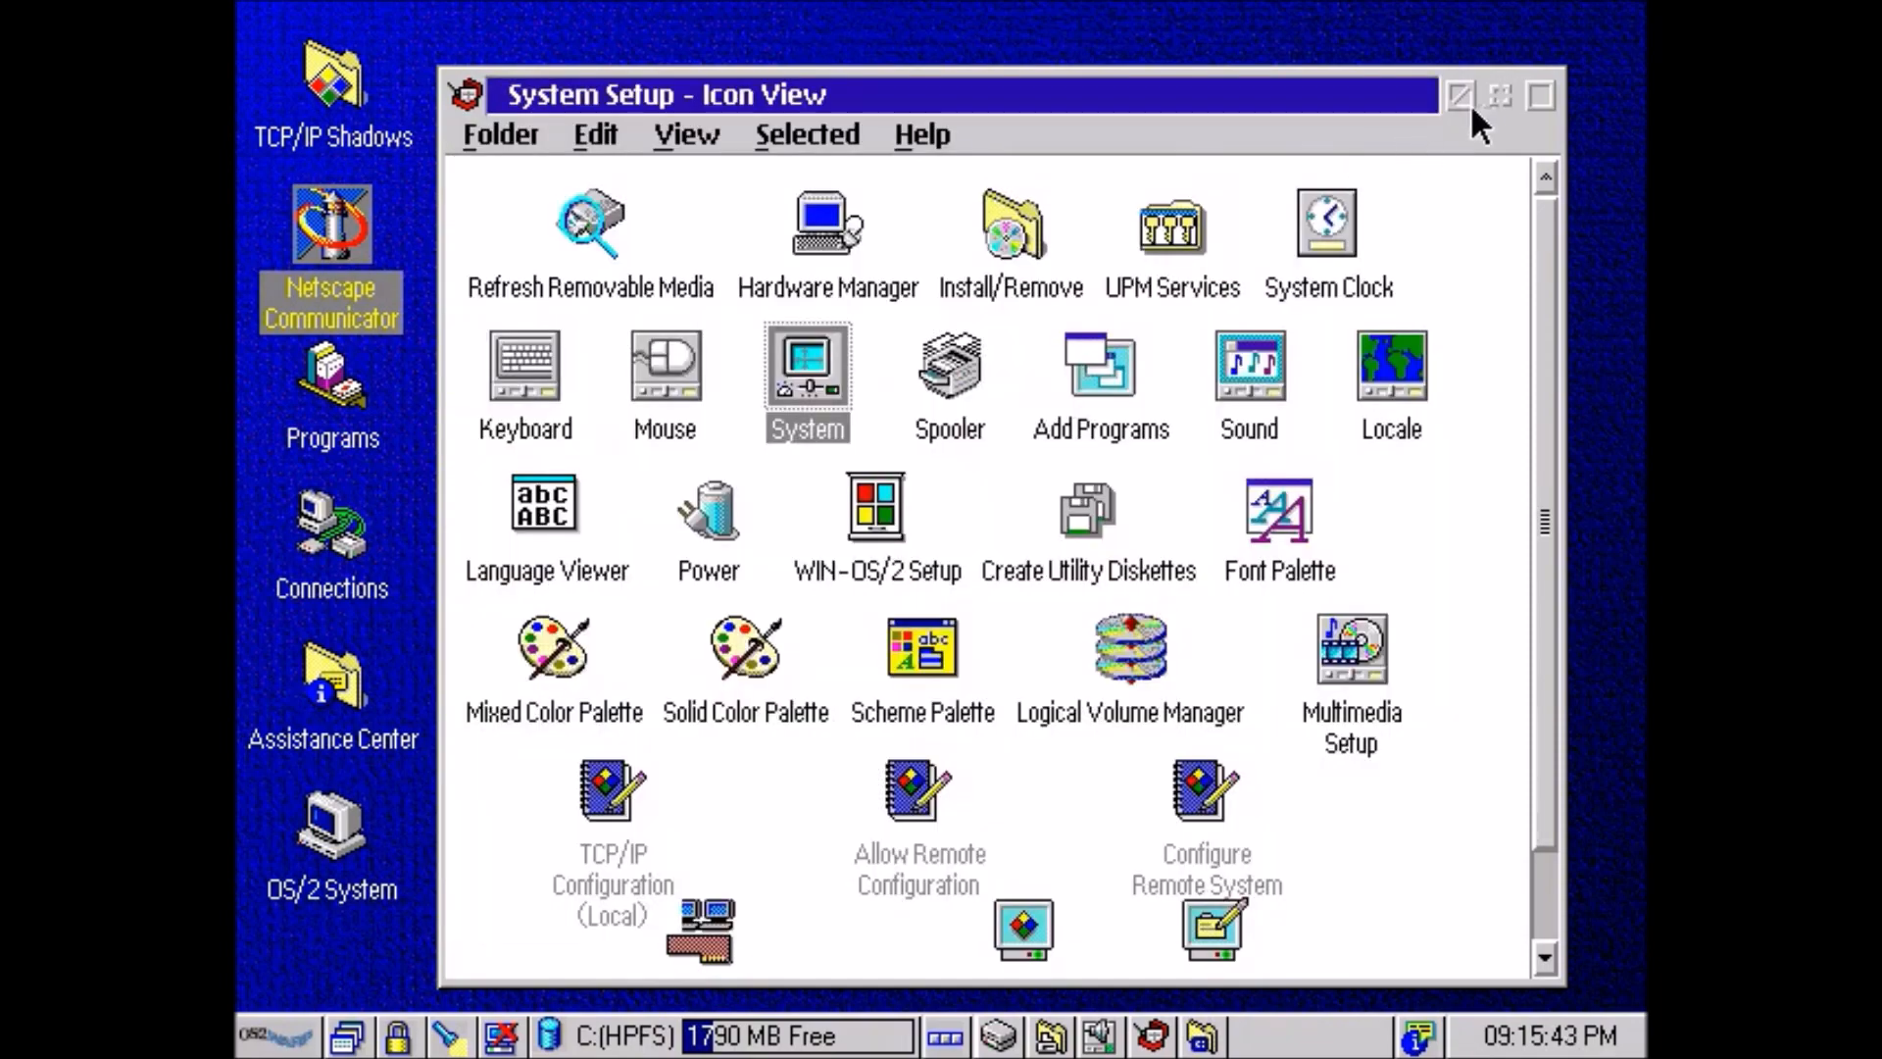
left_click(1459, 94)
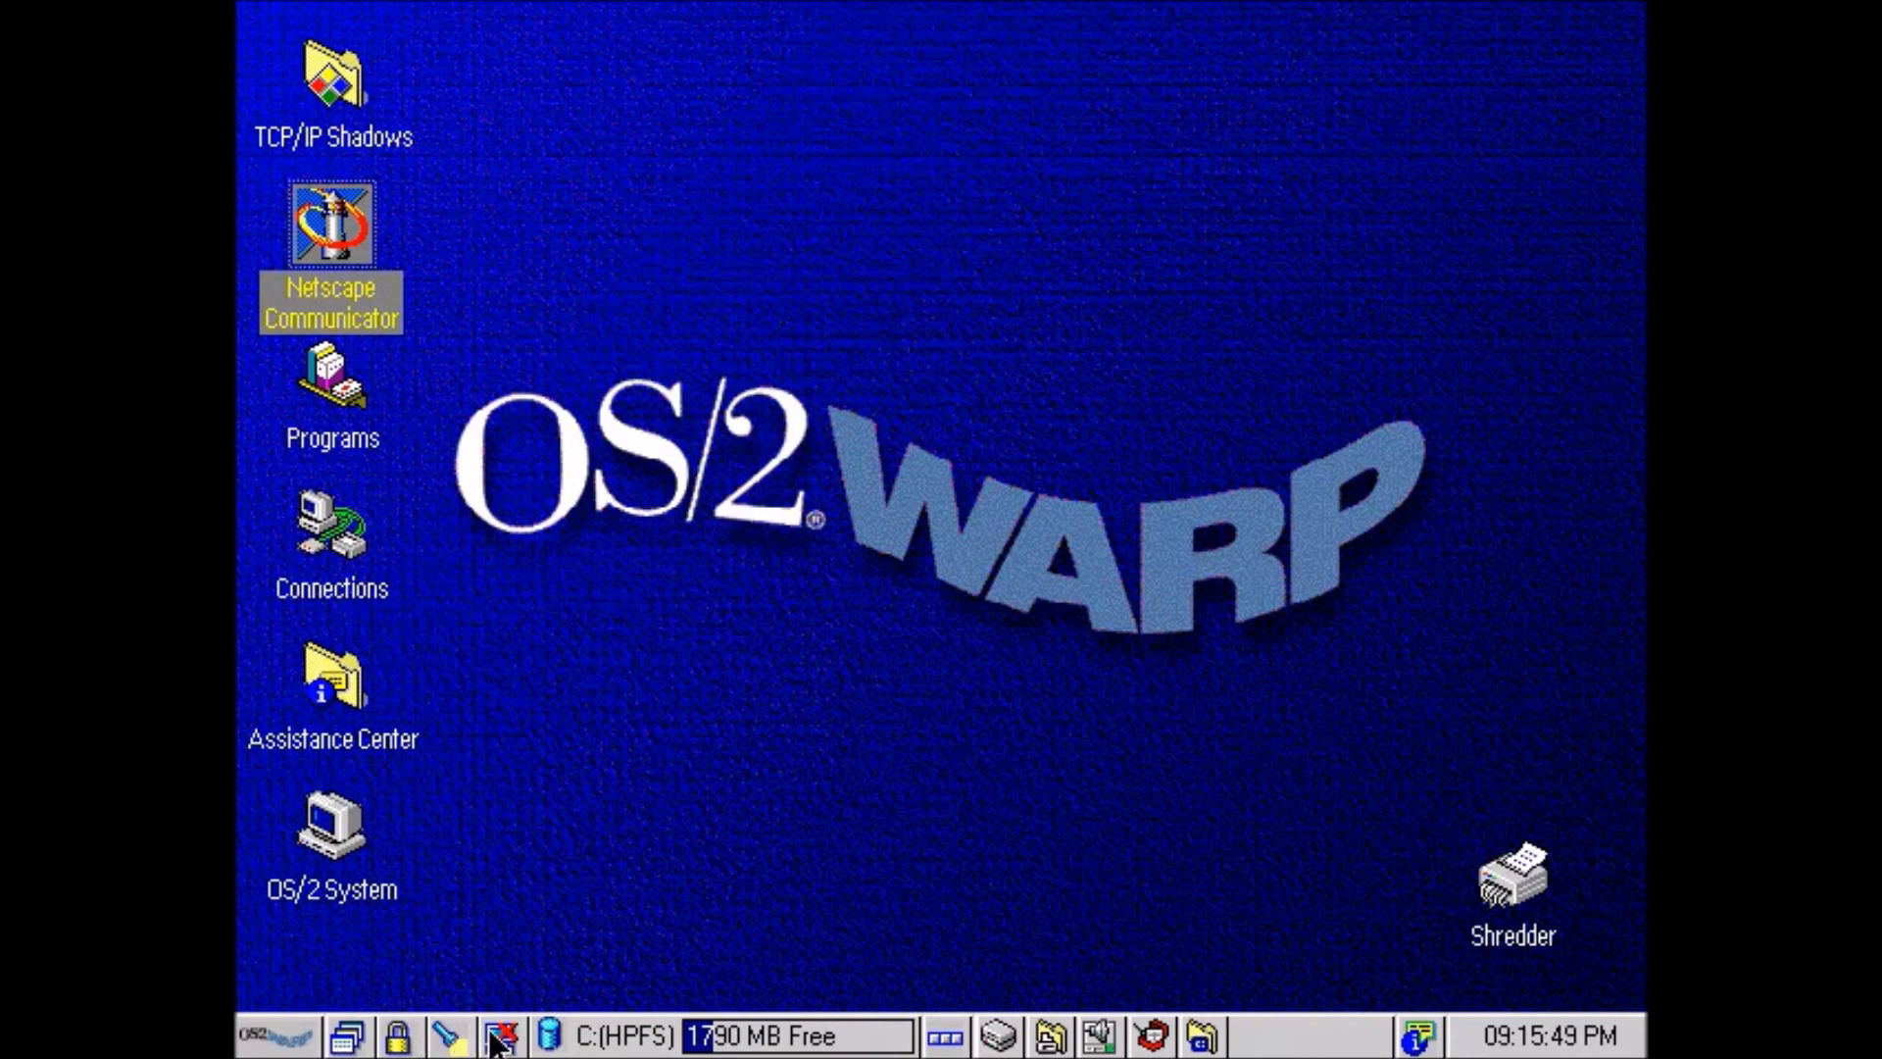
Step: Restart OS/2 from the taskbar shutdown icon so the desktop reloads at 1024 x 768
left_click(500, 1035)
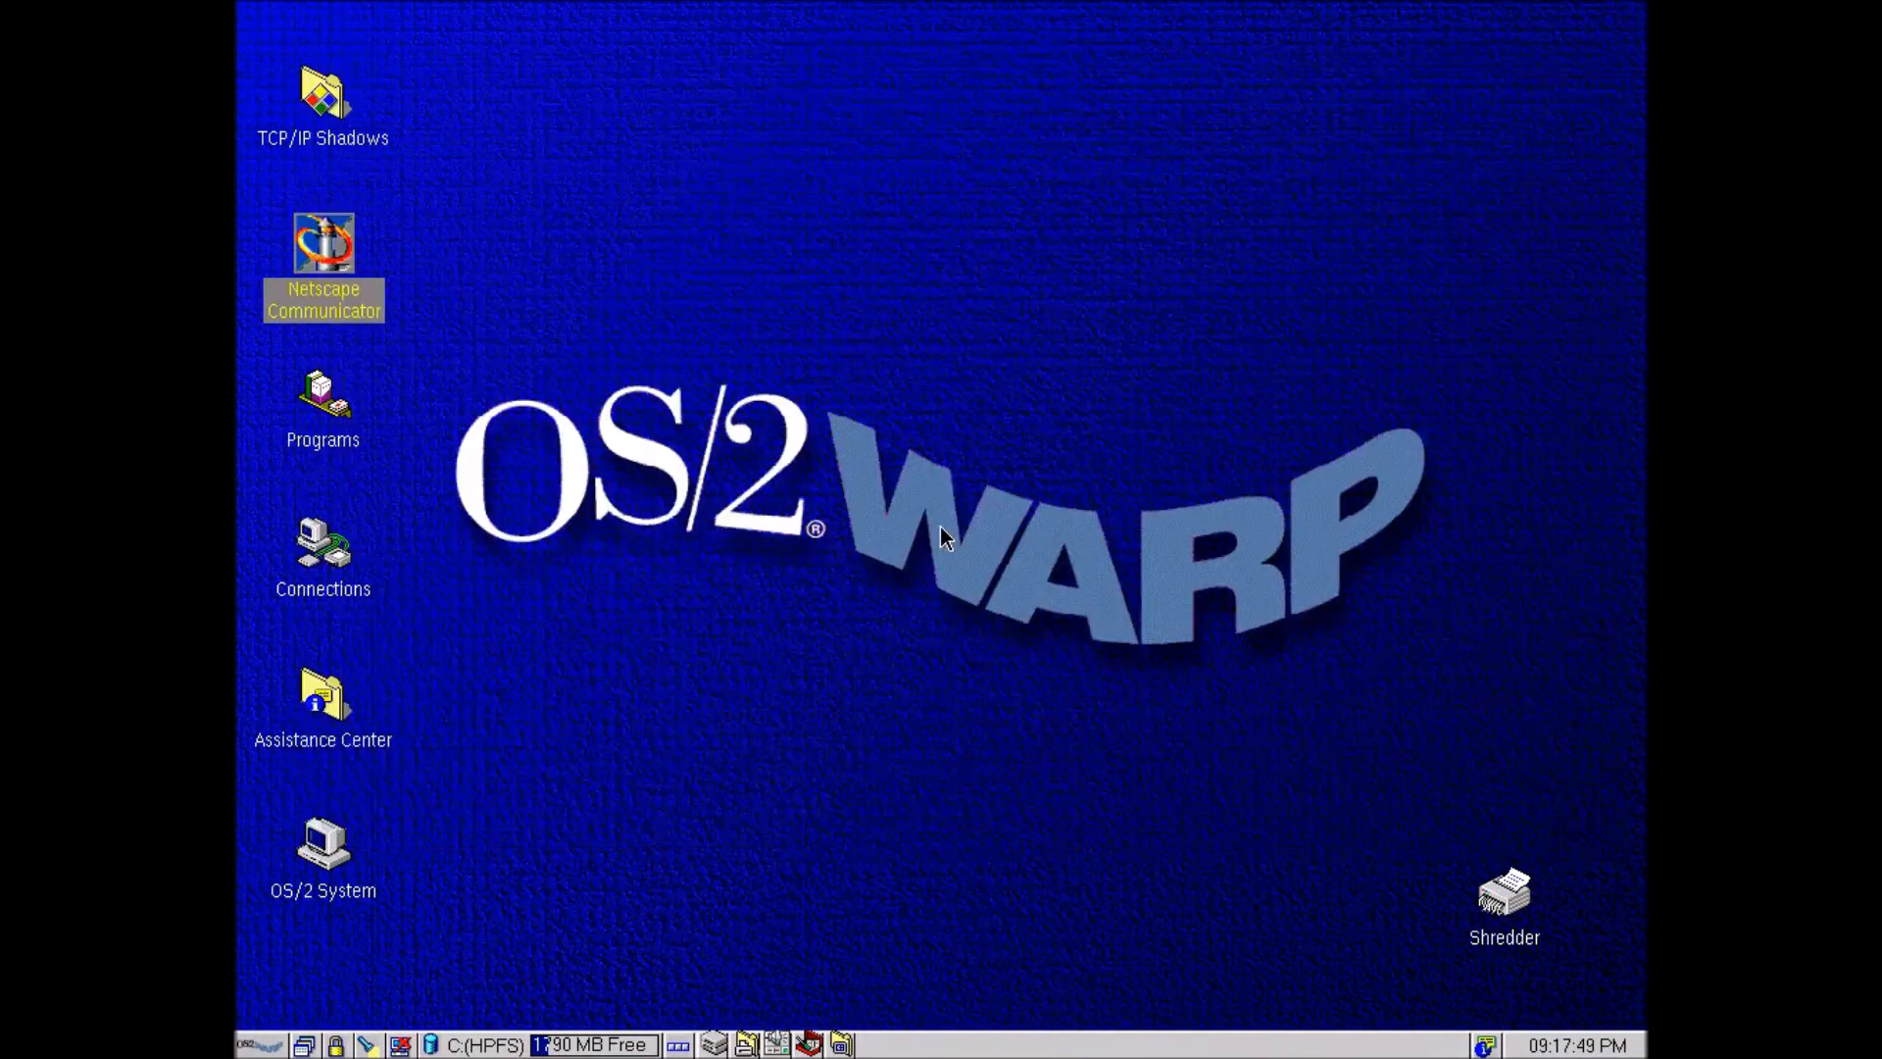
double_click(322, 243)
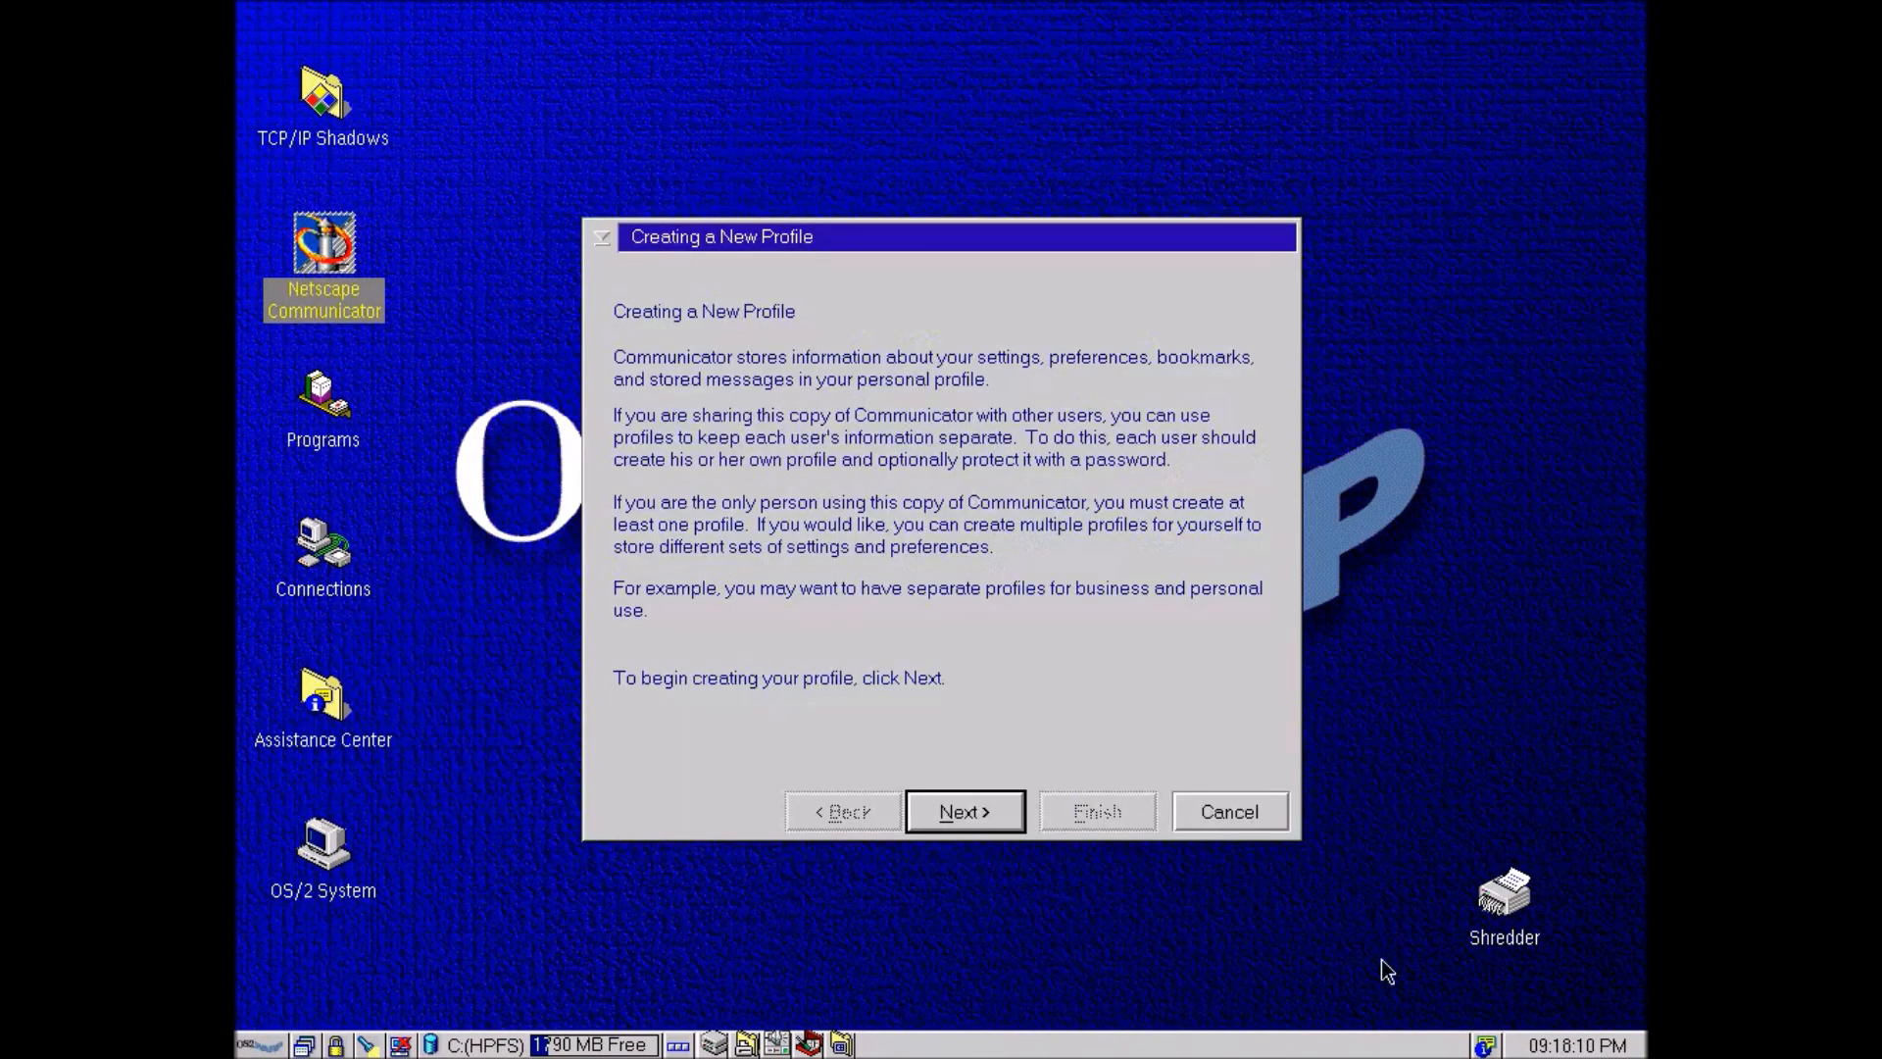
left_click(965, 811)
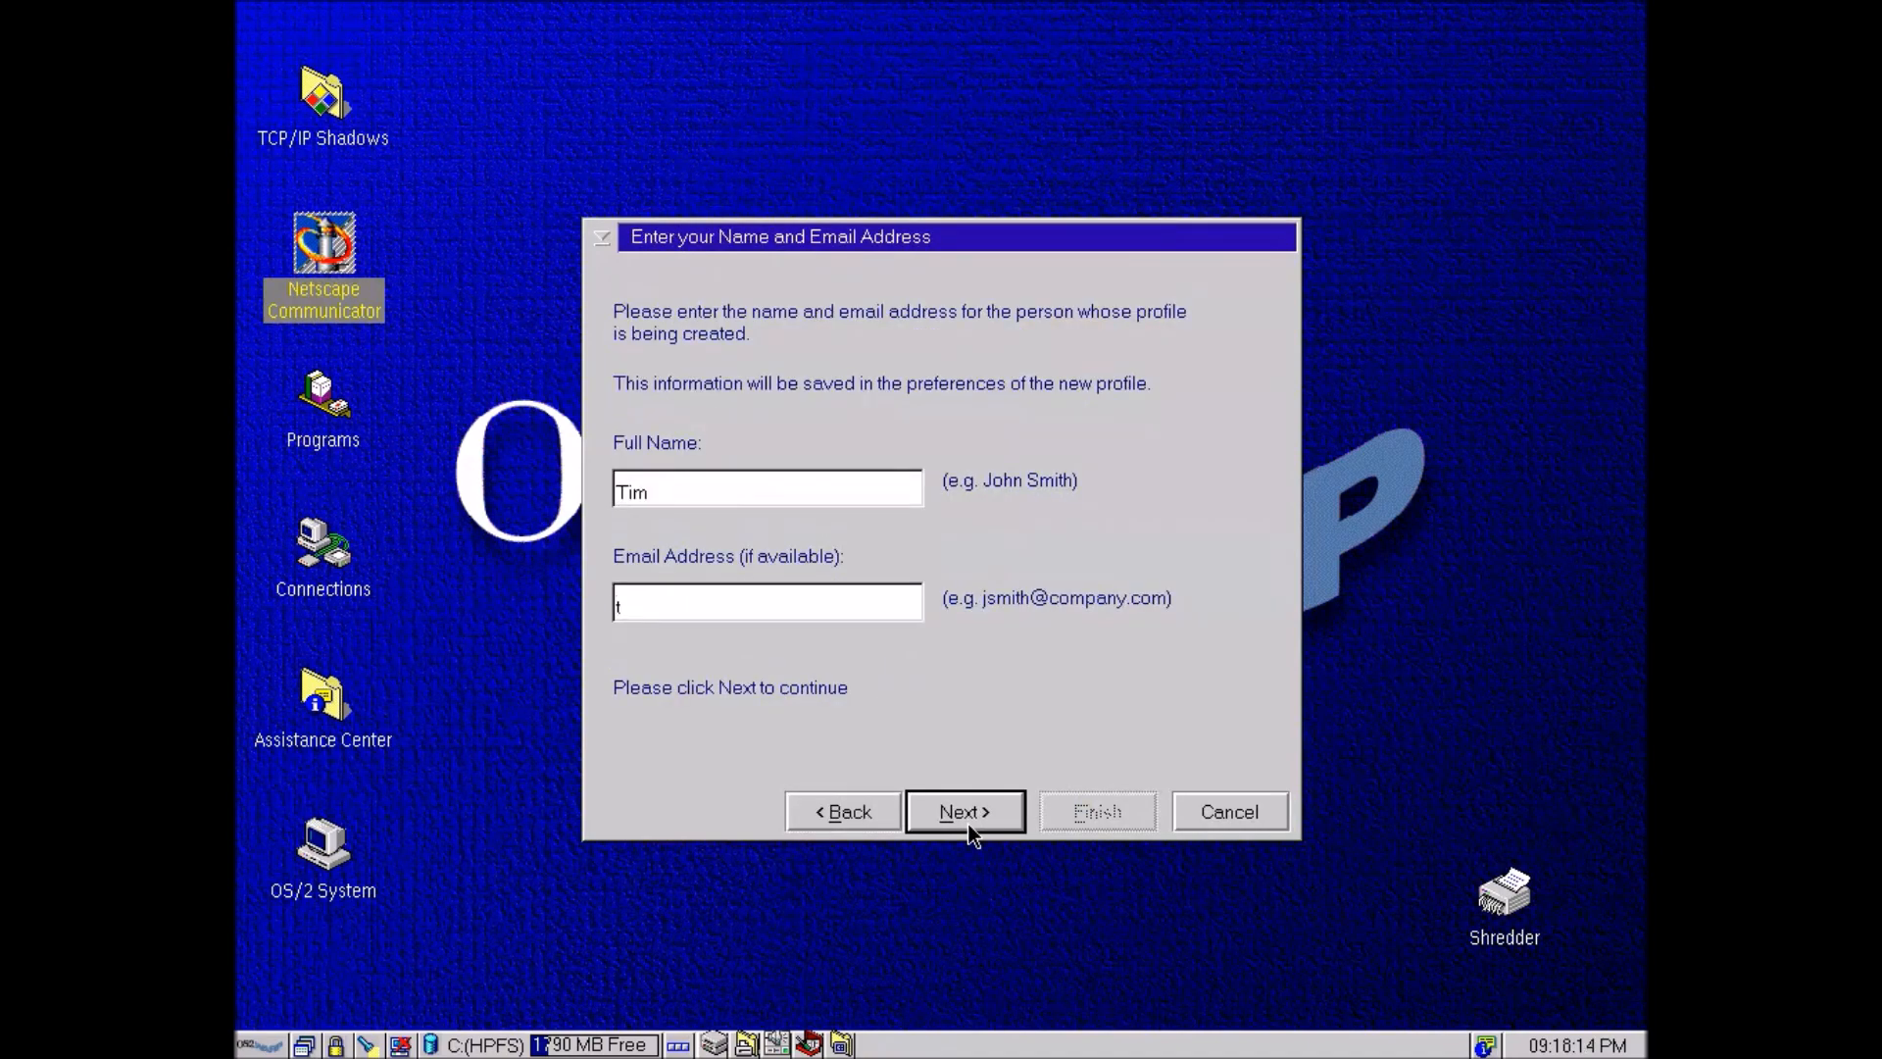
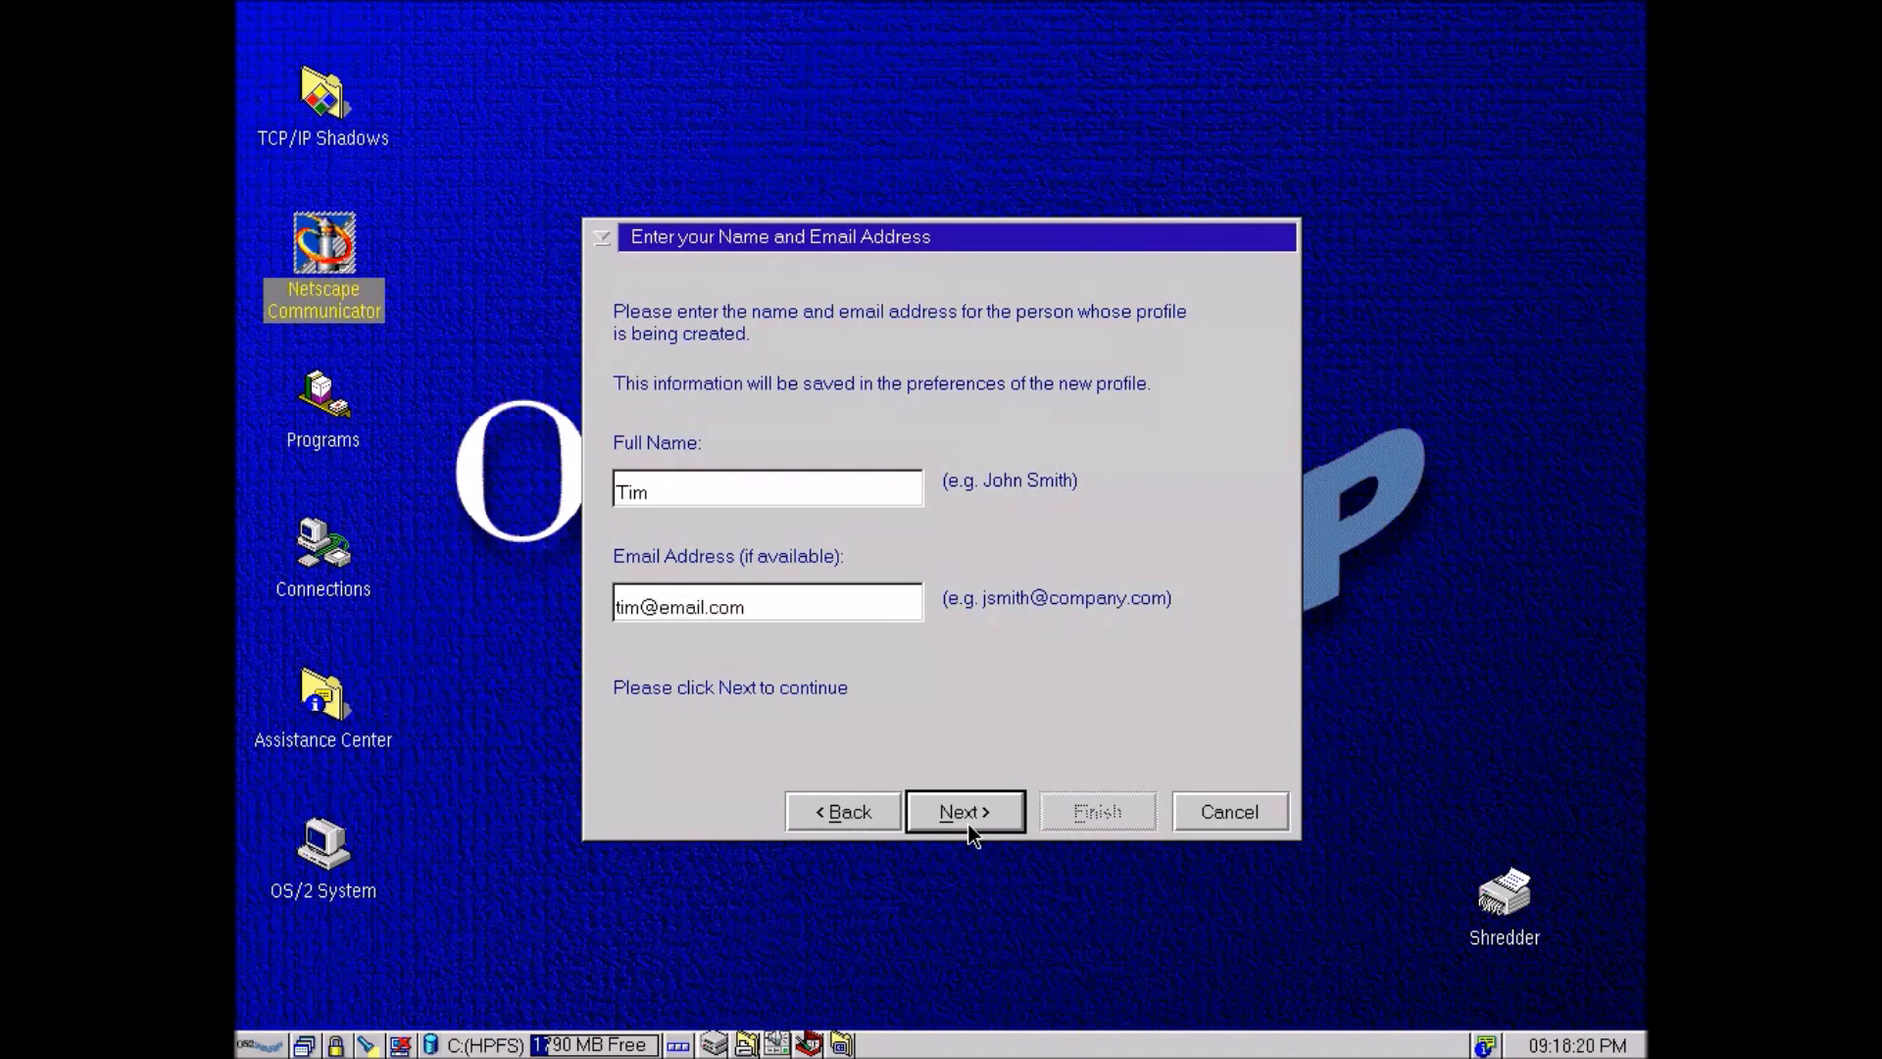
left_click(965, 811)
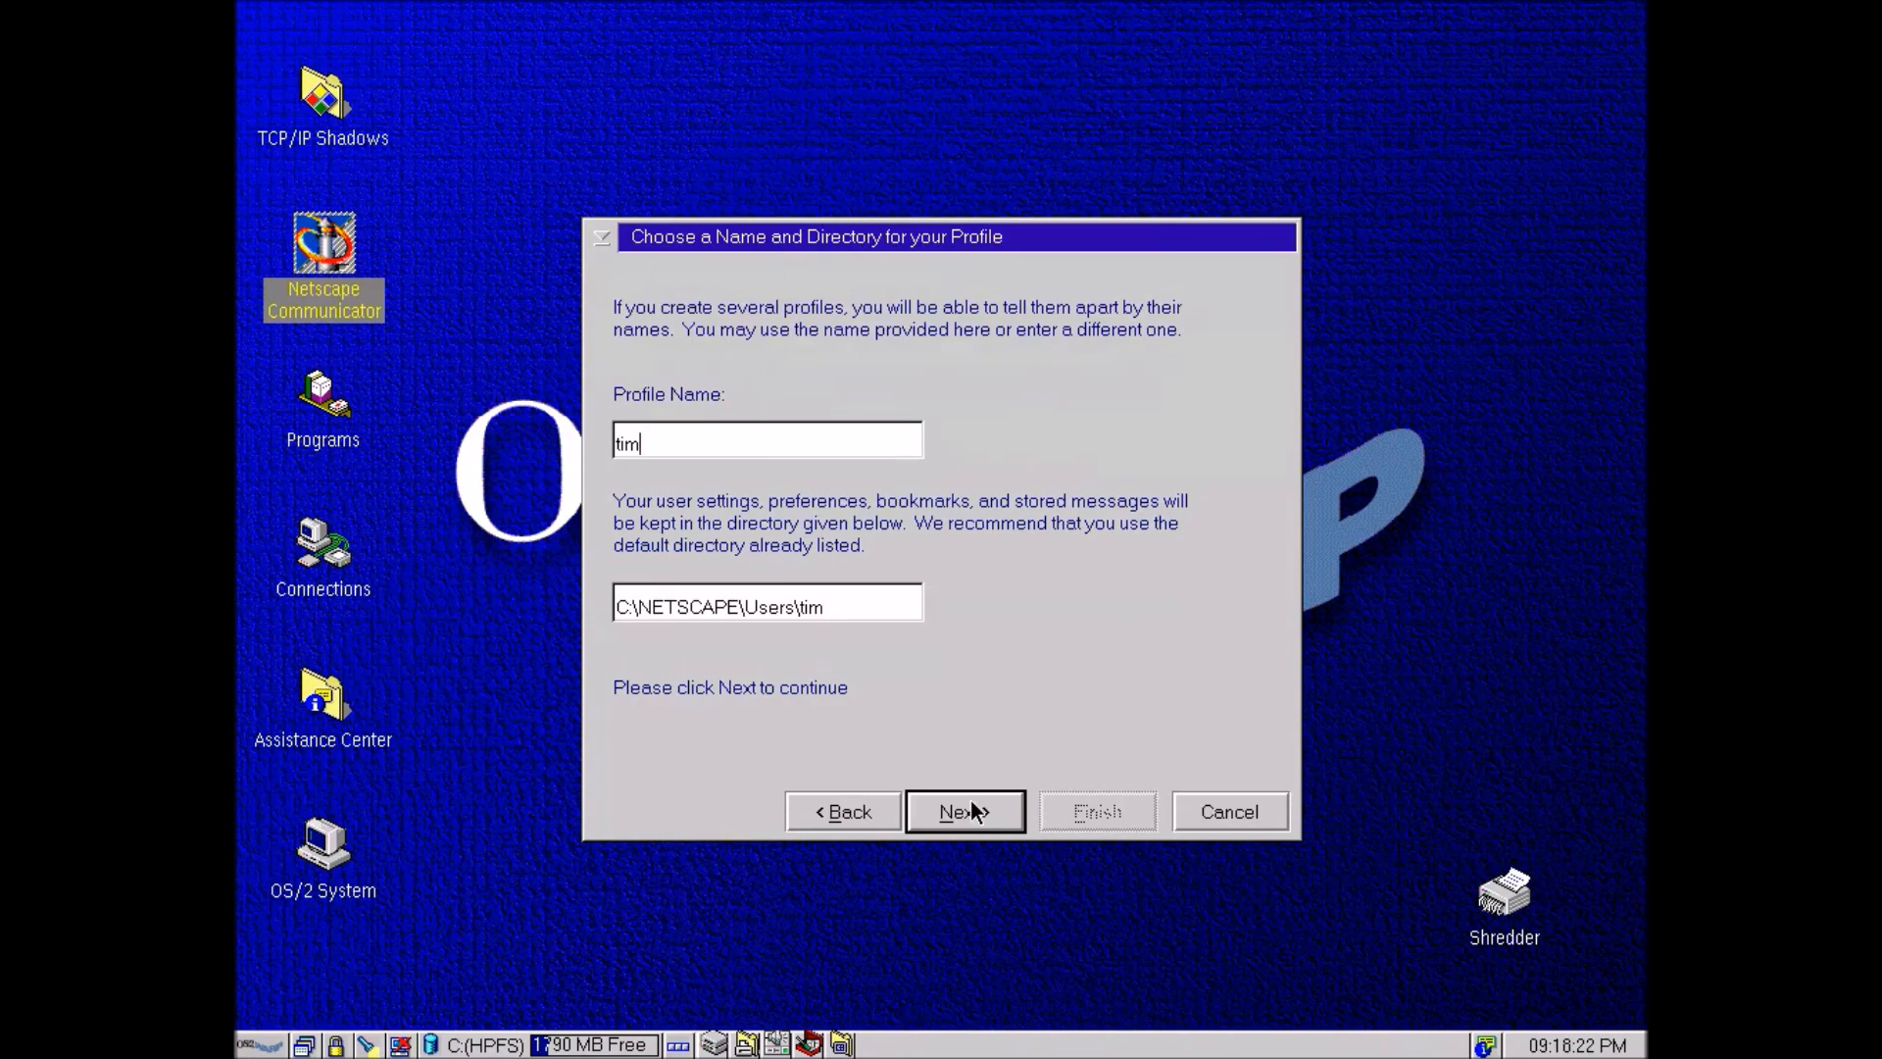
left_click(965, 812)
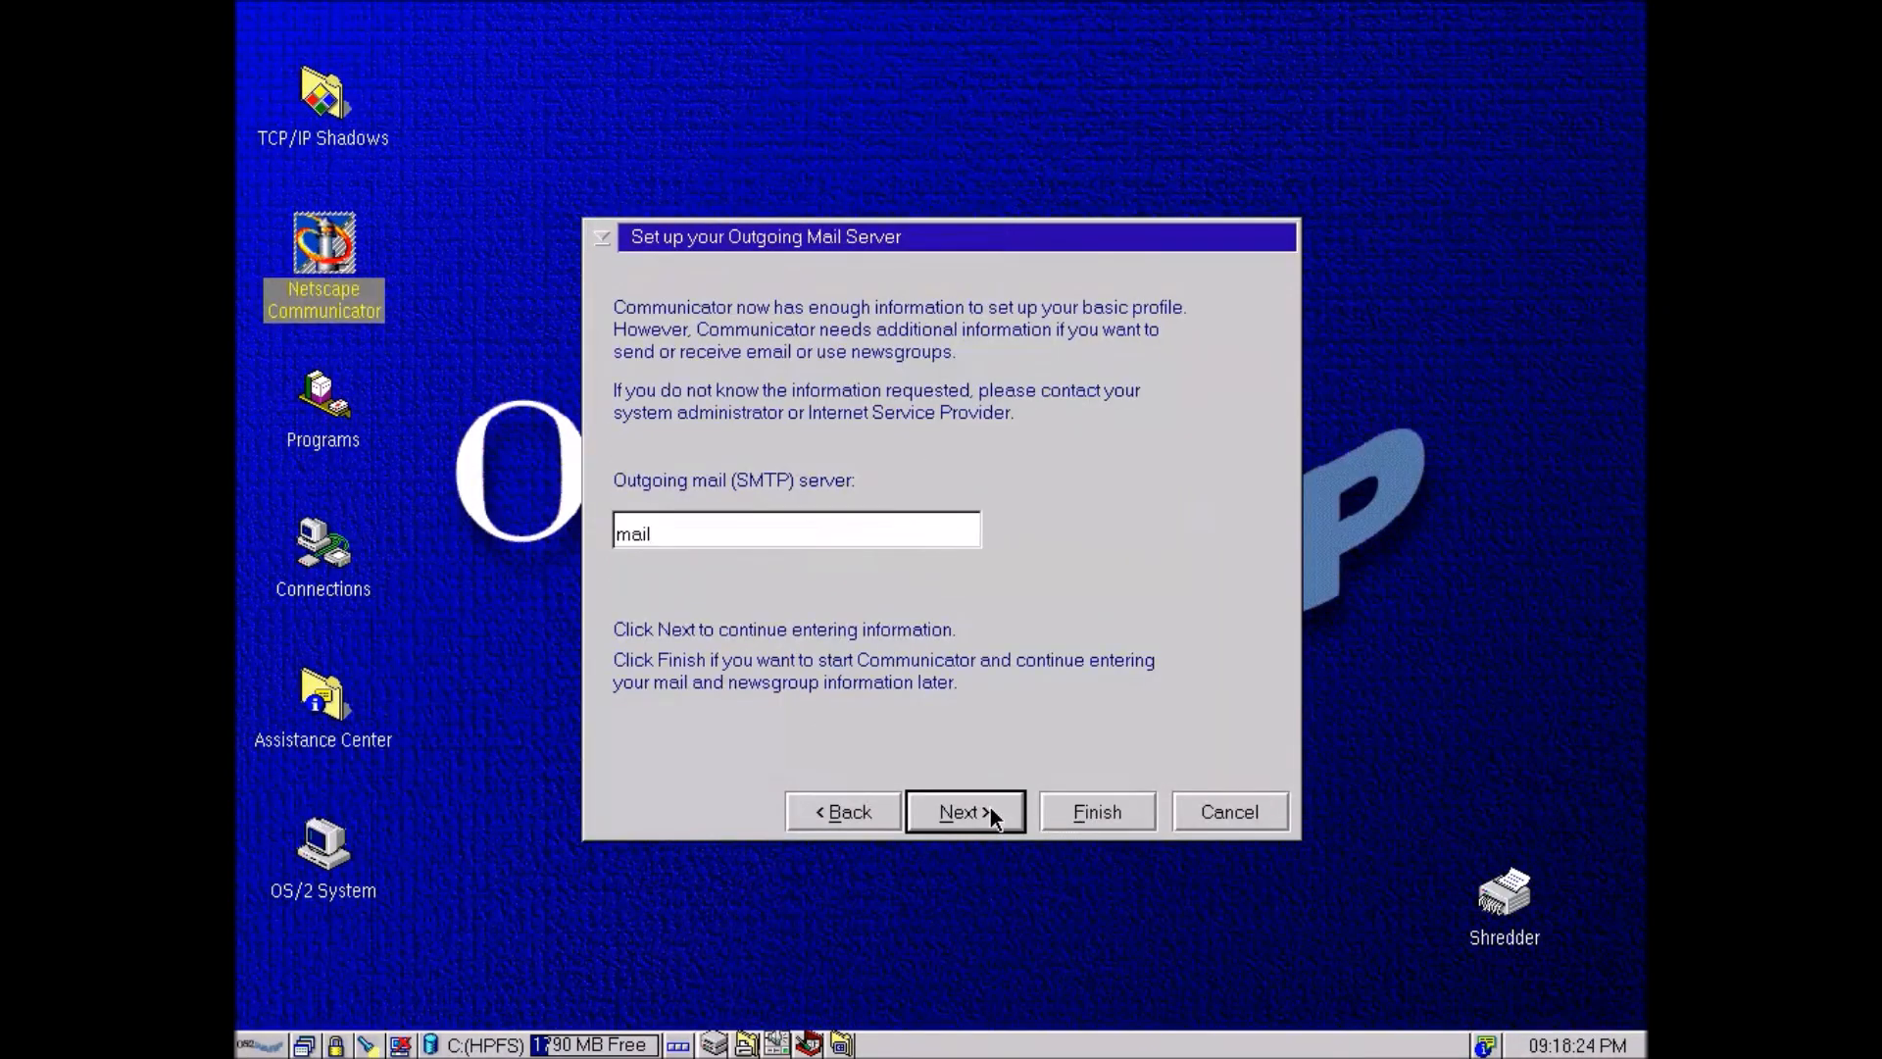
mouse_move(1141, 819)
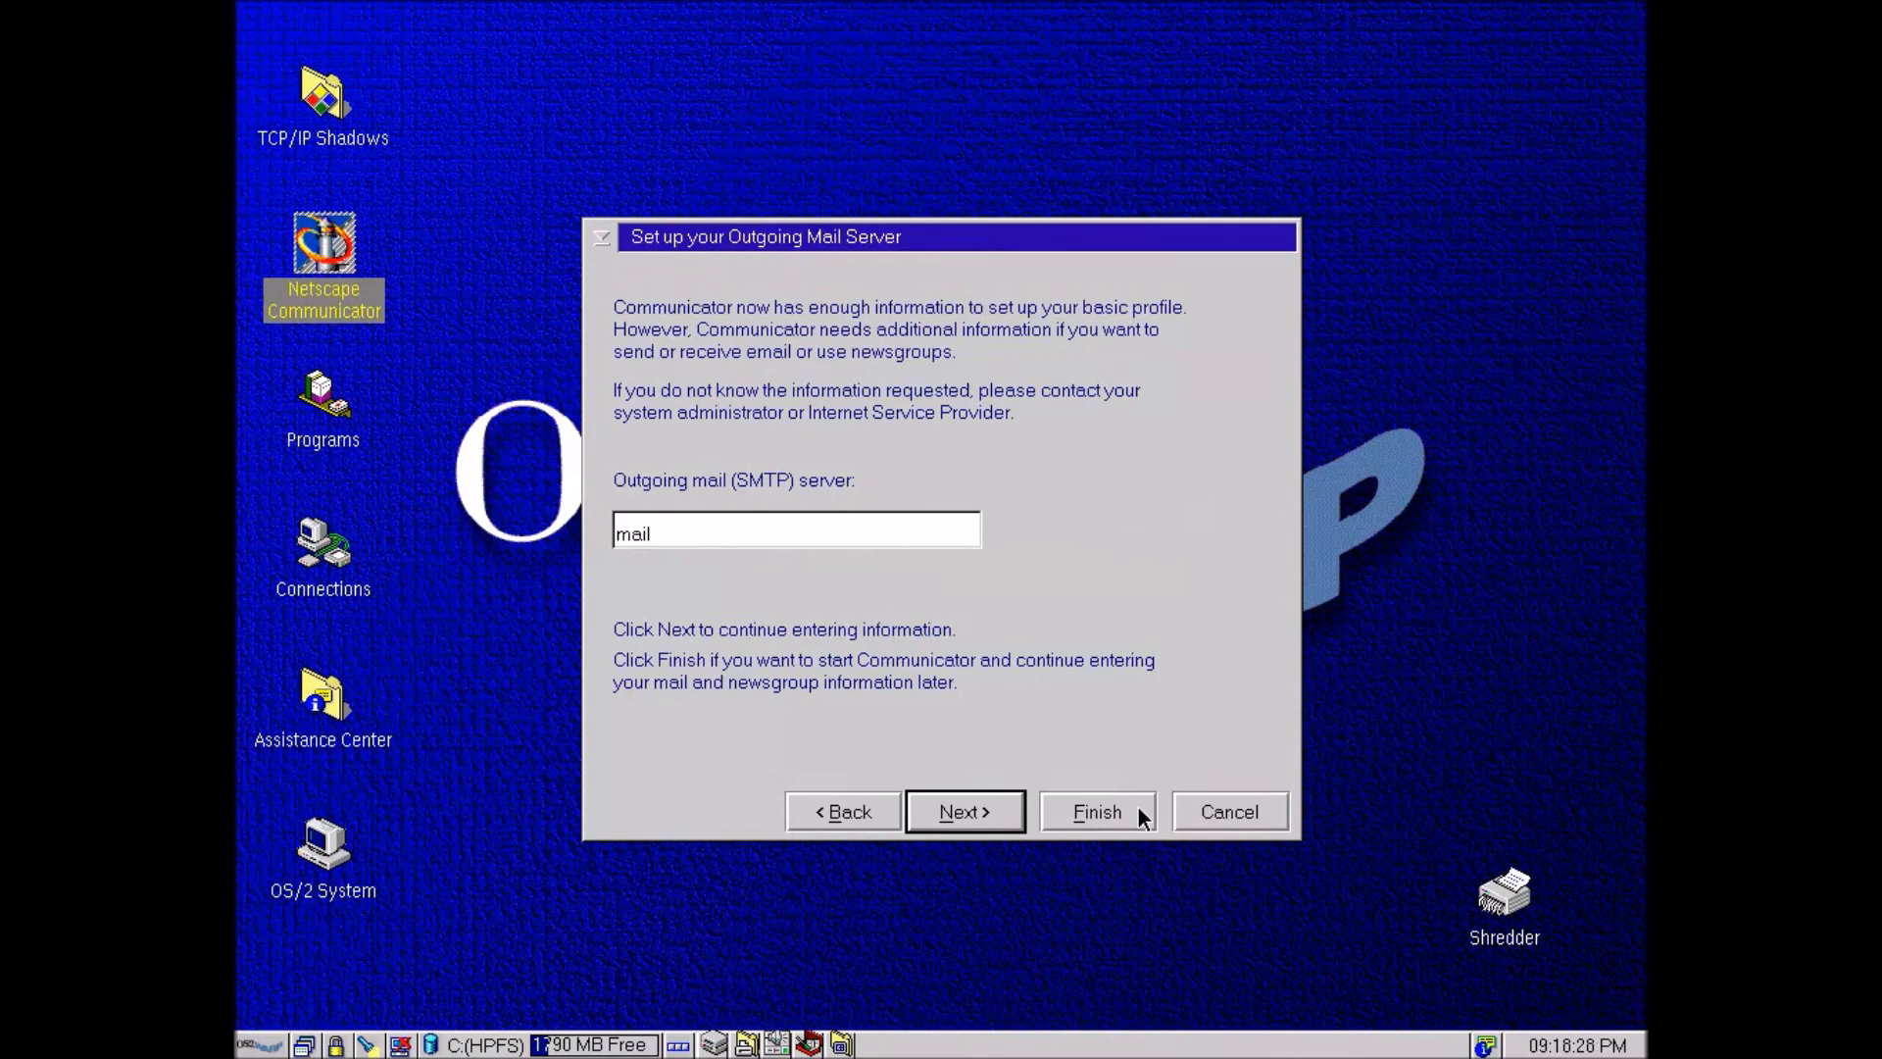
left_click(1094, 812)
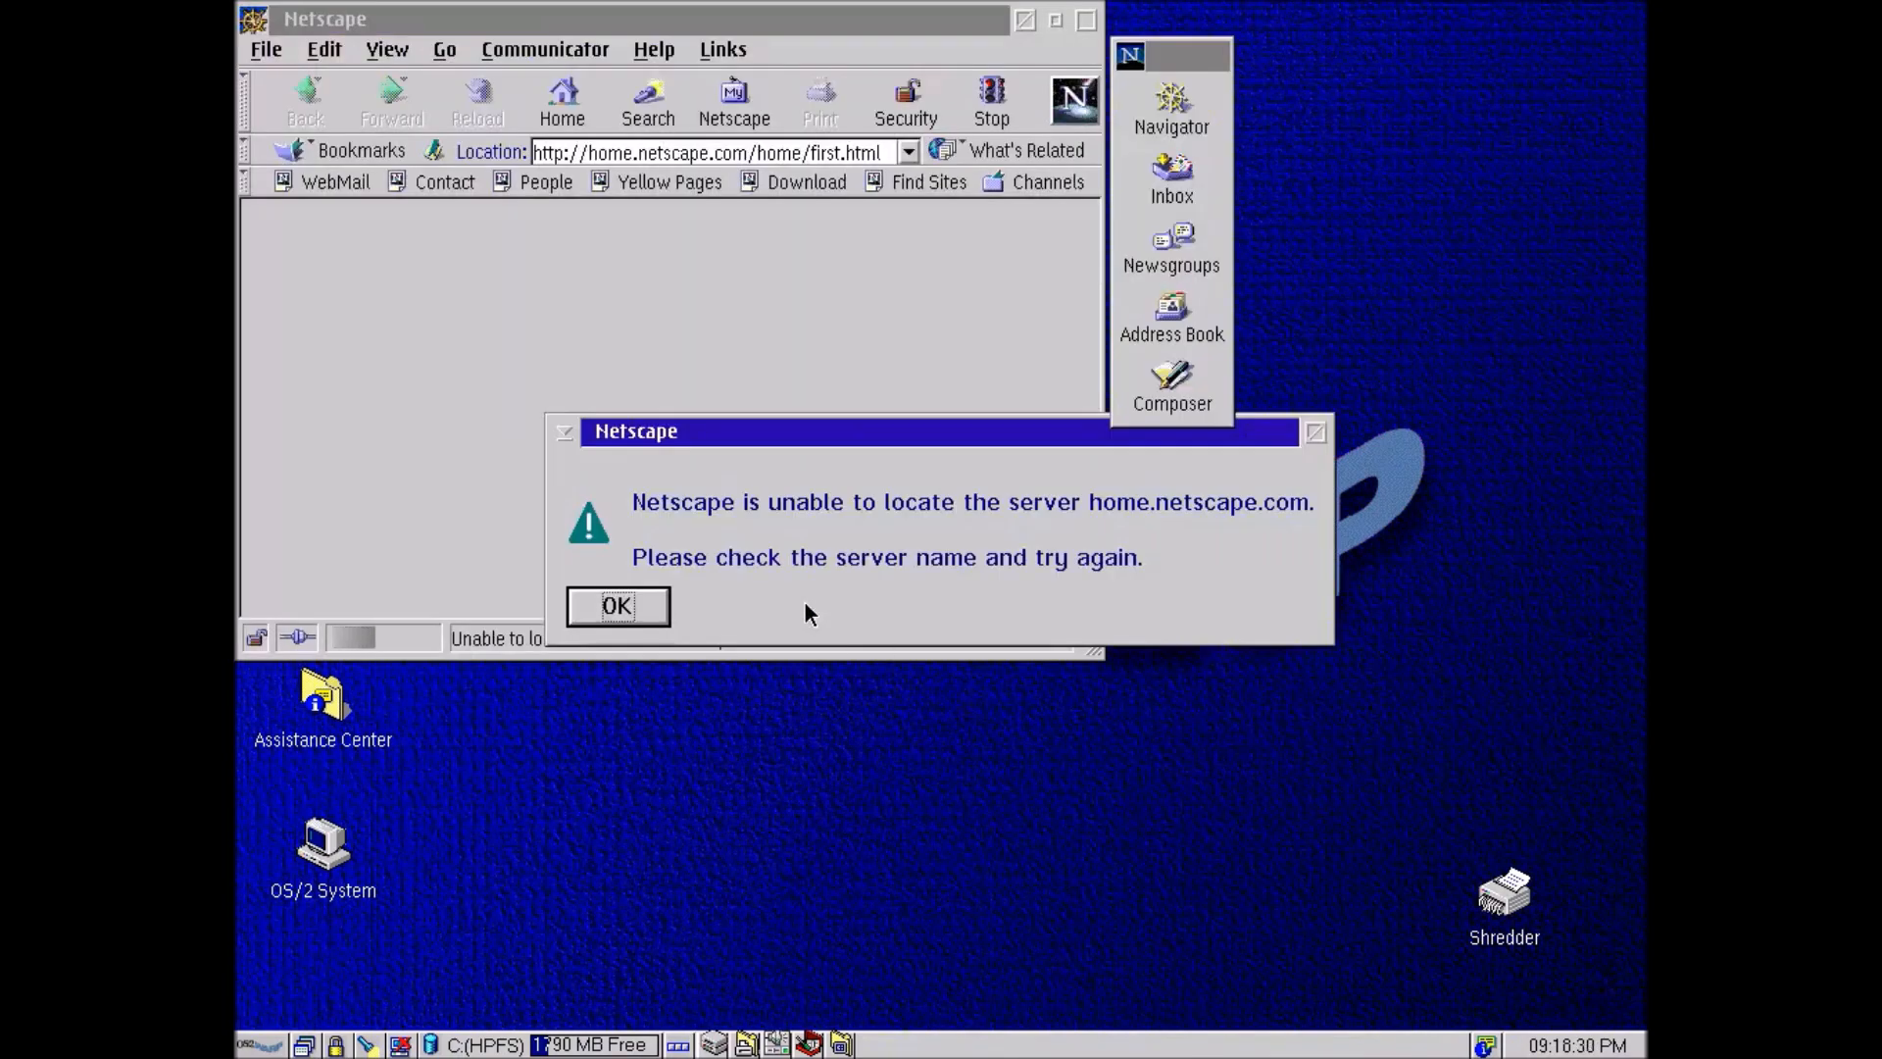
Step: Dismiss the error, maximize Netscape, load google.com and enter the query ibm os/2
left_click(618, 606)
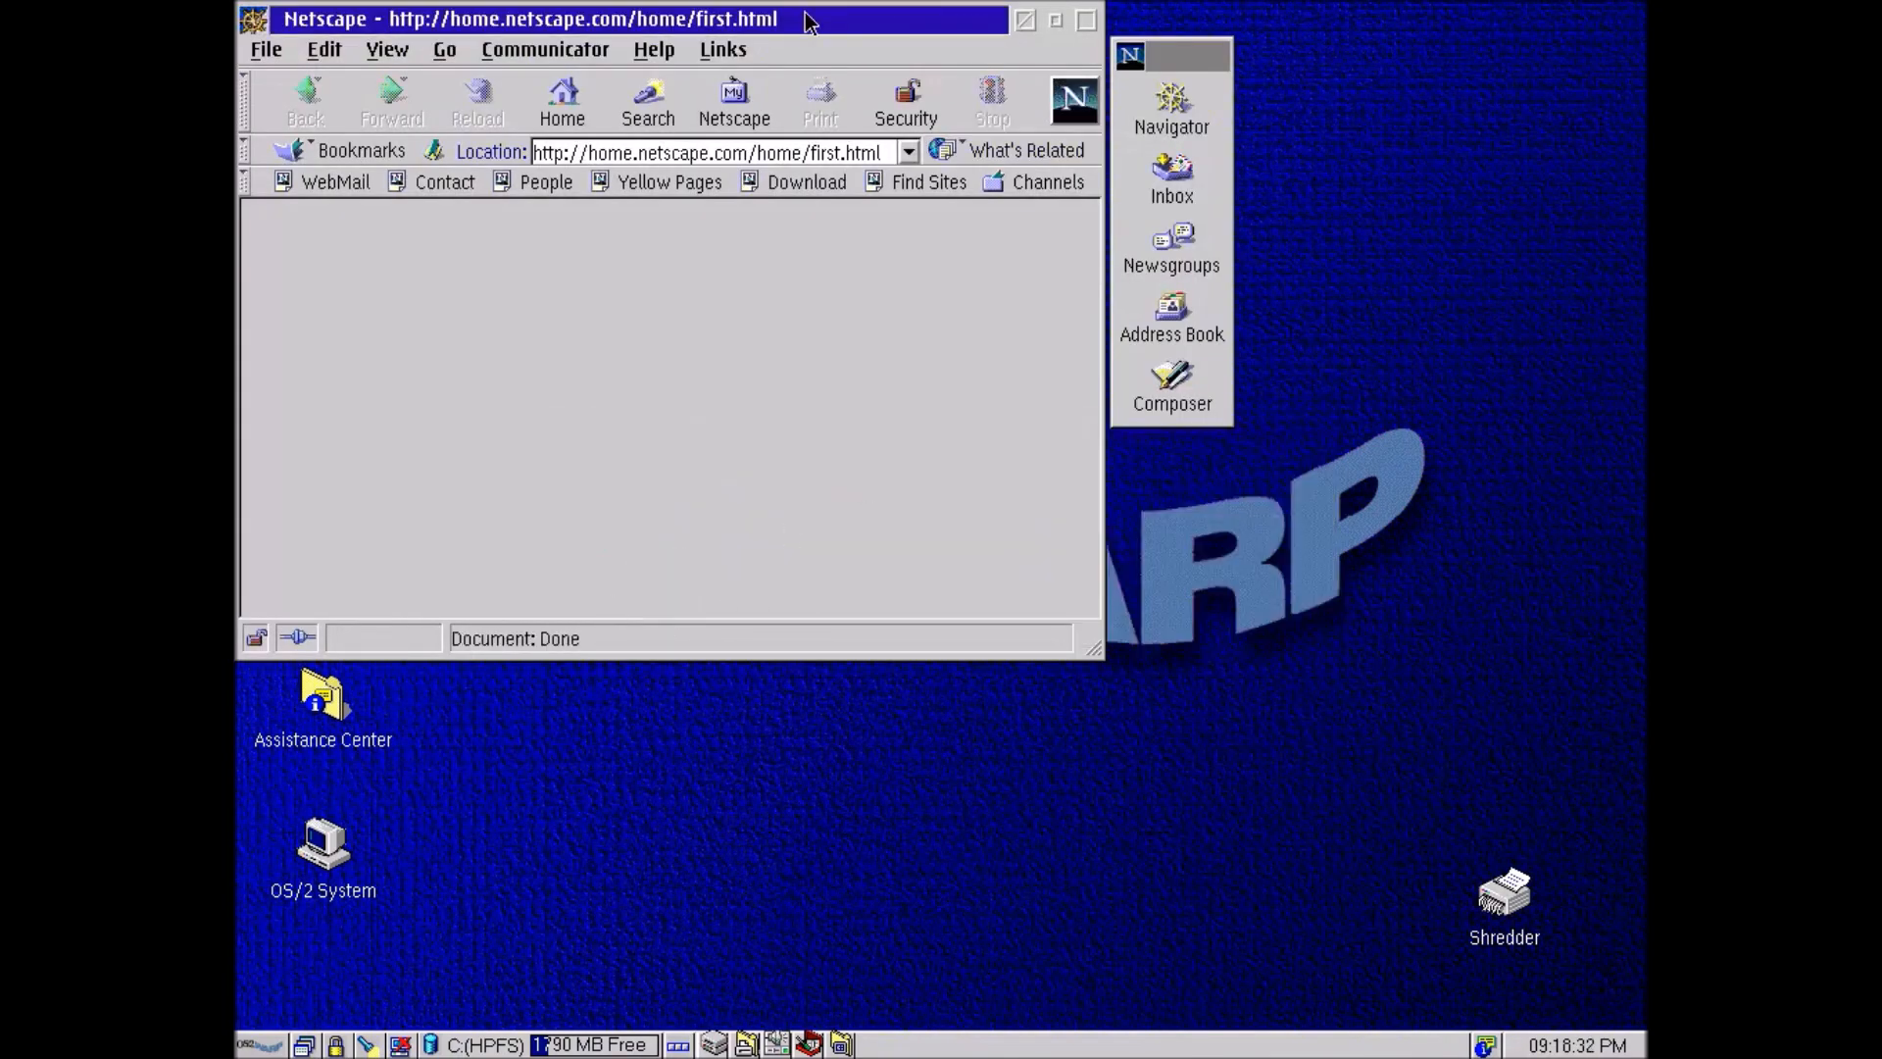
left_click(1055, 20)
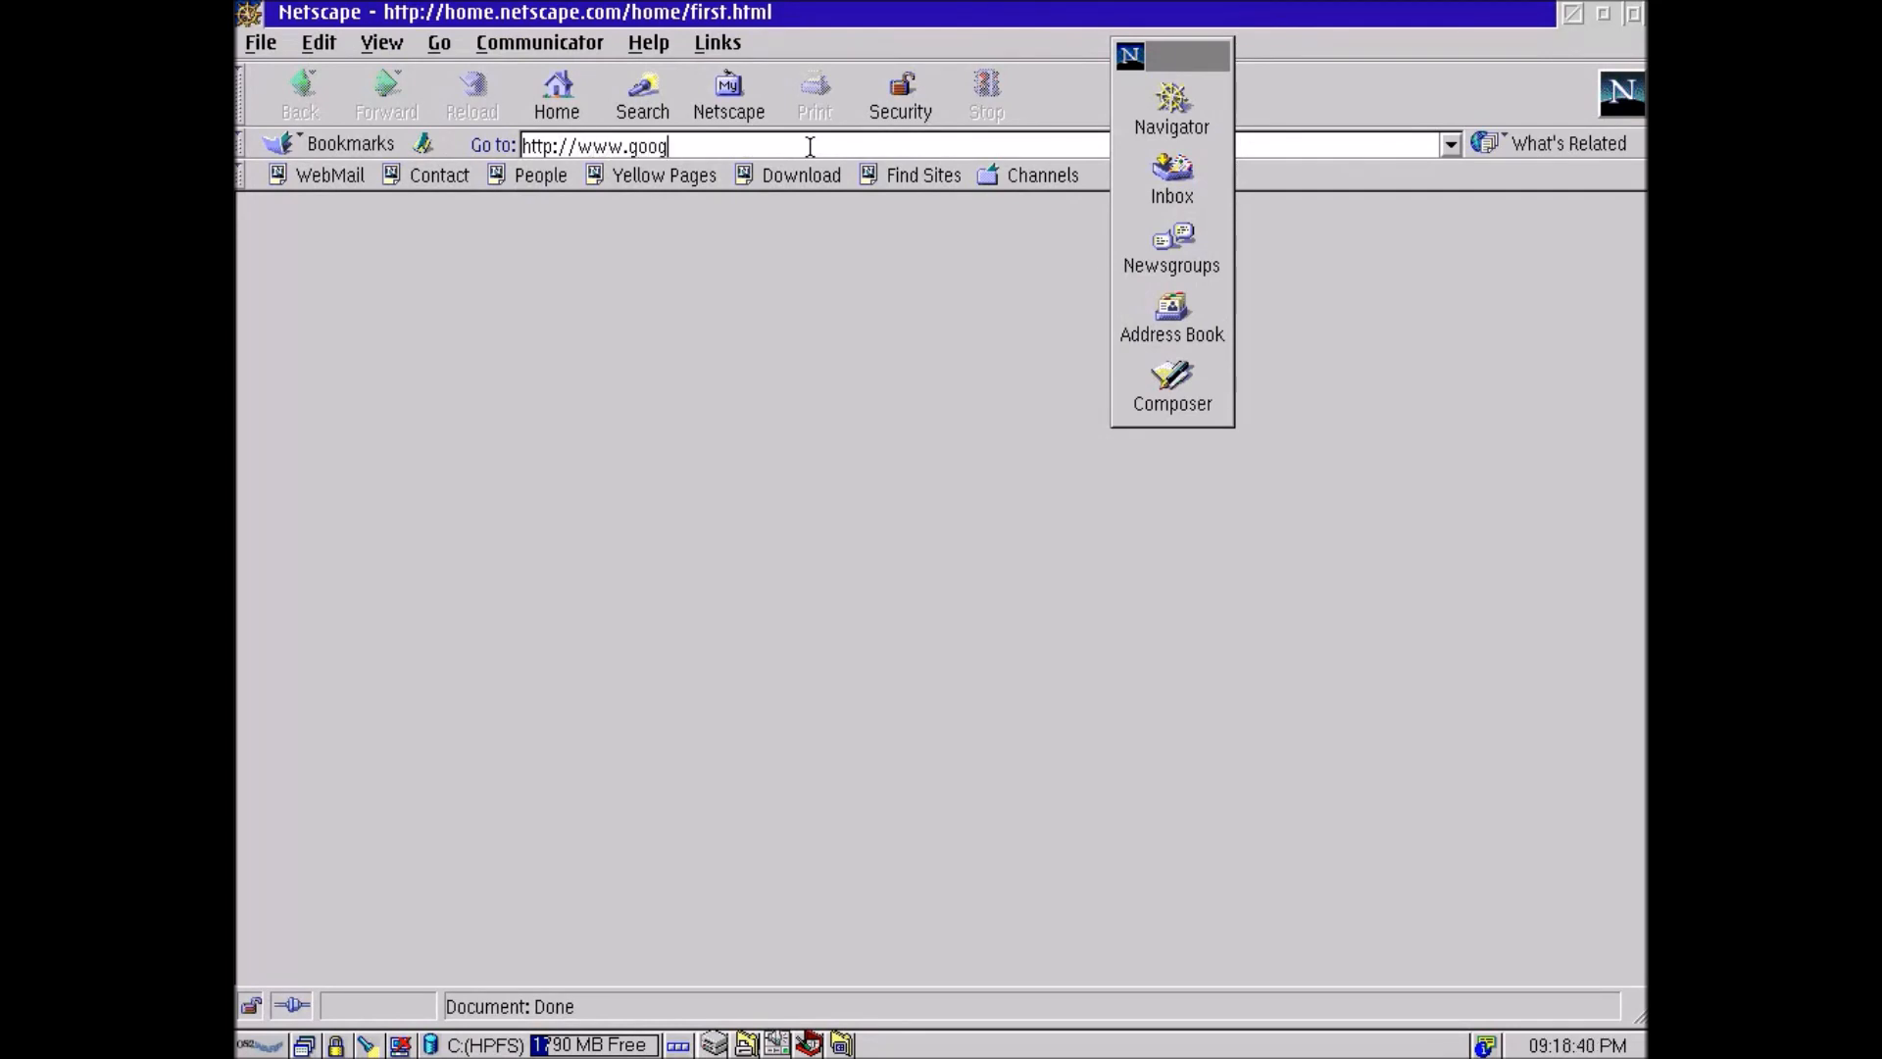
type("le.com")
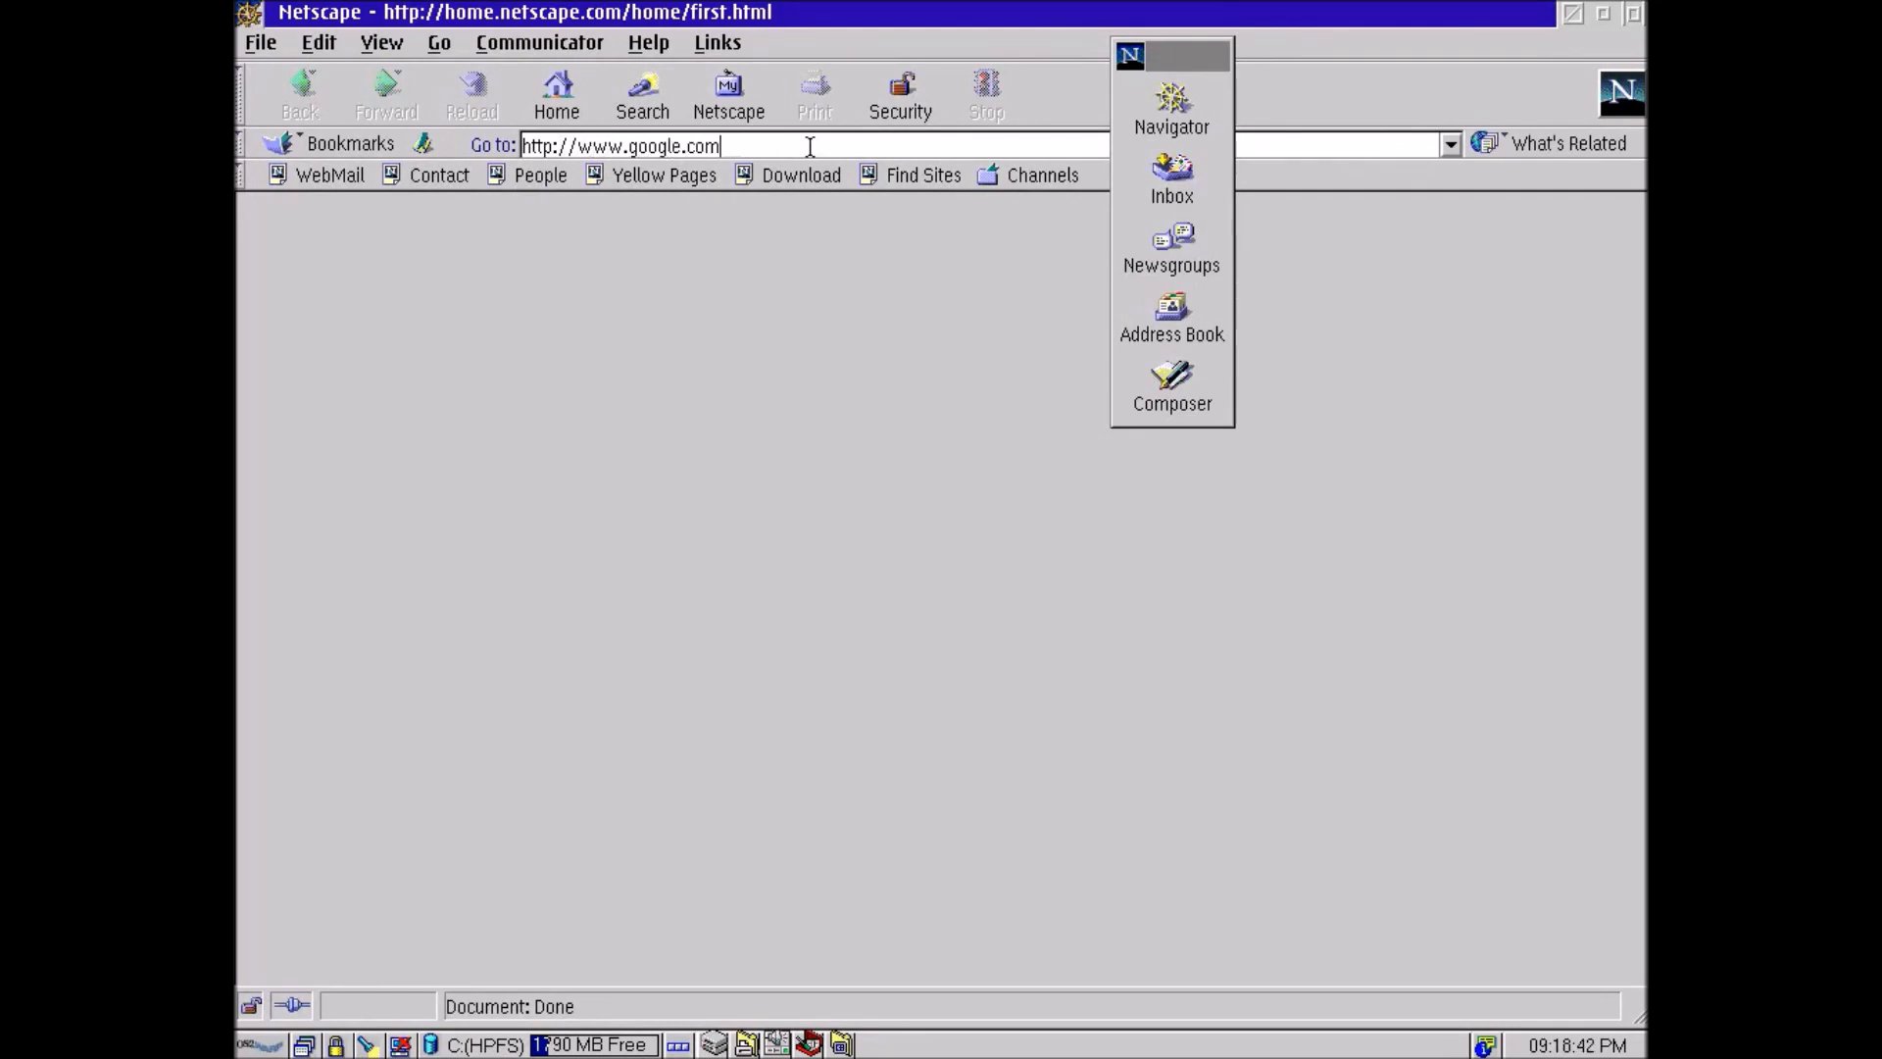
key("Return")
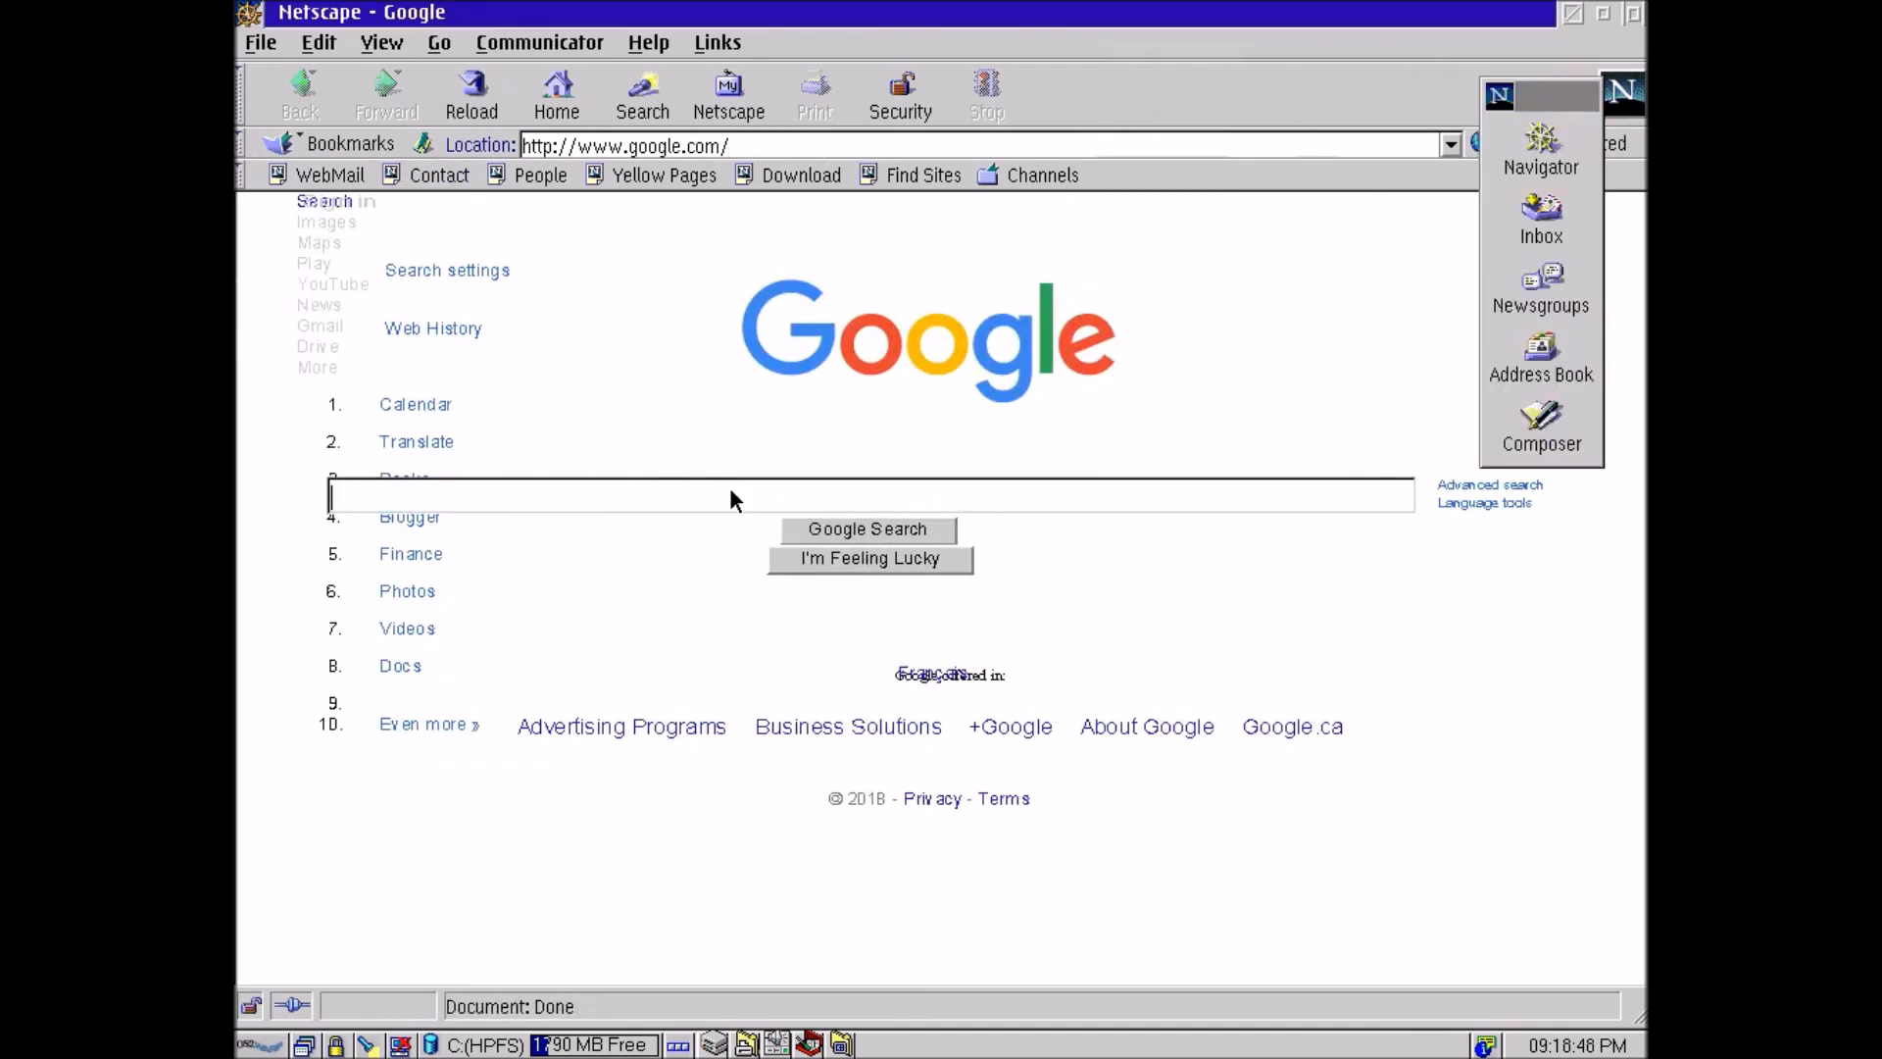
type("ibm")
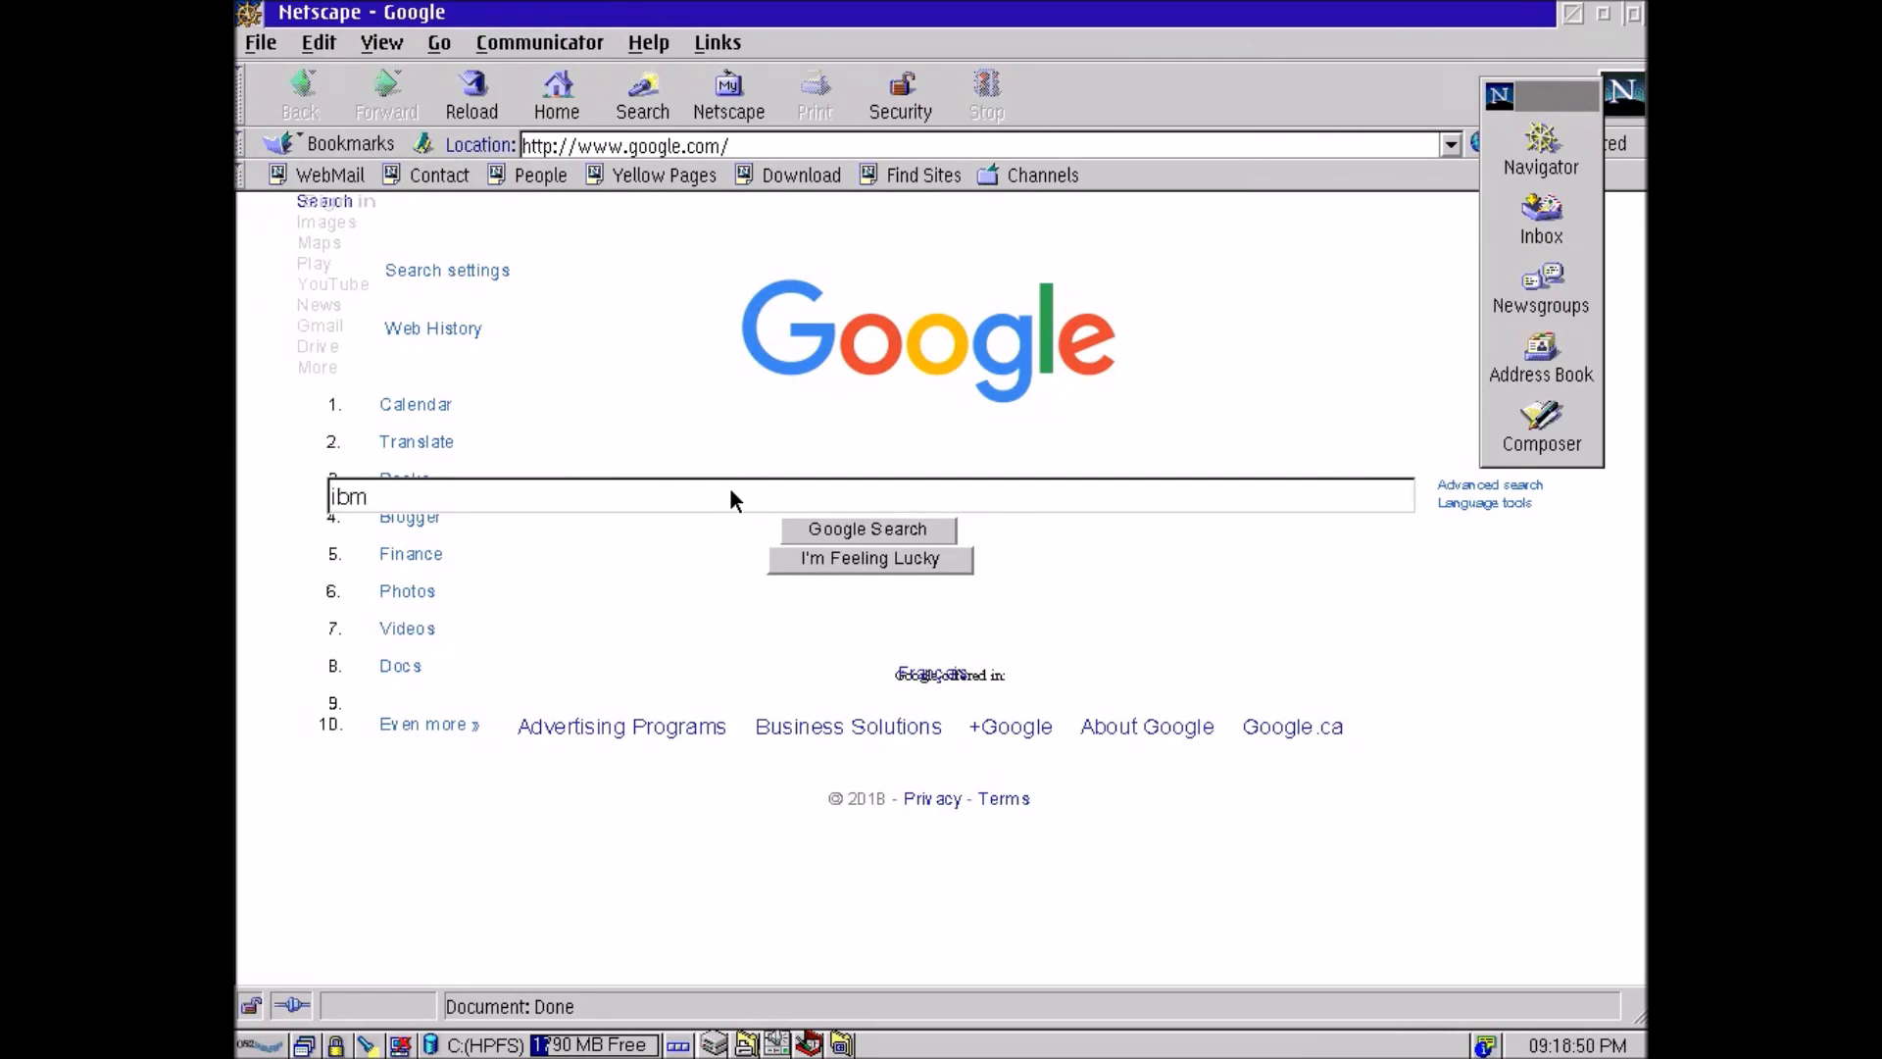
type("os/2")
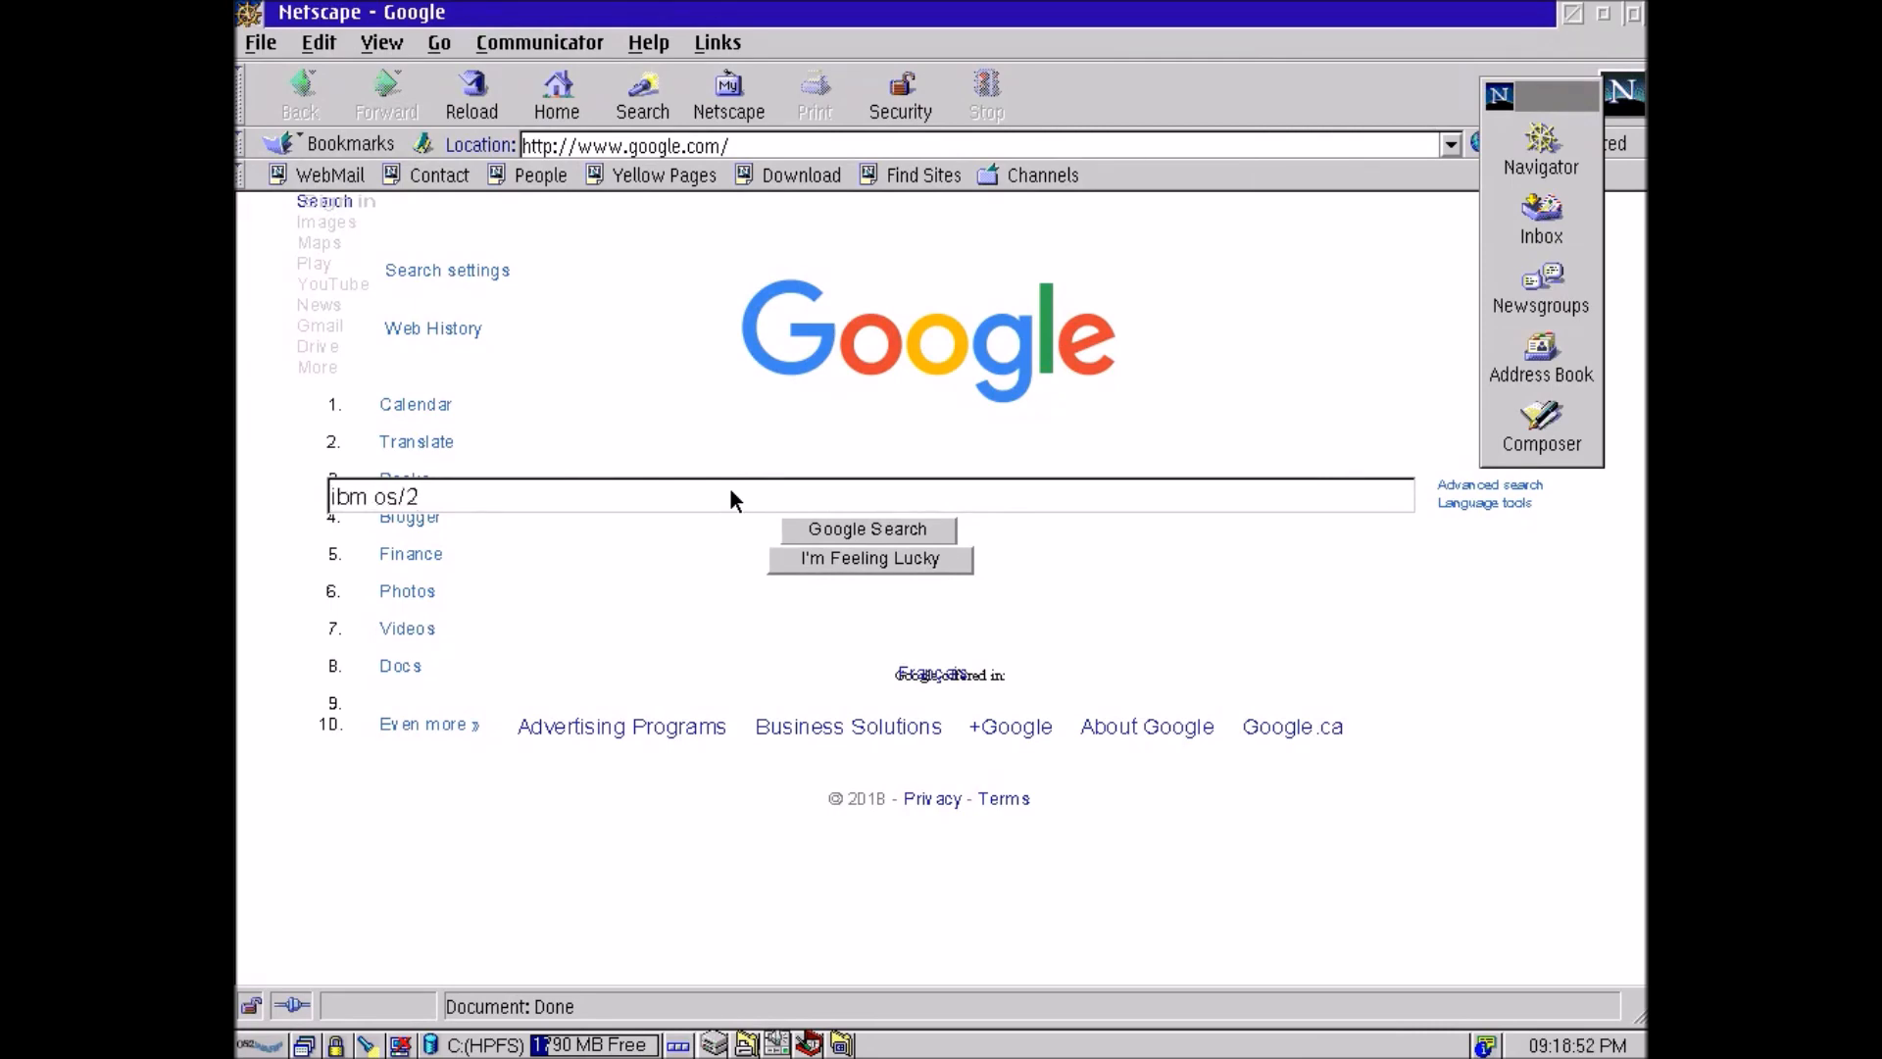
Step: Run the Google search for ibm os/2, scroll the results, and return to the Location bar
left_click(867, 530)
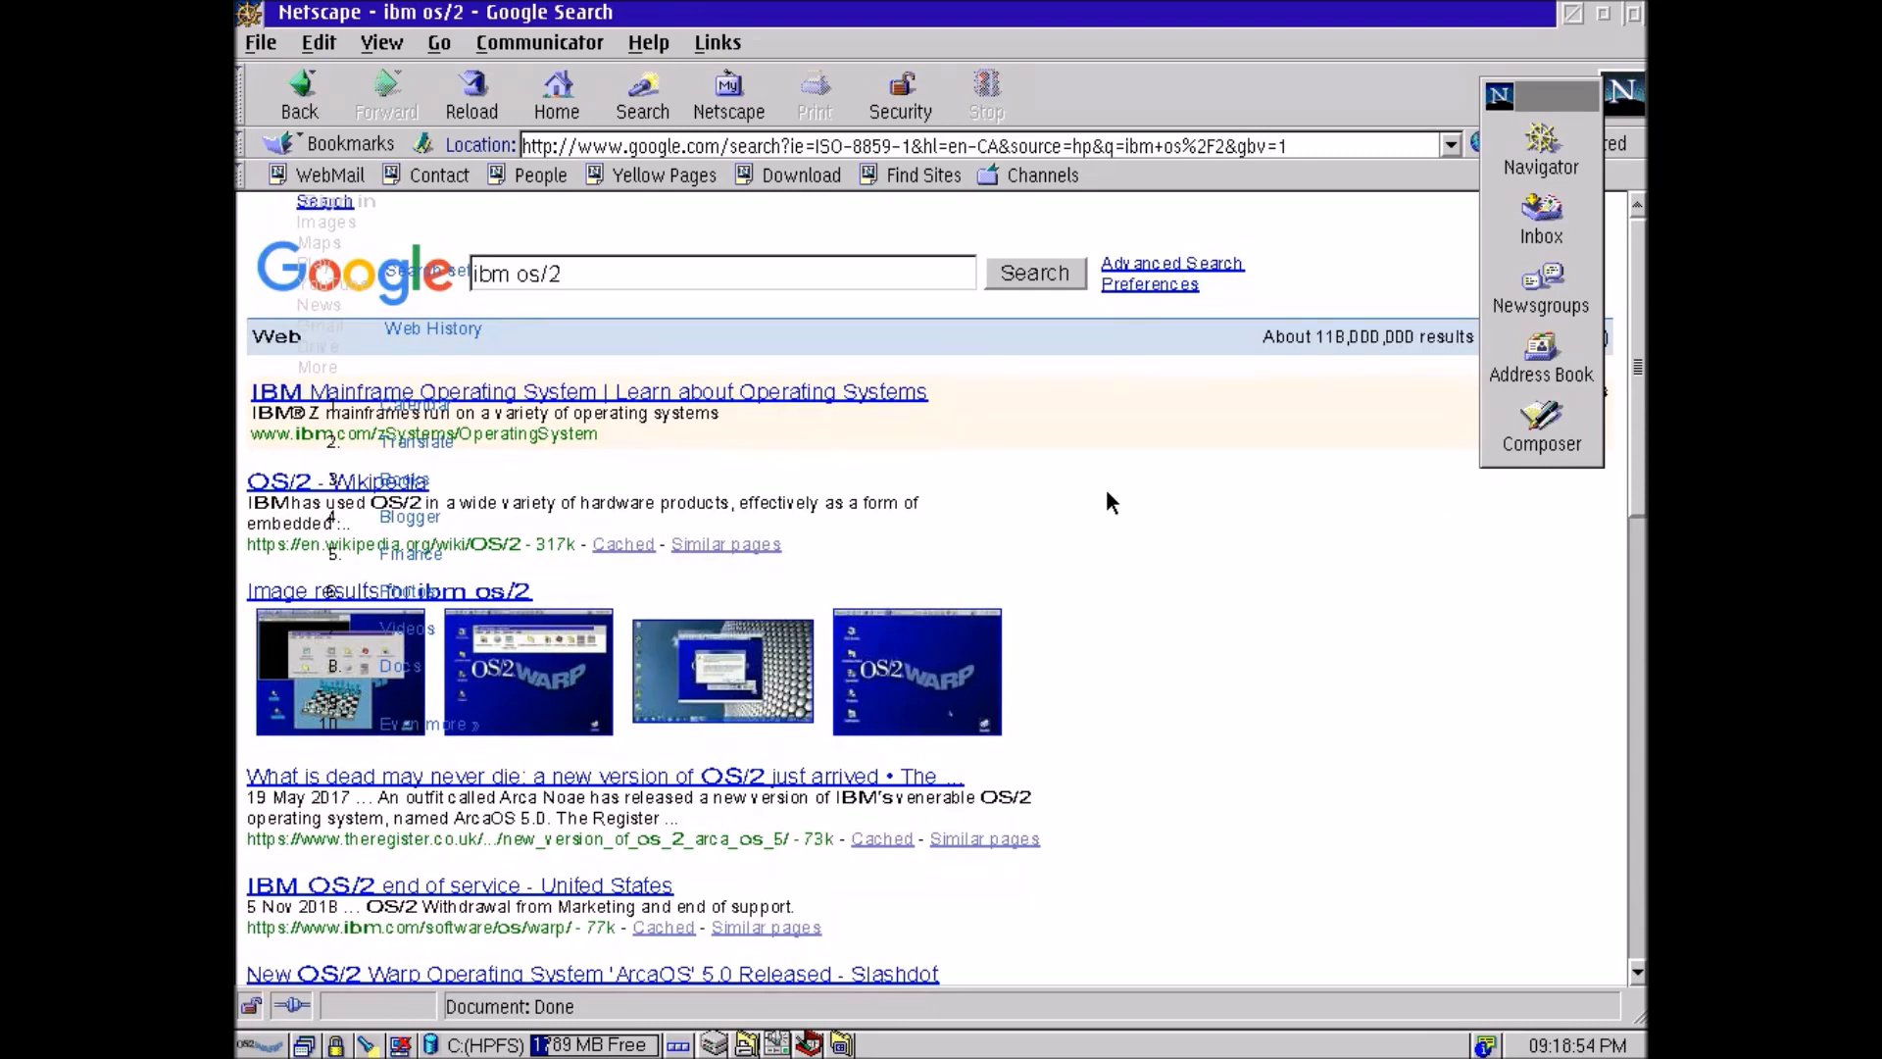
scroll("down", 3)
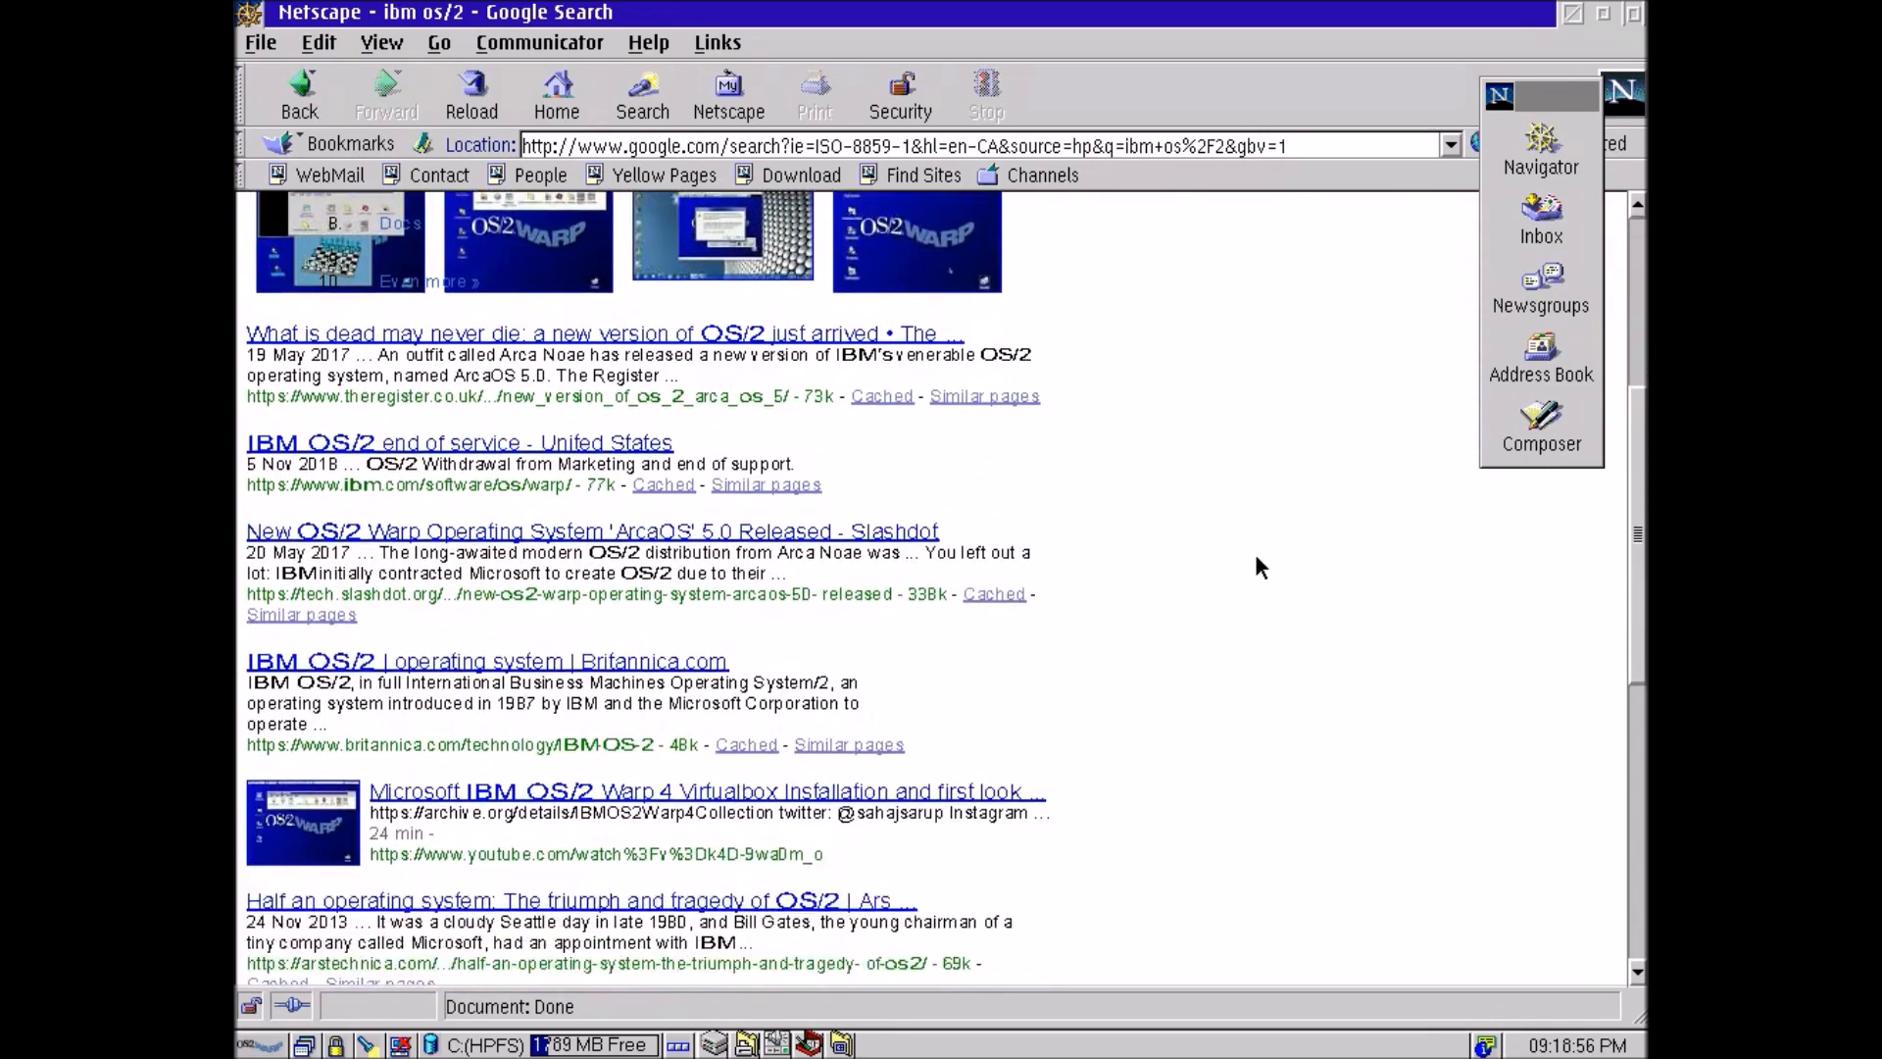
scroll("up", 3)
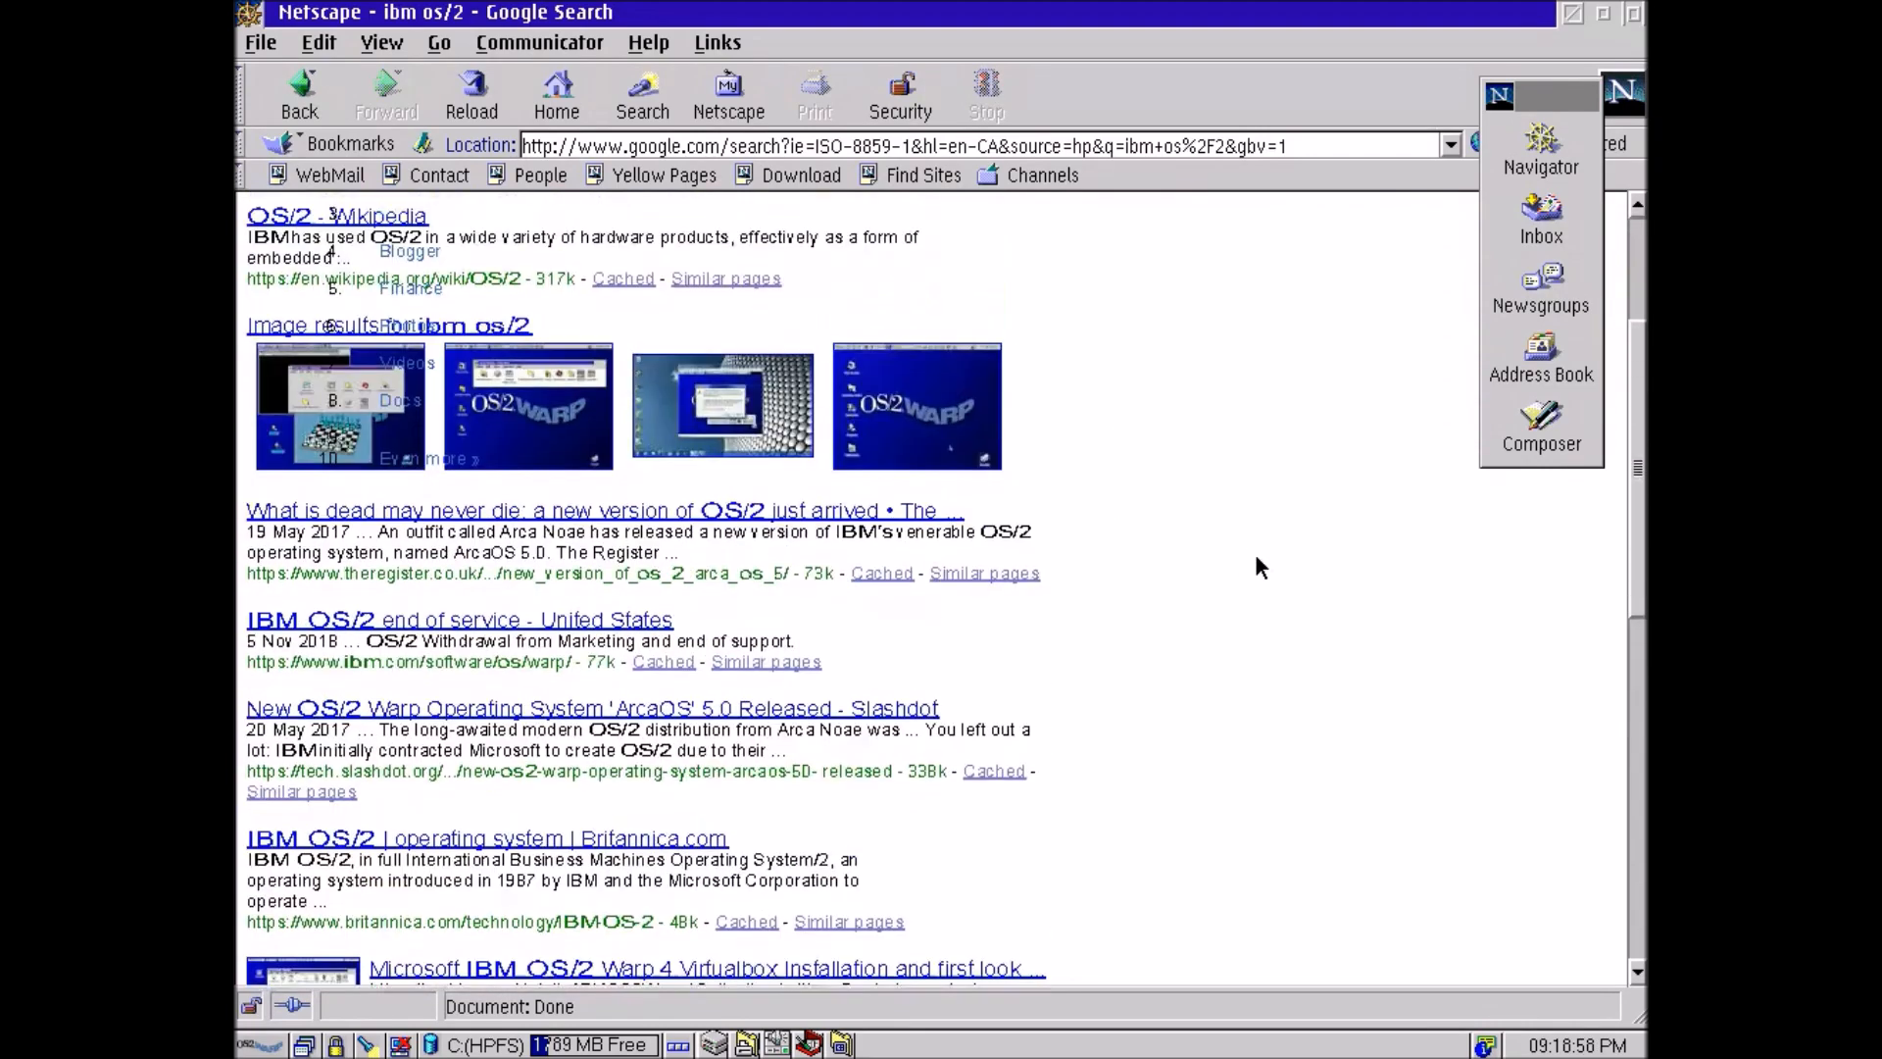
scroll("up", 3)
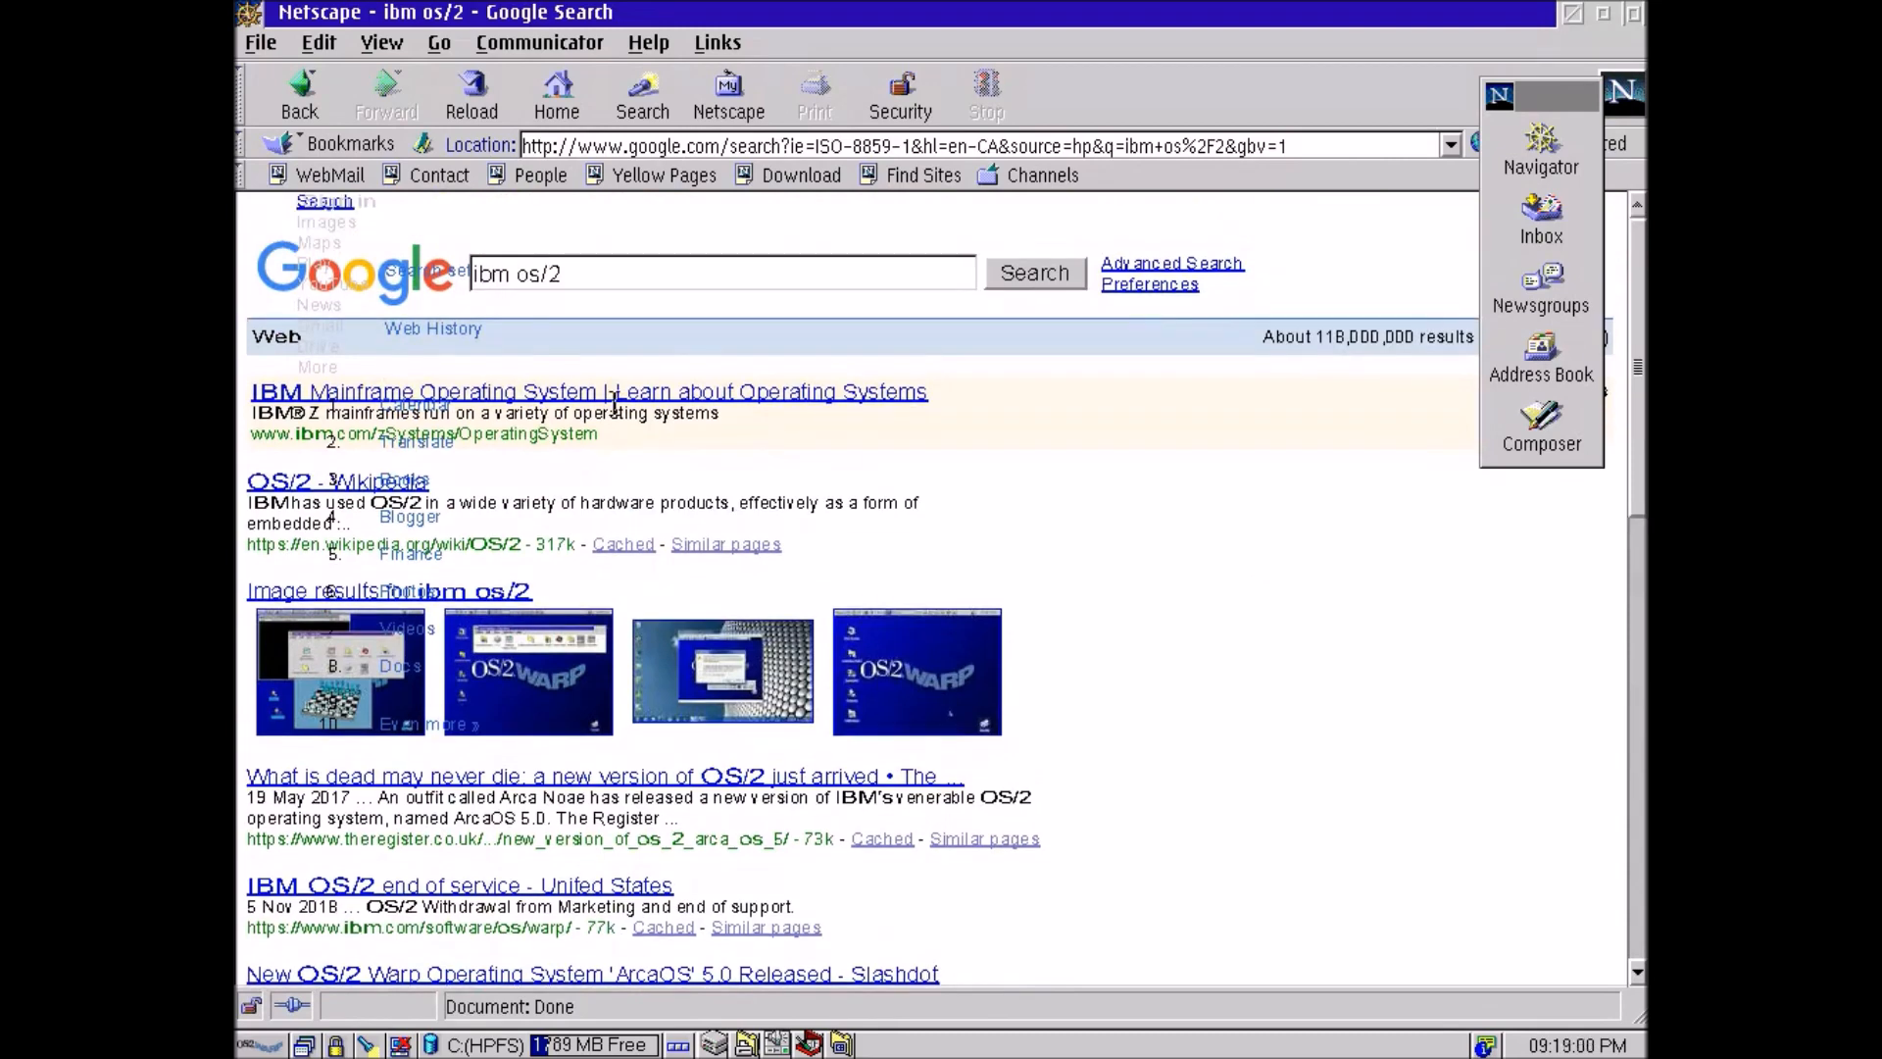
left_click(900, 143)
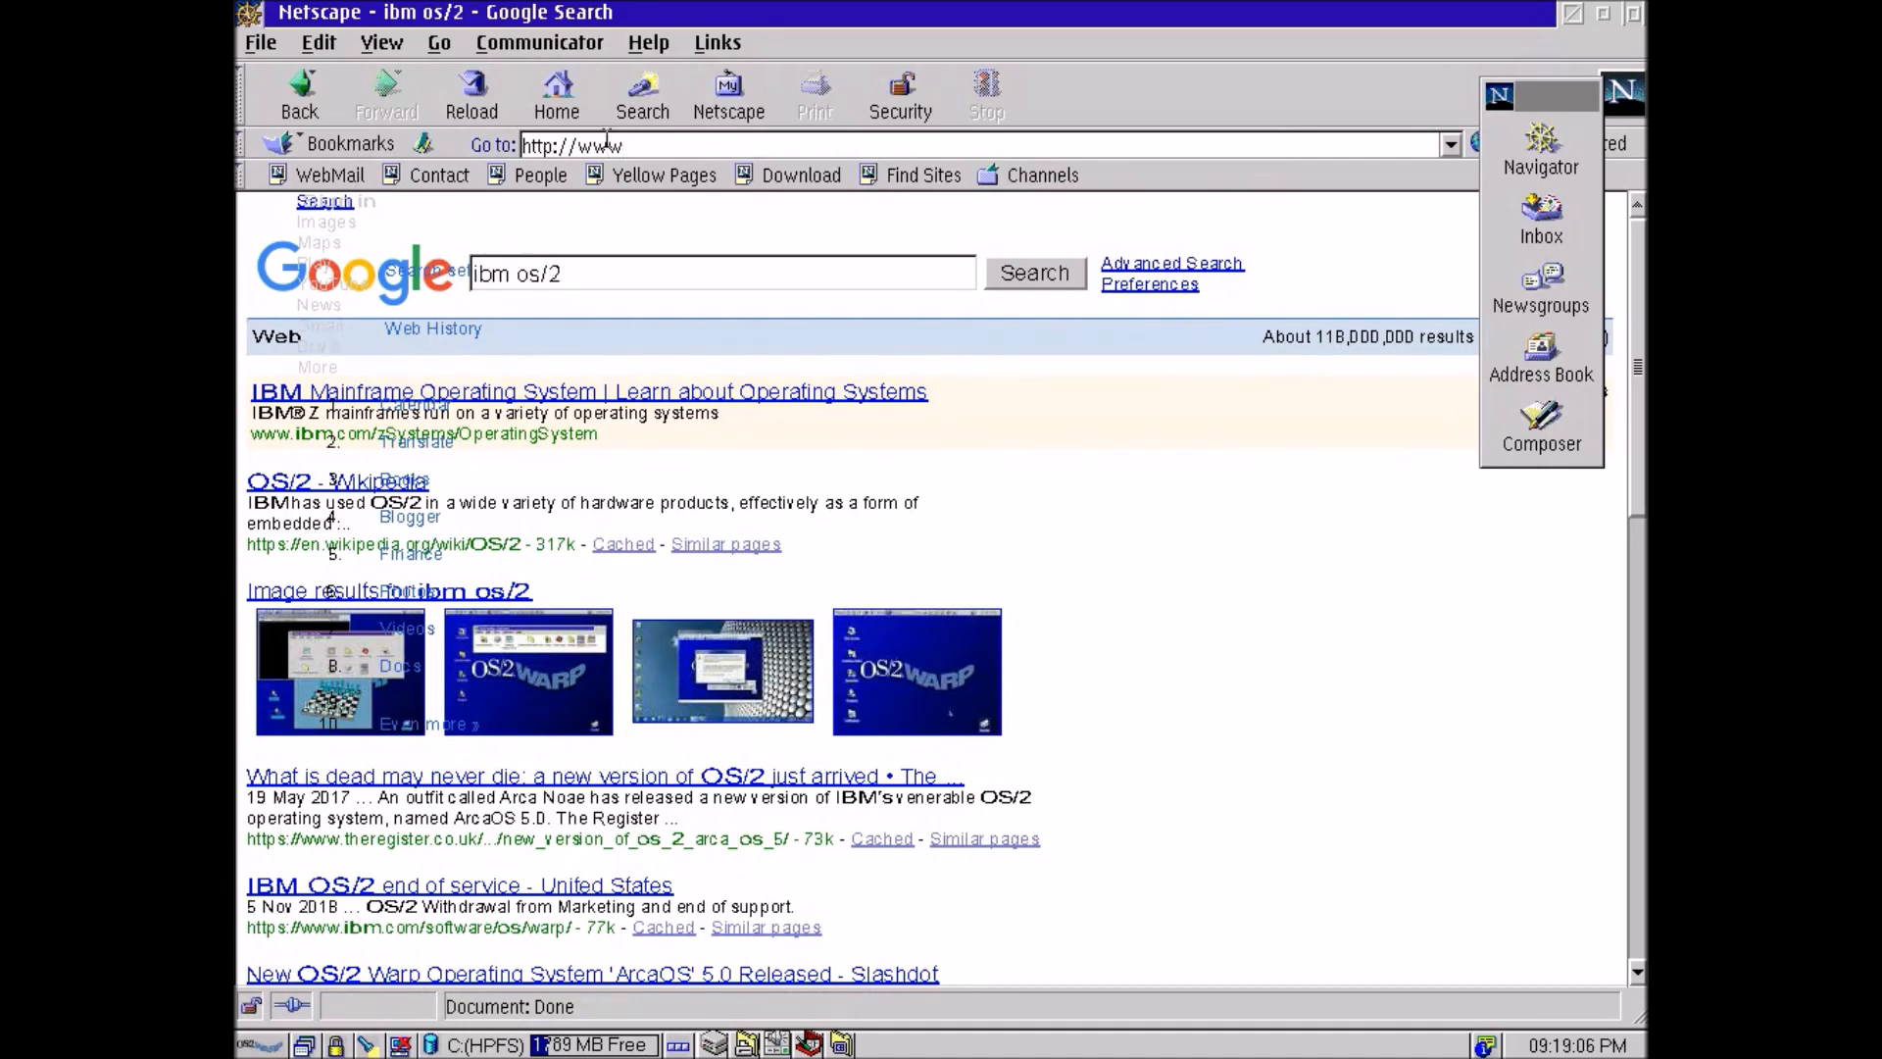
type(".youtube")
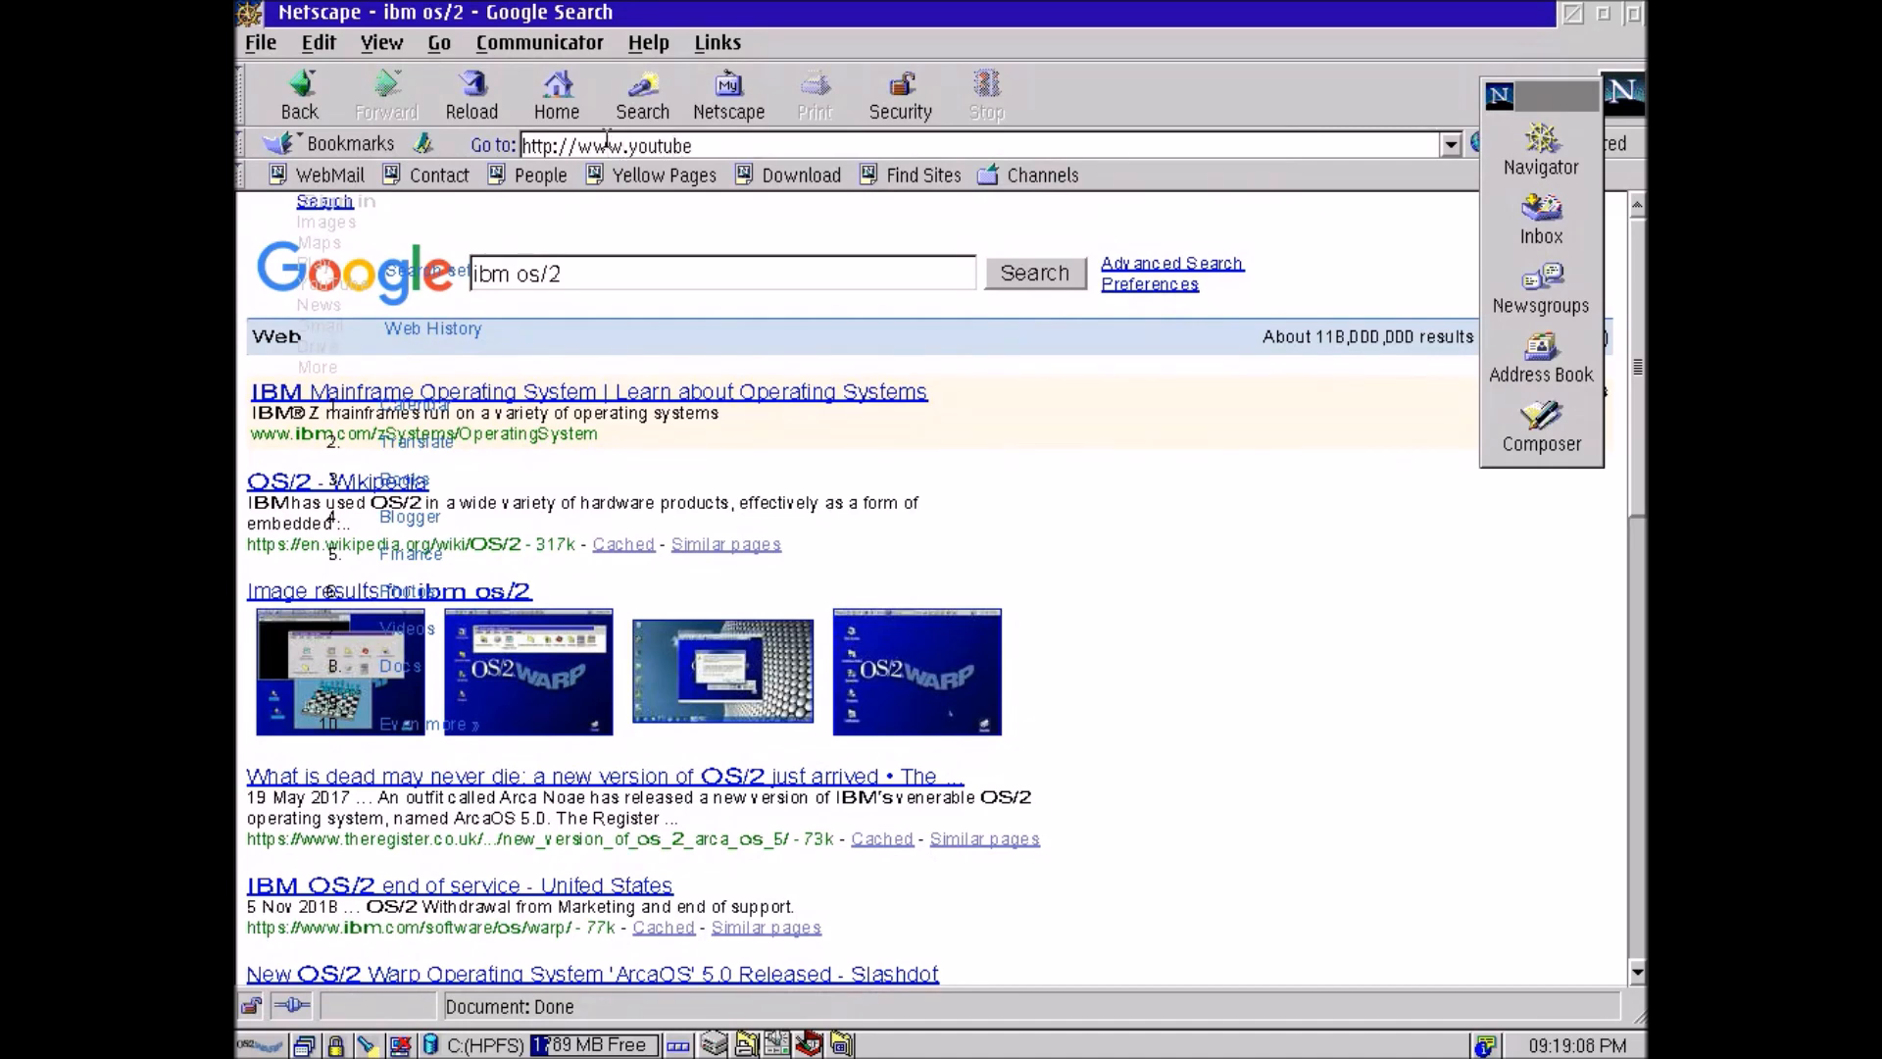
type(".com")
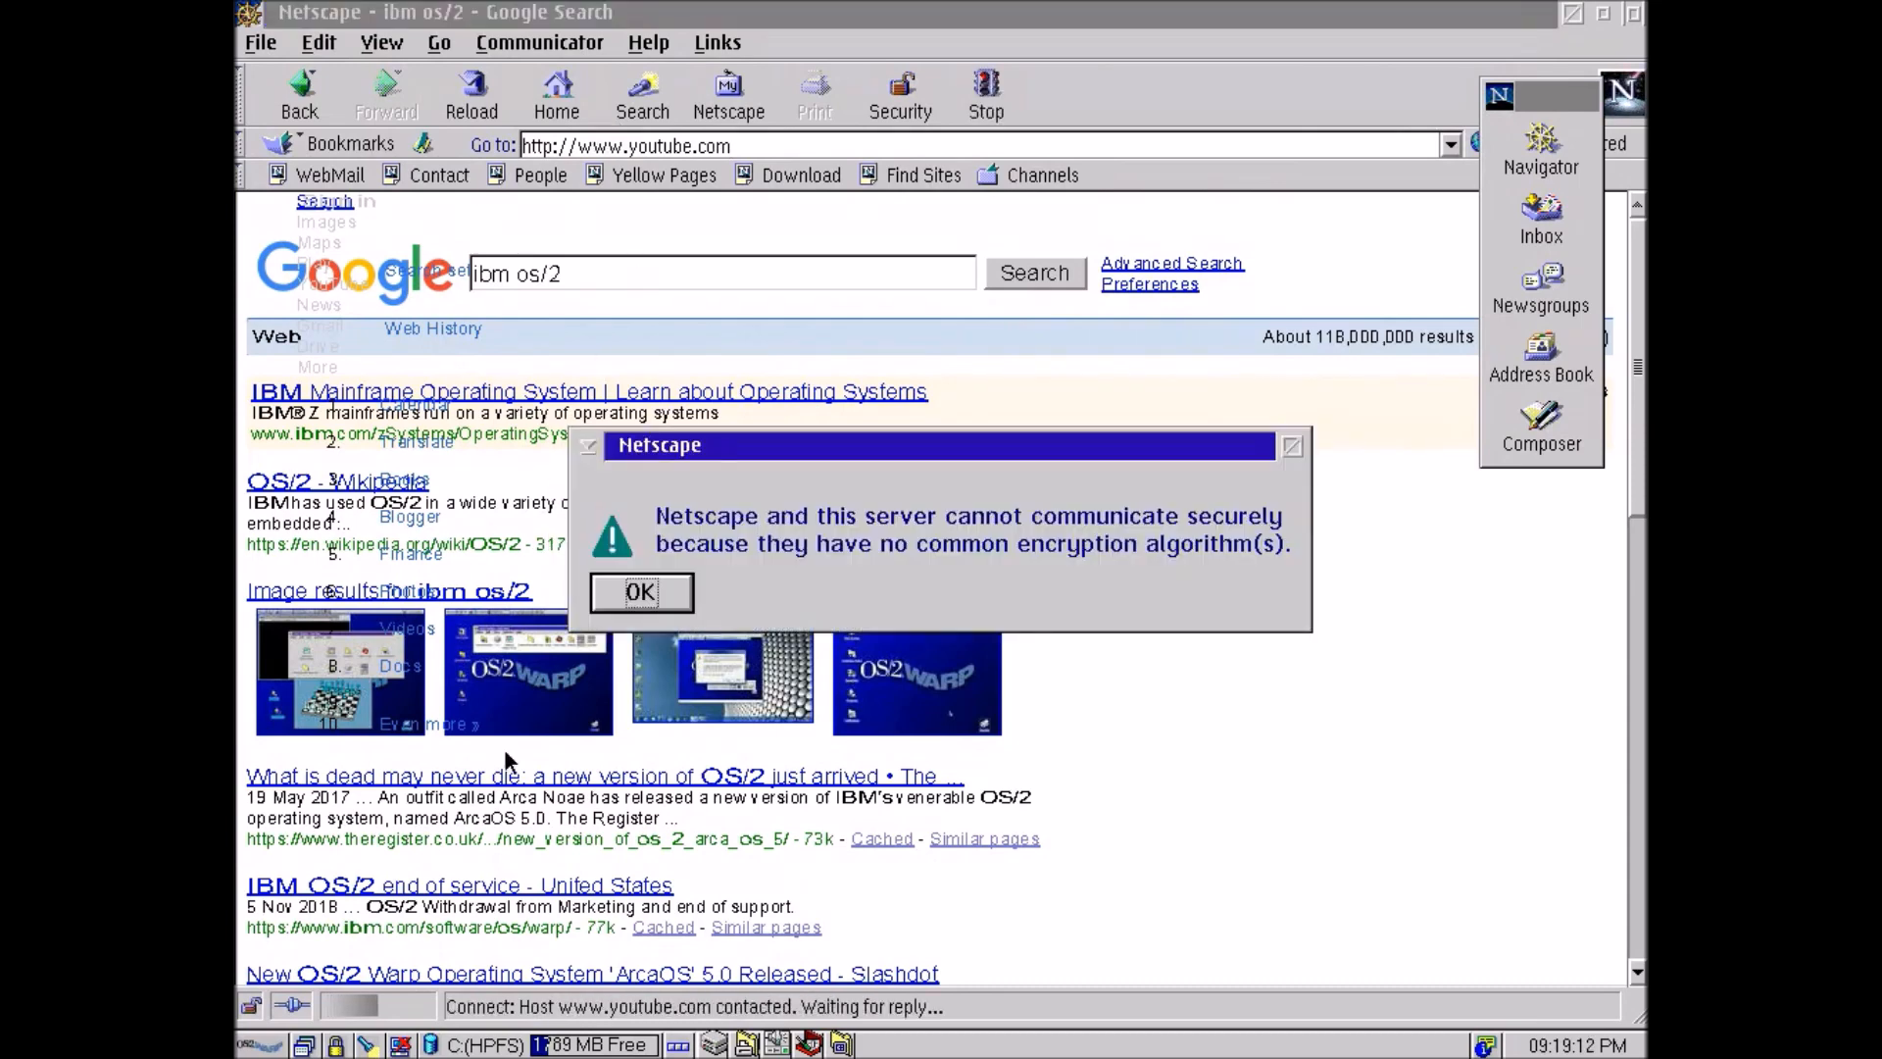
left_click(639, 592)
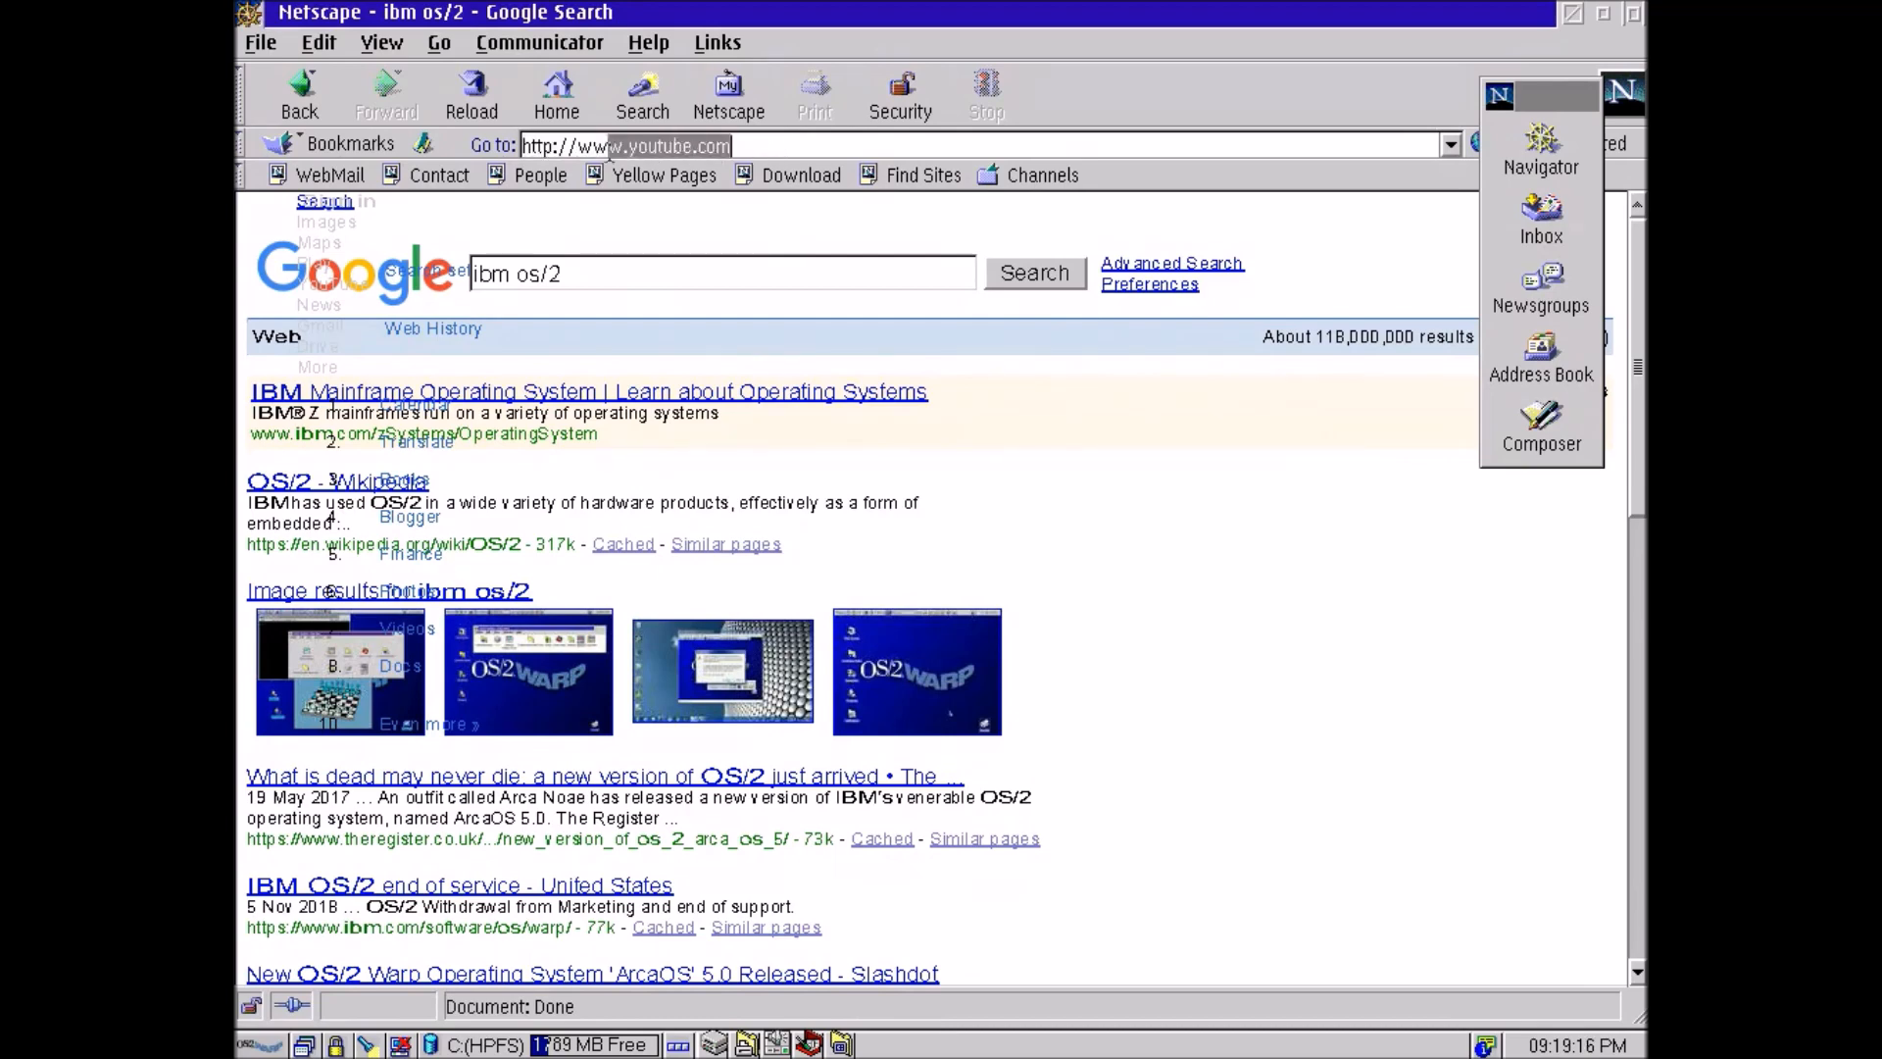
mouse_move(542, 174)
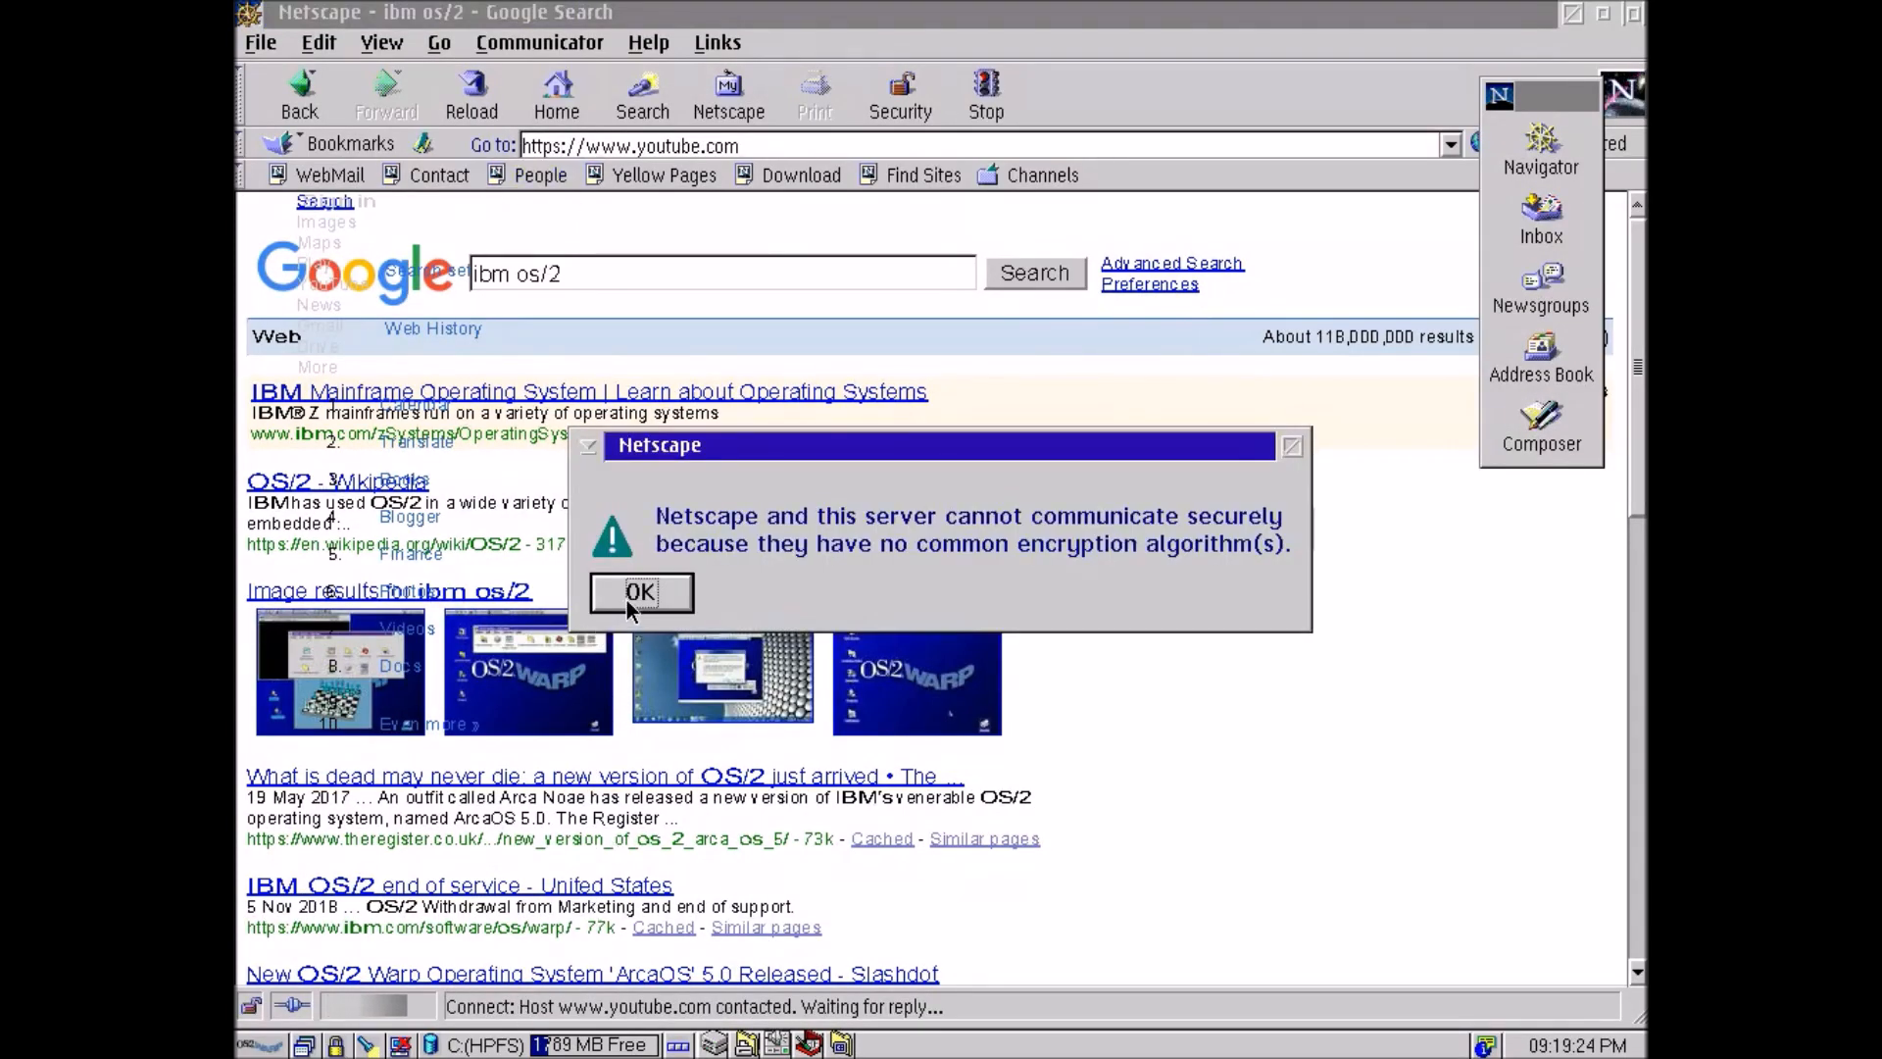
left_click(639, 592)
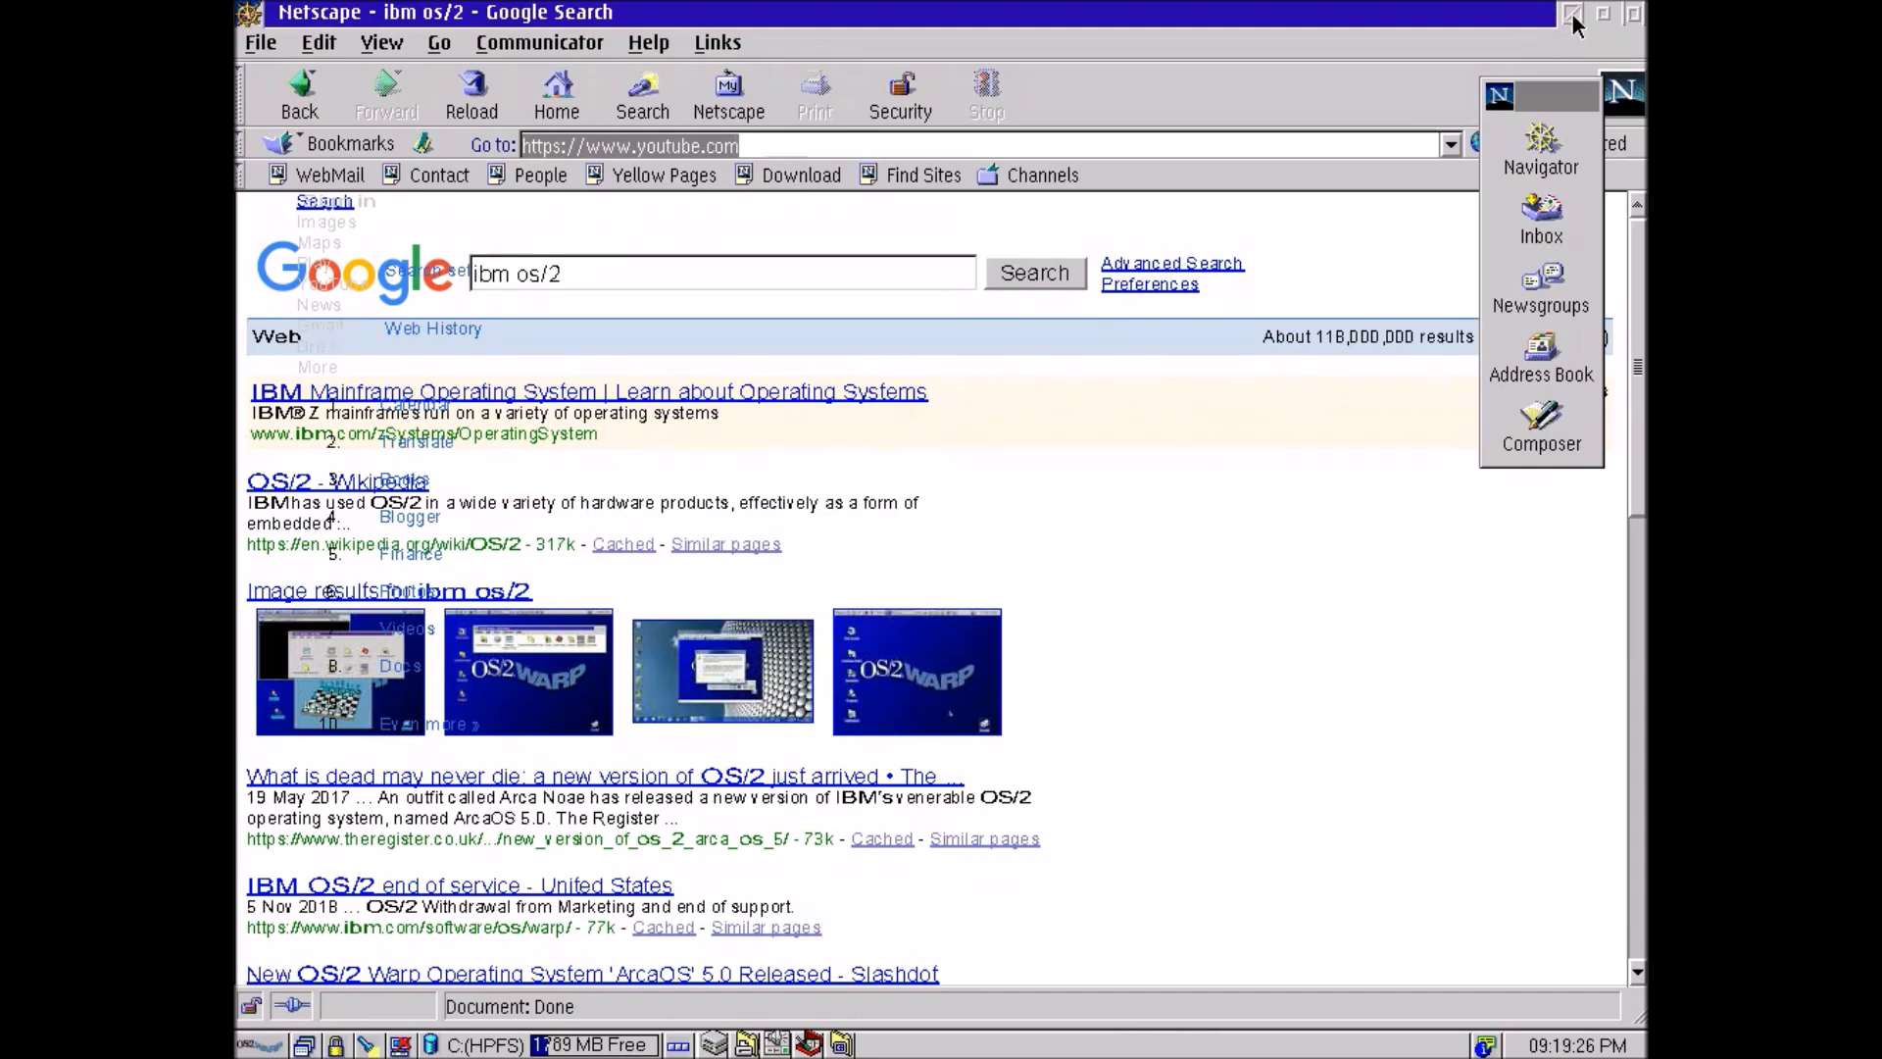
left_click(1575, 14)
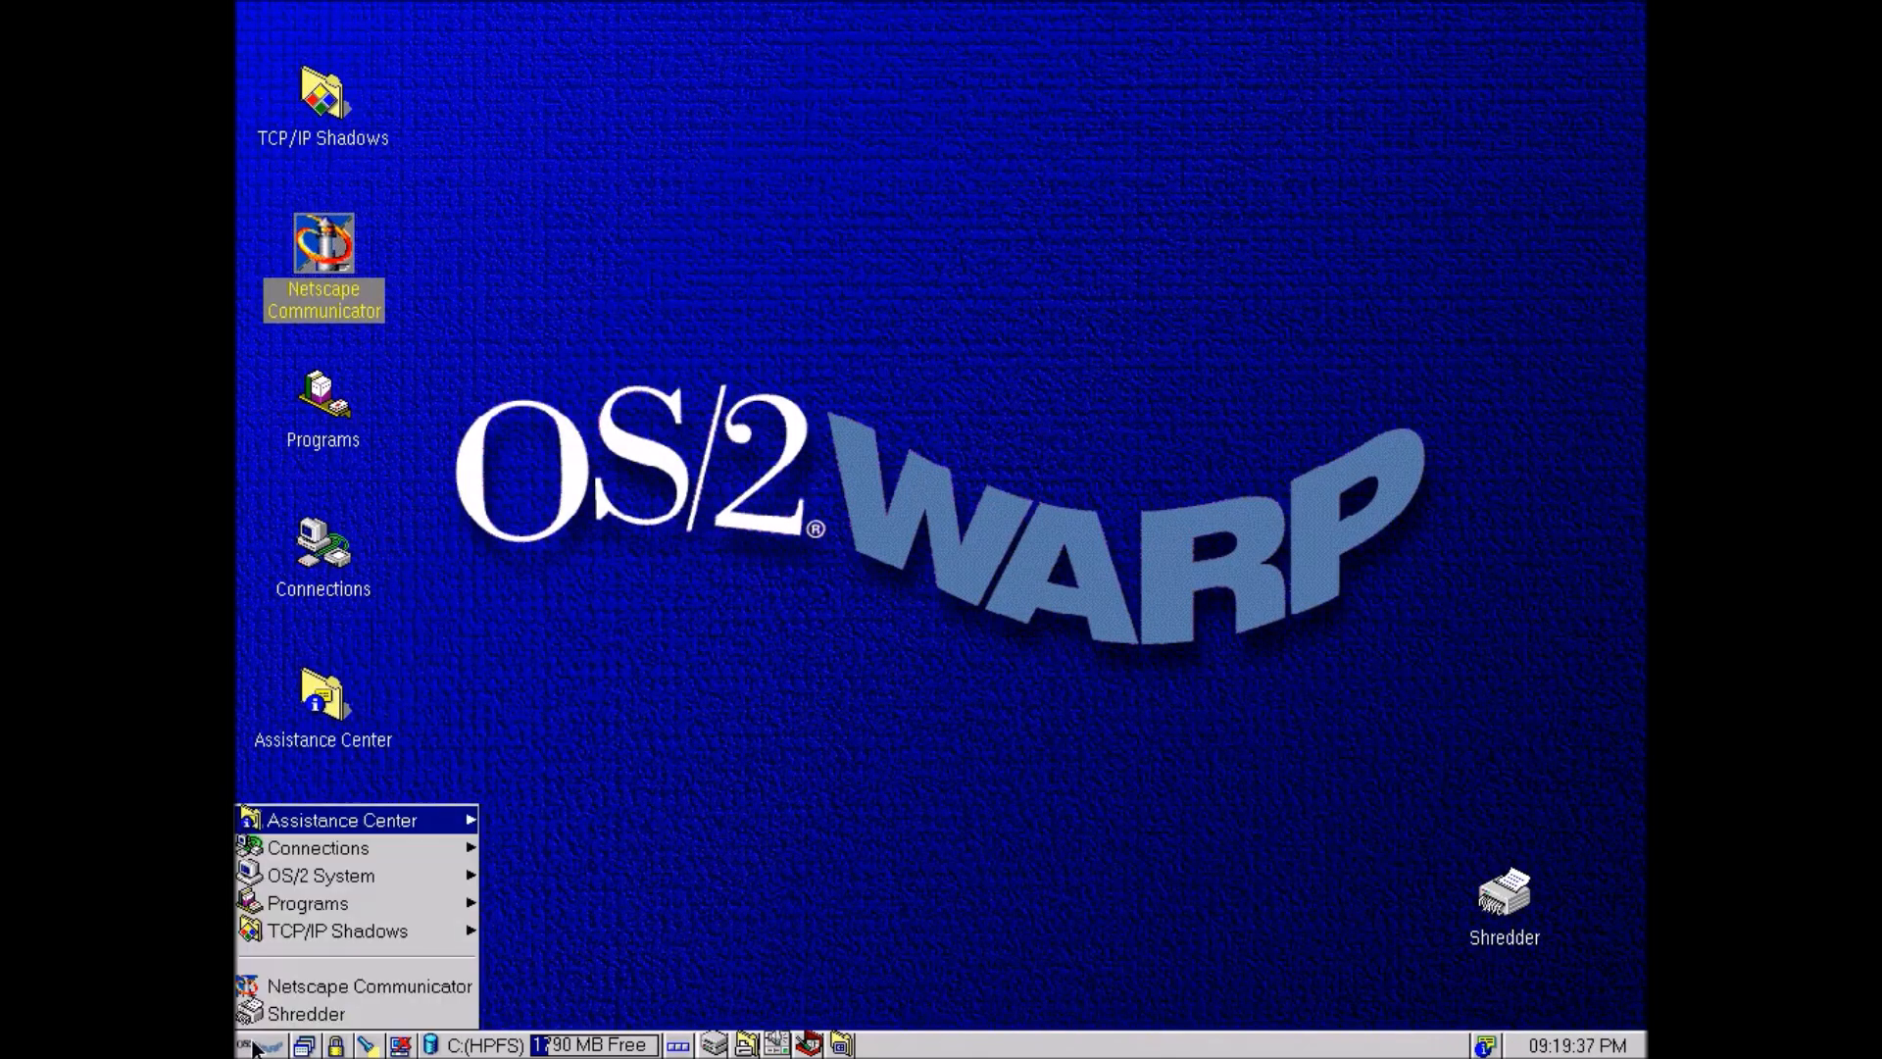
Step: Expand the system menu's Programs list showing Applications, Games and Utilities
left_click(308, 902)
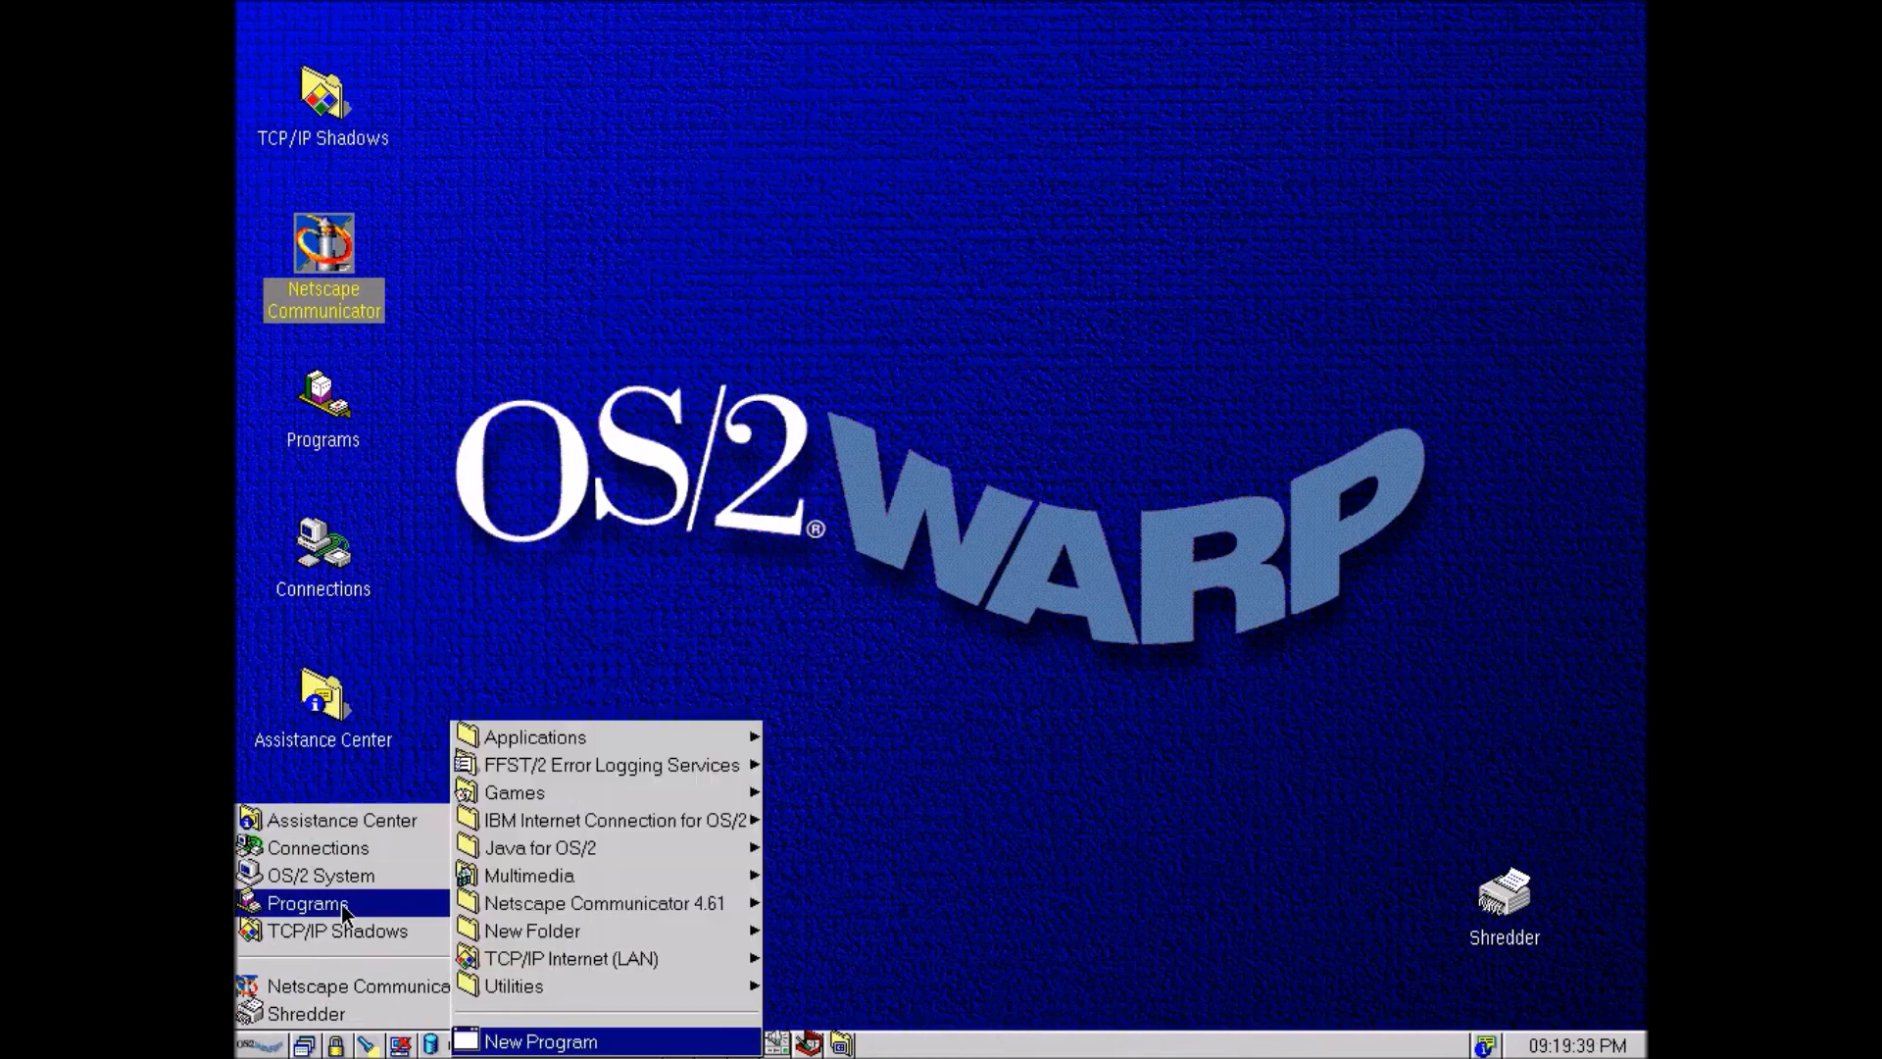
mouse_move(658, 751)
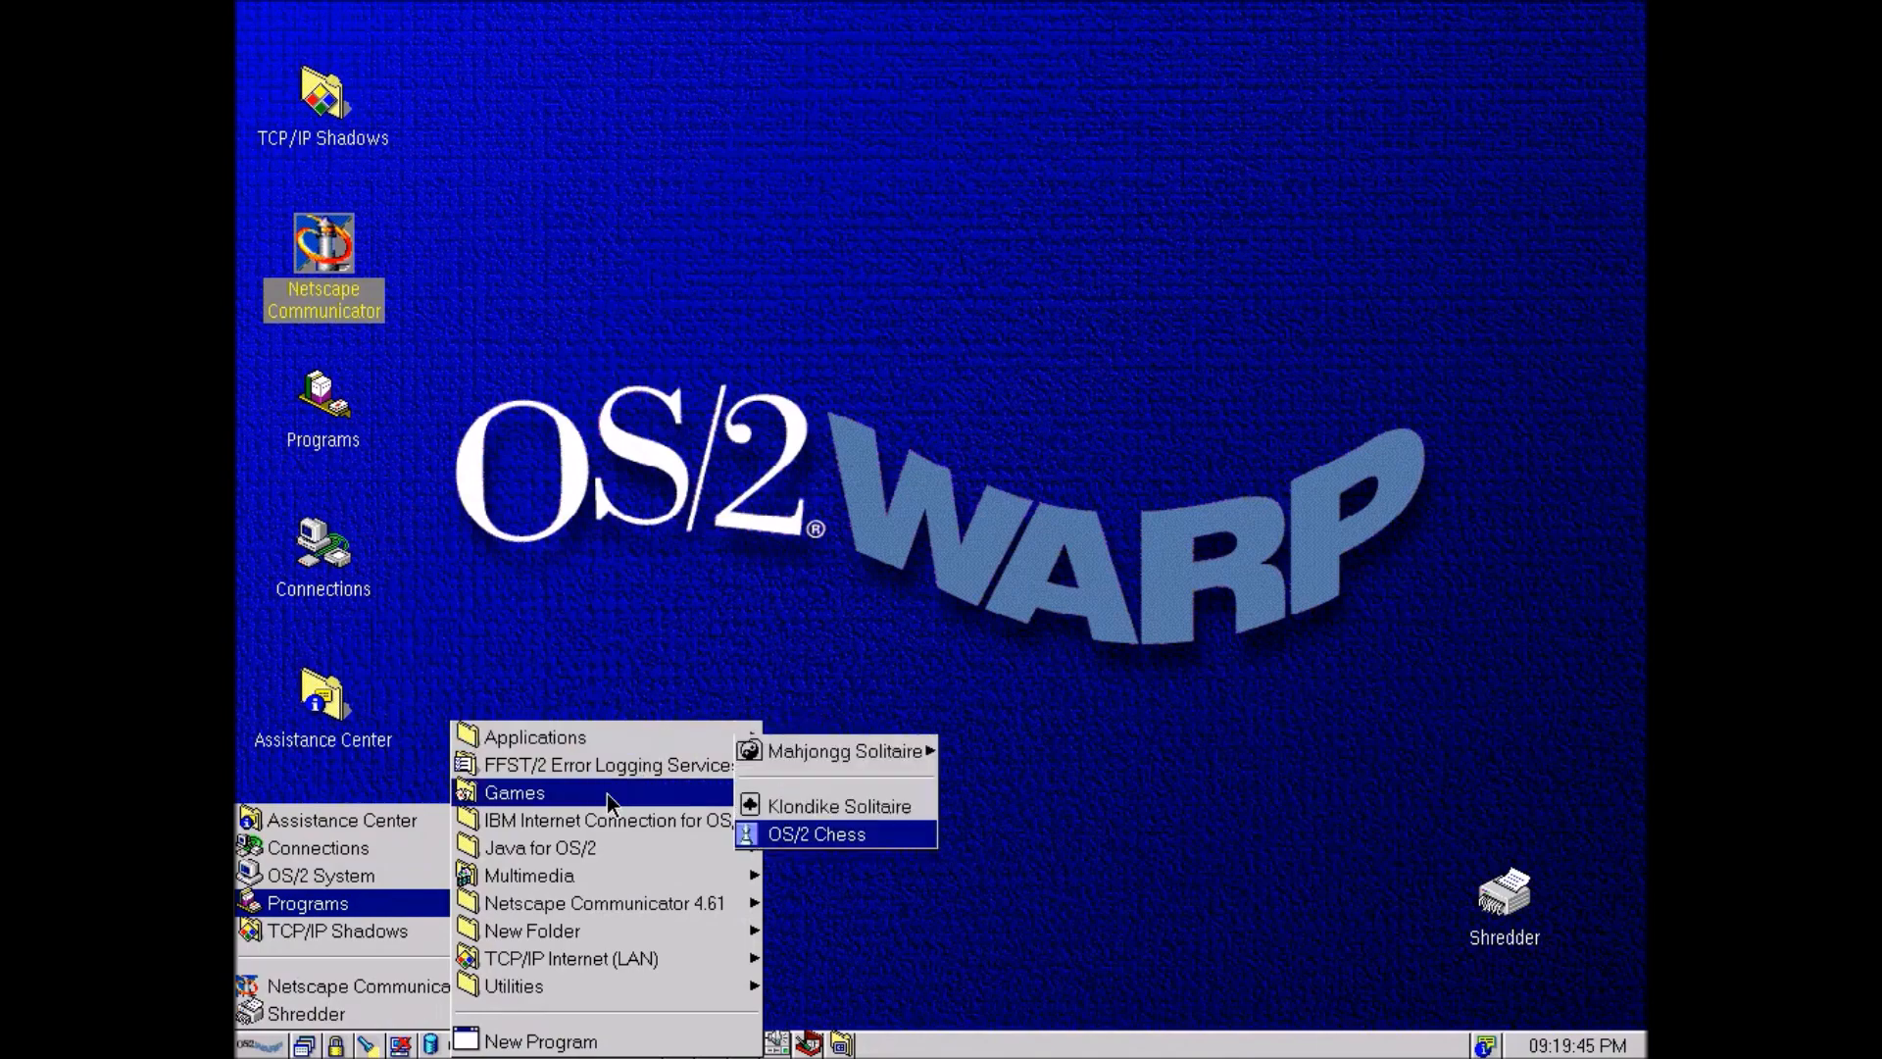
mouse_move(667, 804)
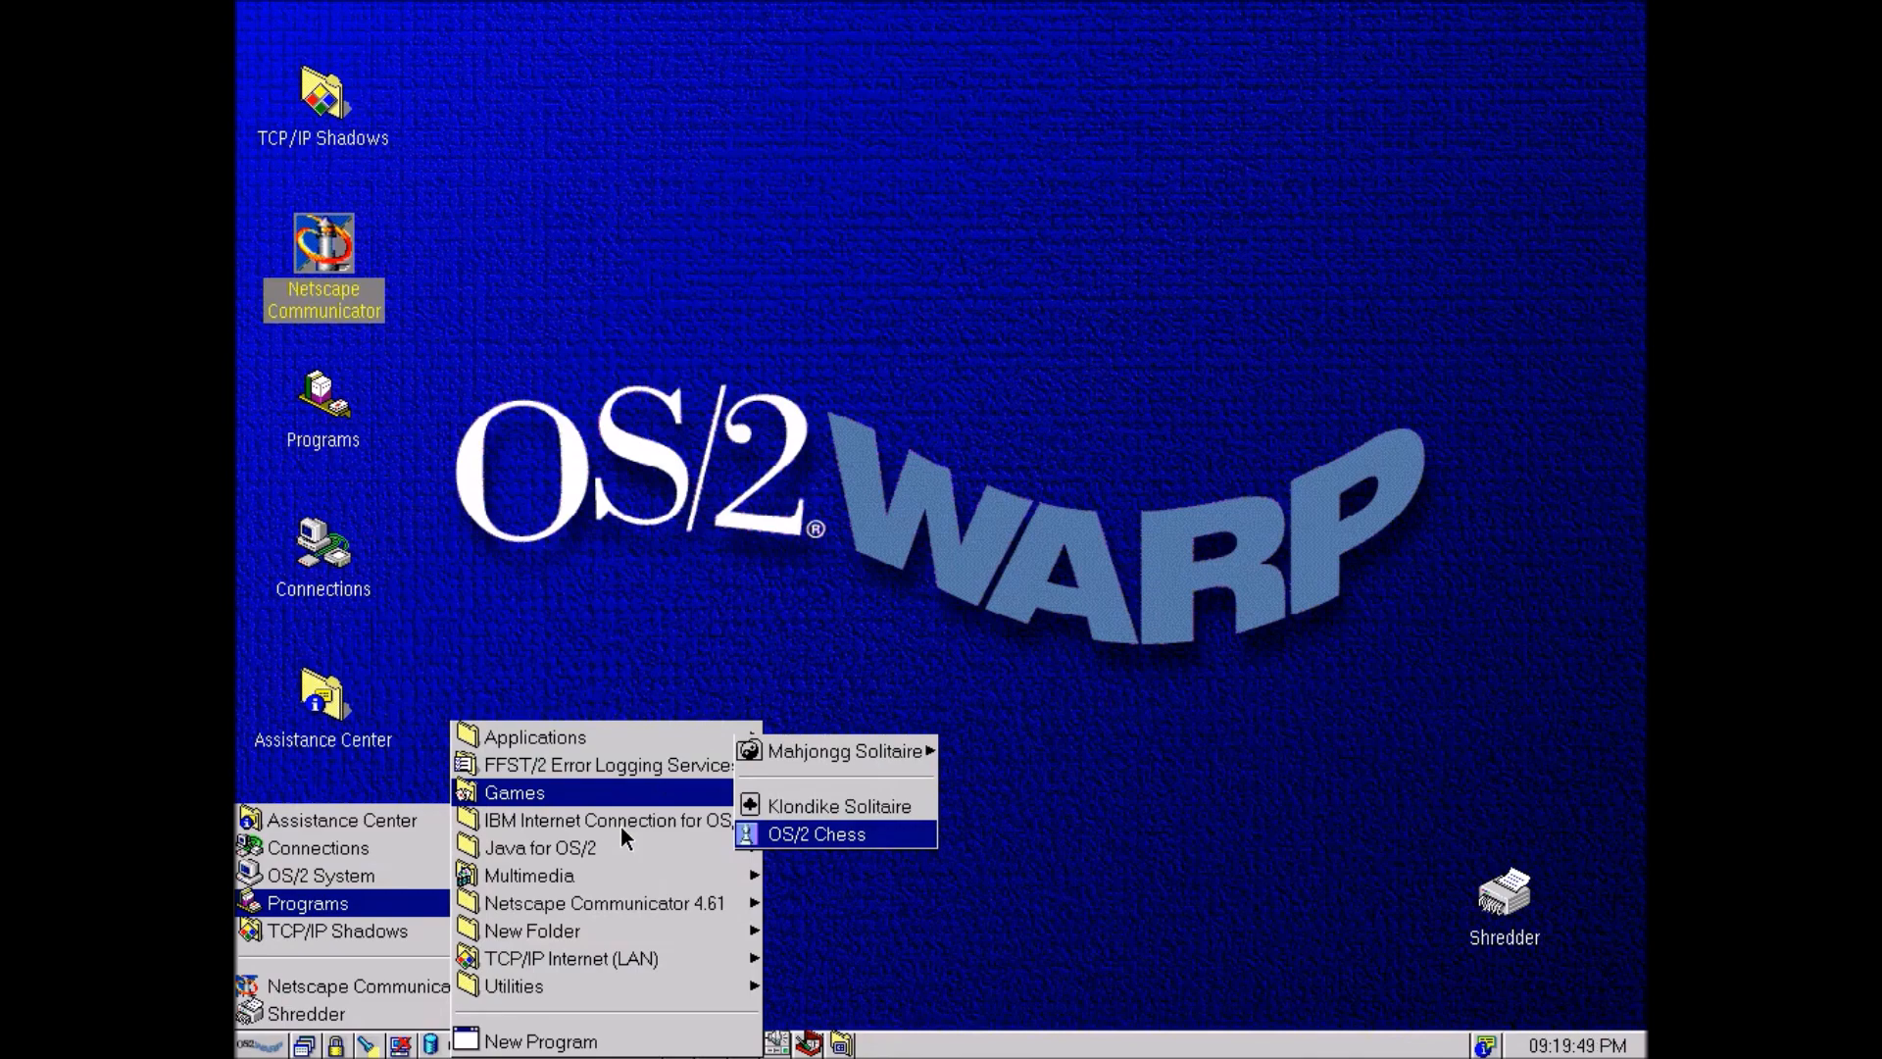
mouse_move(606, 820)
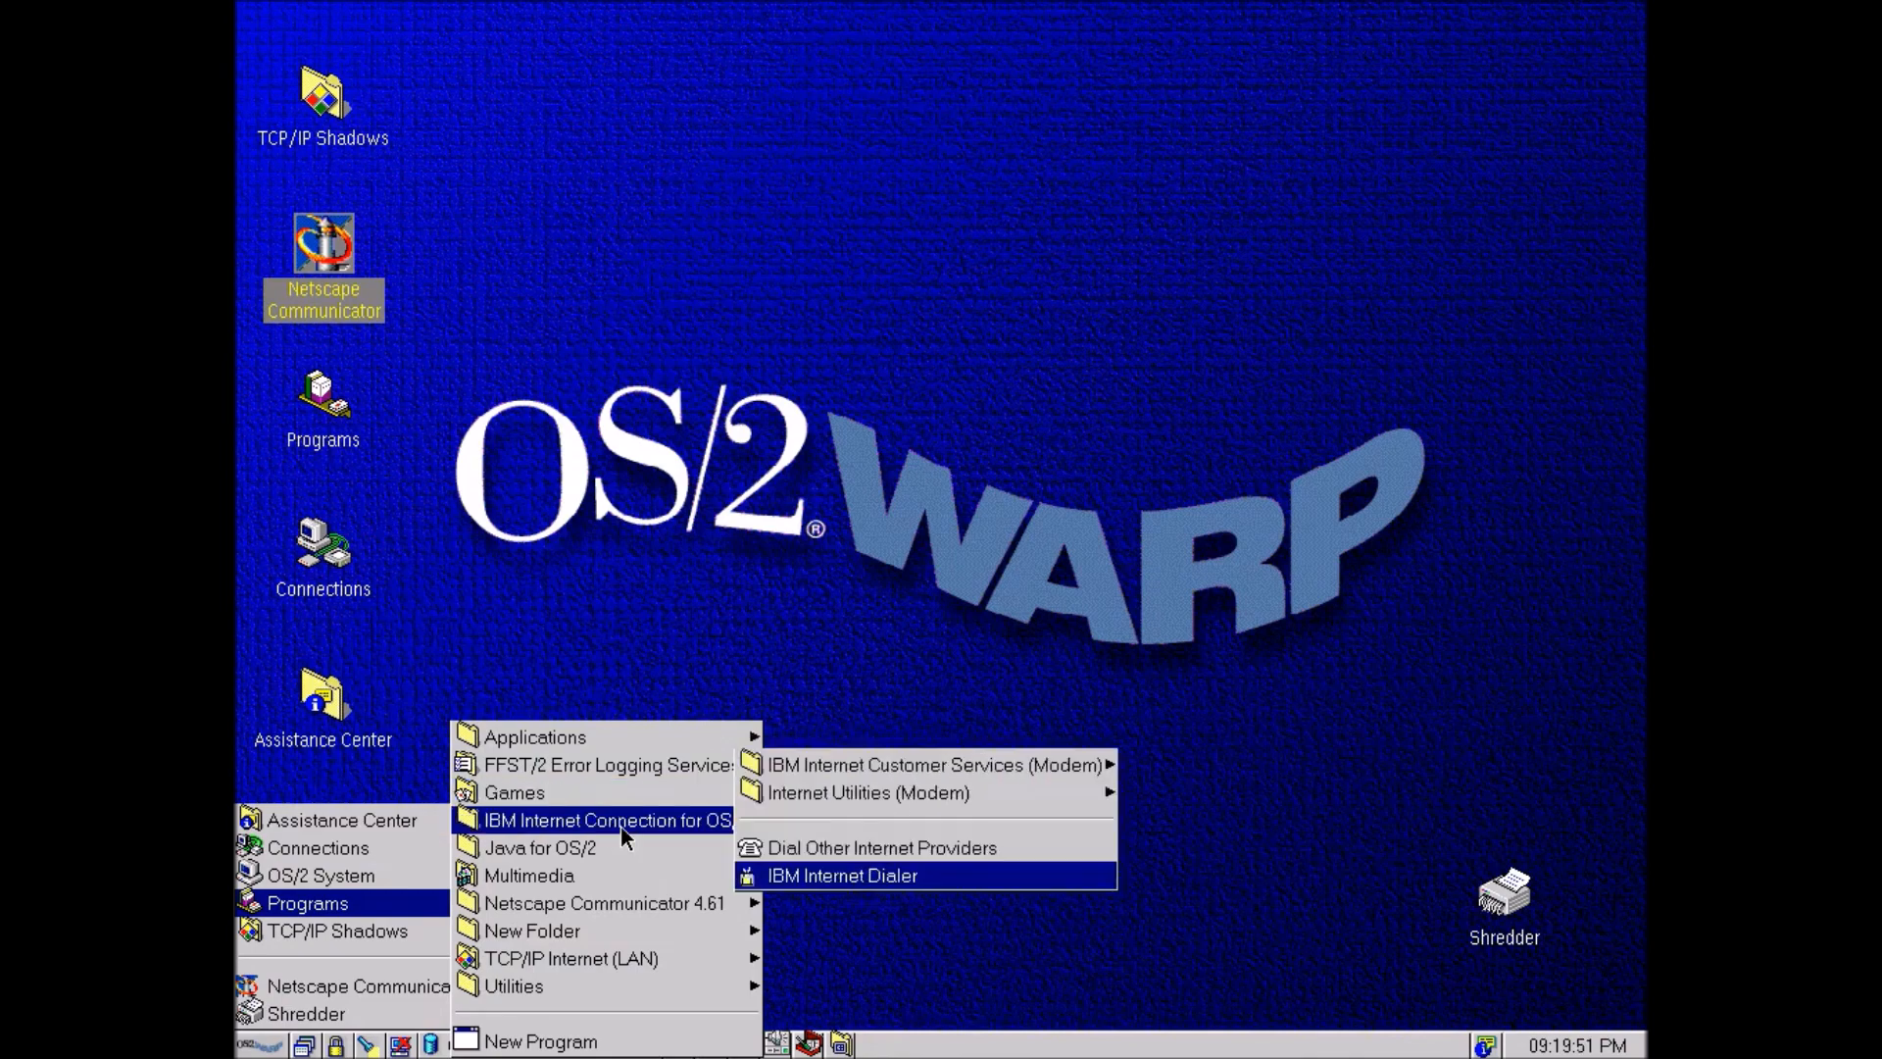
mouse_move(588, 886)
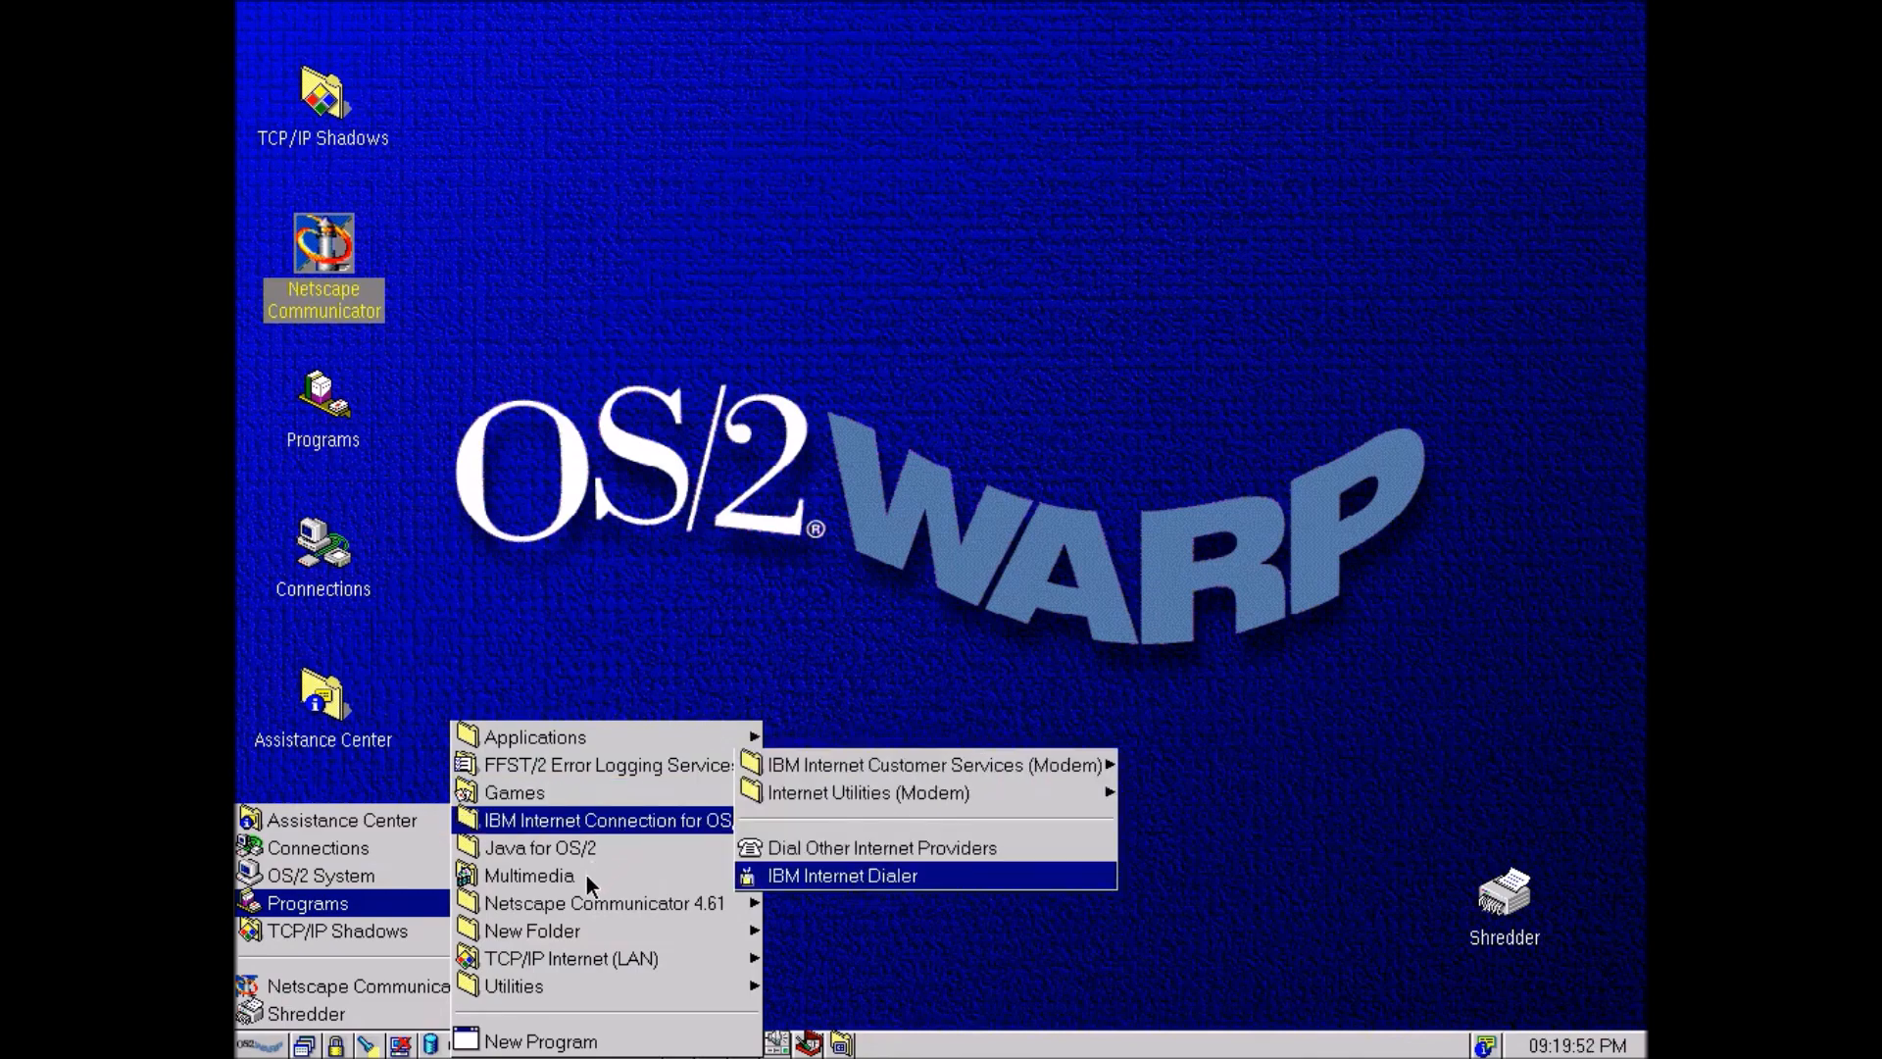
mouse_move(565, 990)
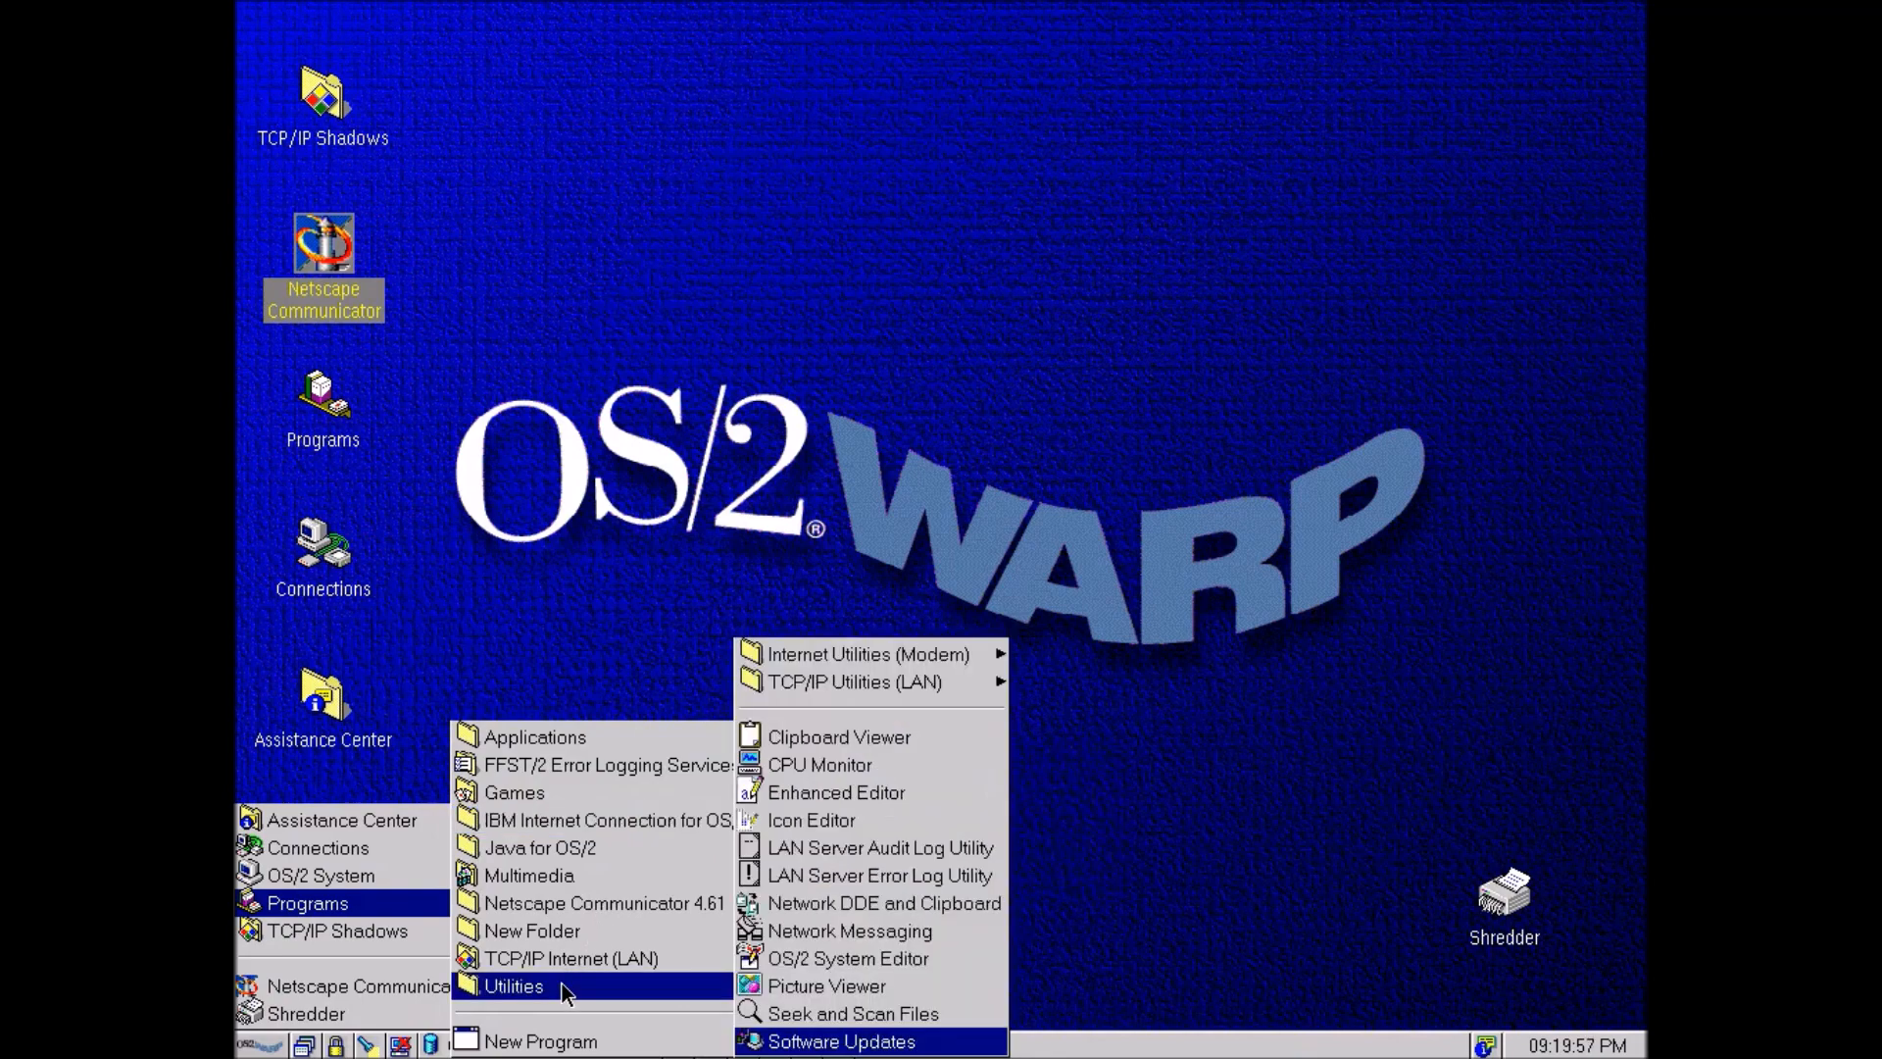
mouse_move(978, 1041)
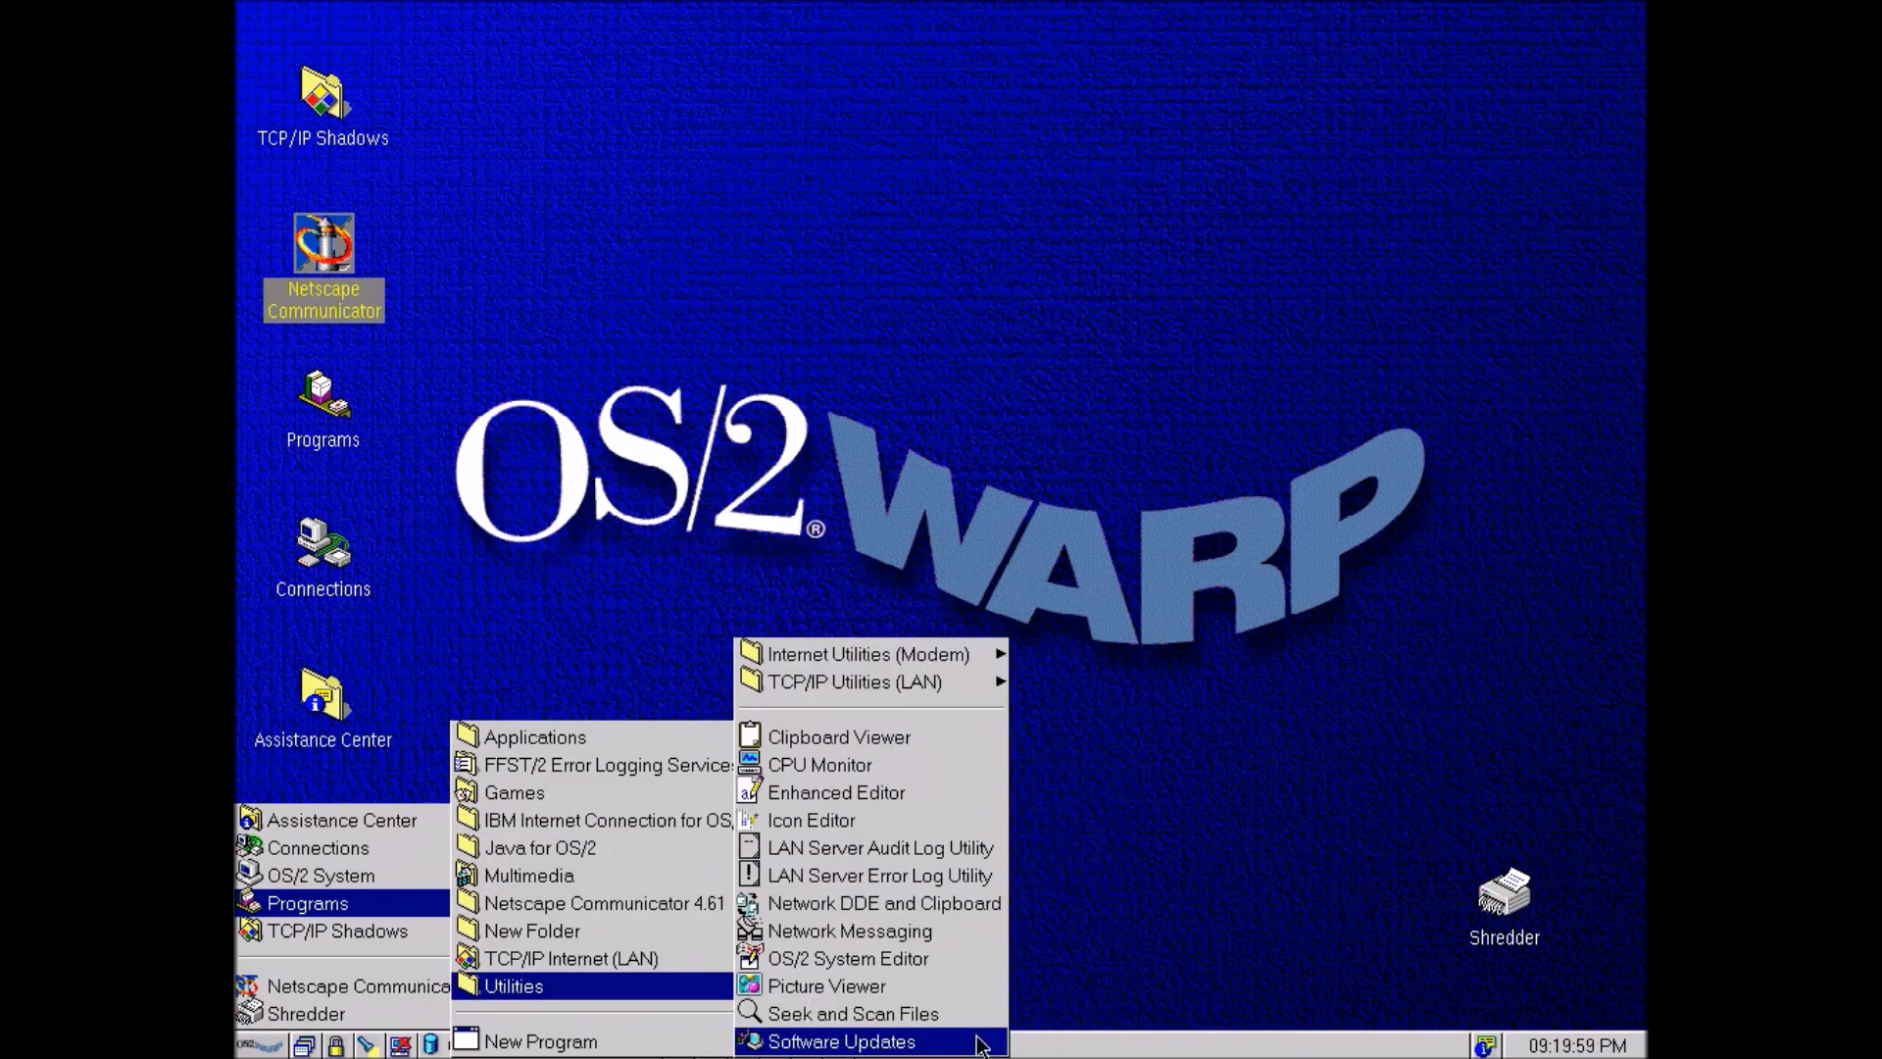
Step: Launch Software Updates and acknowledge Netscape's connection-refused error from IBM's service site
left_click(839, 1042)
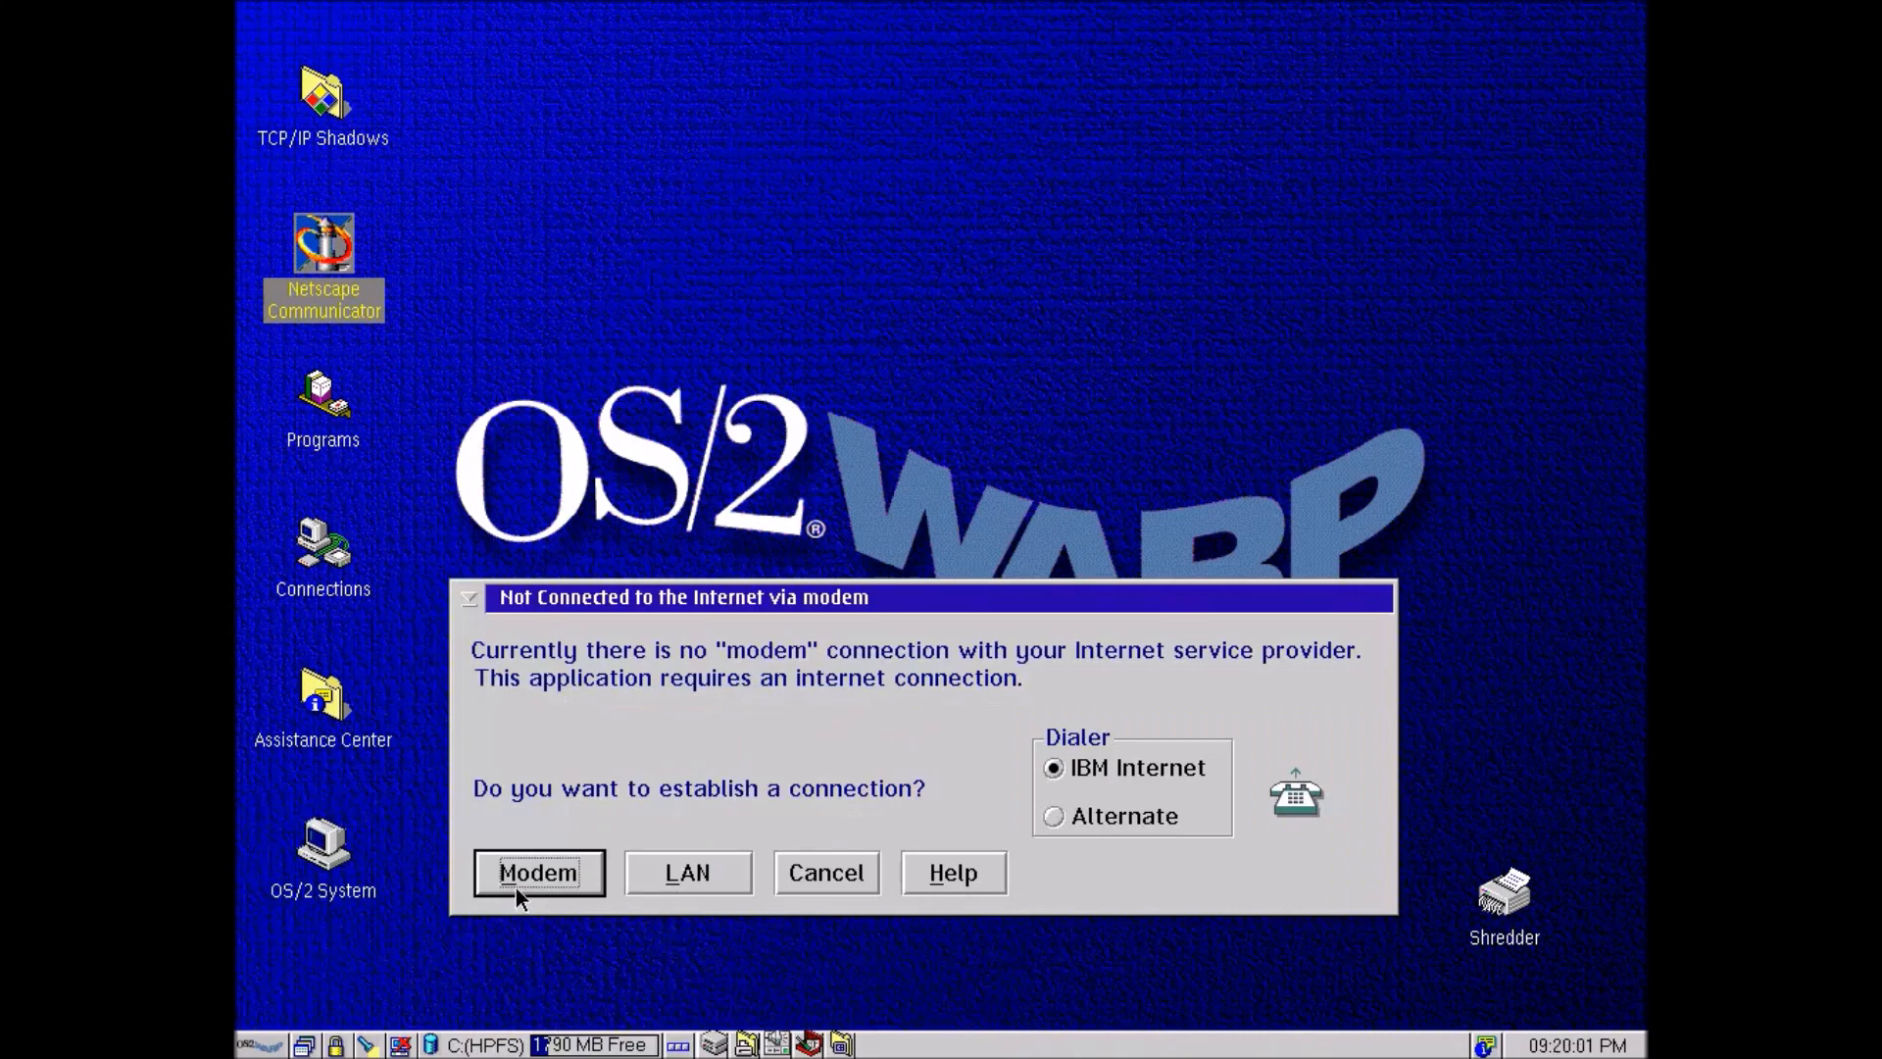
mouse_move(719, 882)
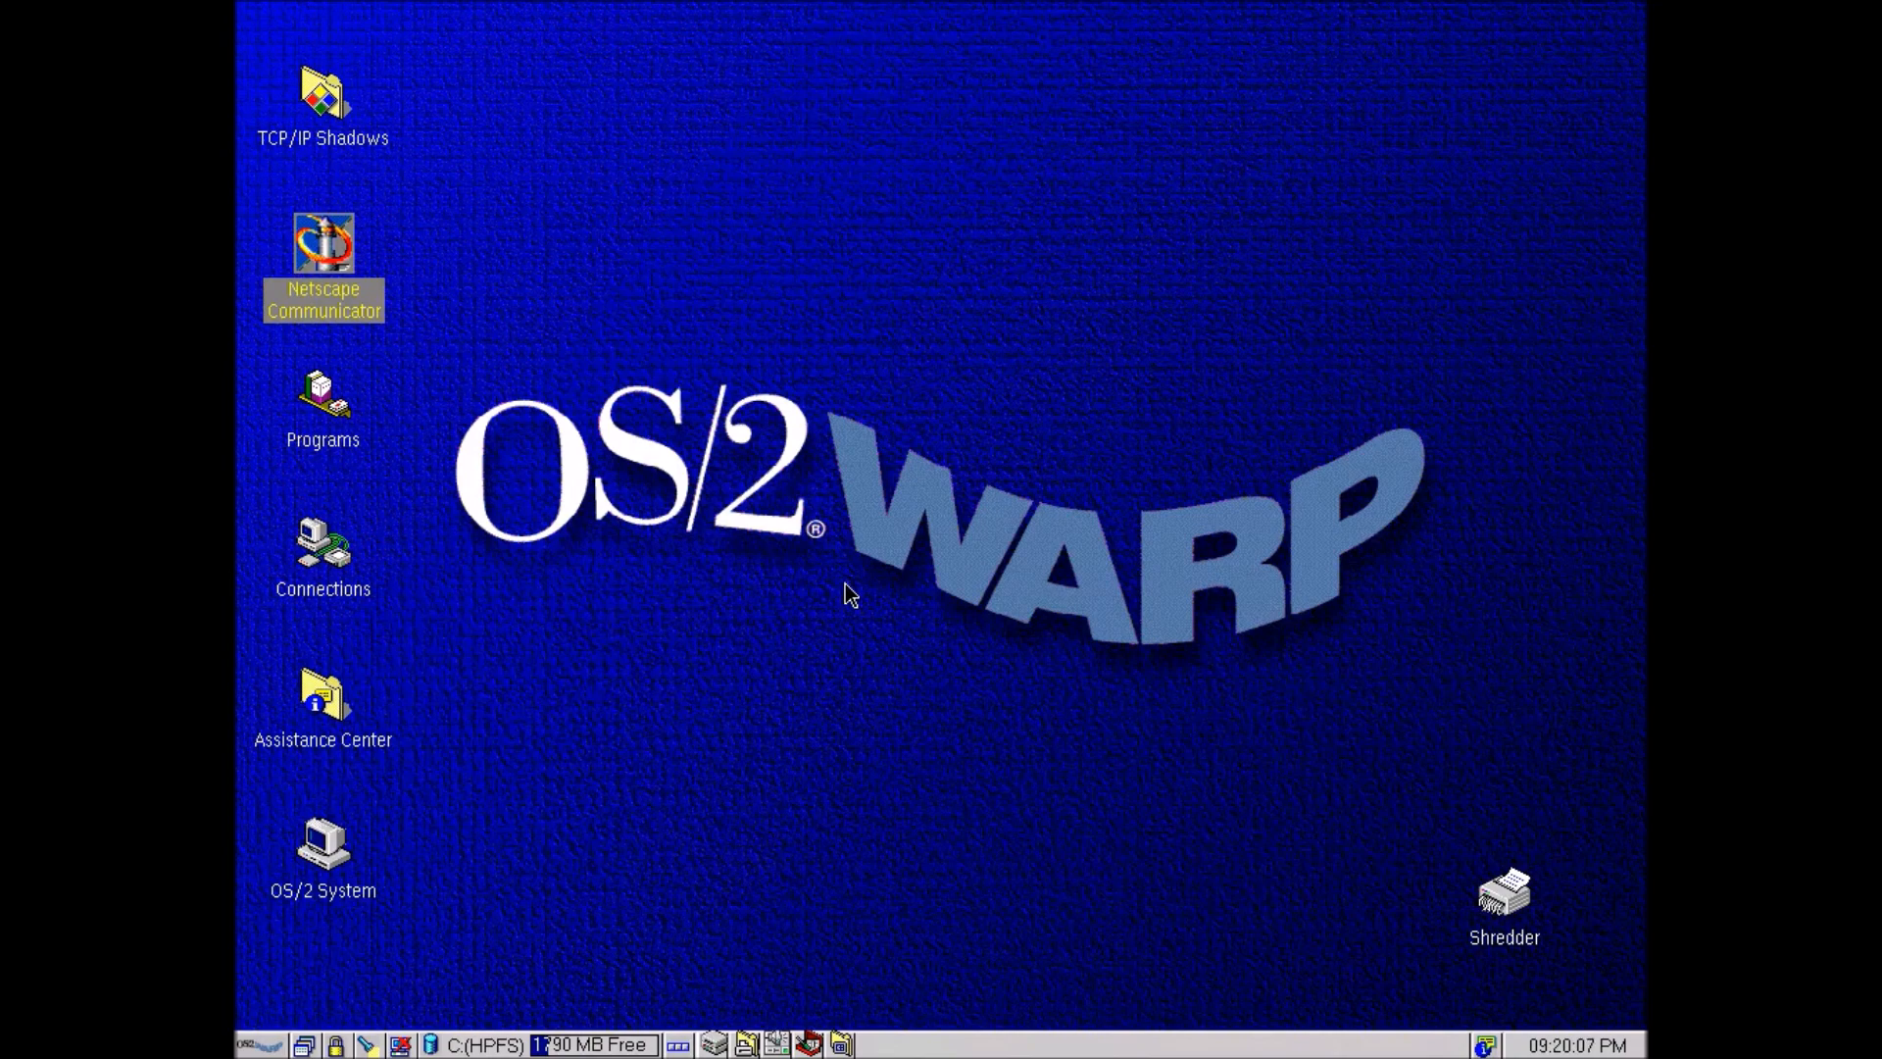
double_click(322, 243)
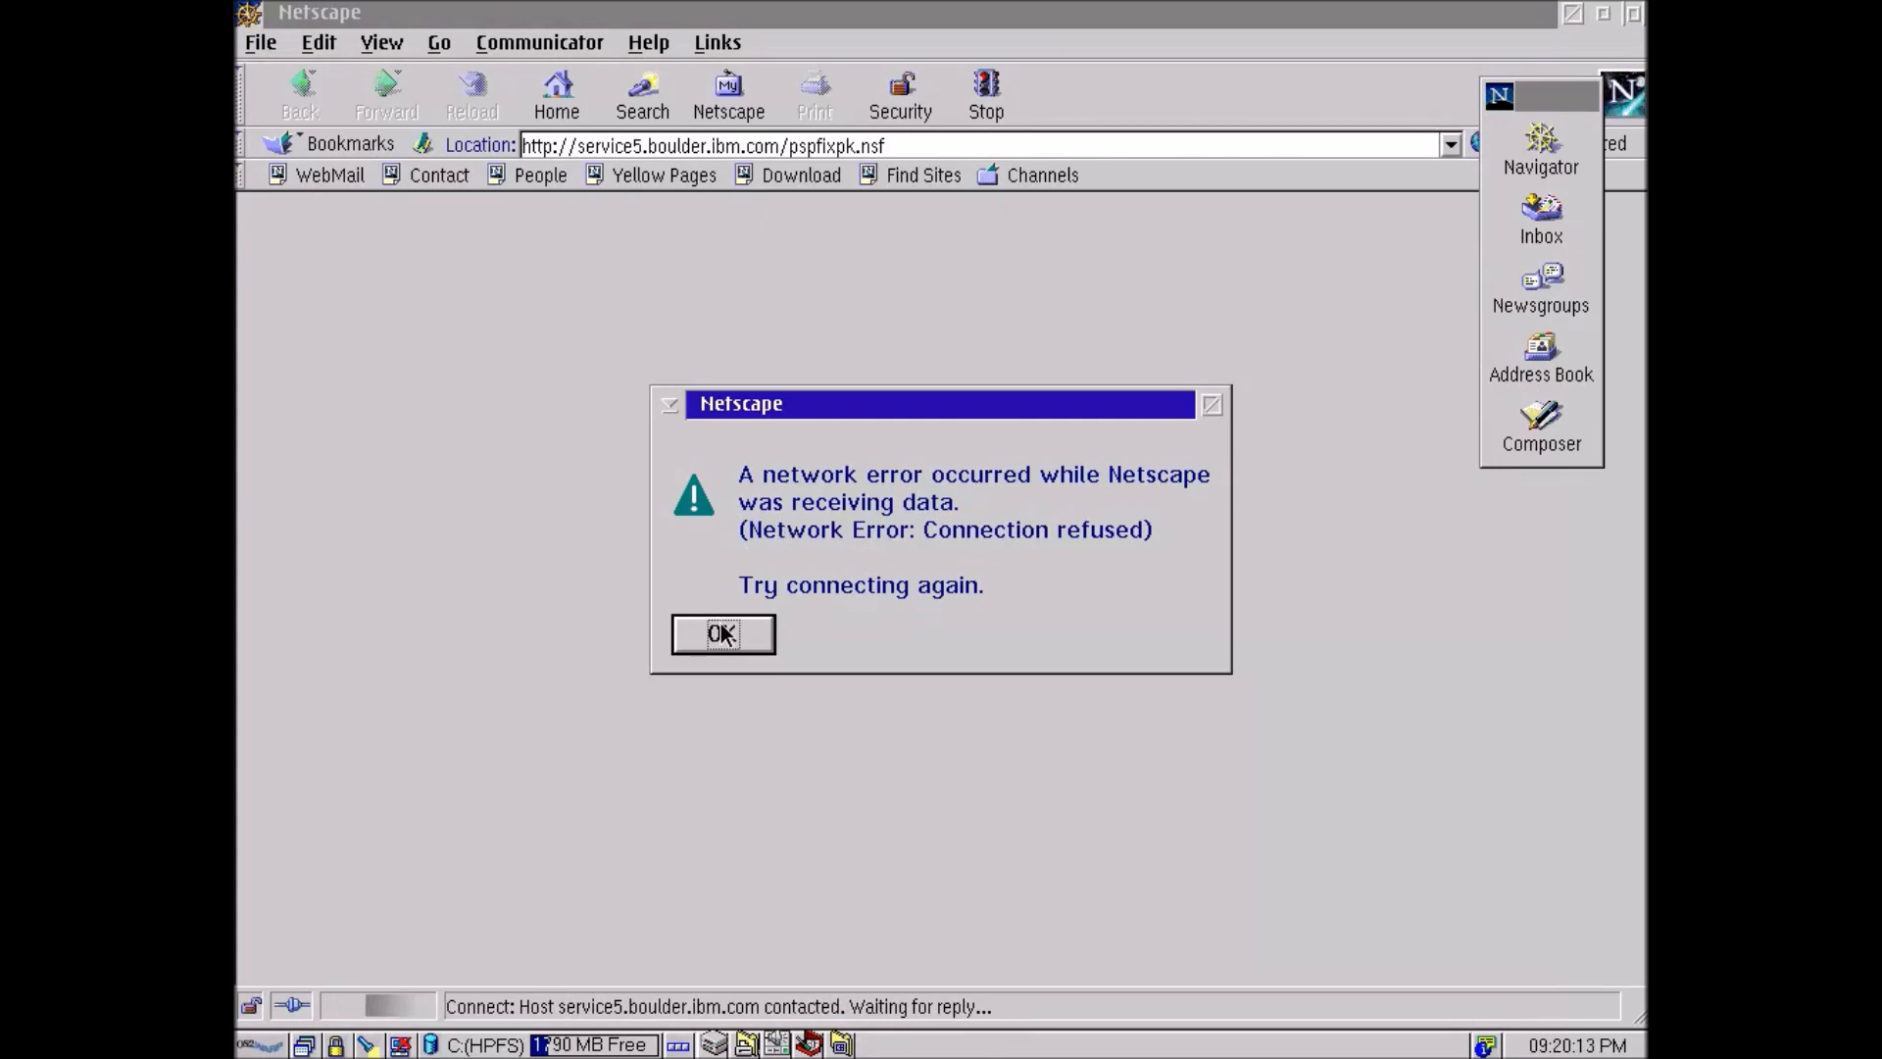
left_click(721, 633)
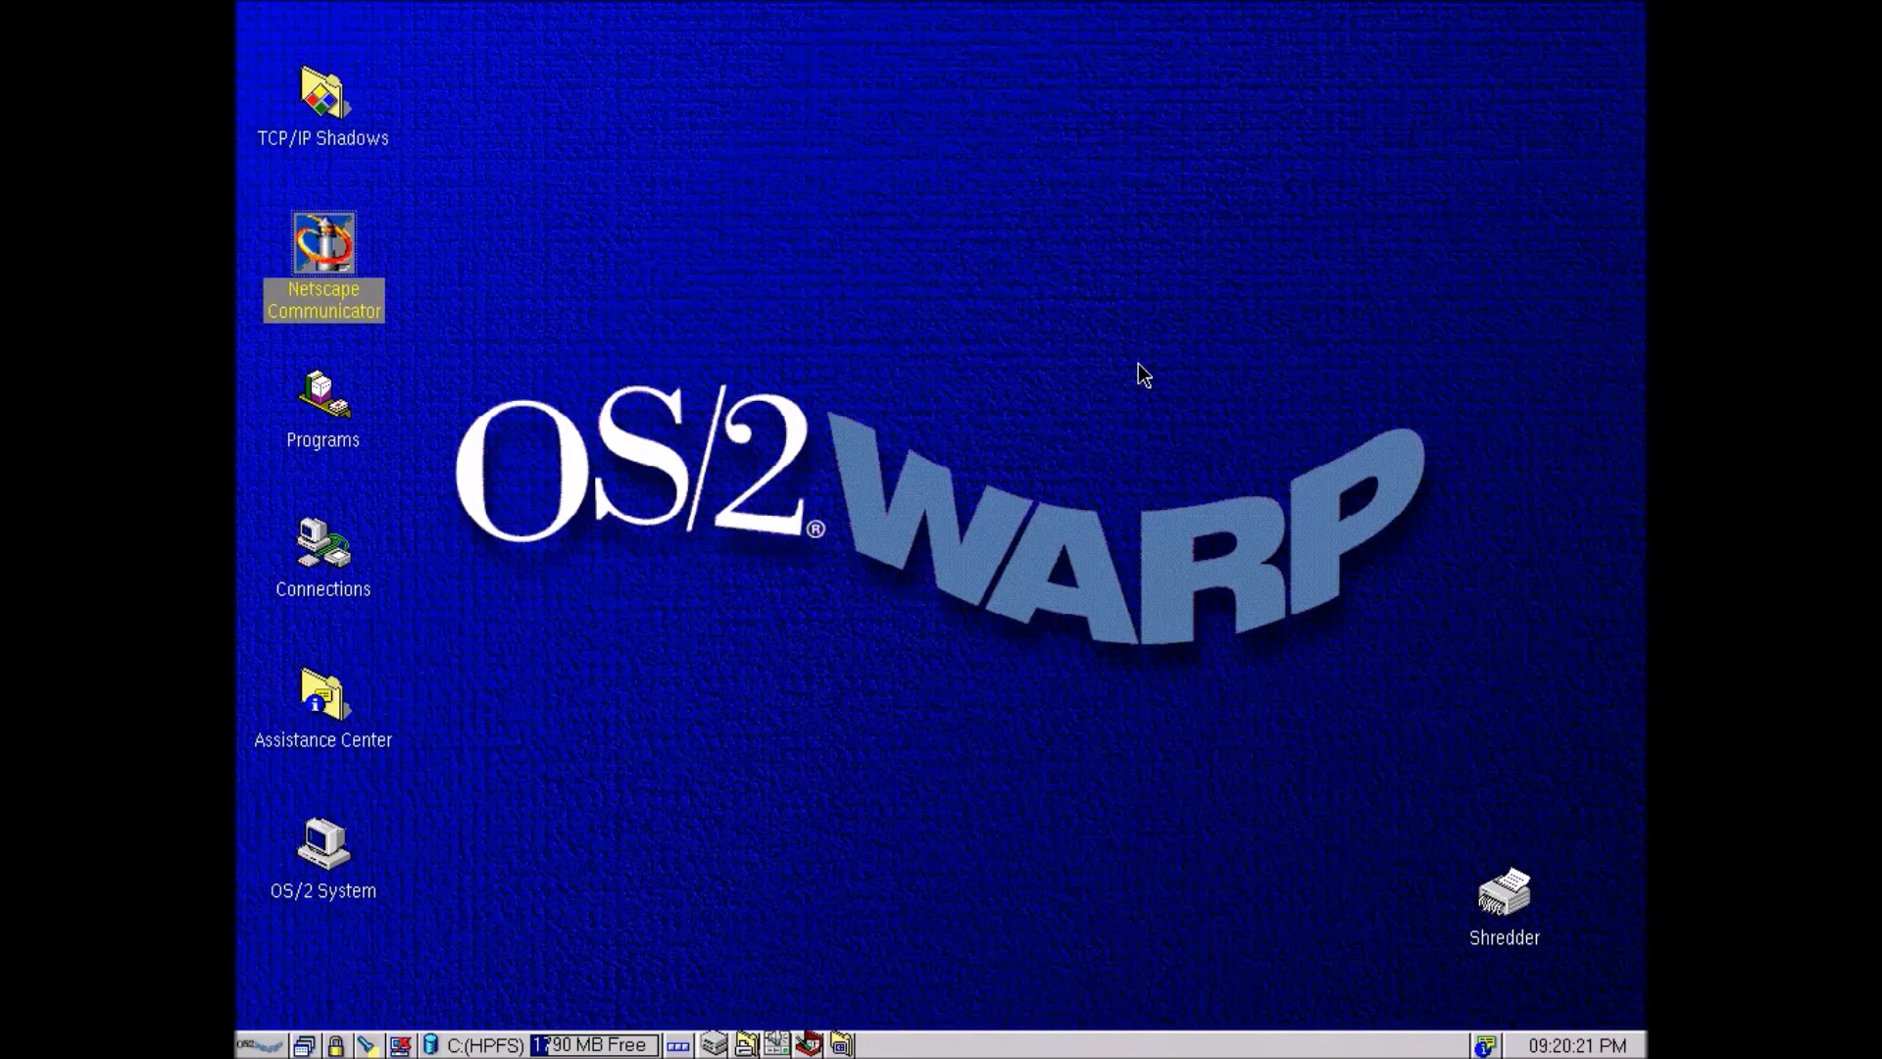
mouse_move(483, 792)
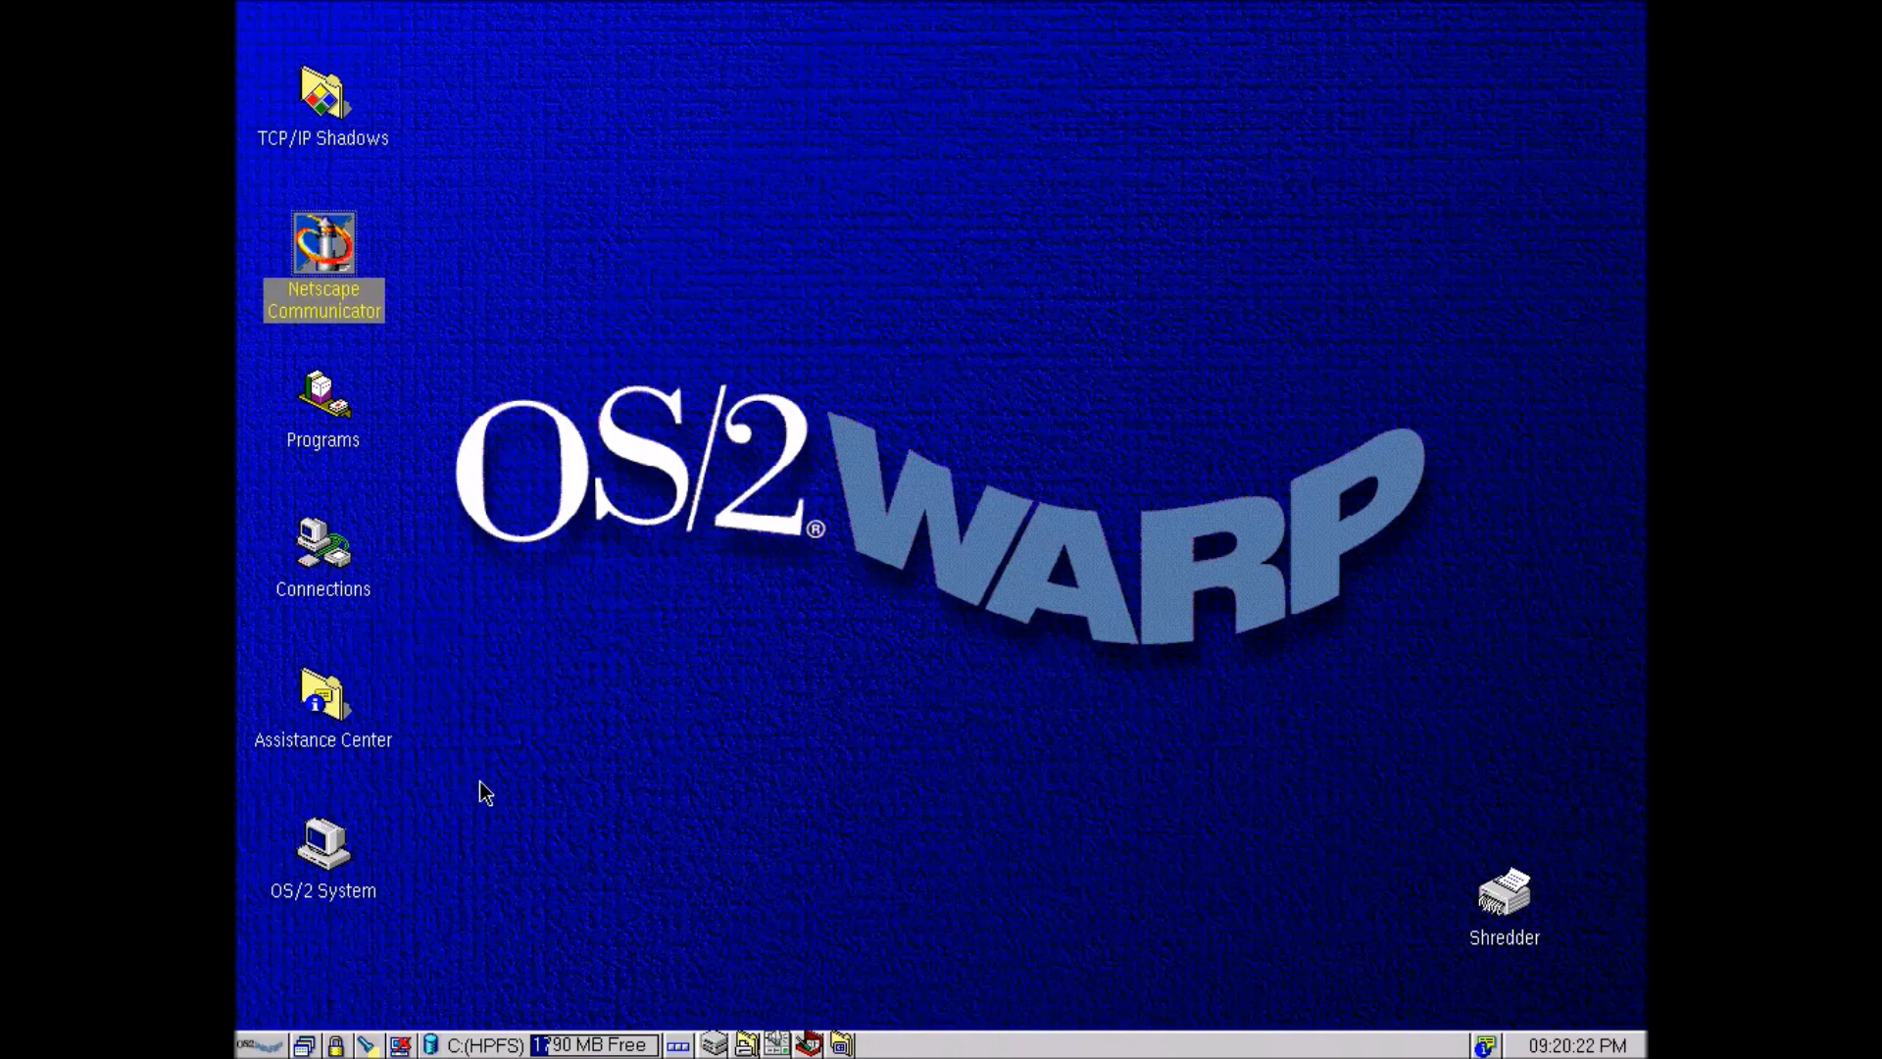